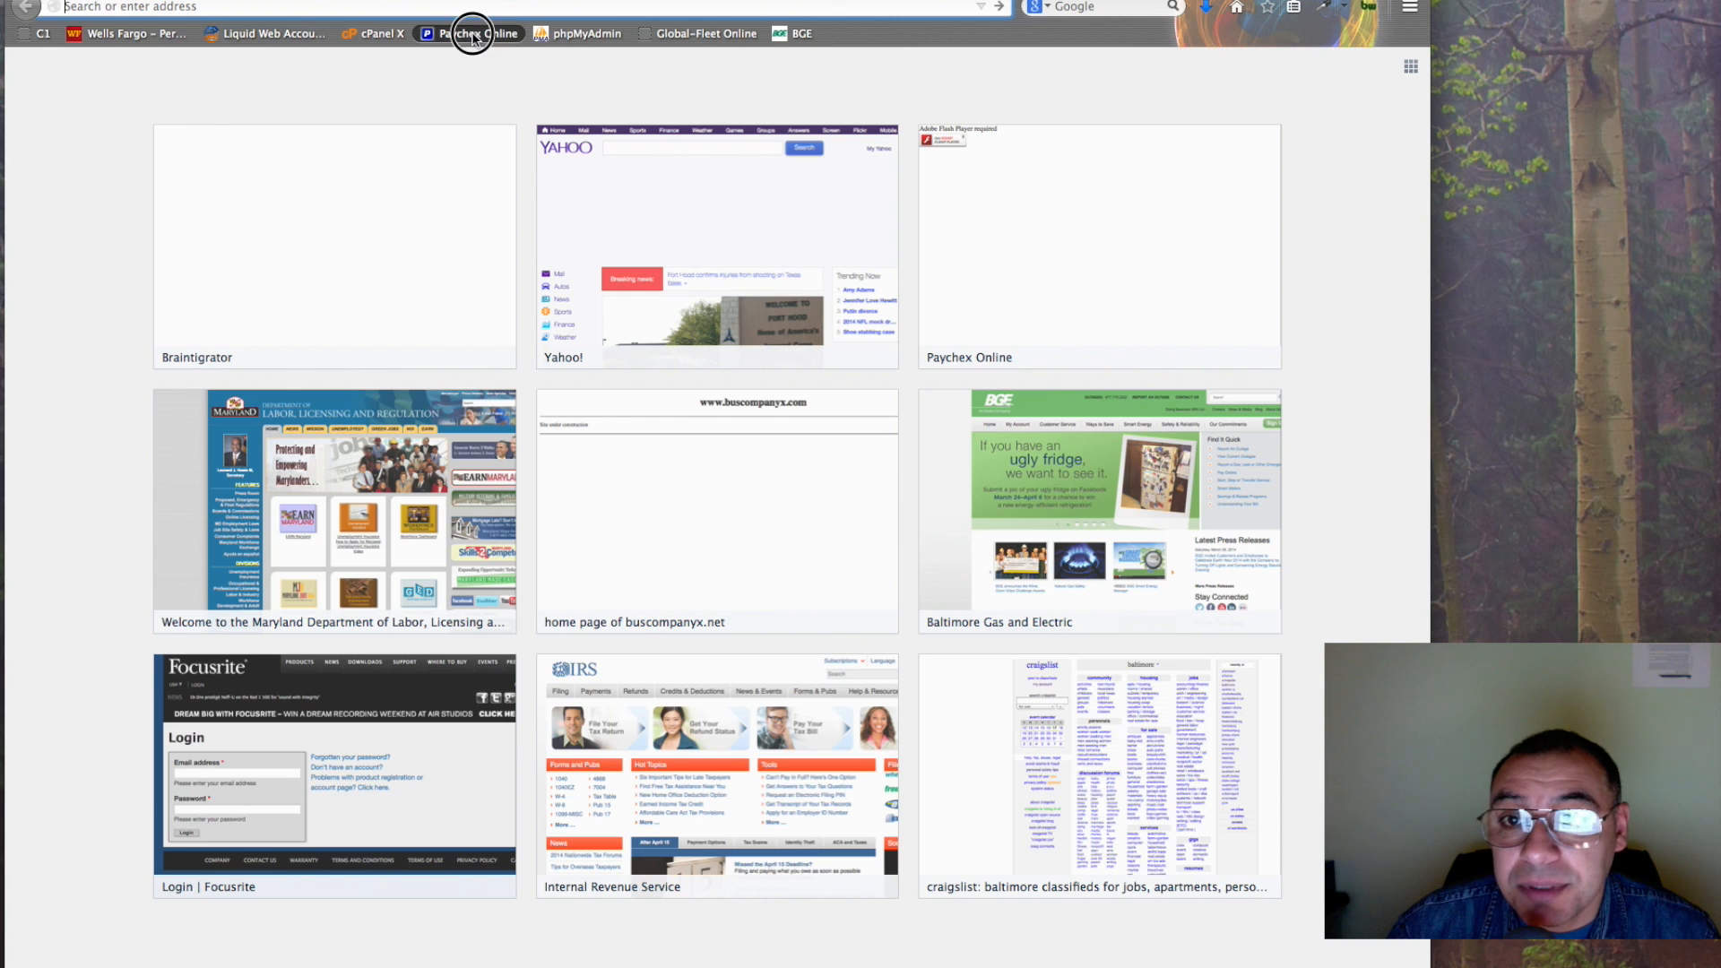
Sign in to Paychex Online from the bookmark with the saved username and password.
left_click(475, 32)
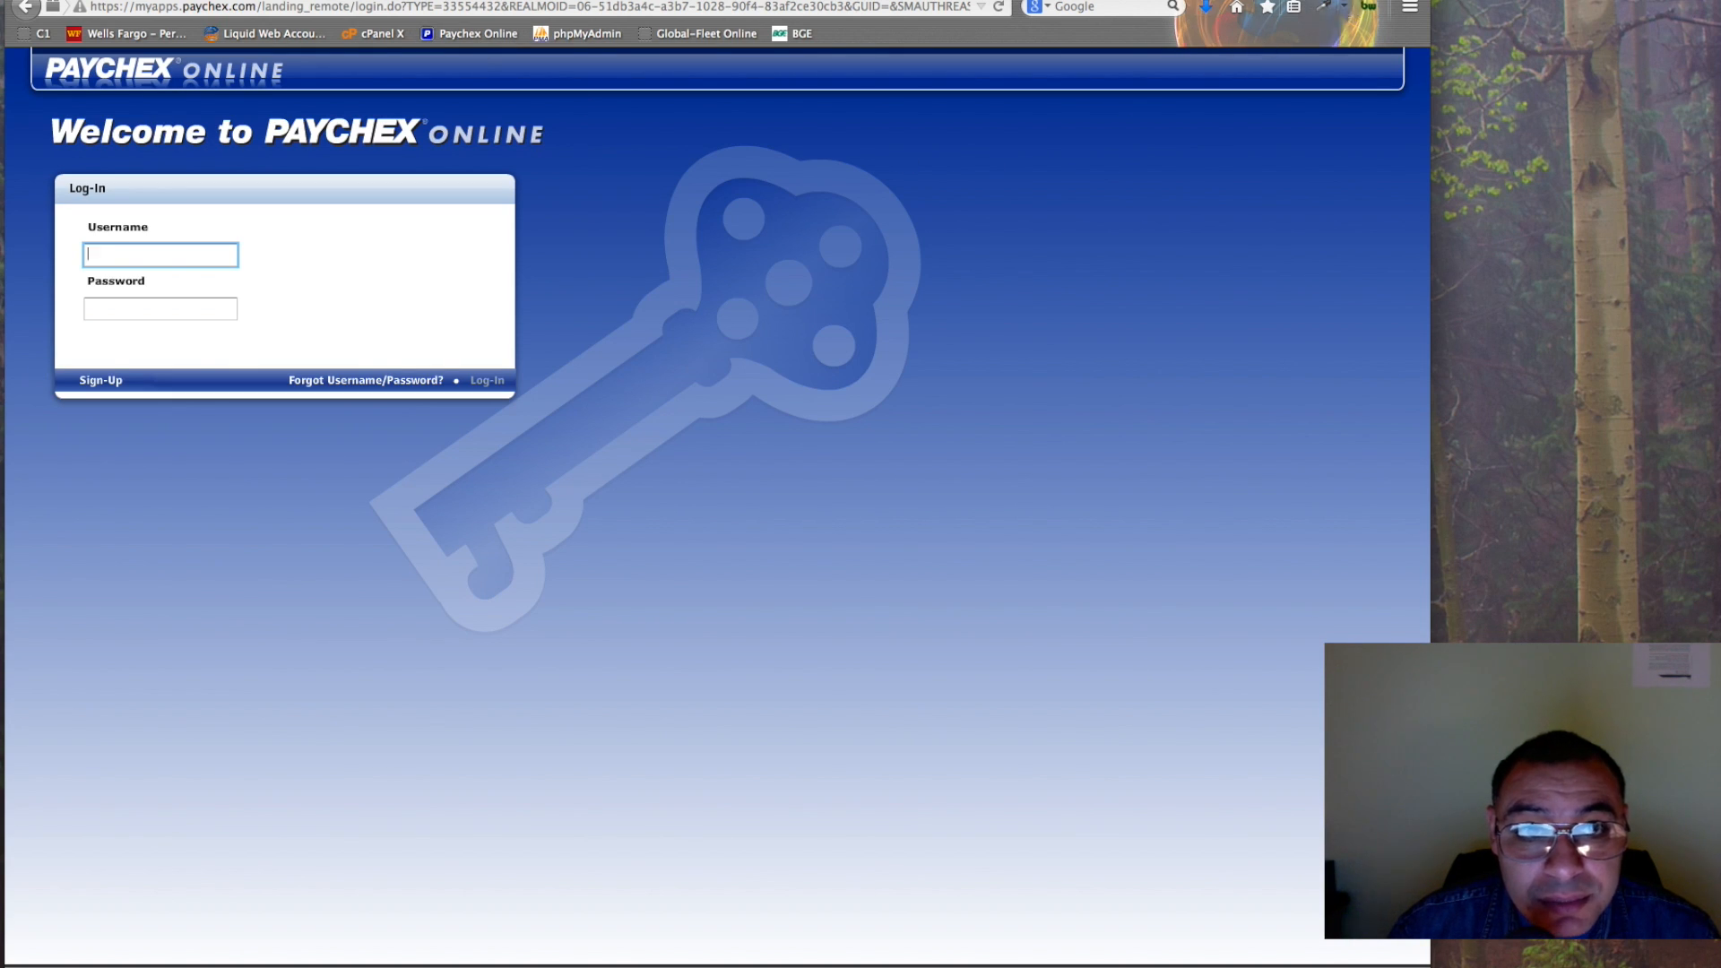
mouse_move(1269, 7)
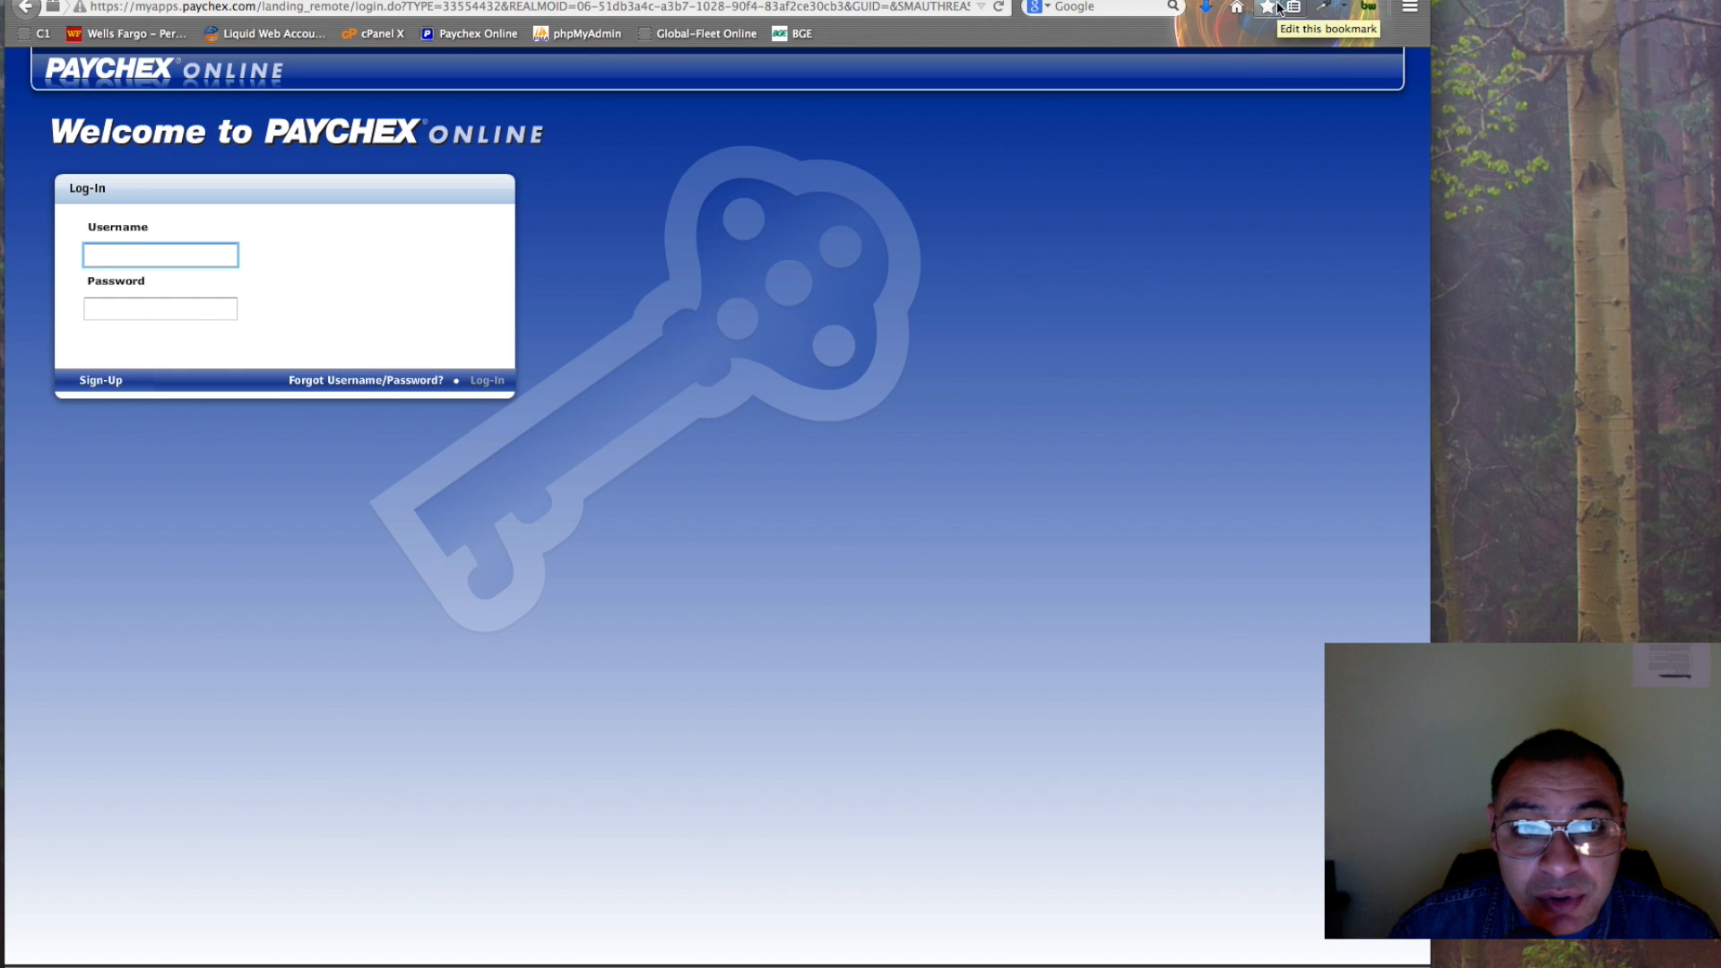
mouse_move(1212, 9)
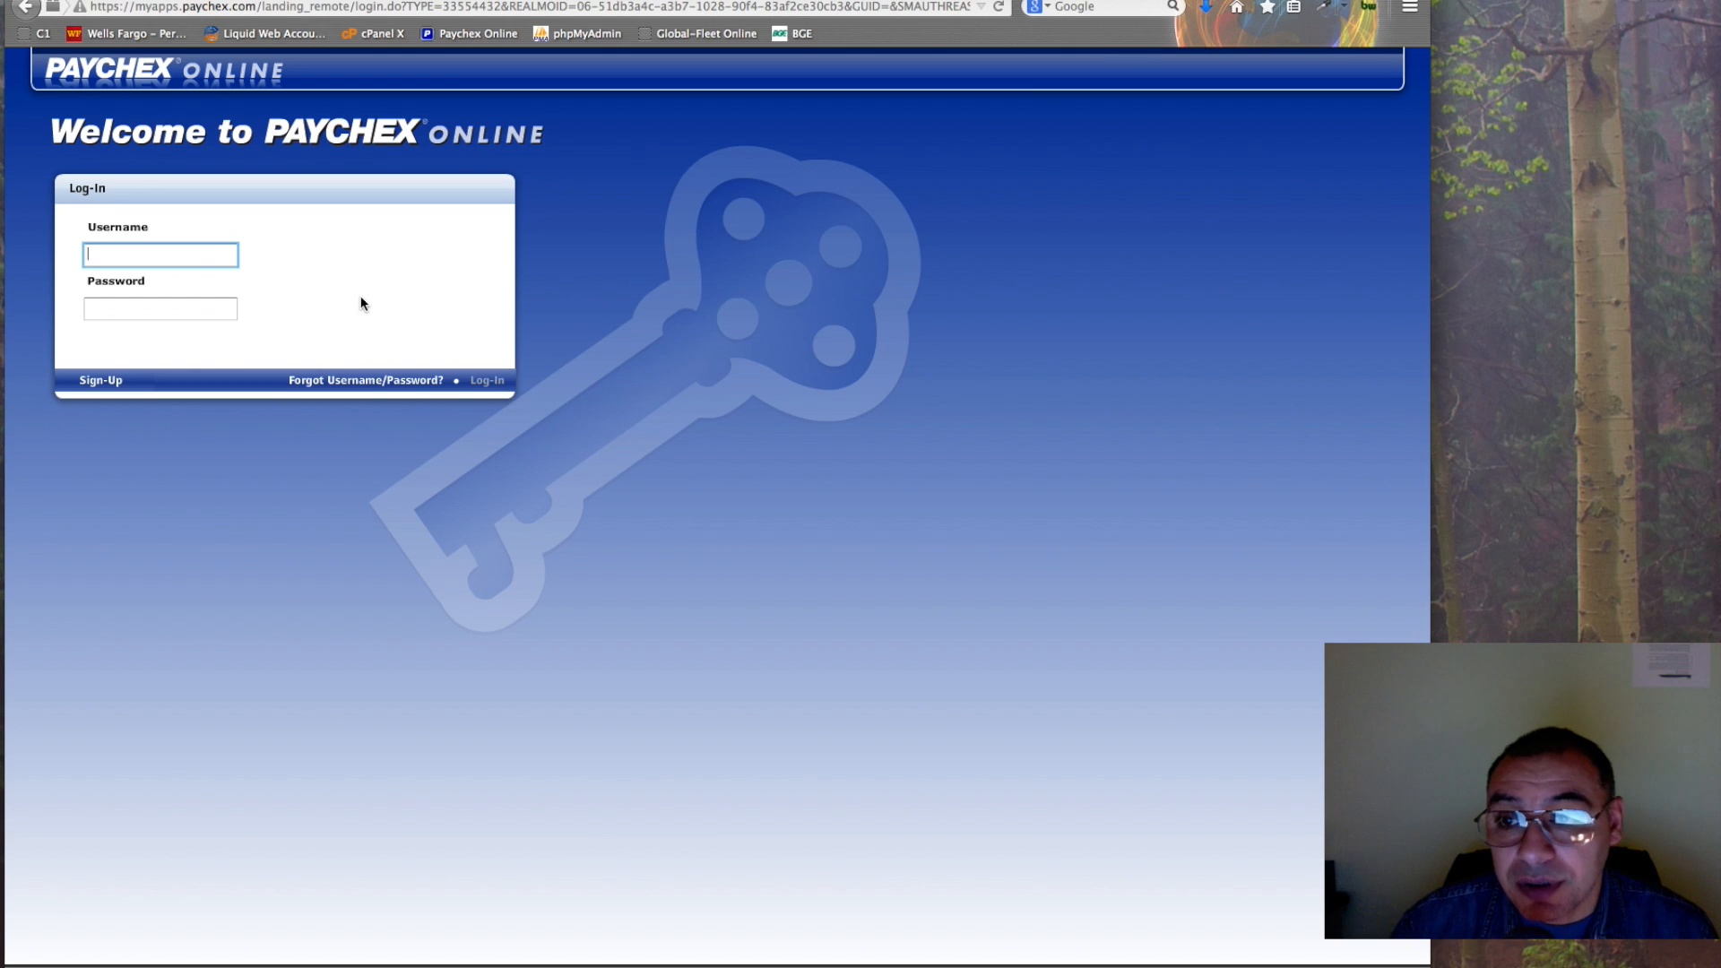
mouse_move(484, 244)
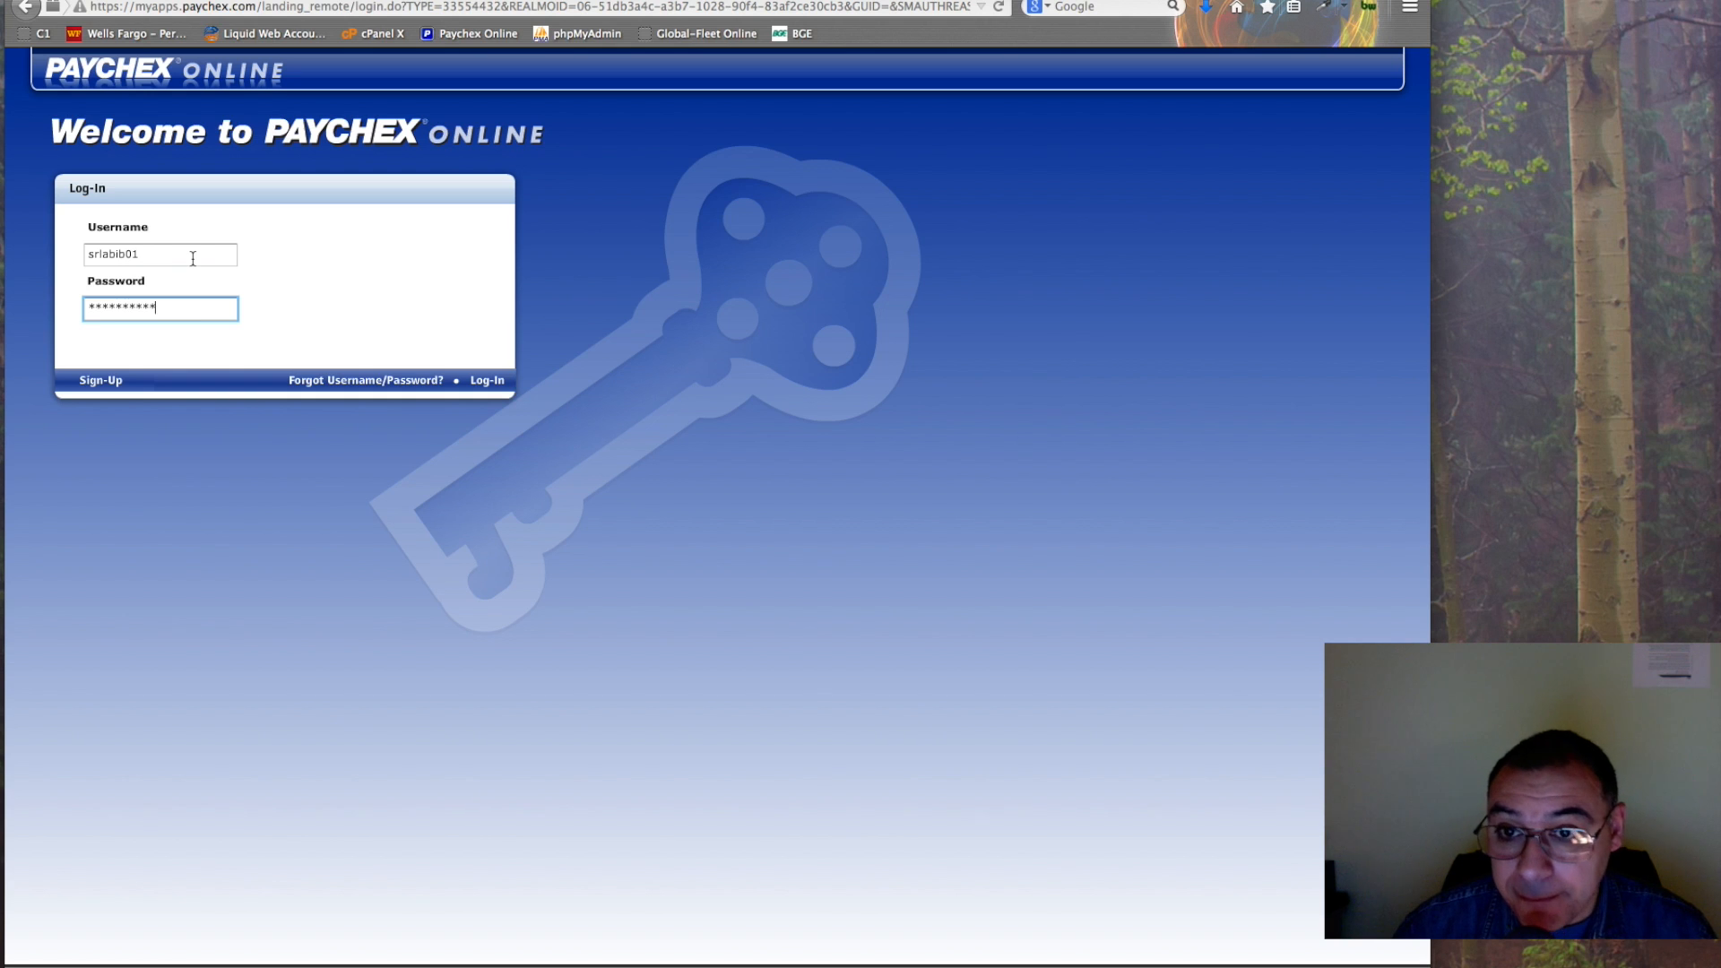
left_click(492, 380)
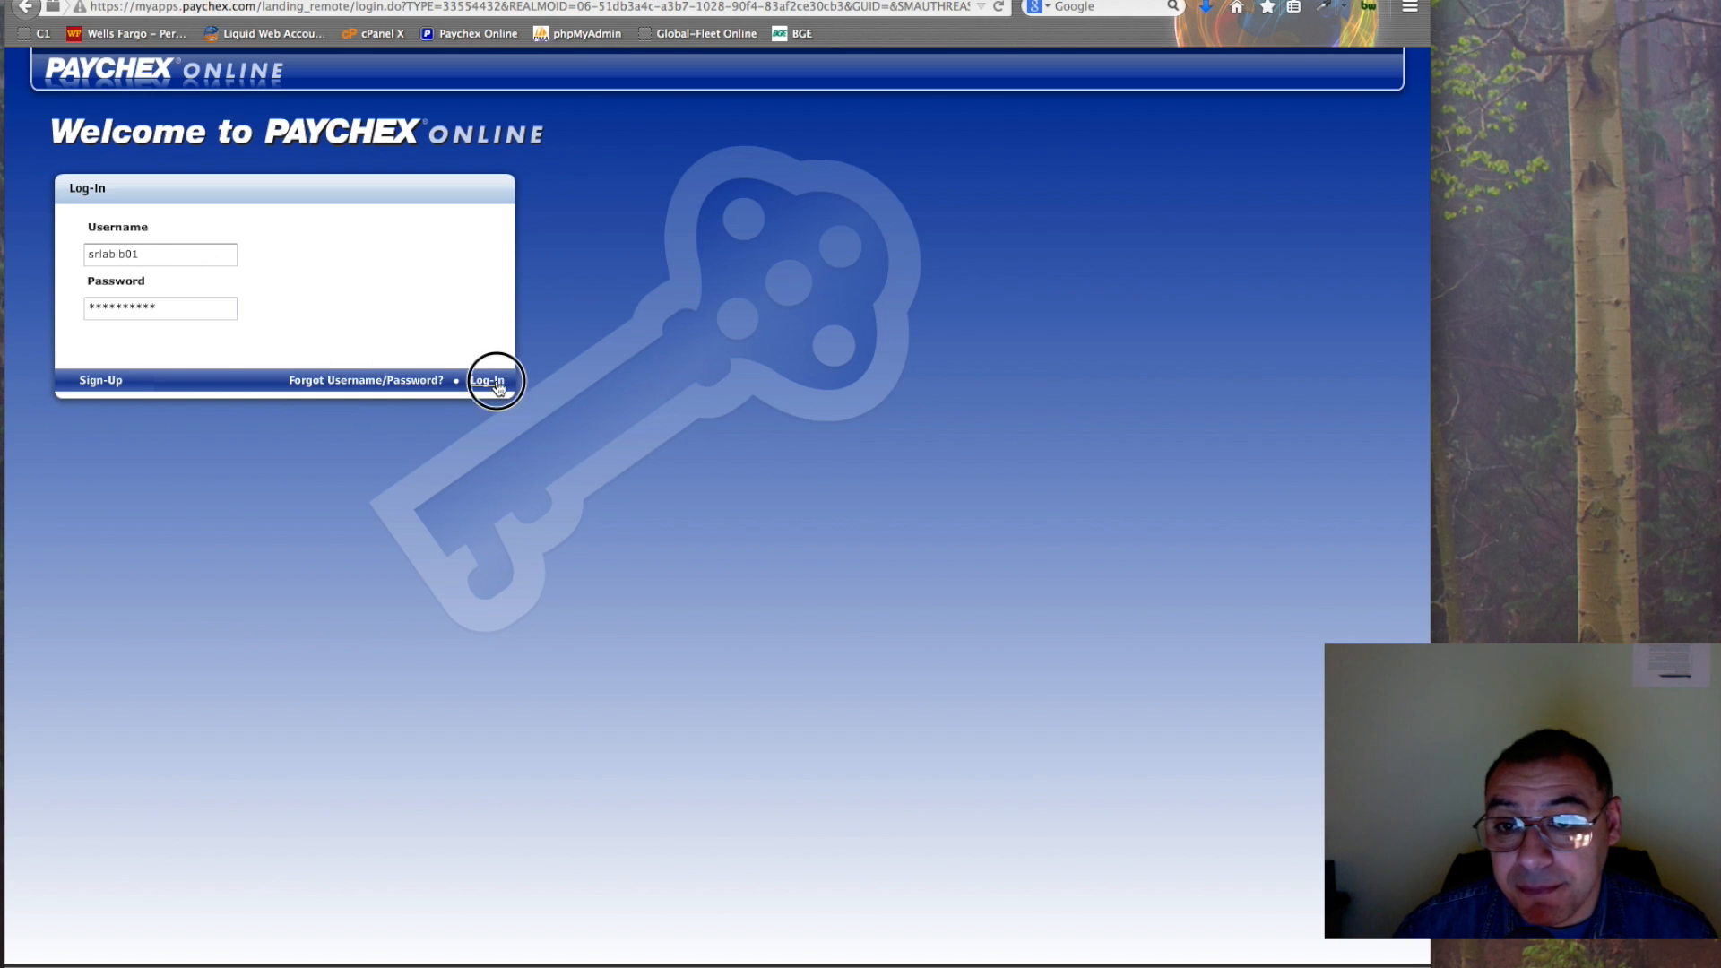
Enter the PIN in the Enter PIN dialog and submit it to reach the Company Desktop.
left_click(493, 380)
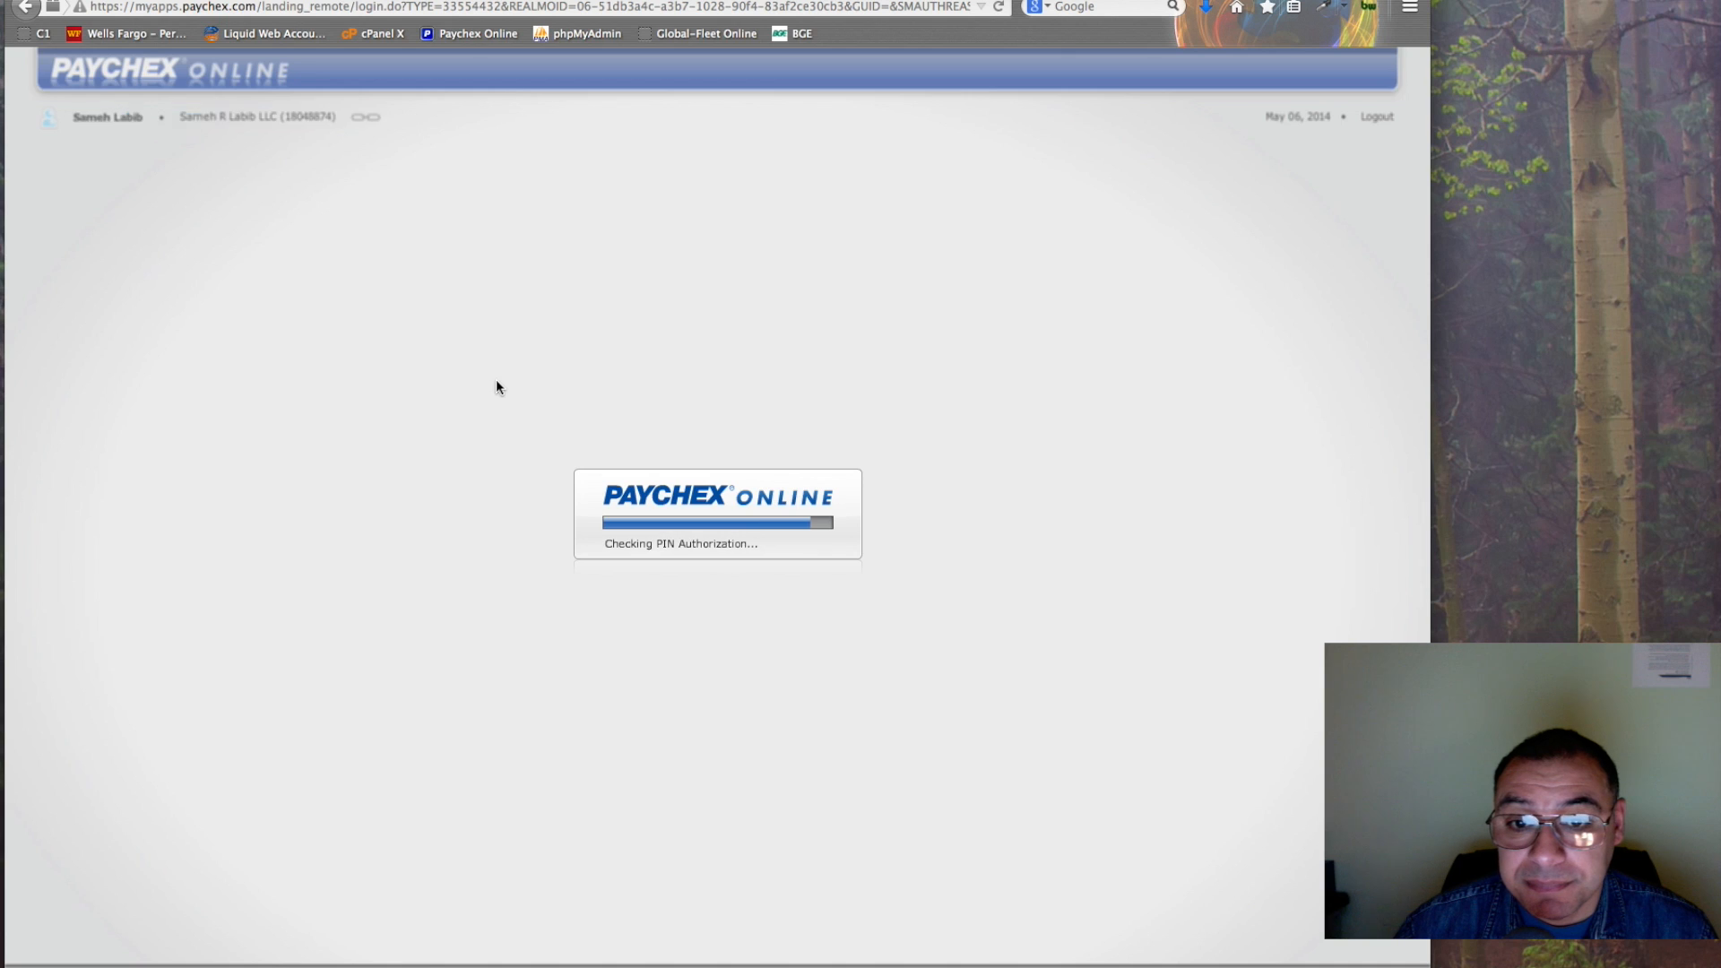
type("1")
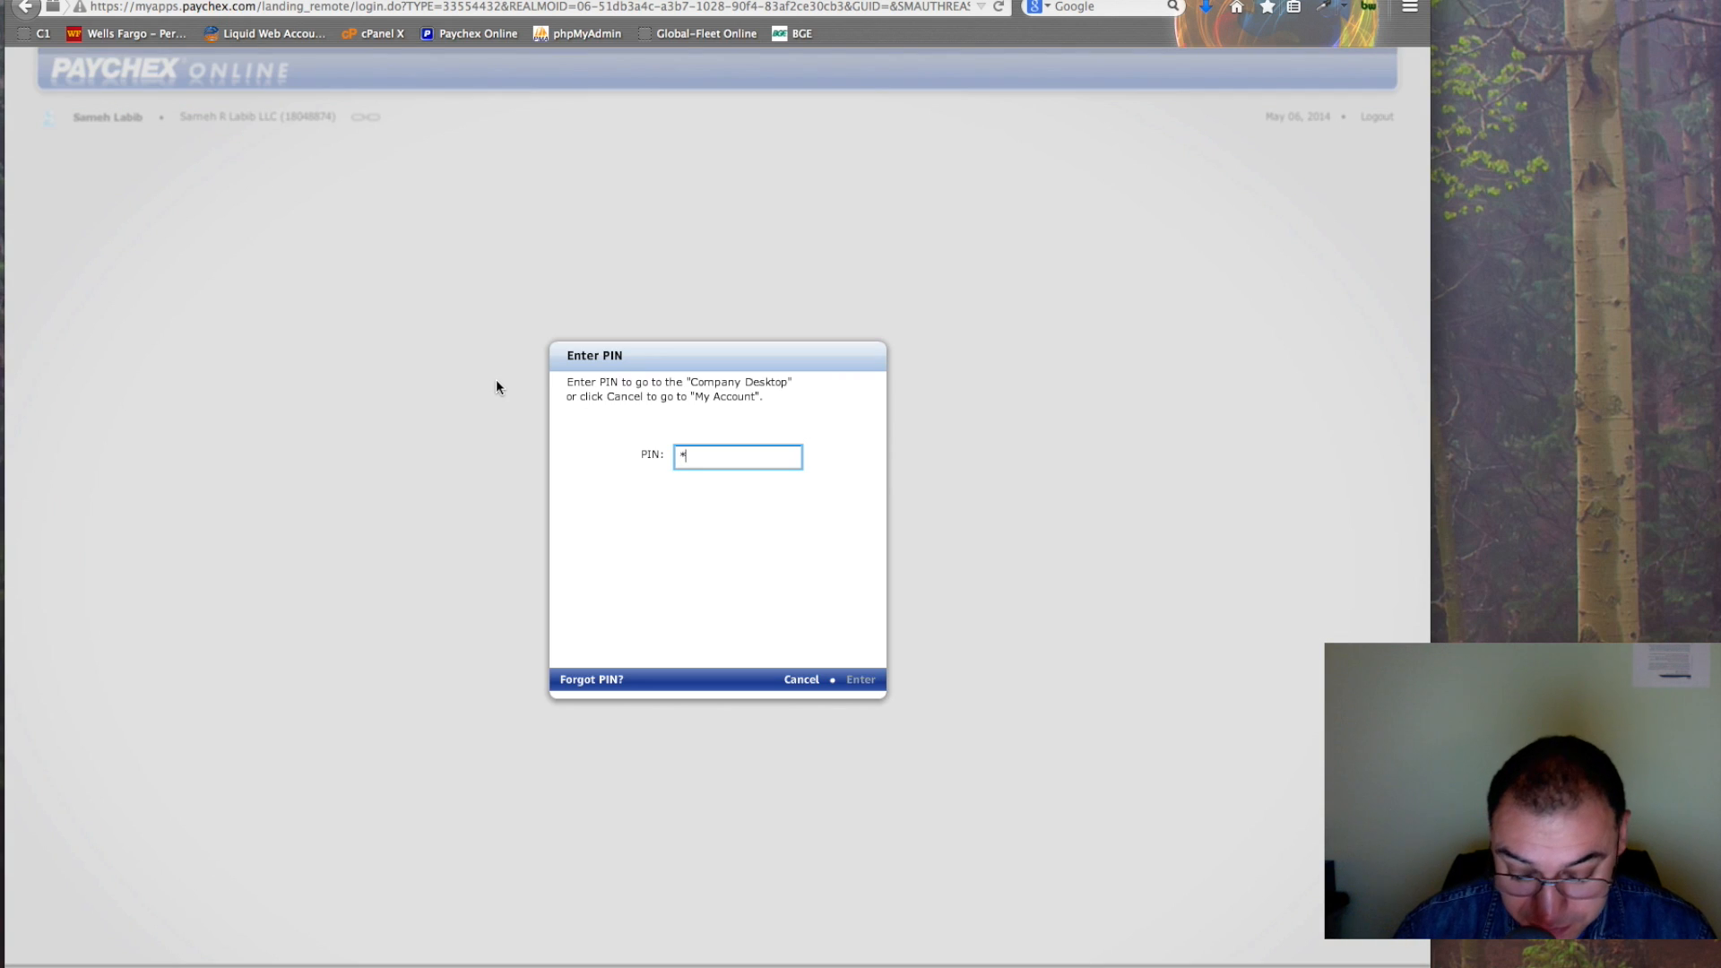
type("**")
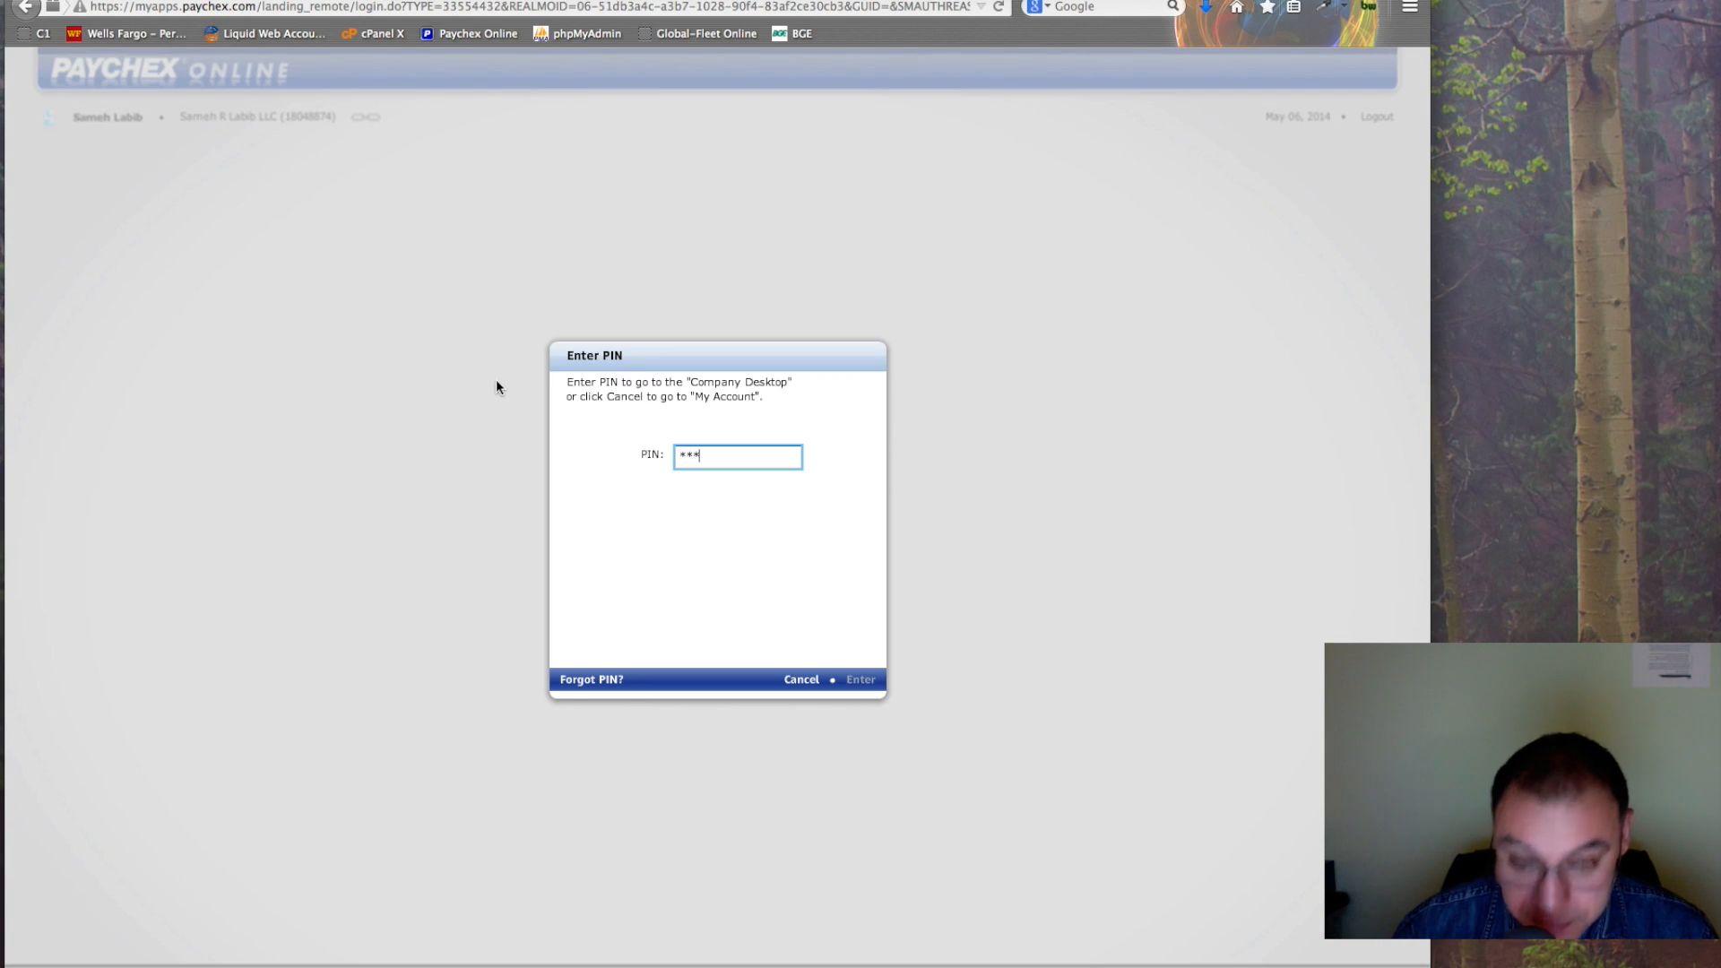
type("*")
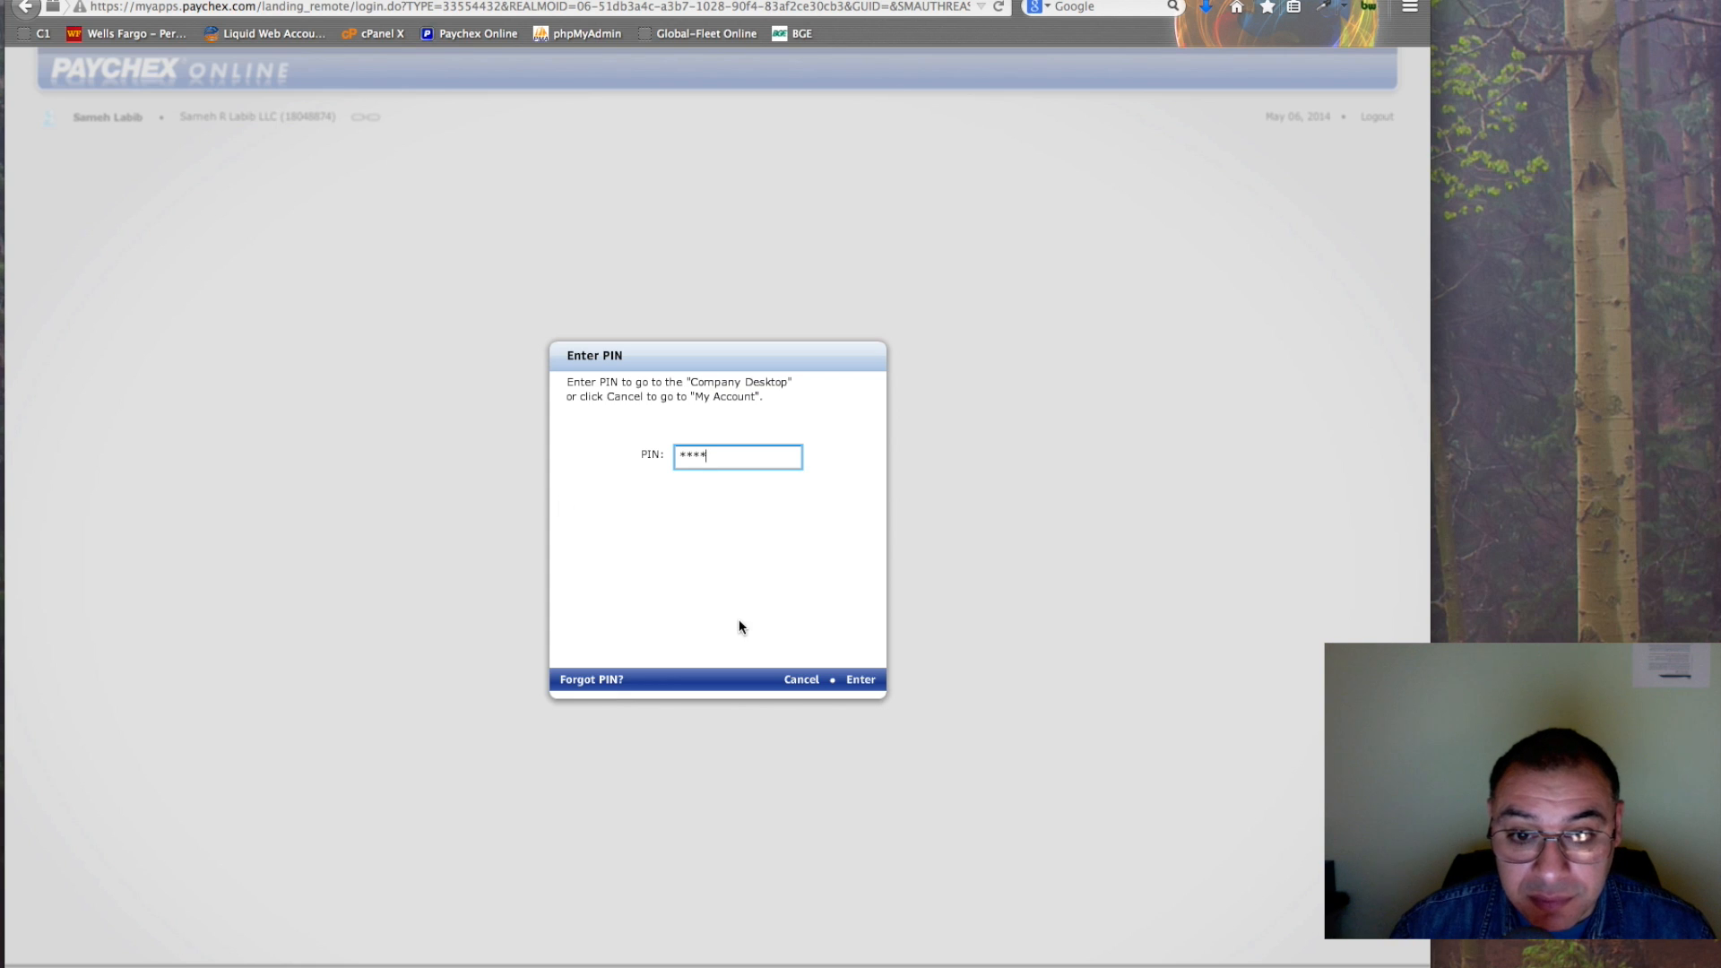
left_click(861, 680)
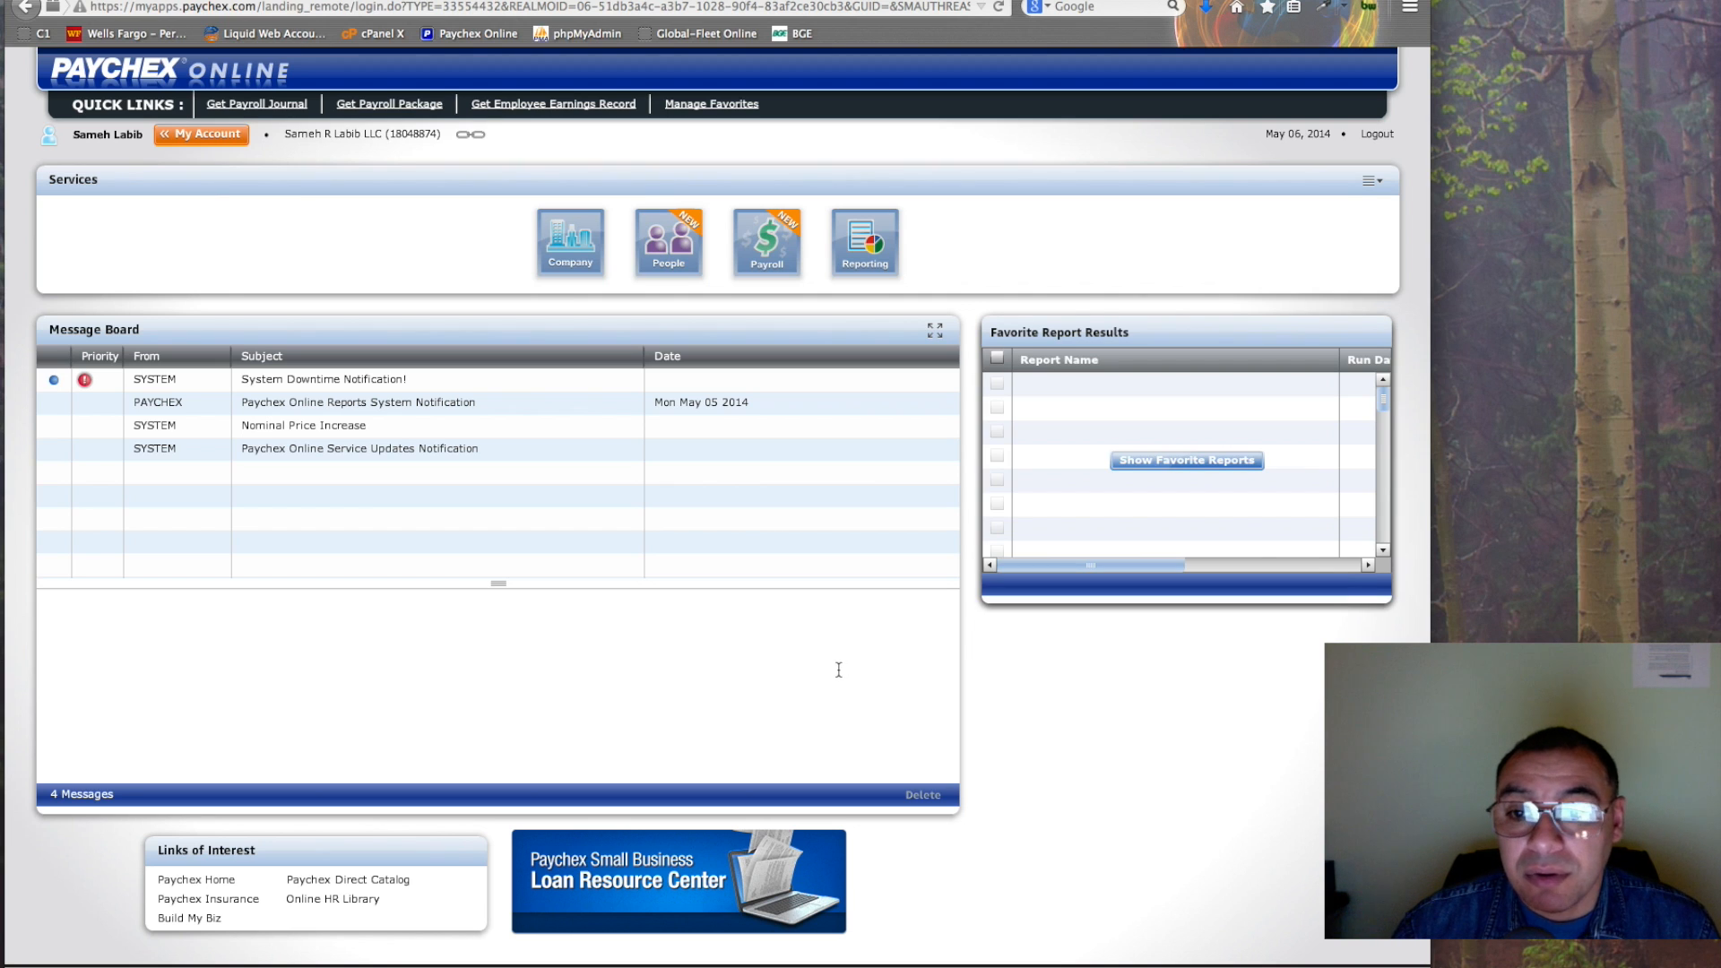
Show favorite reports, read the 05/09/2014 reports notification, then select and deselect all four reports.
left_click(1187, 459)
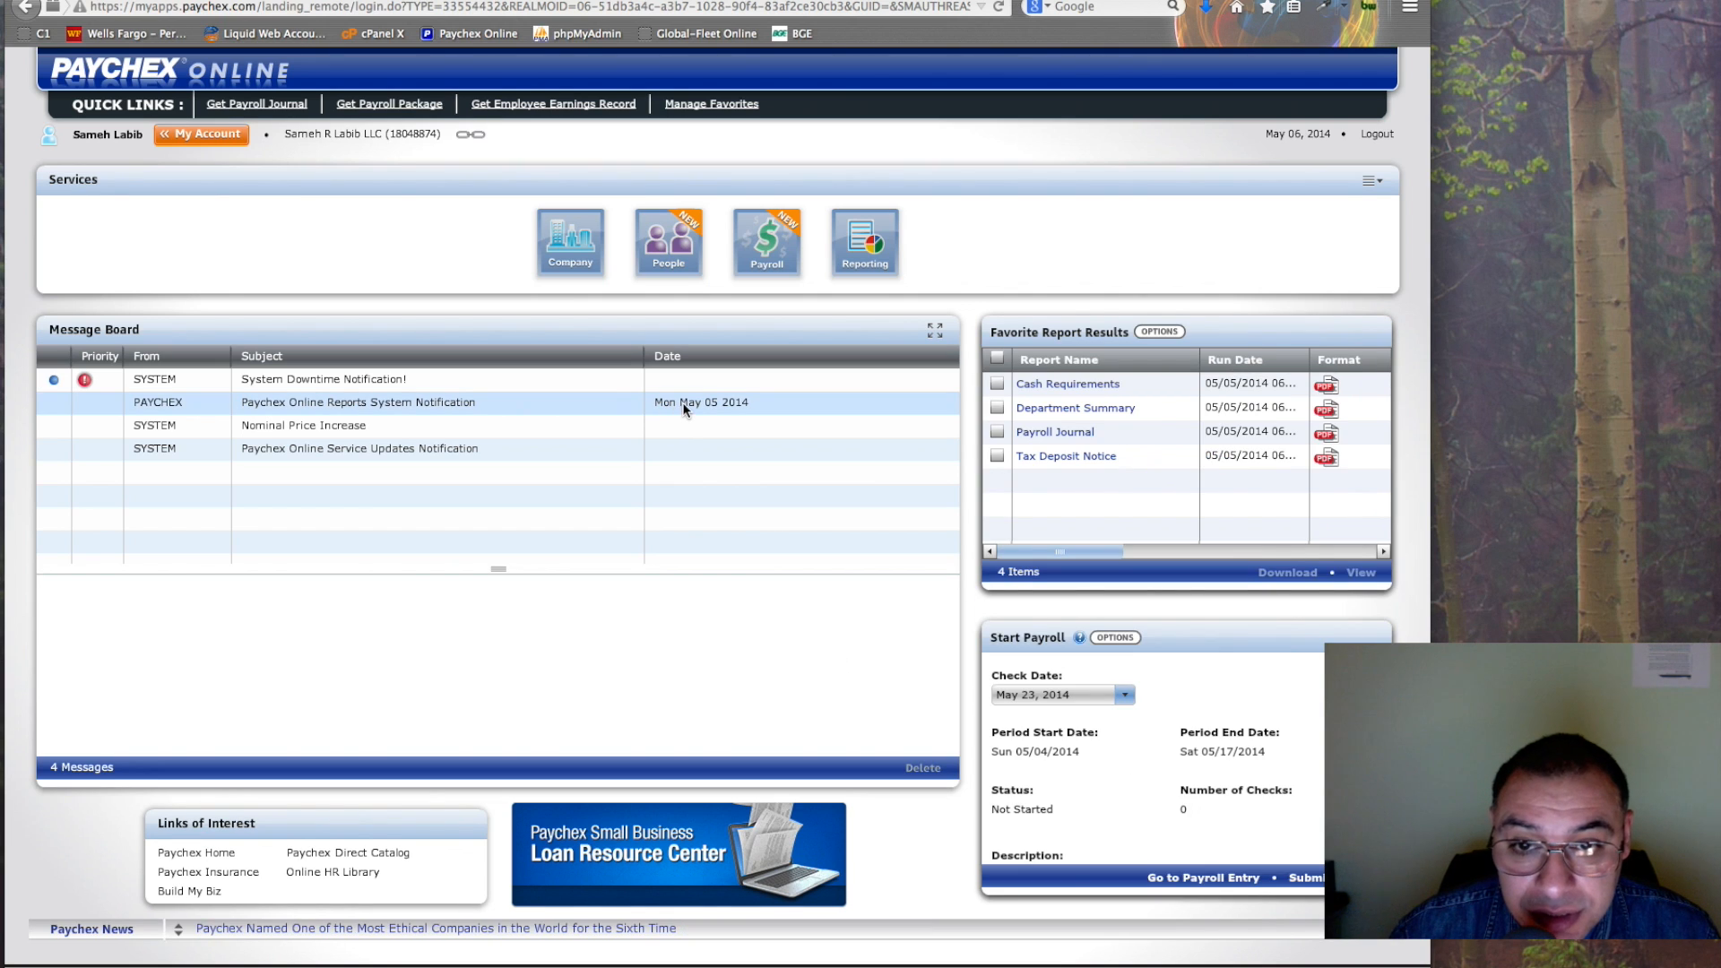
mouse_move(714, 416)
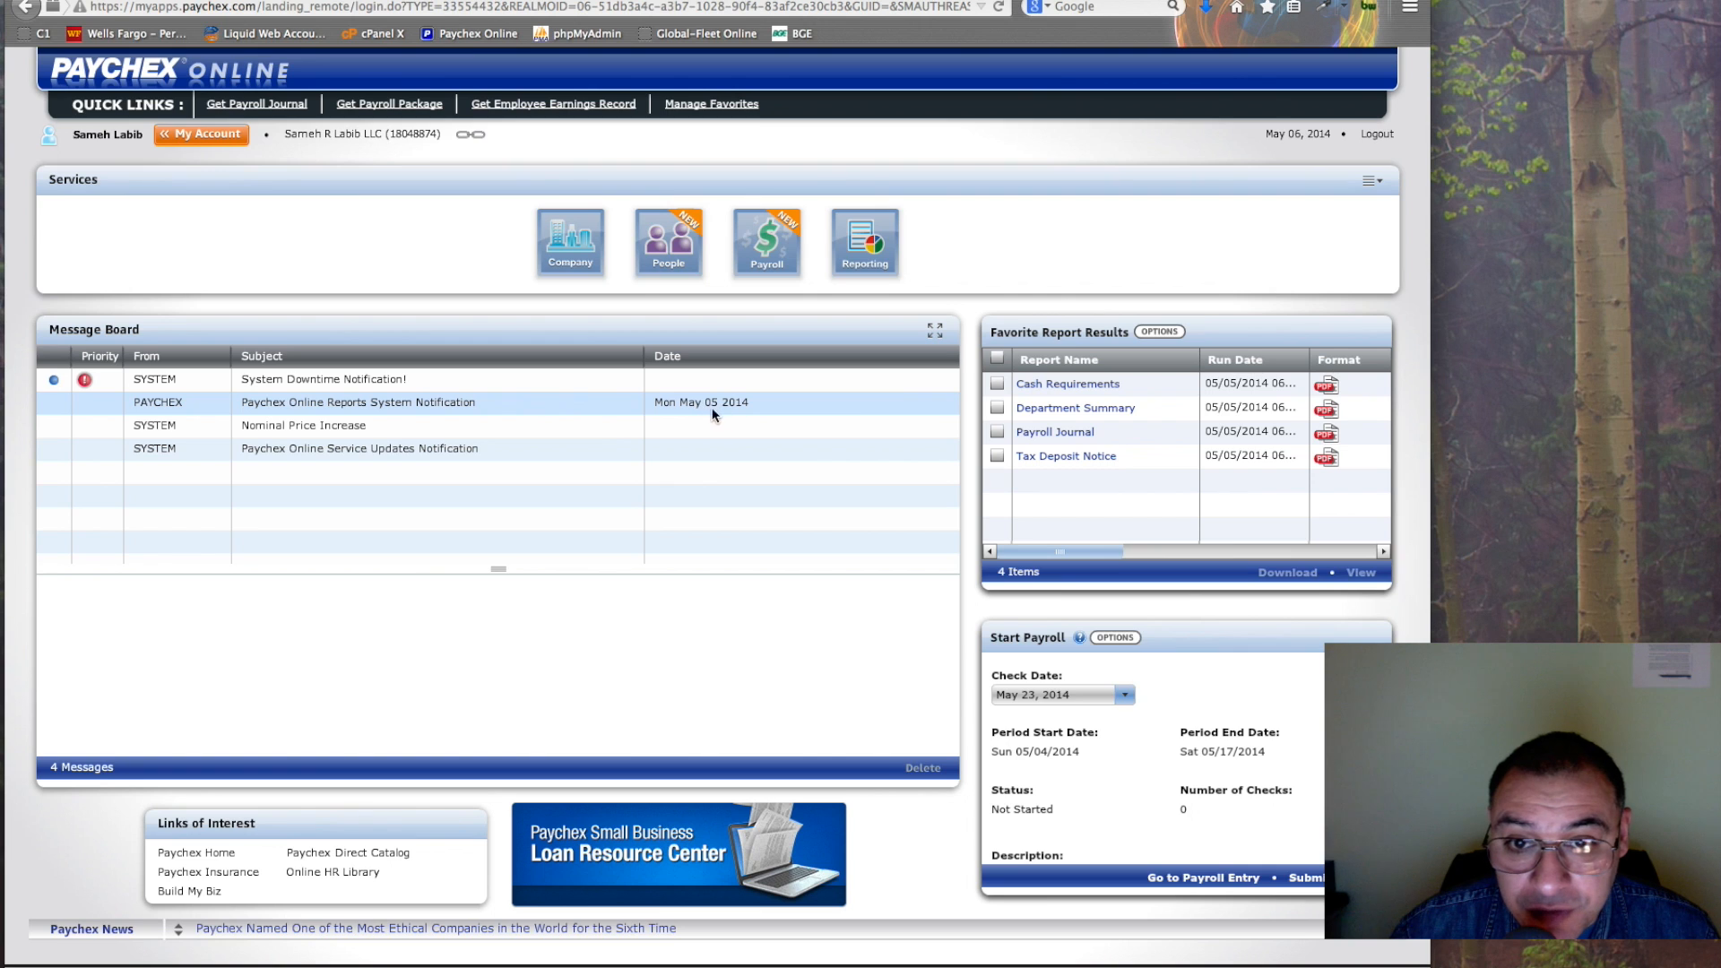
left_click(357, 402)
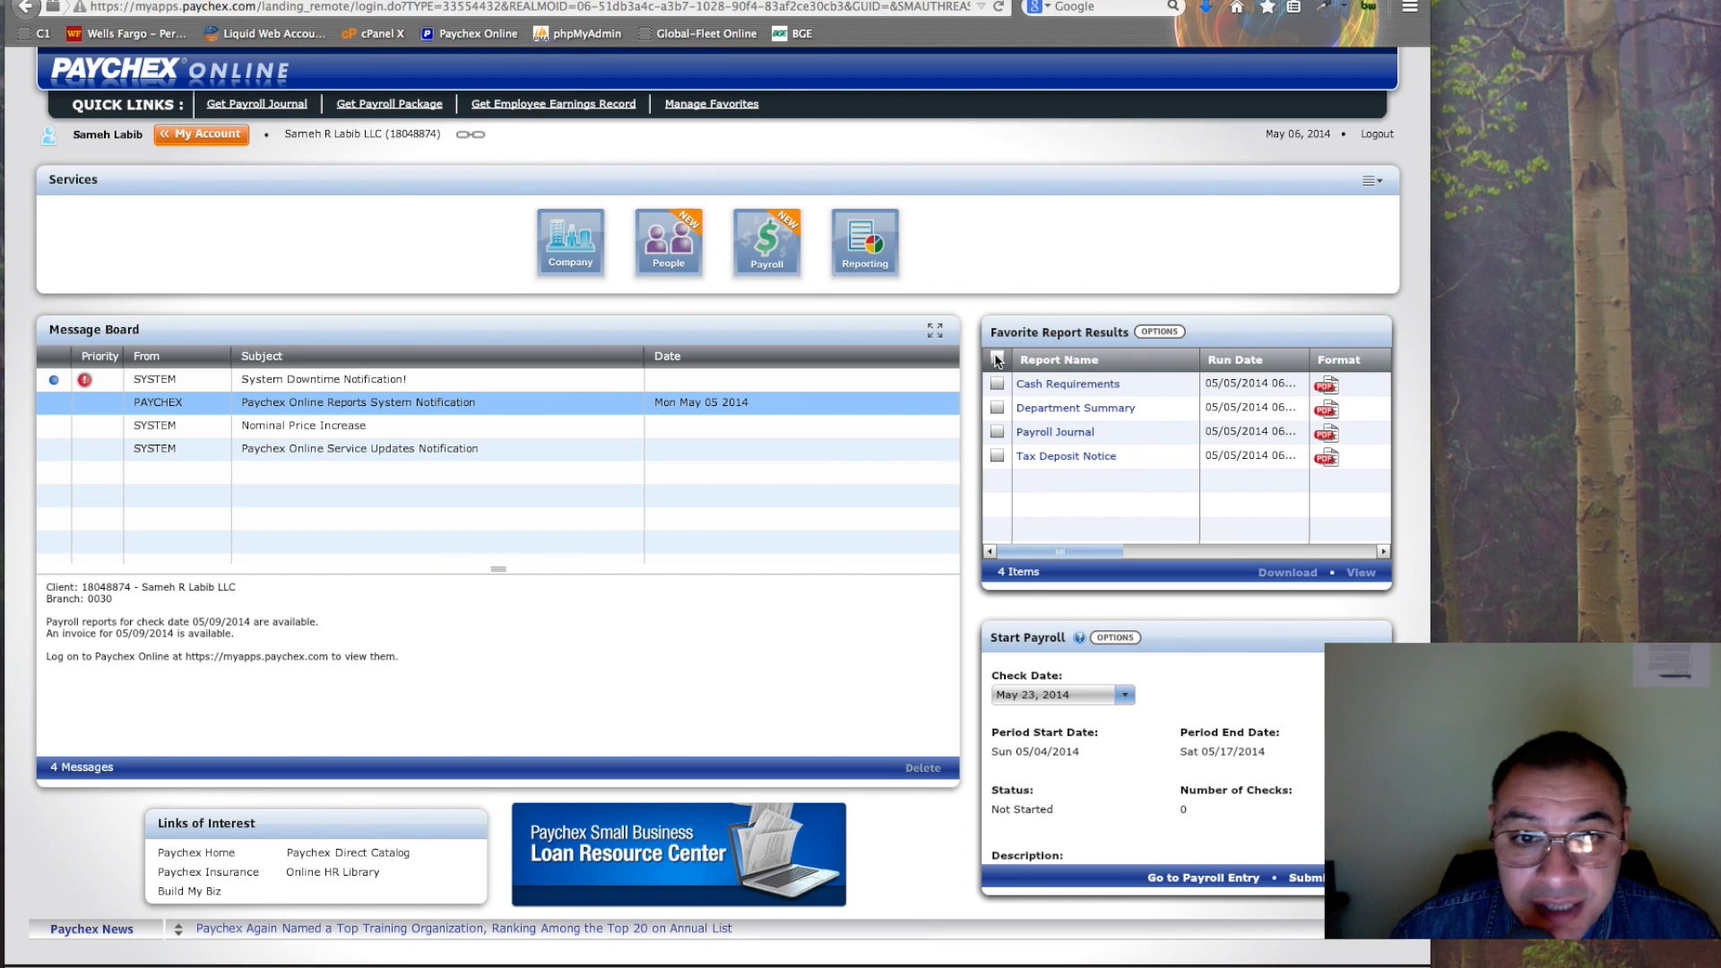
left_click(997, 359)
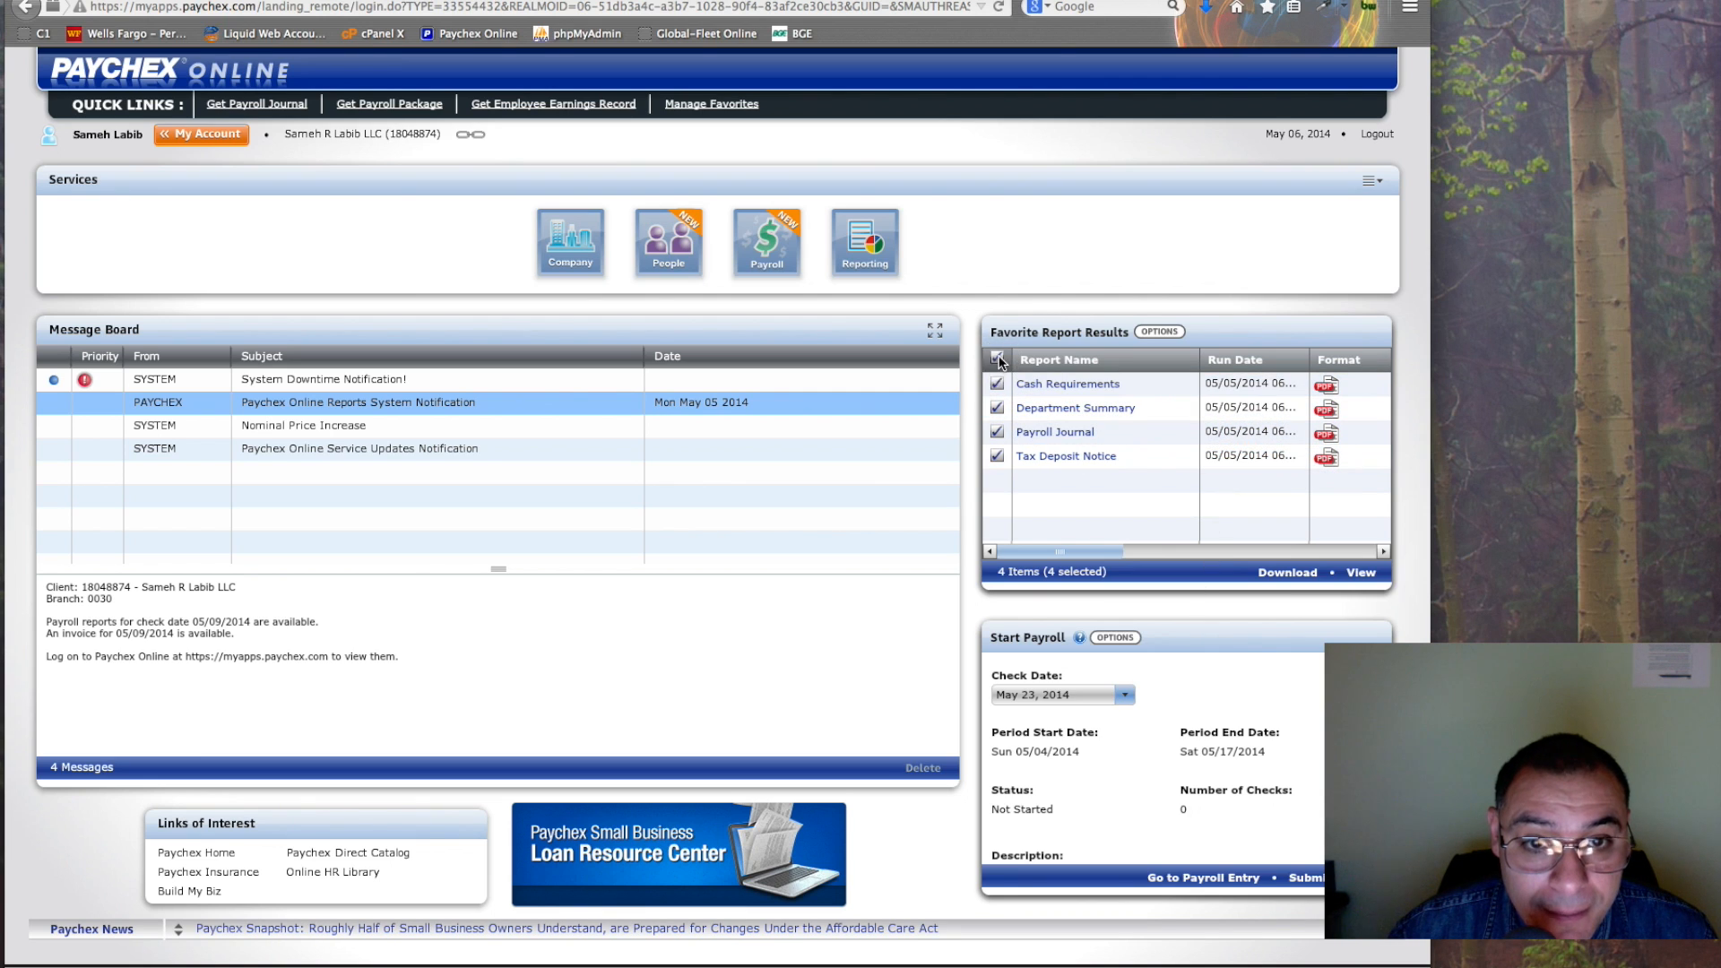
left_click(997, 359)
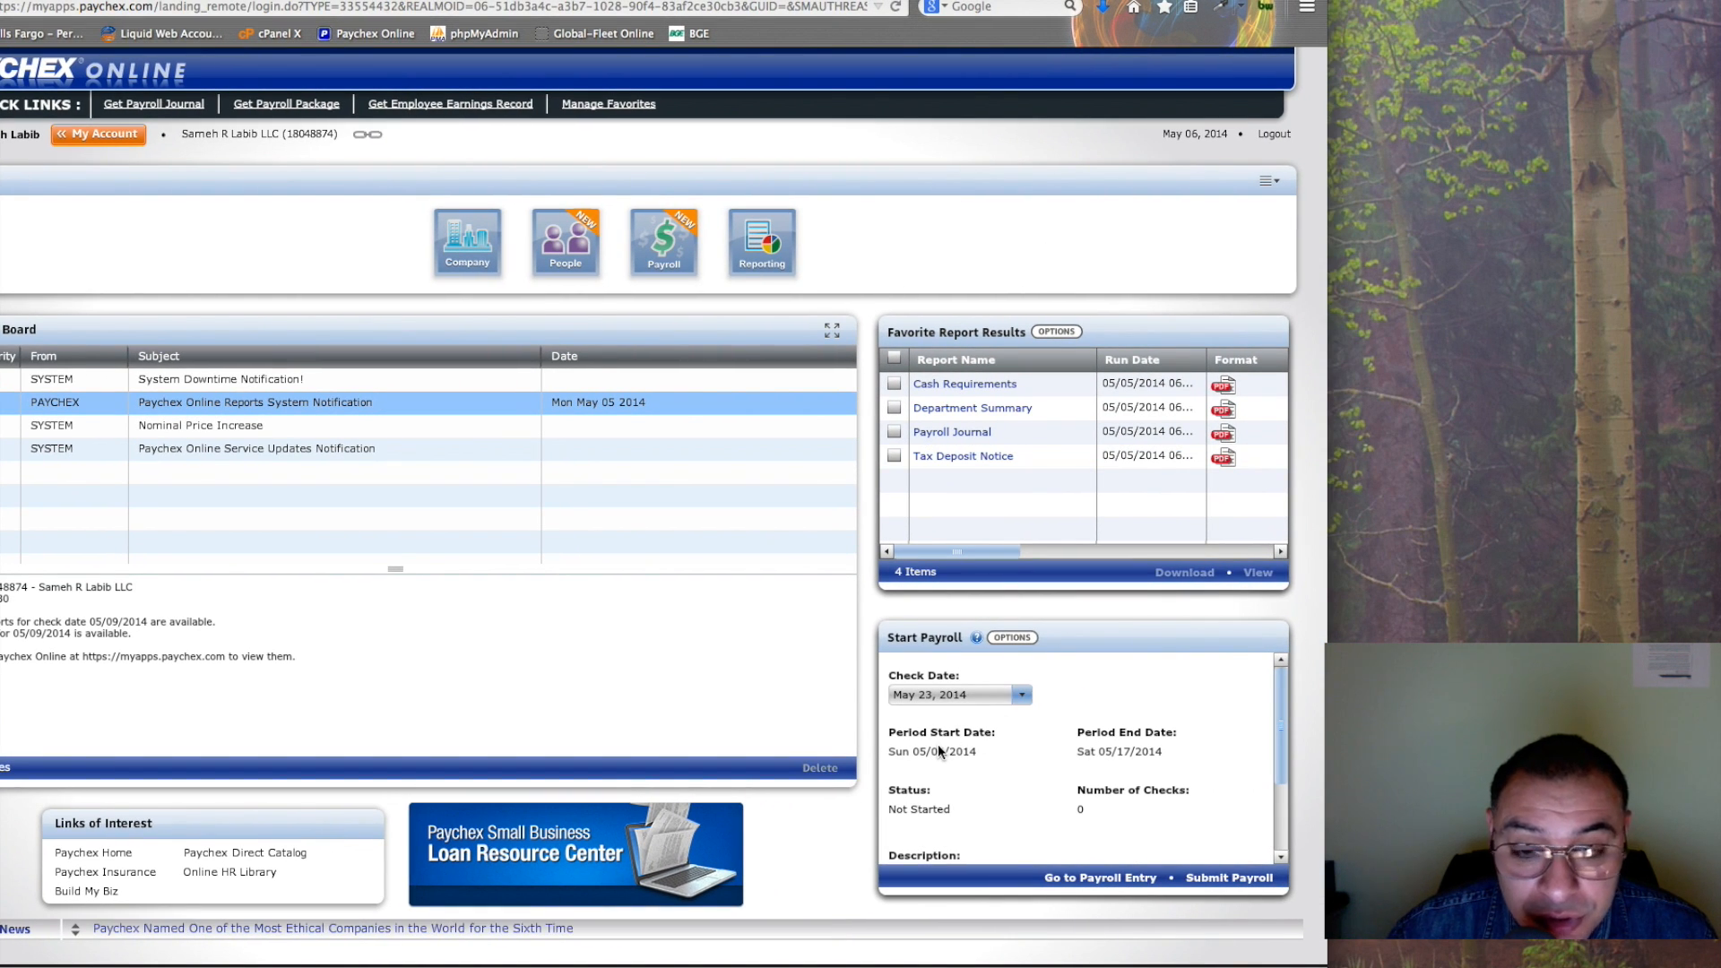
mouse_move(952, 746)
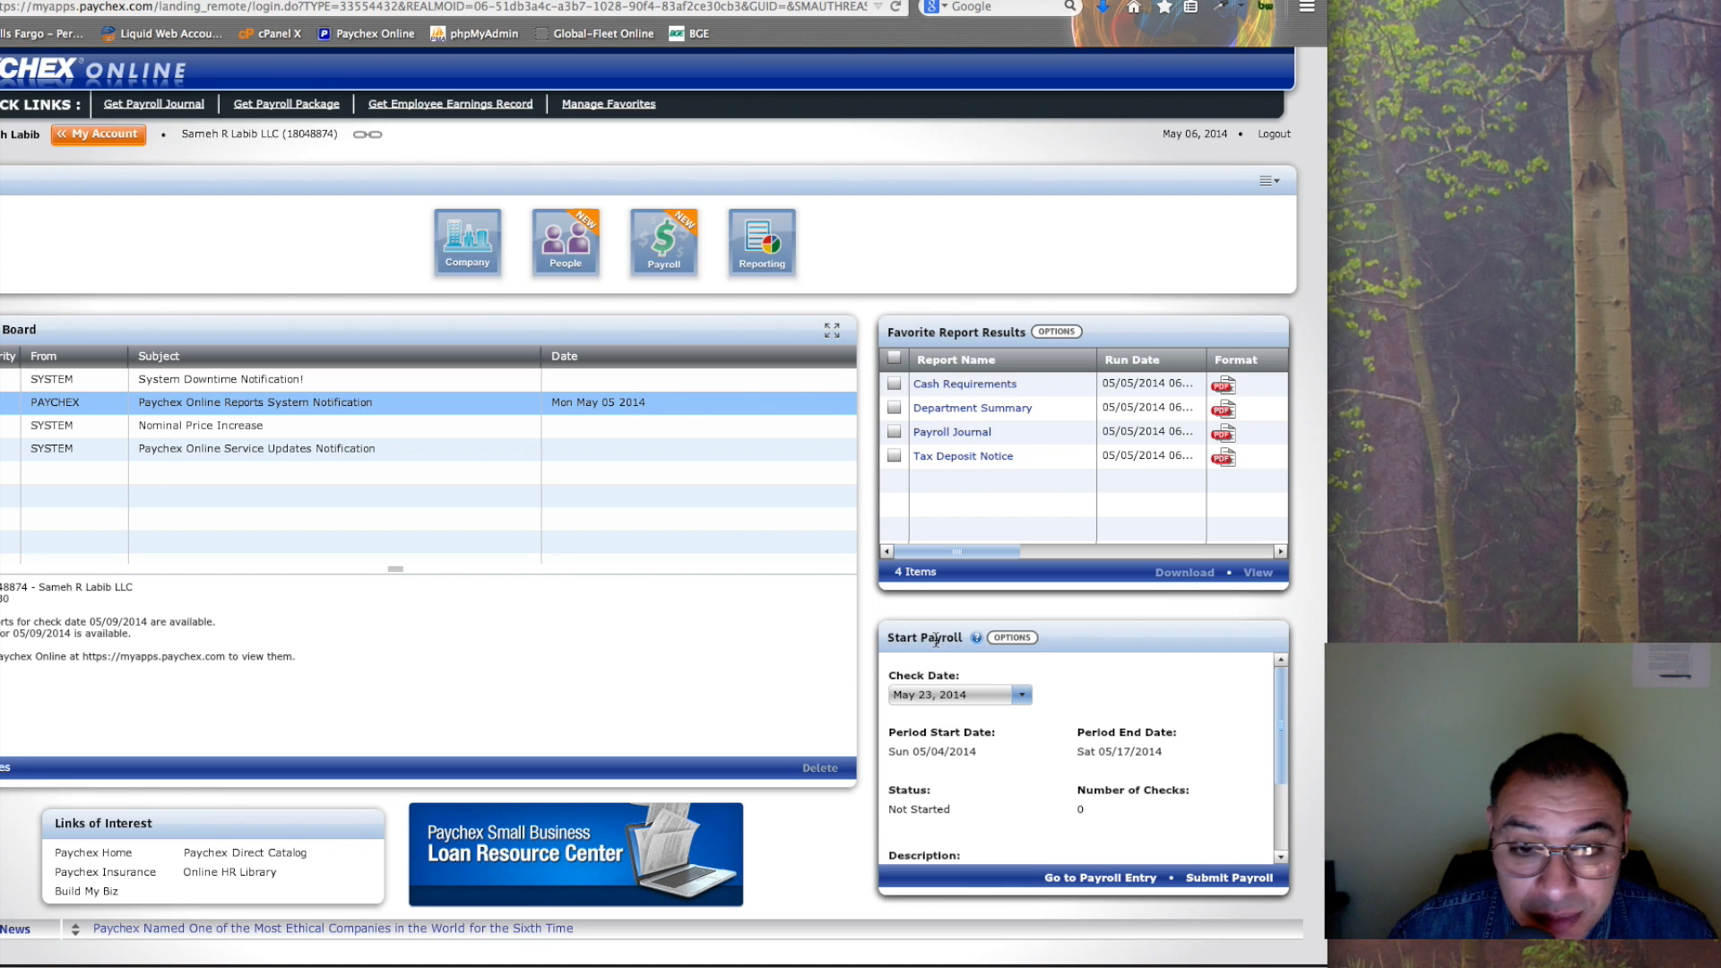
mouse_move(1019, 743)
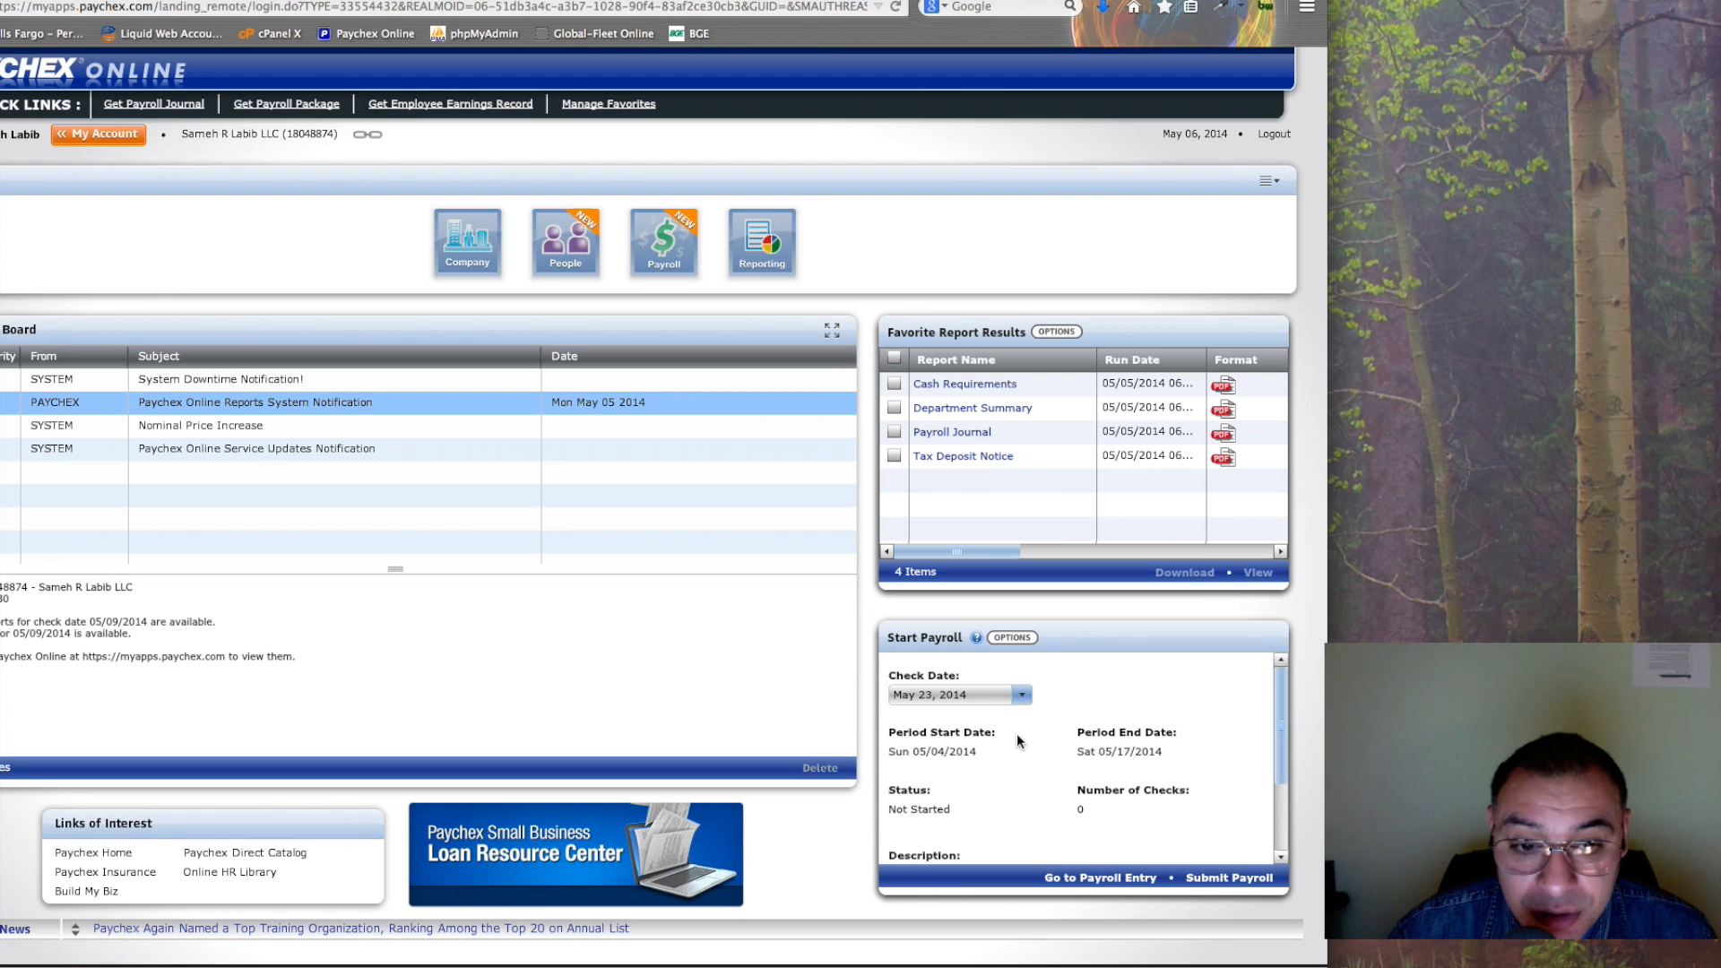
mouse_move(1025, 750)
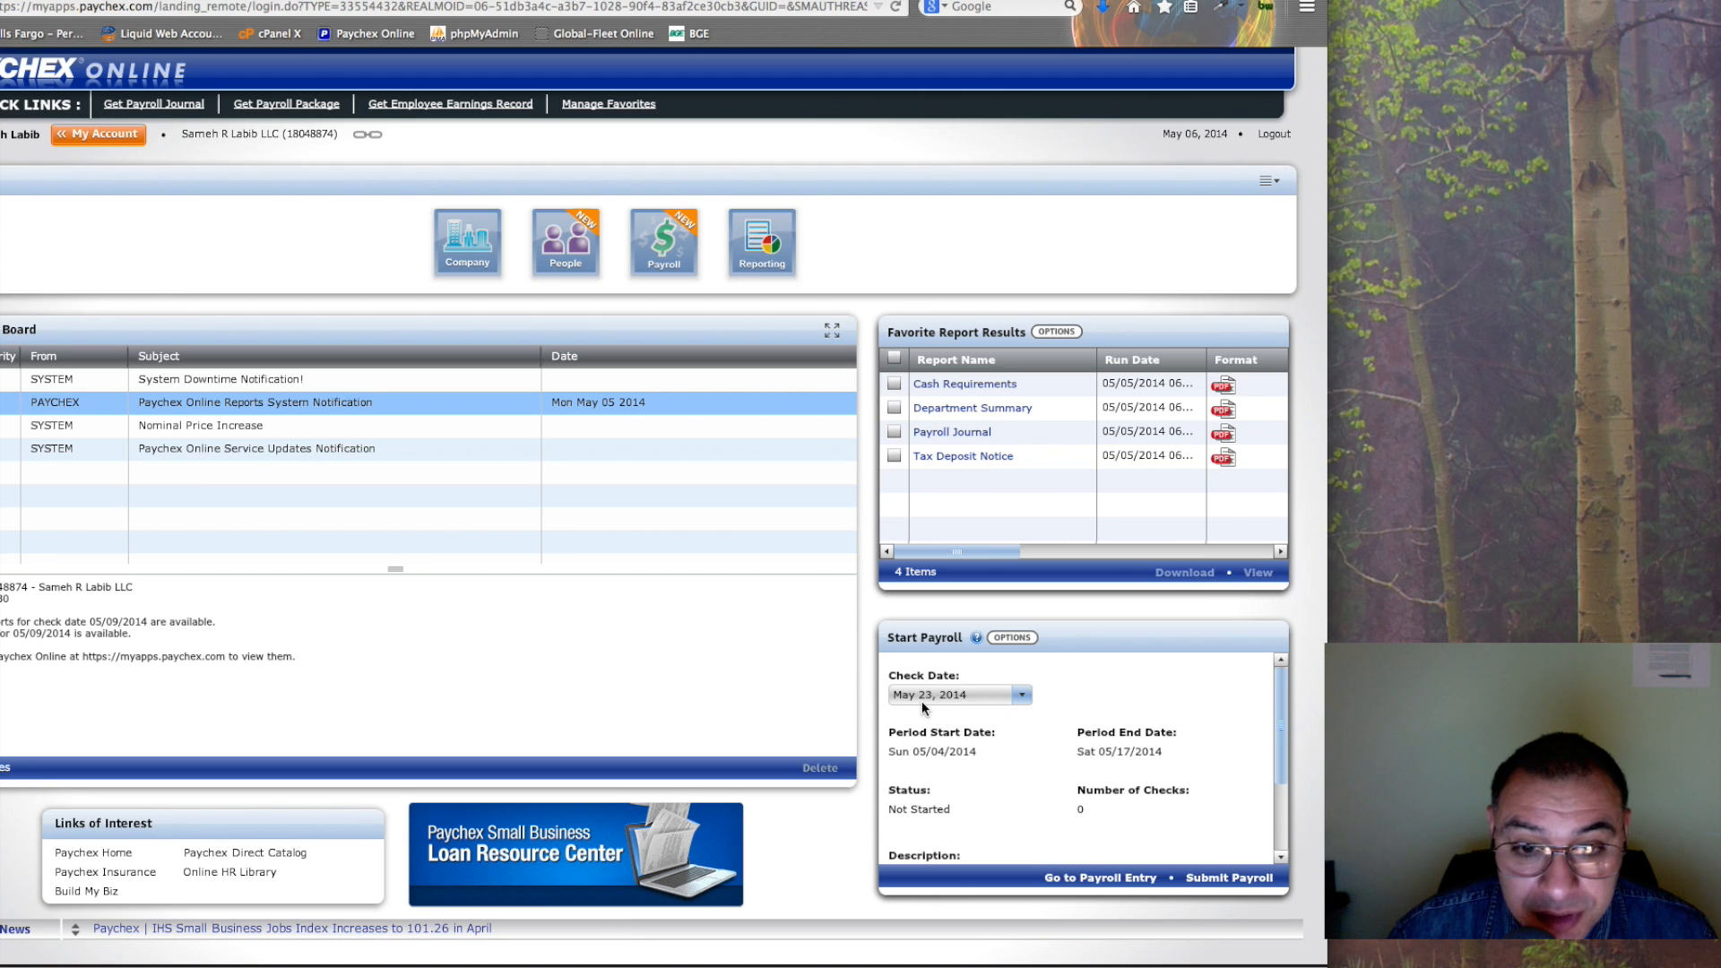
mouse_move(936, 706)
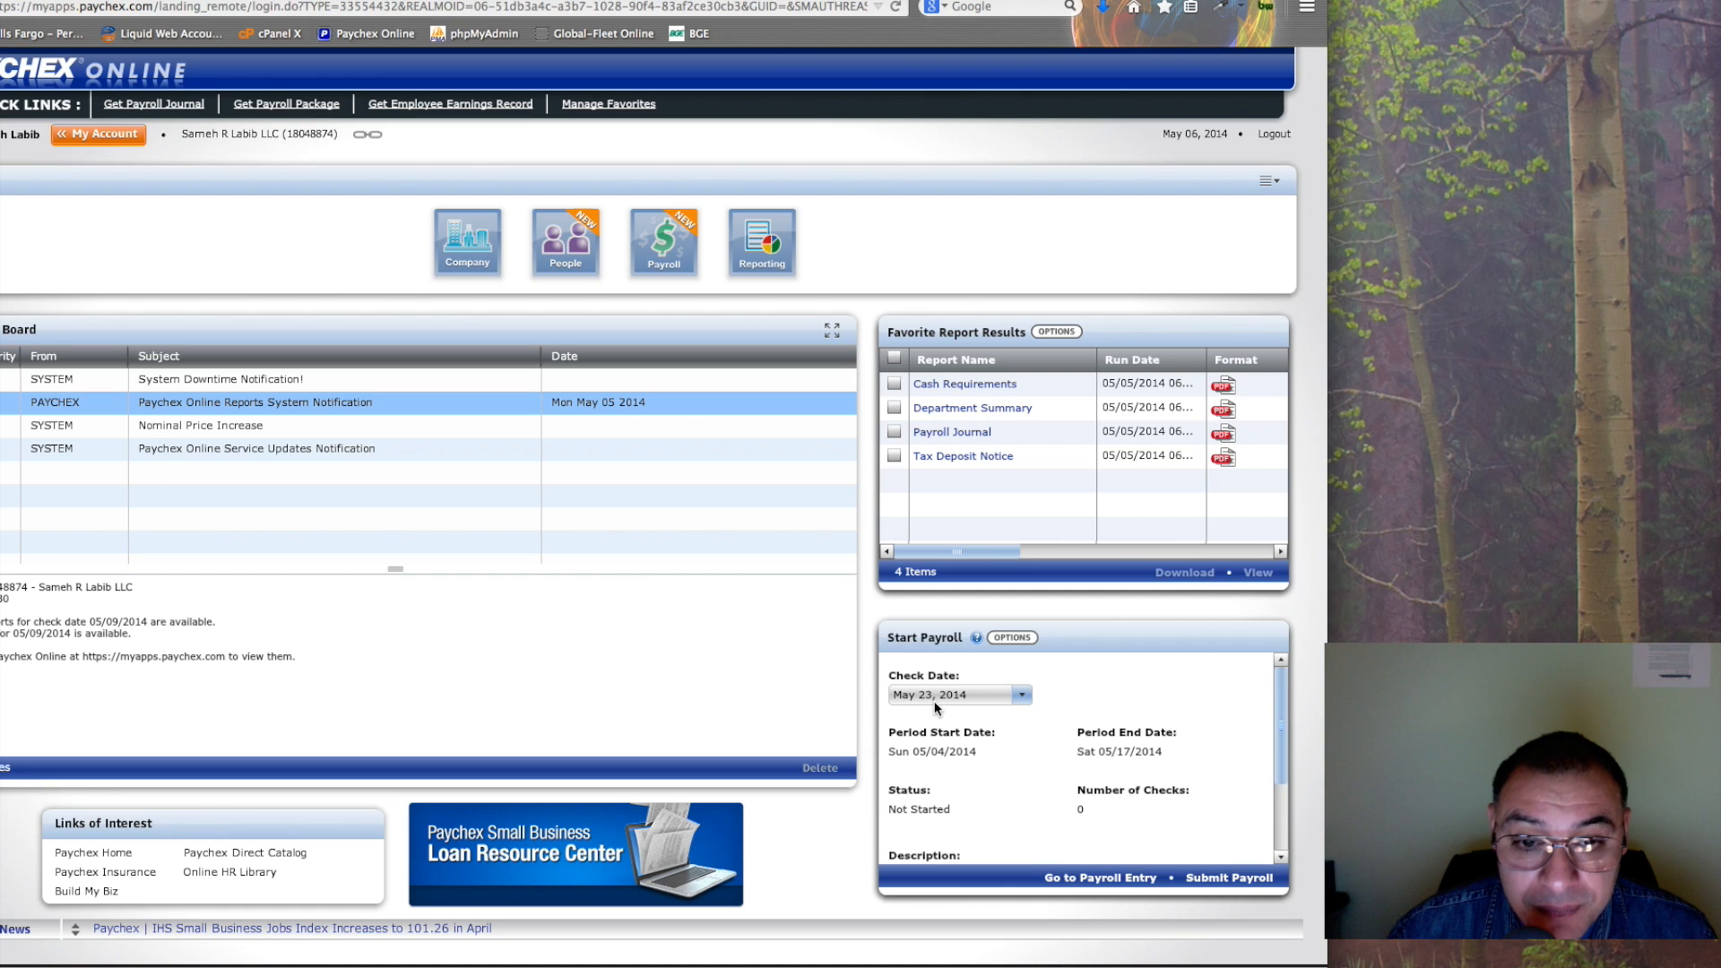
mouse_move(924, 710)
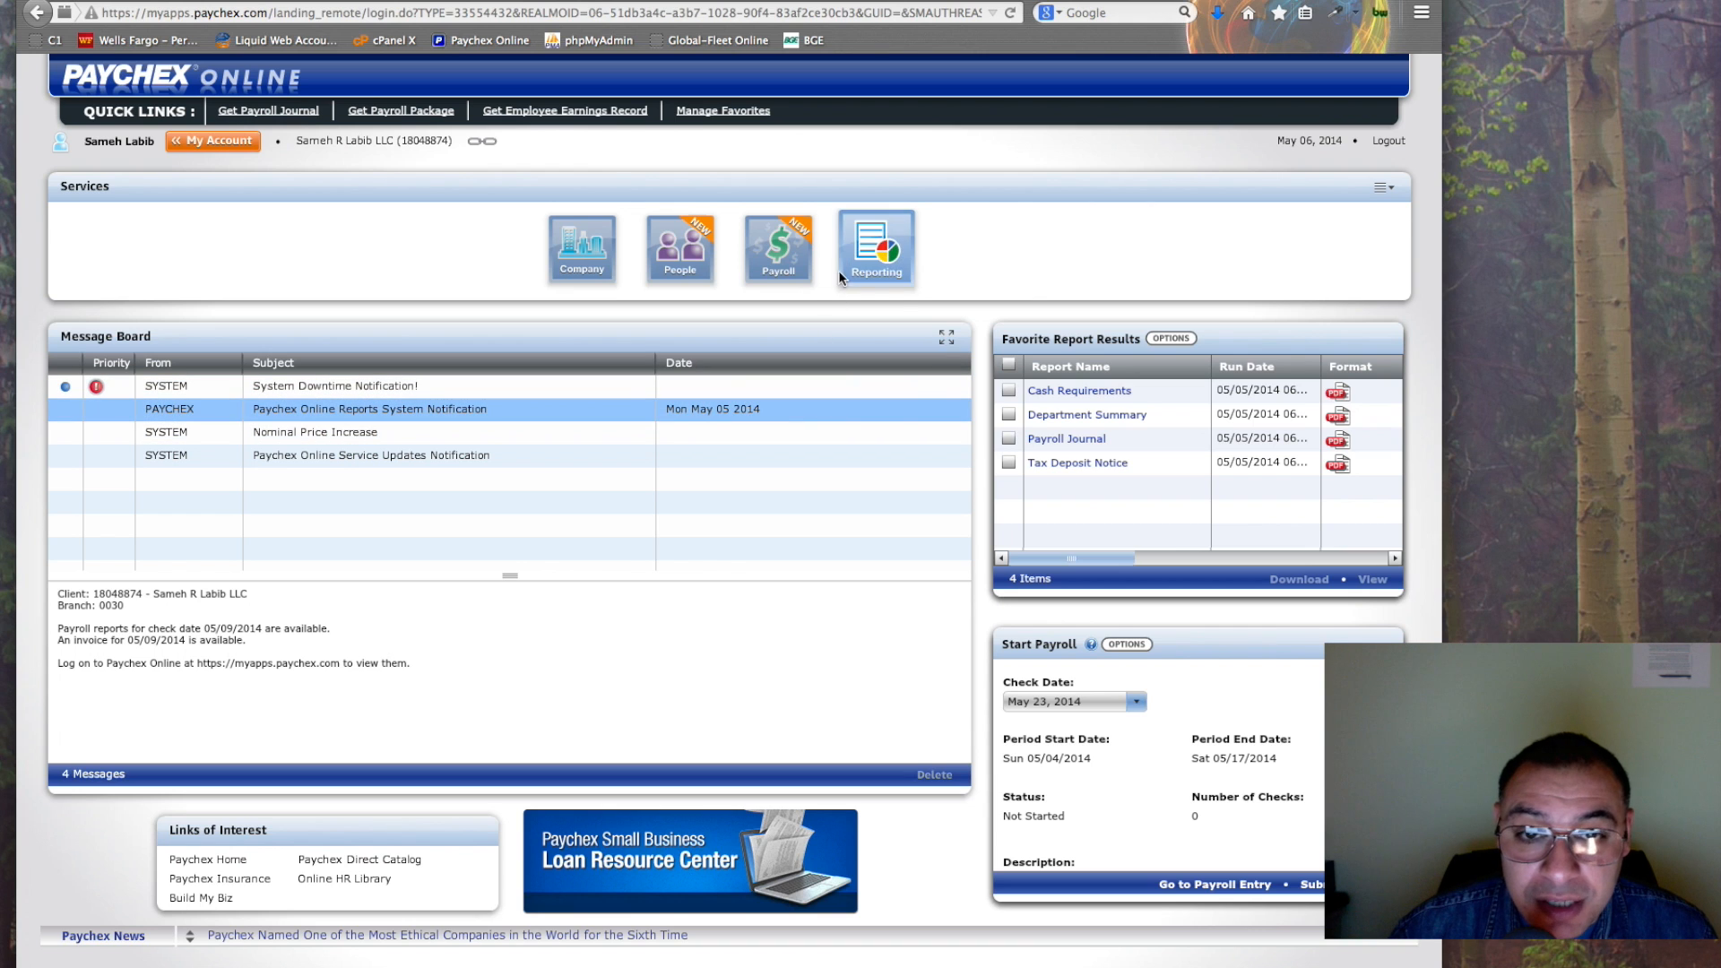
mouse_move(843, 278)
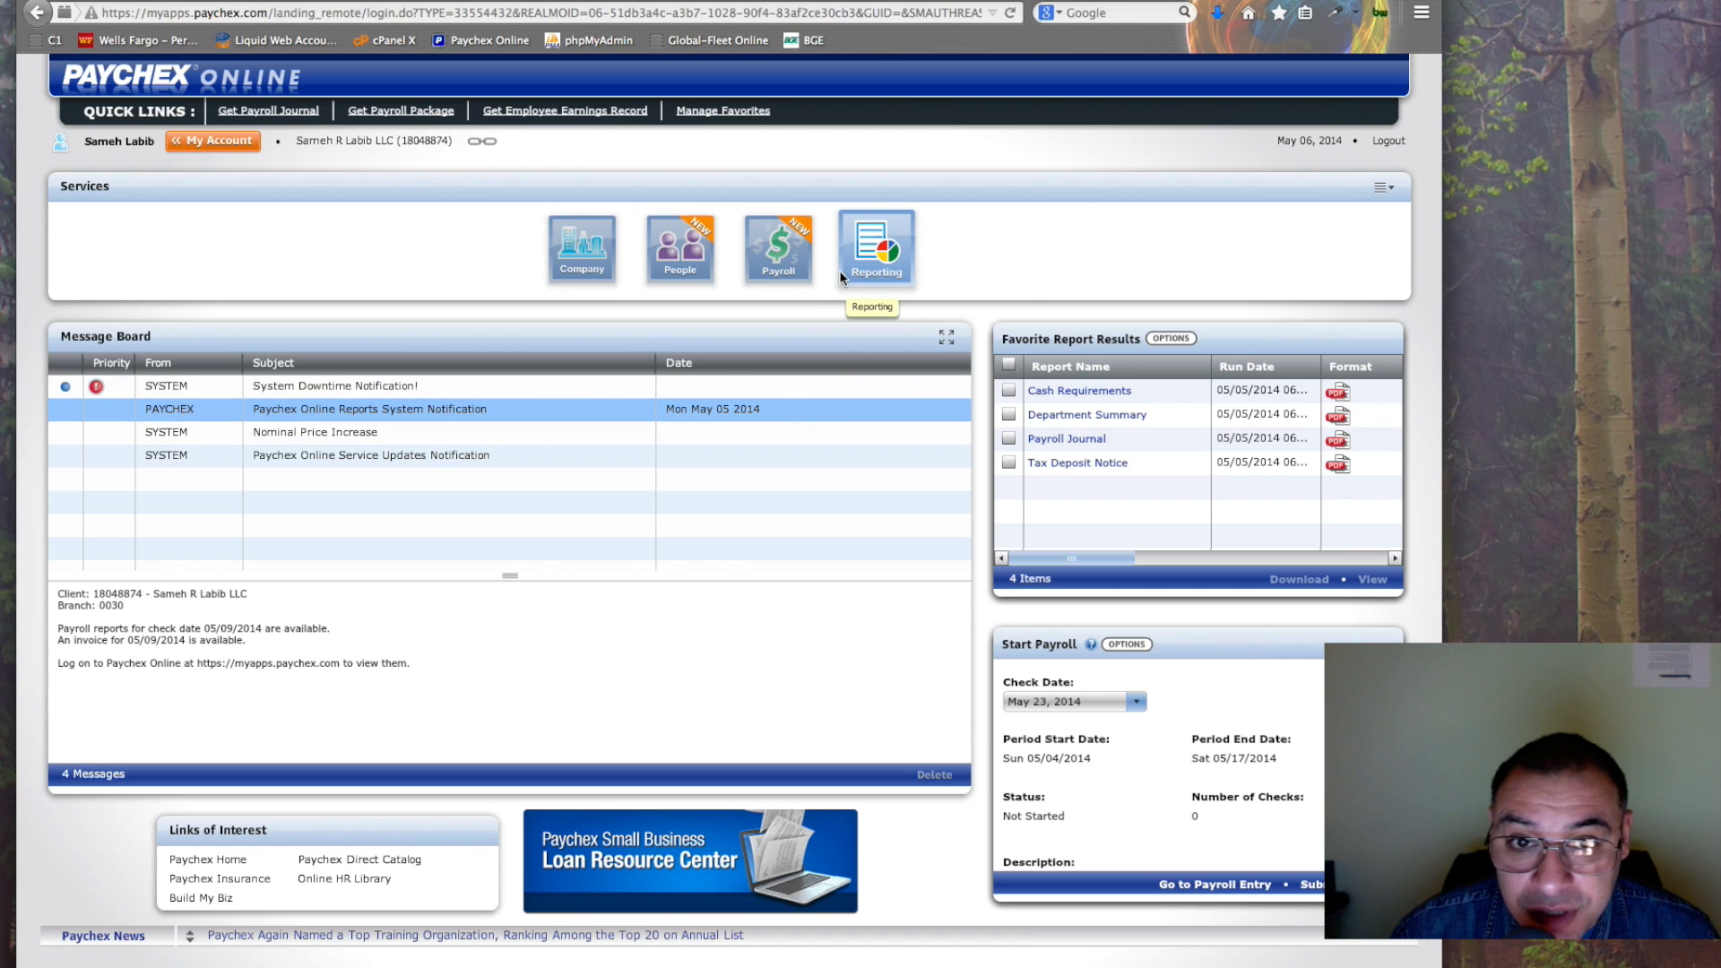
From Reporting, download the Invoice report for check date 05/09/2014 as a PDF to the desktop.
left_click(875, 249)
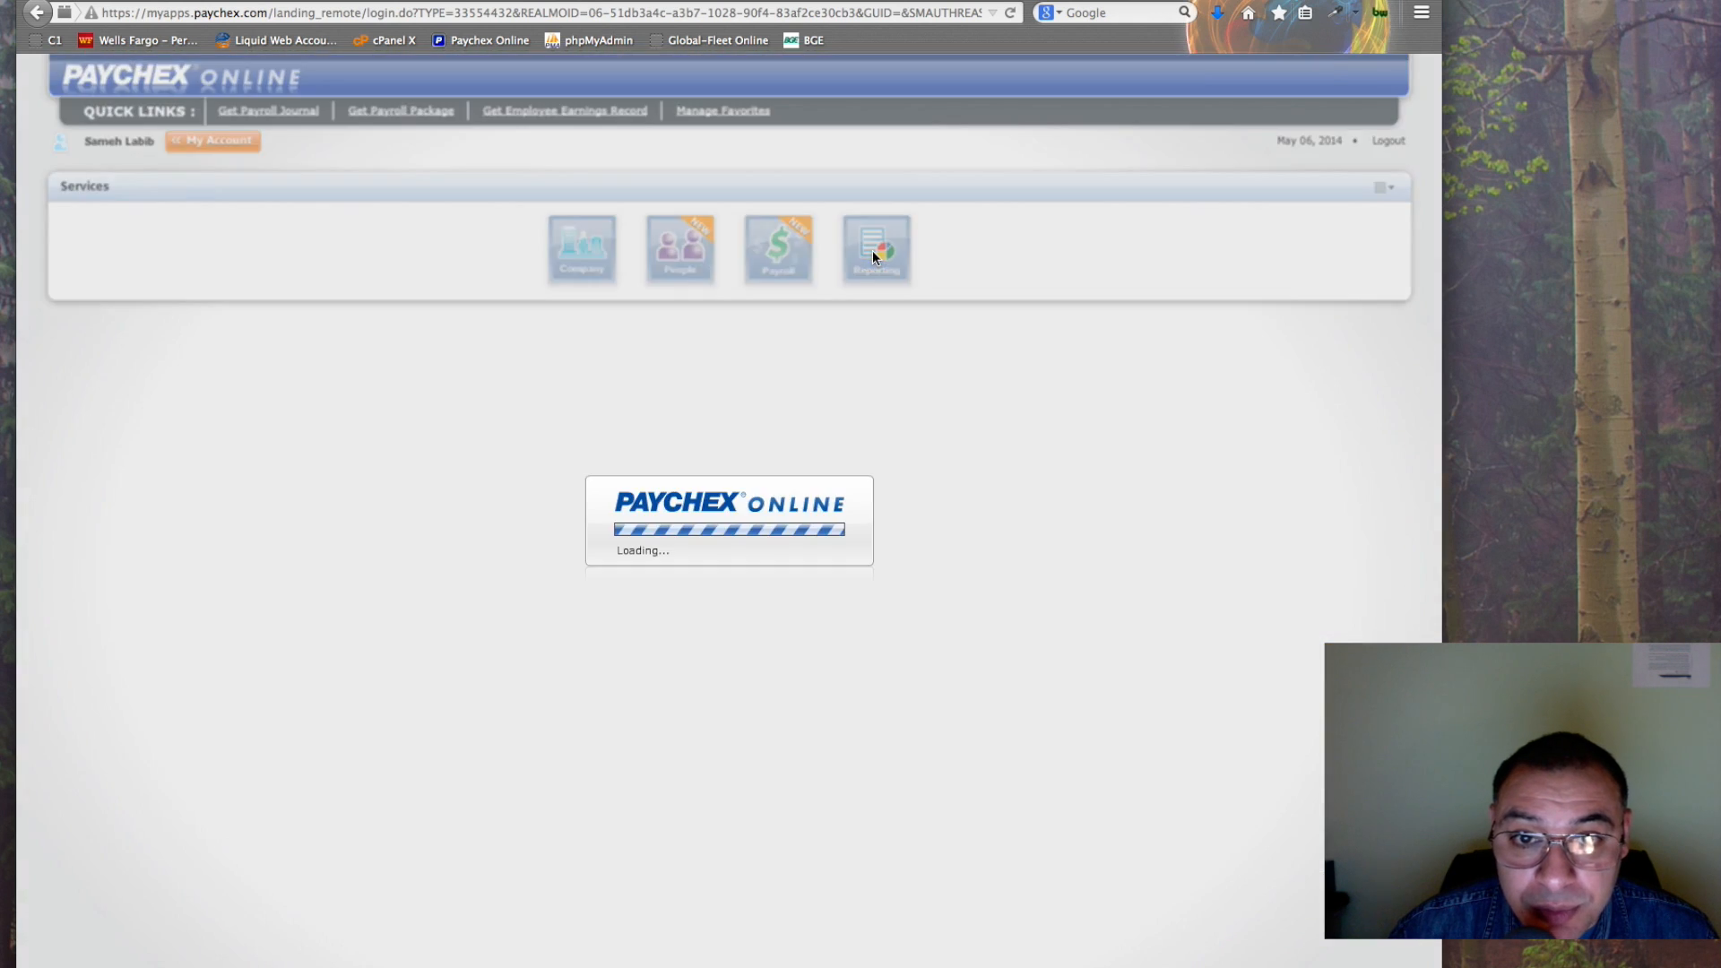
left_click(875, 247)
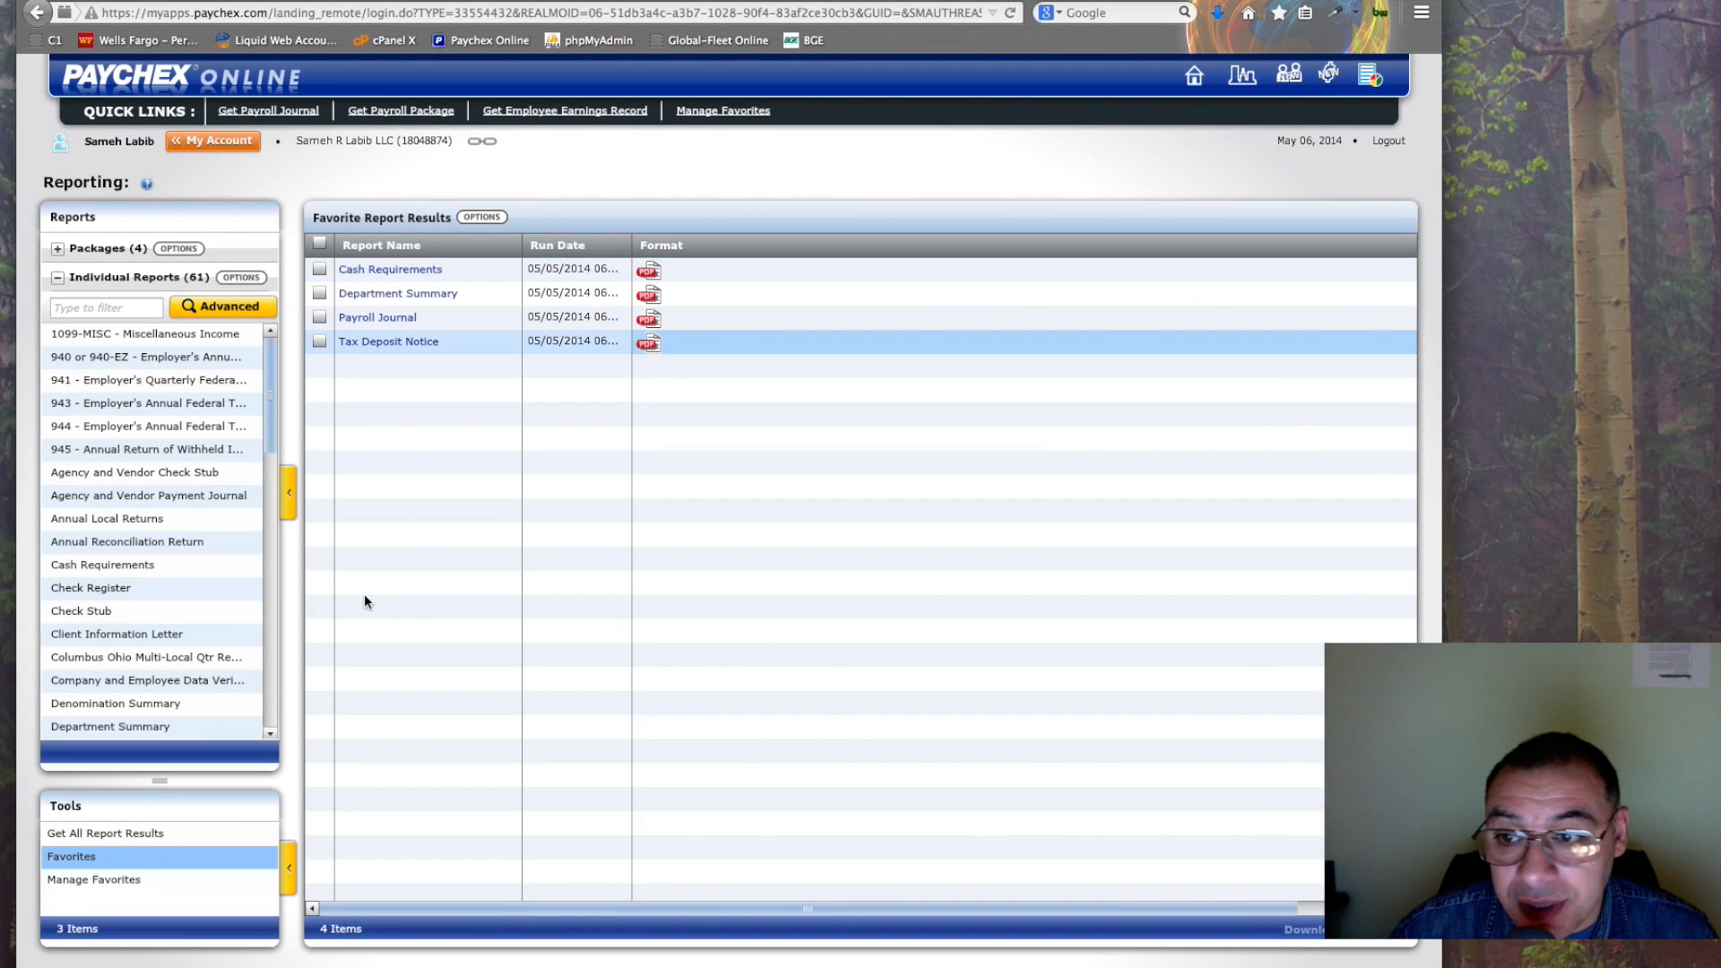
scroll("down", 3)
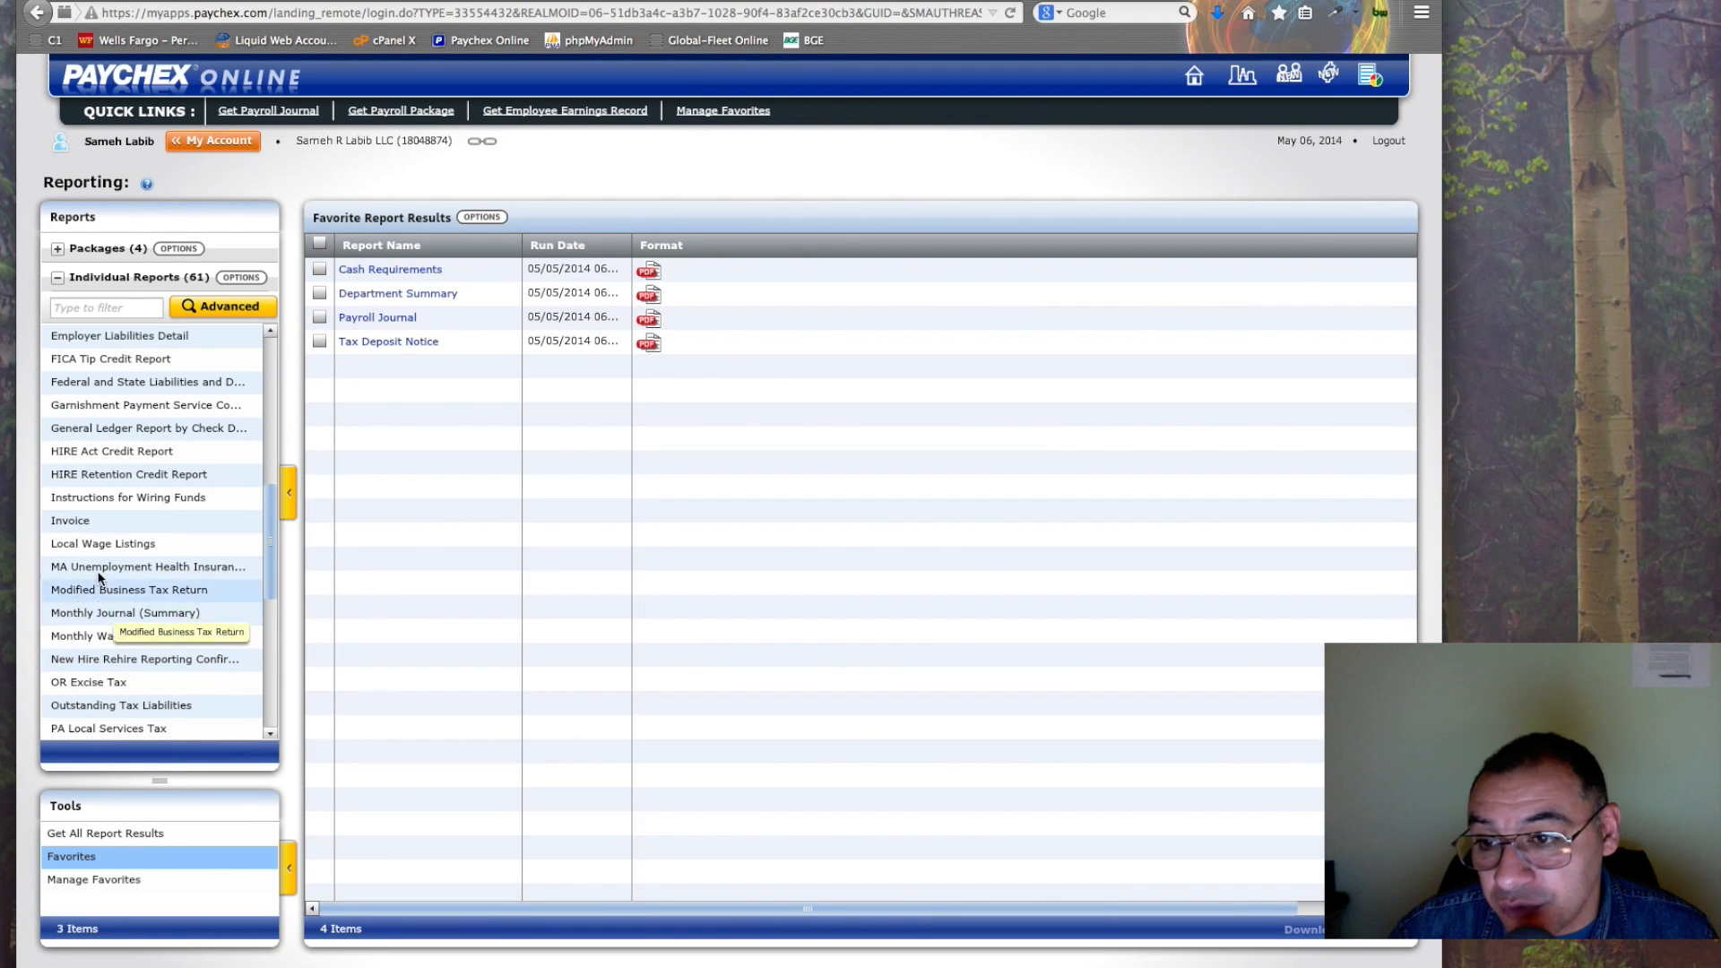
left_click(70, 520)
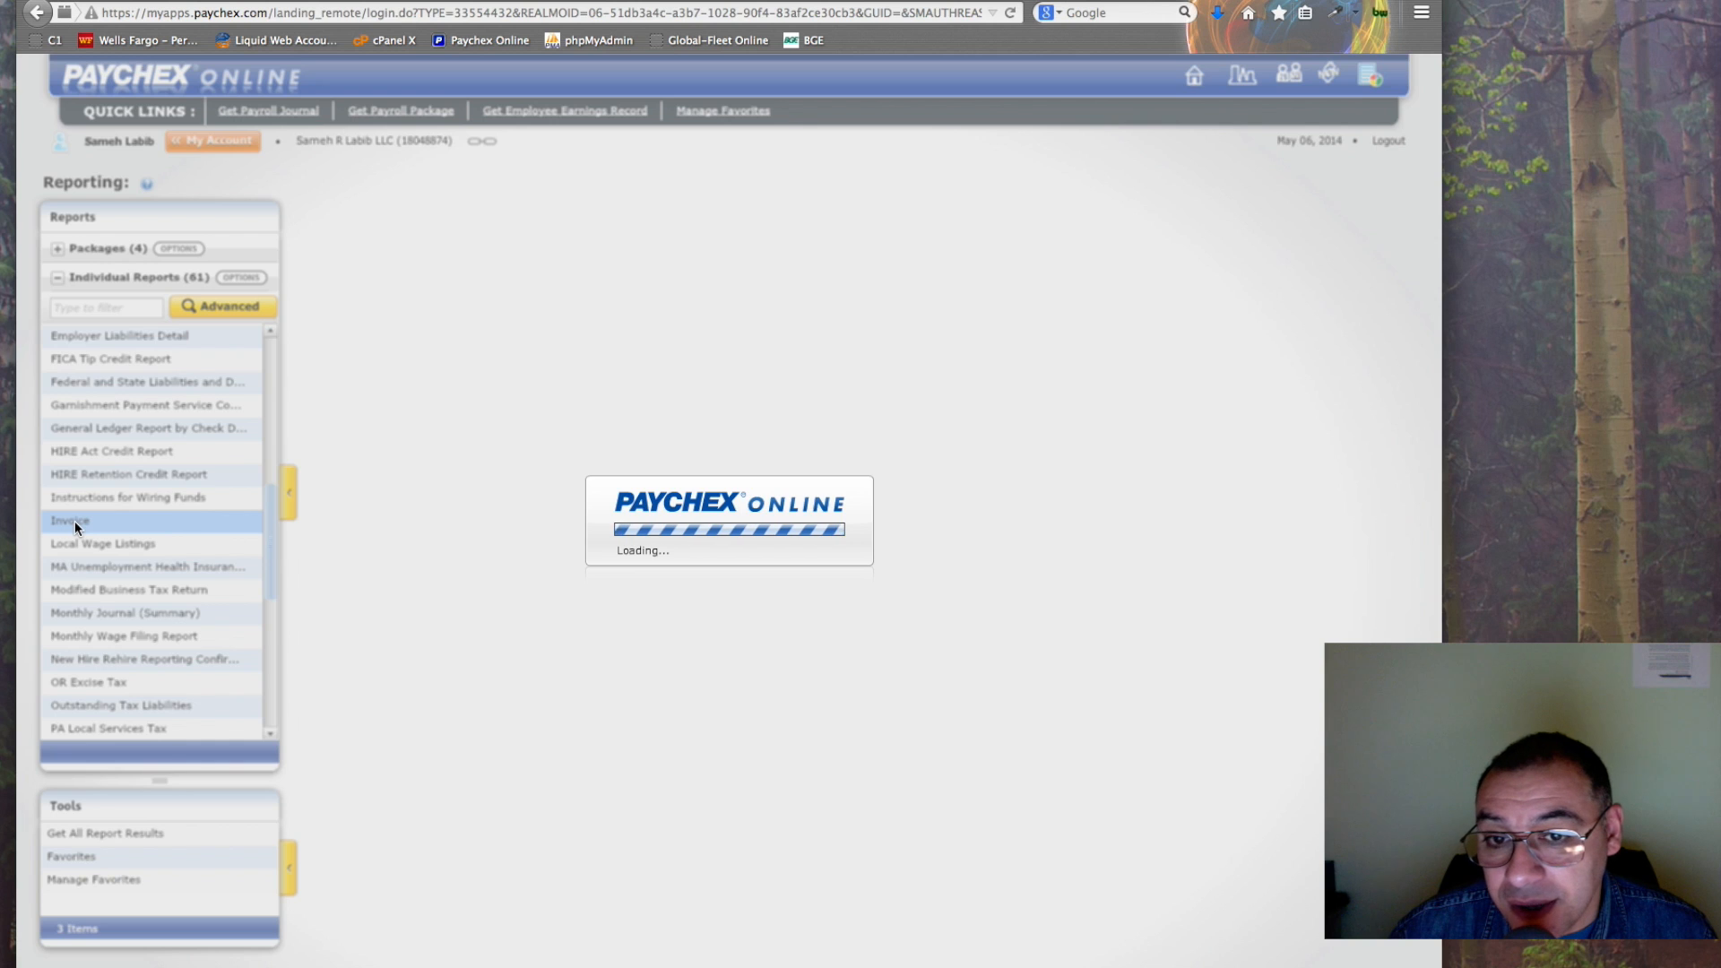
left_click(69, 520)
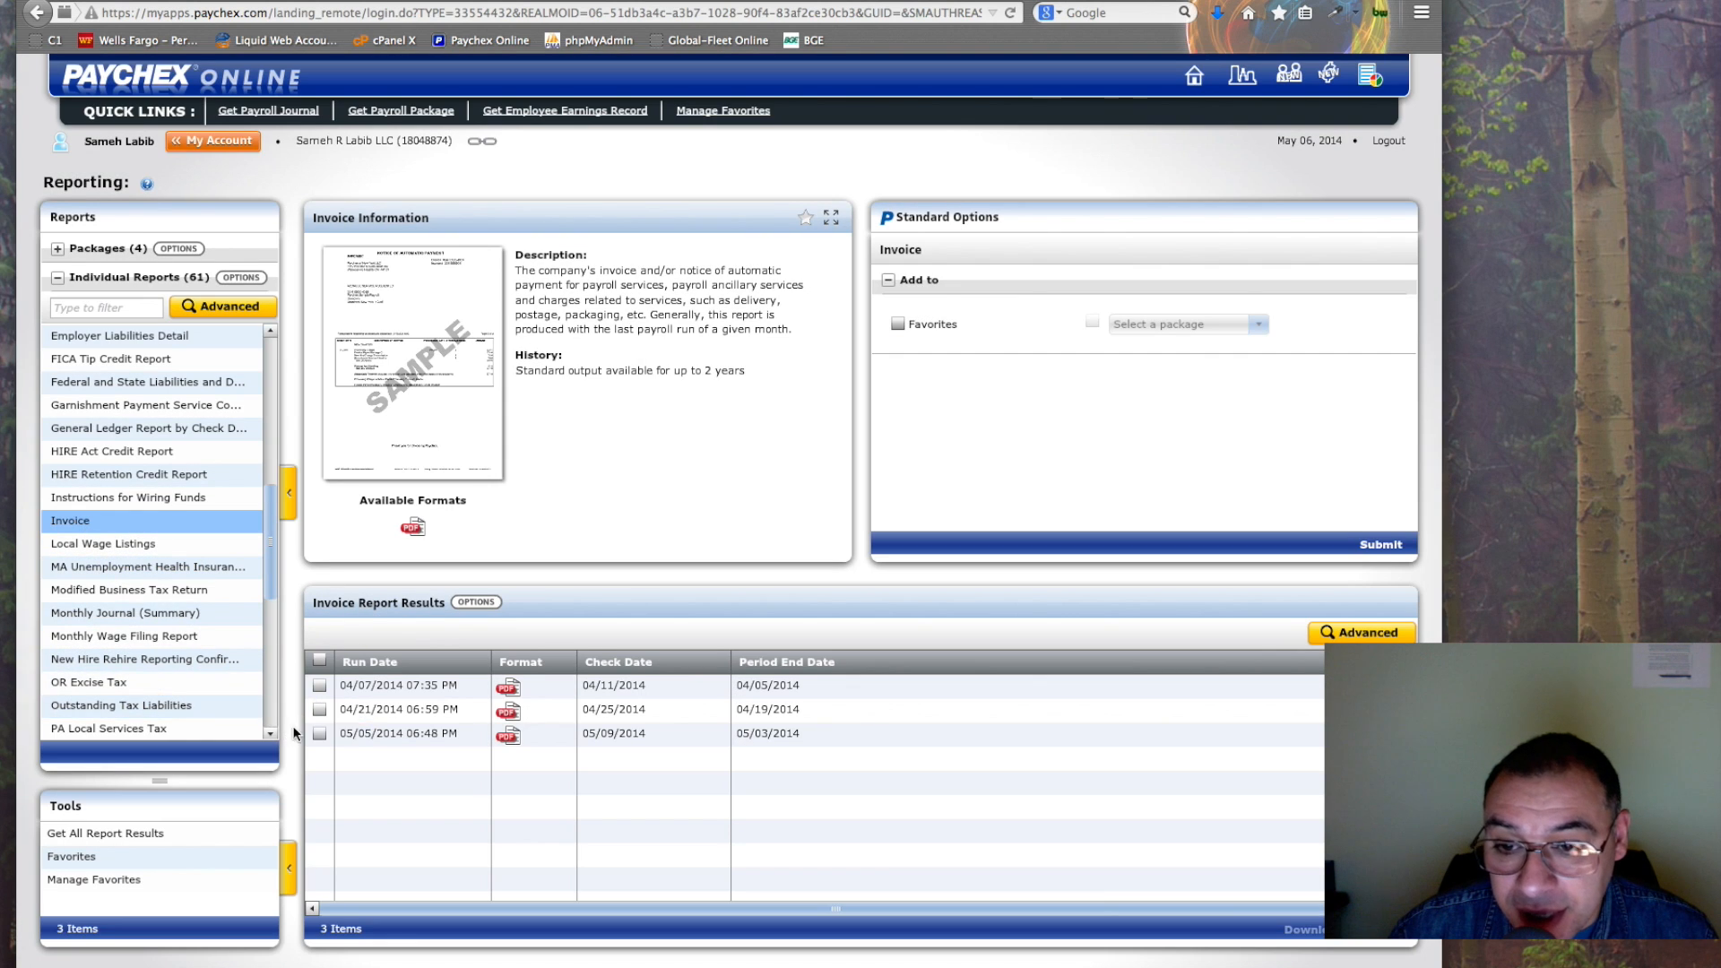
left_click(319, 735)
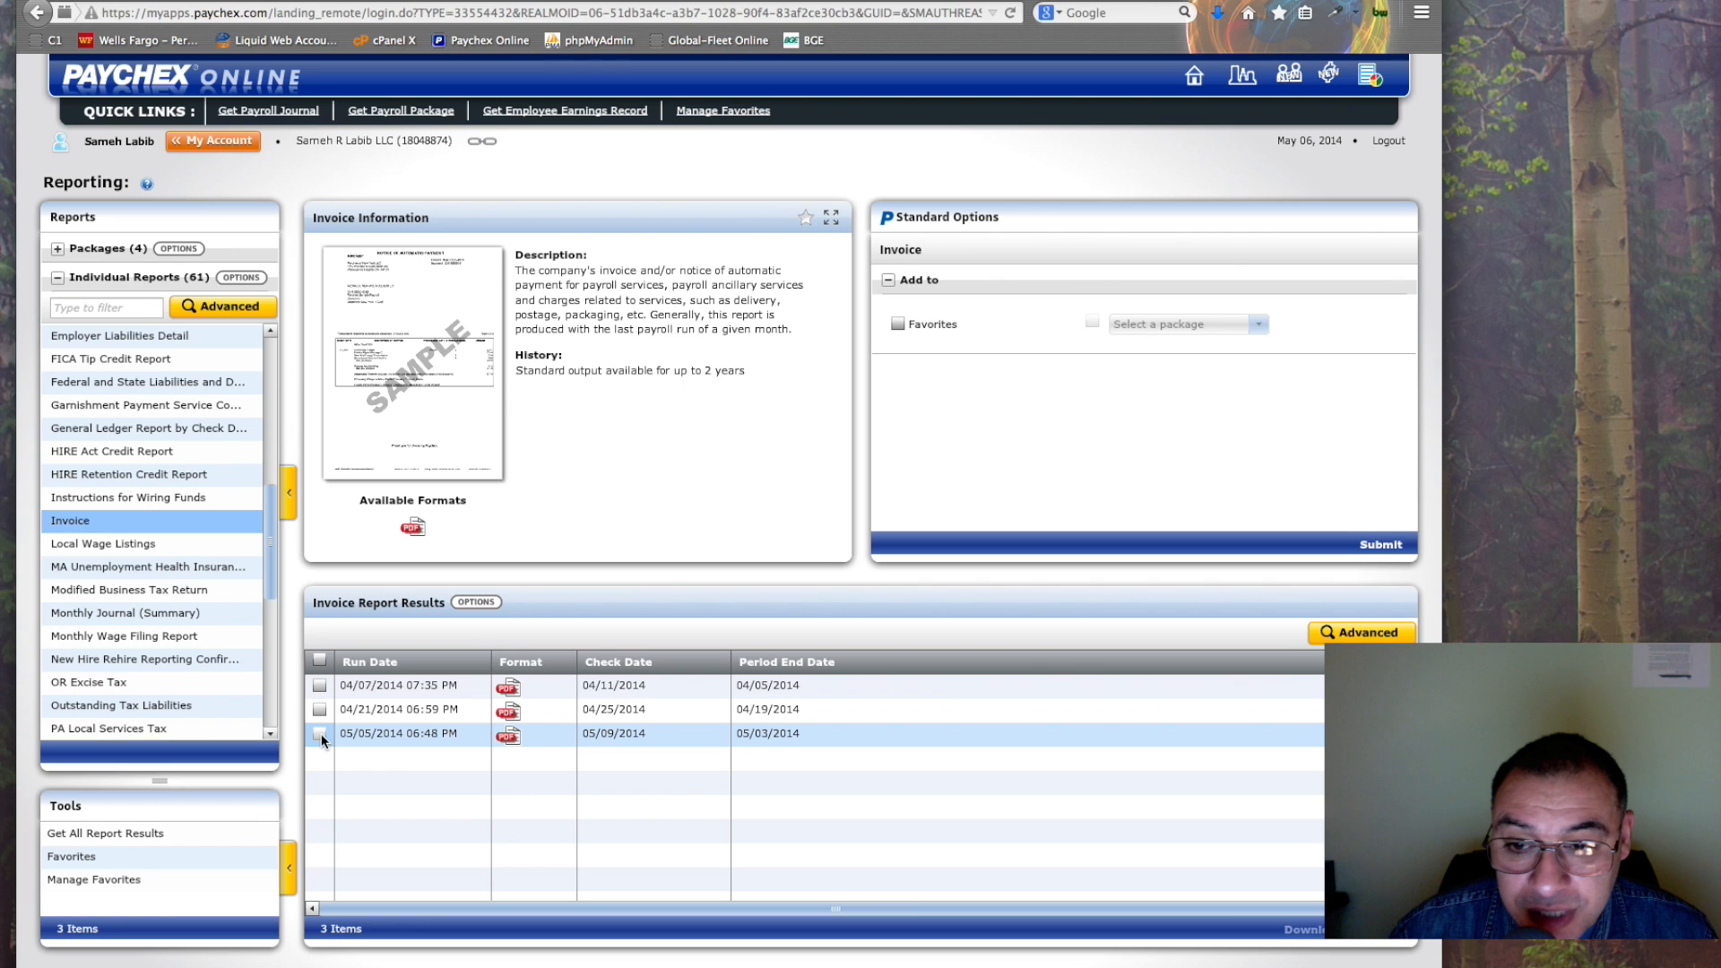
left_click(319, 733)
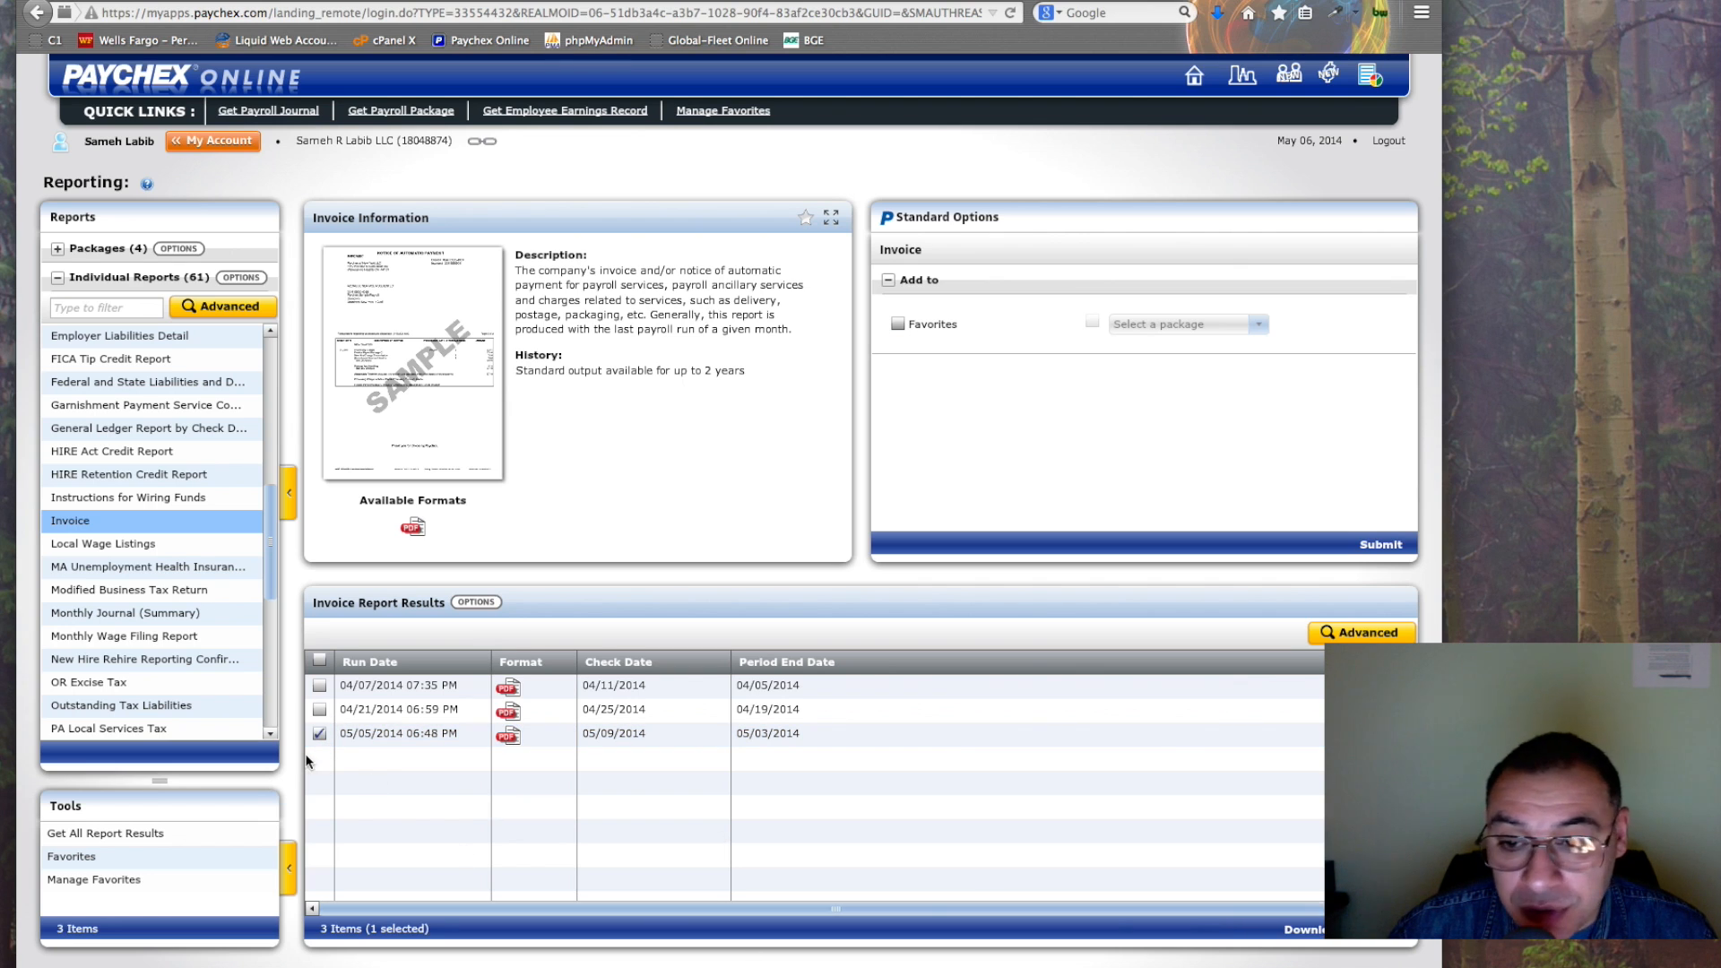
left_click(320, 736)
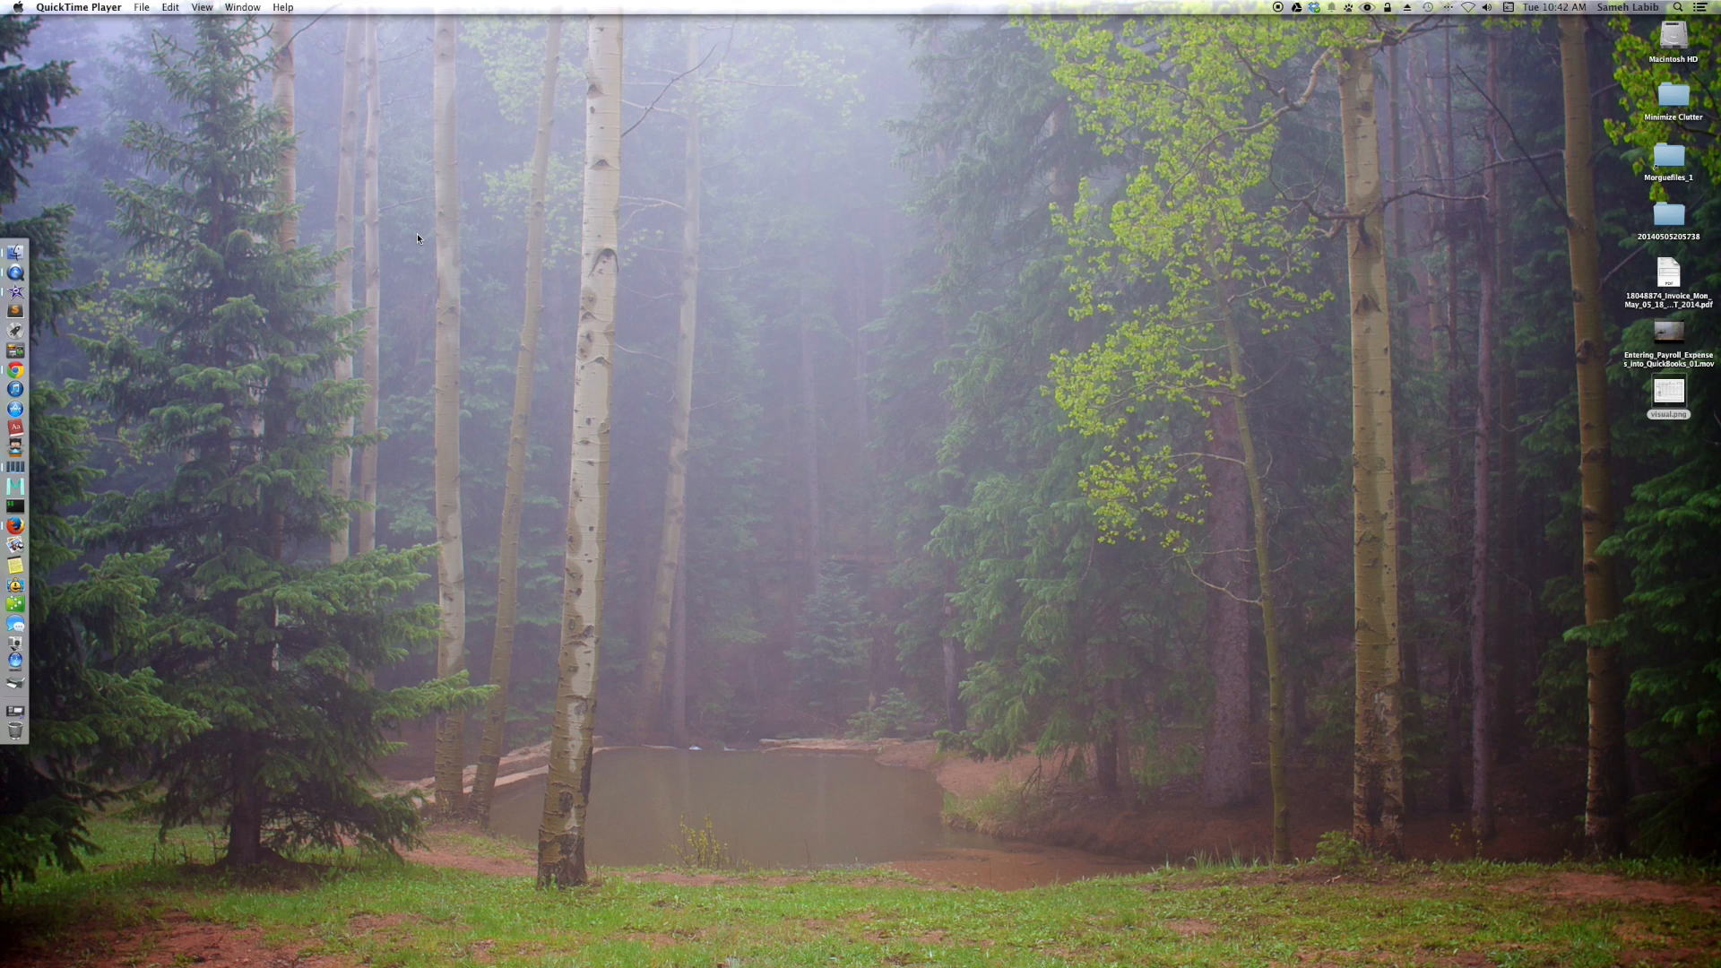
mouse_move(1593, 445)
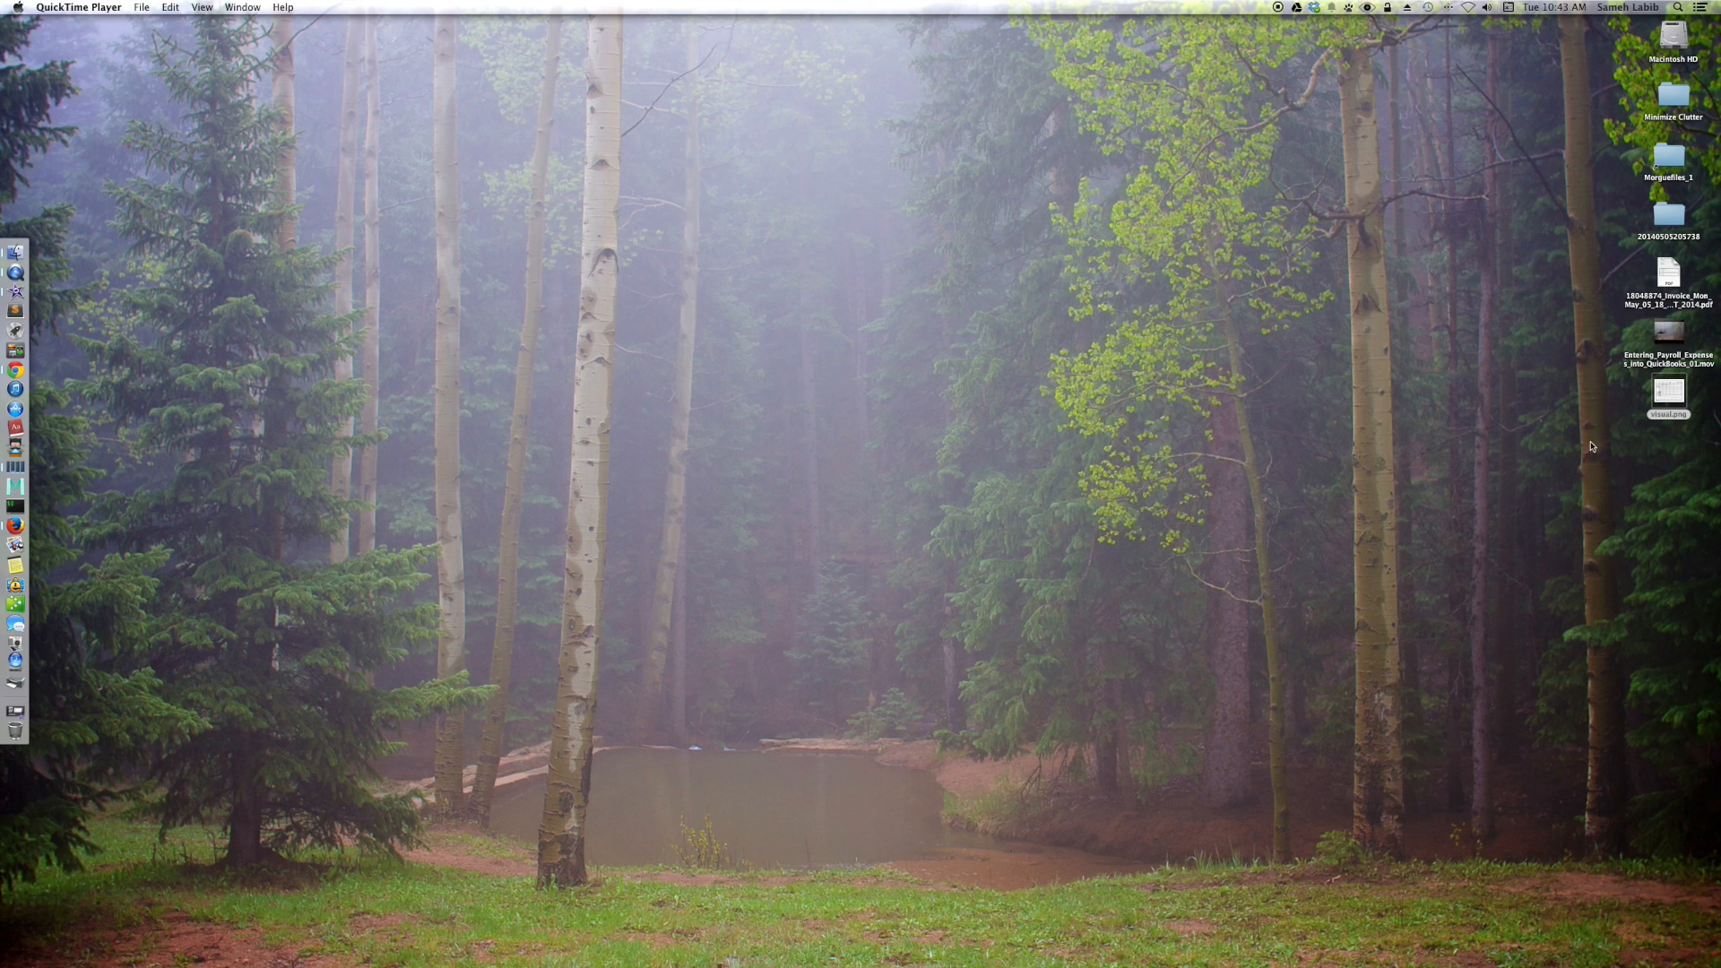
Switch to the desktop and view the downloaded invoice file in Preview.
left_click(1670, 393)
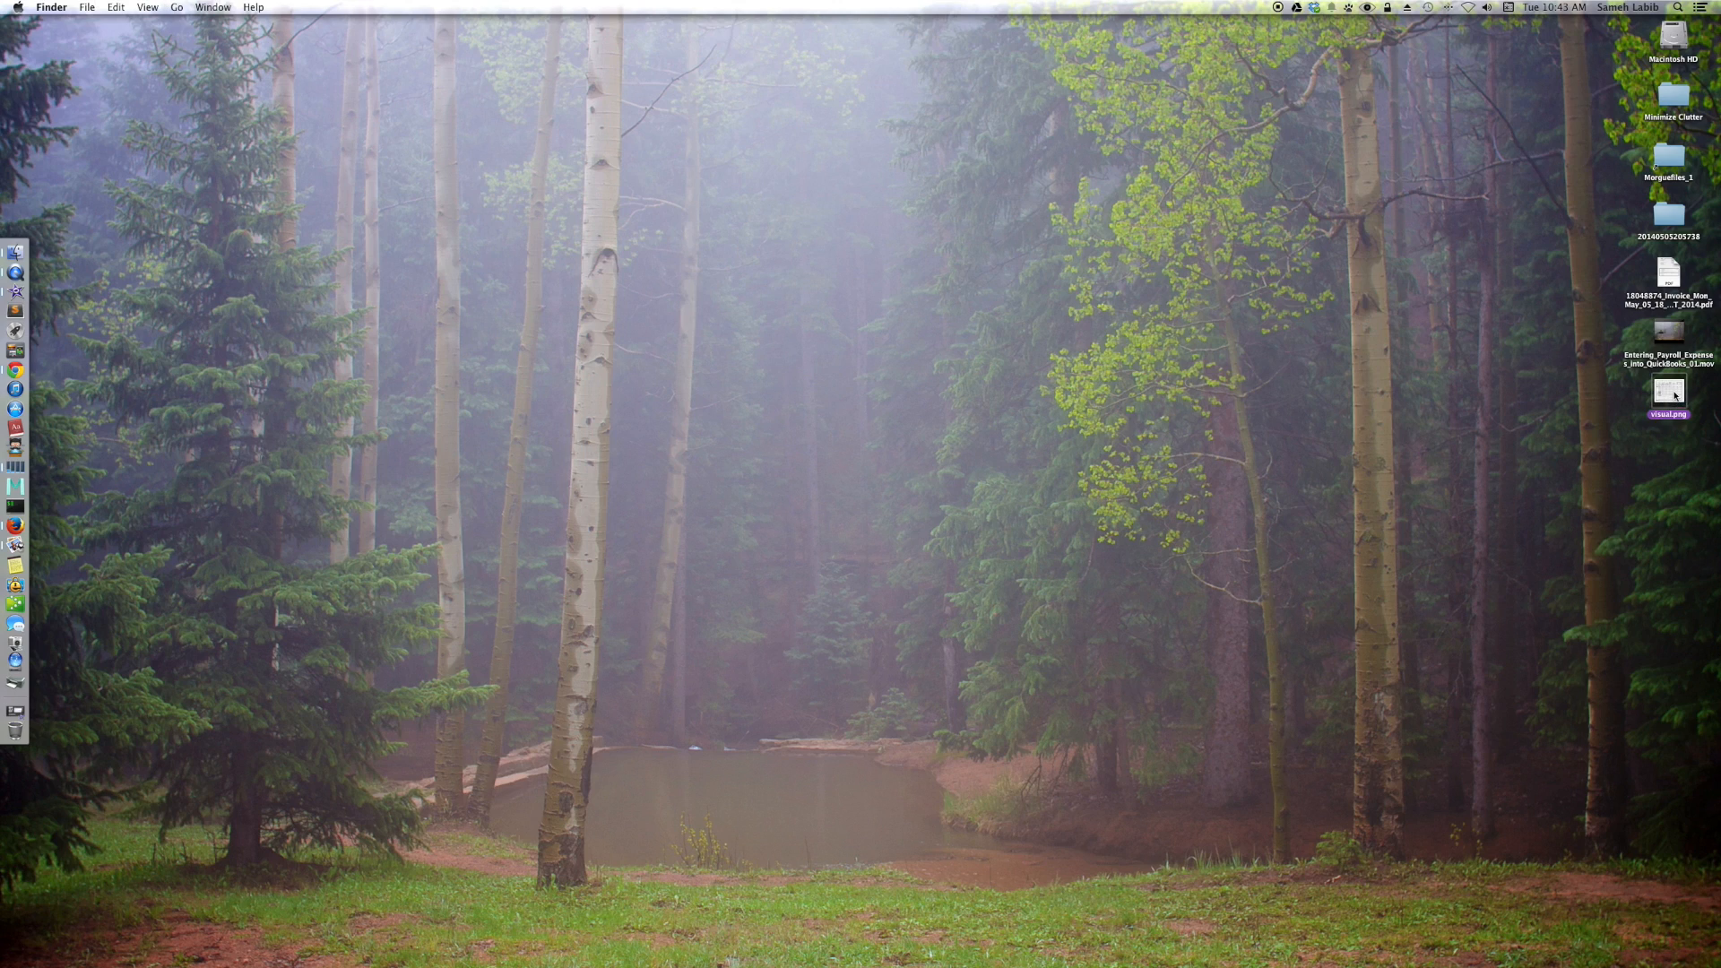
double_click(1668, 392)
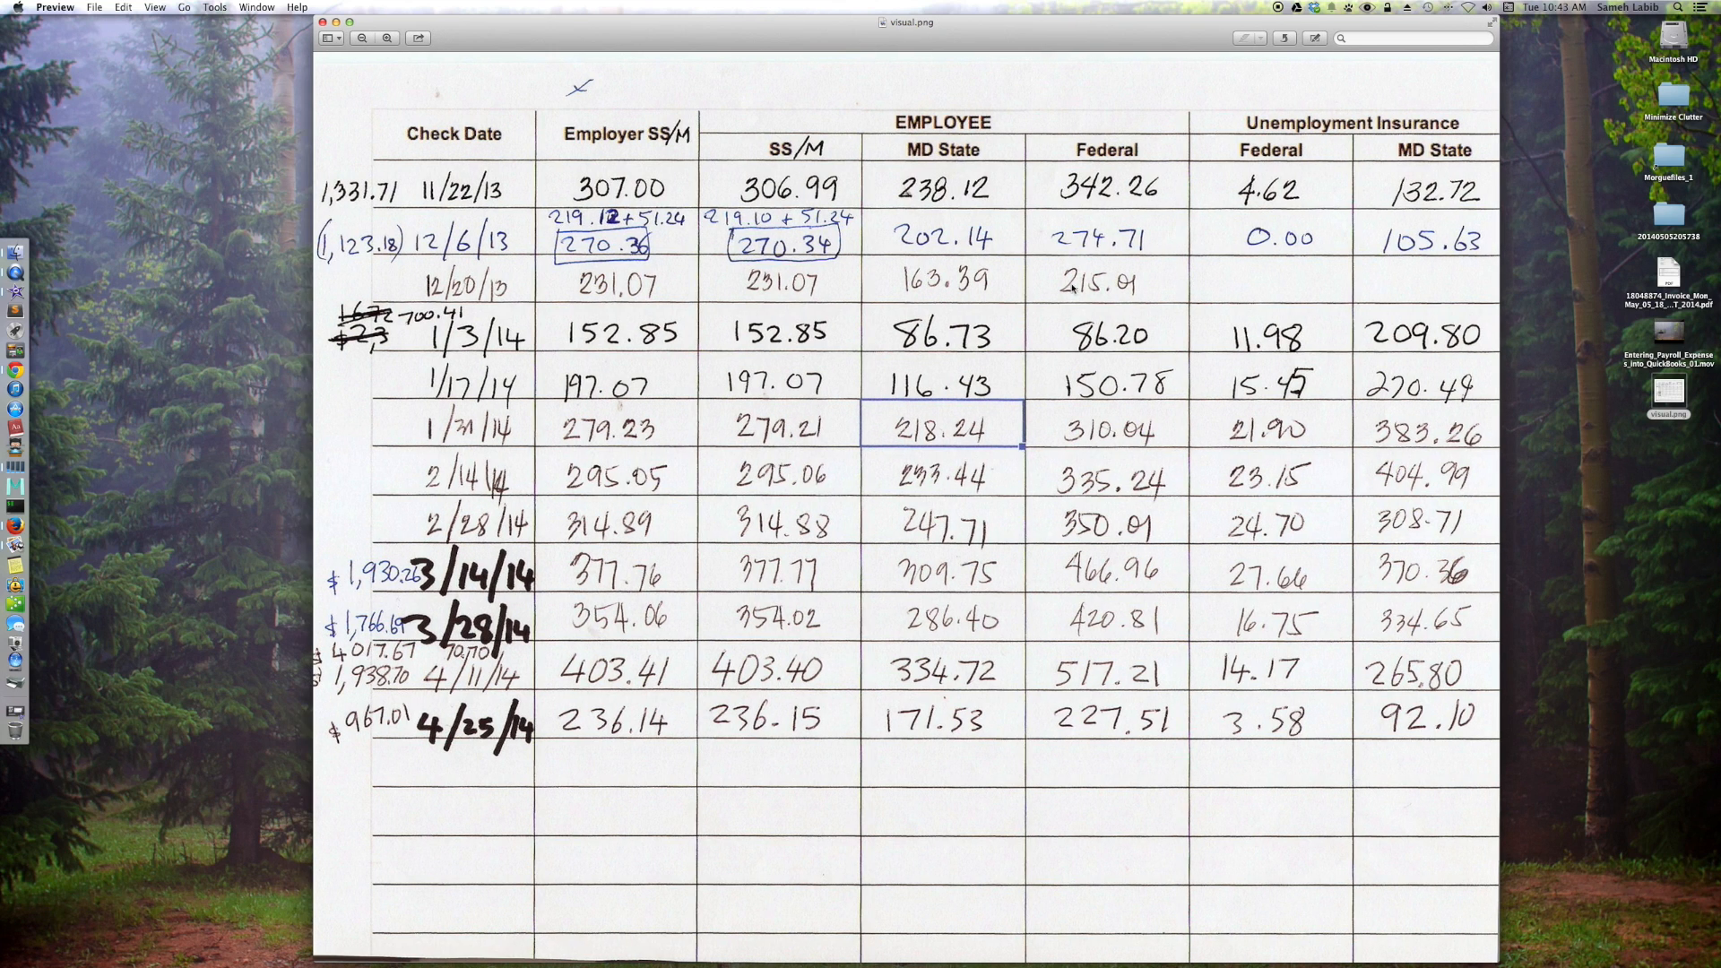
mouse_move(954, 531)
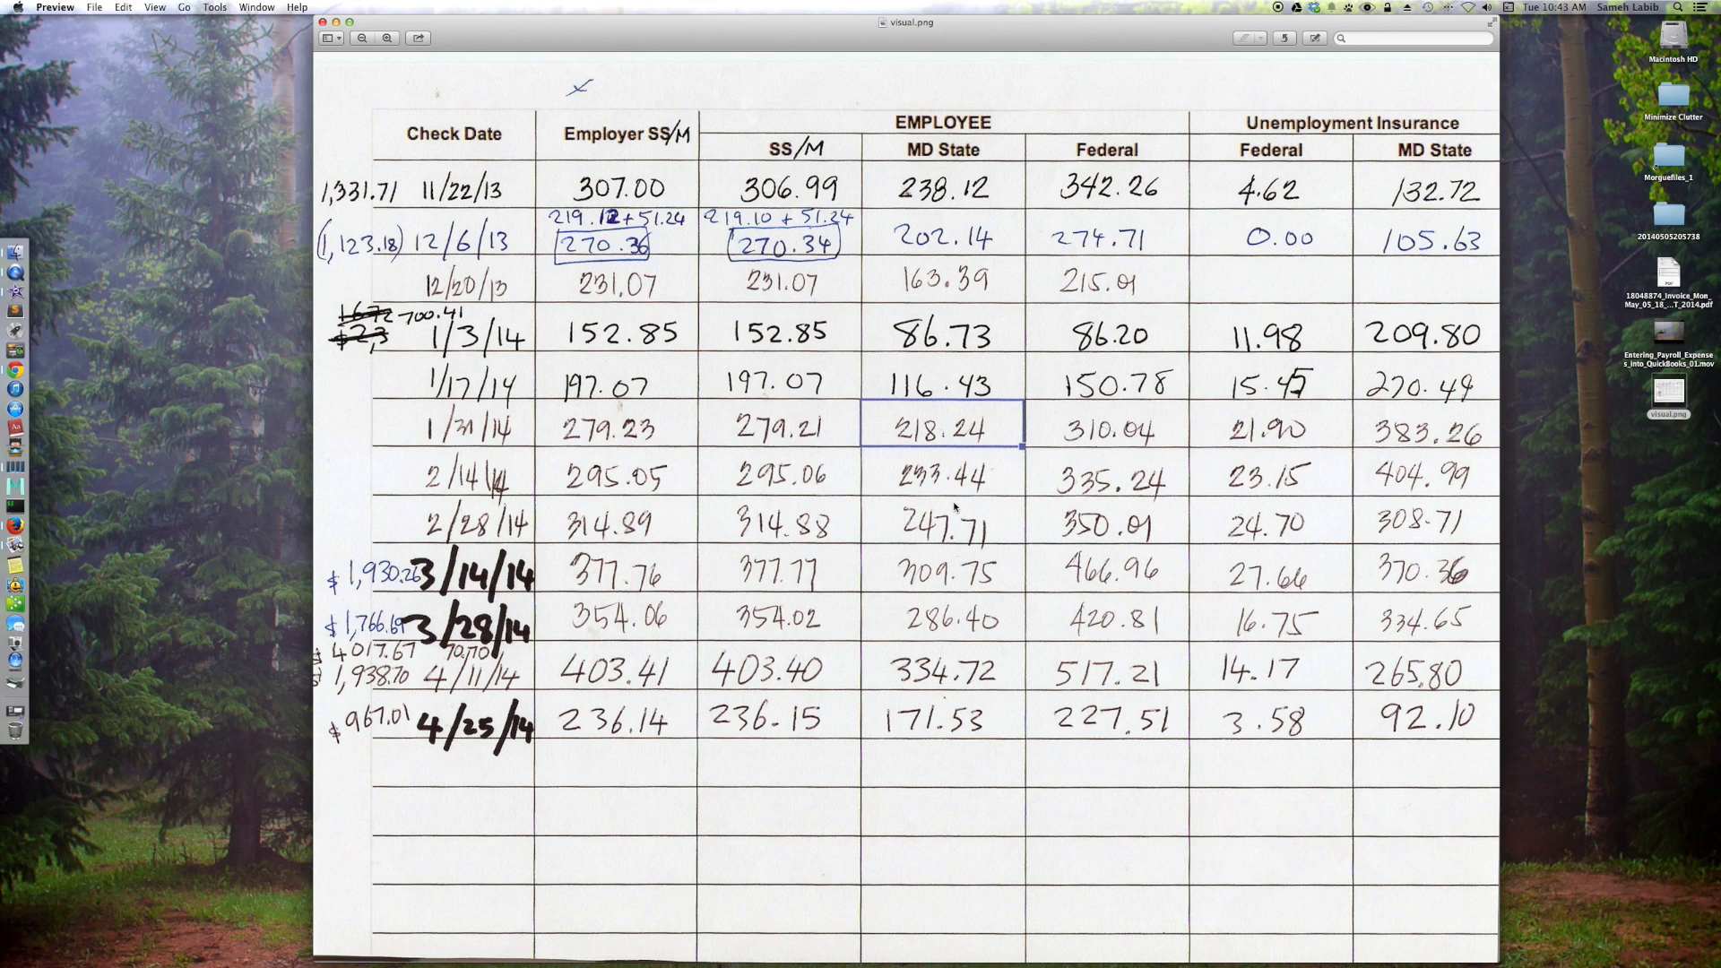
mouse_move(905, 789)
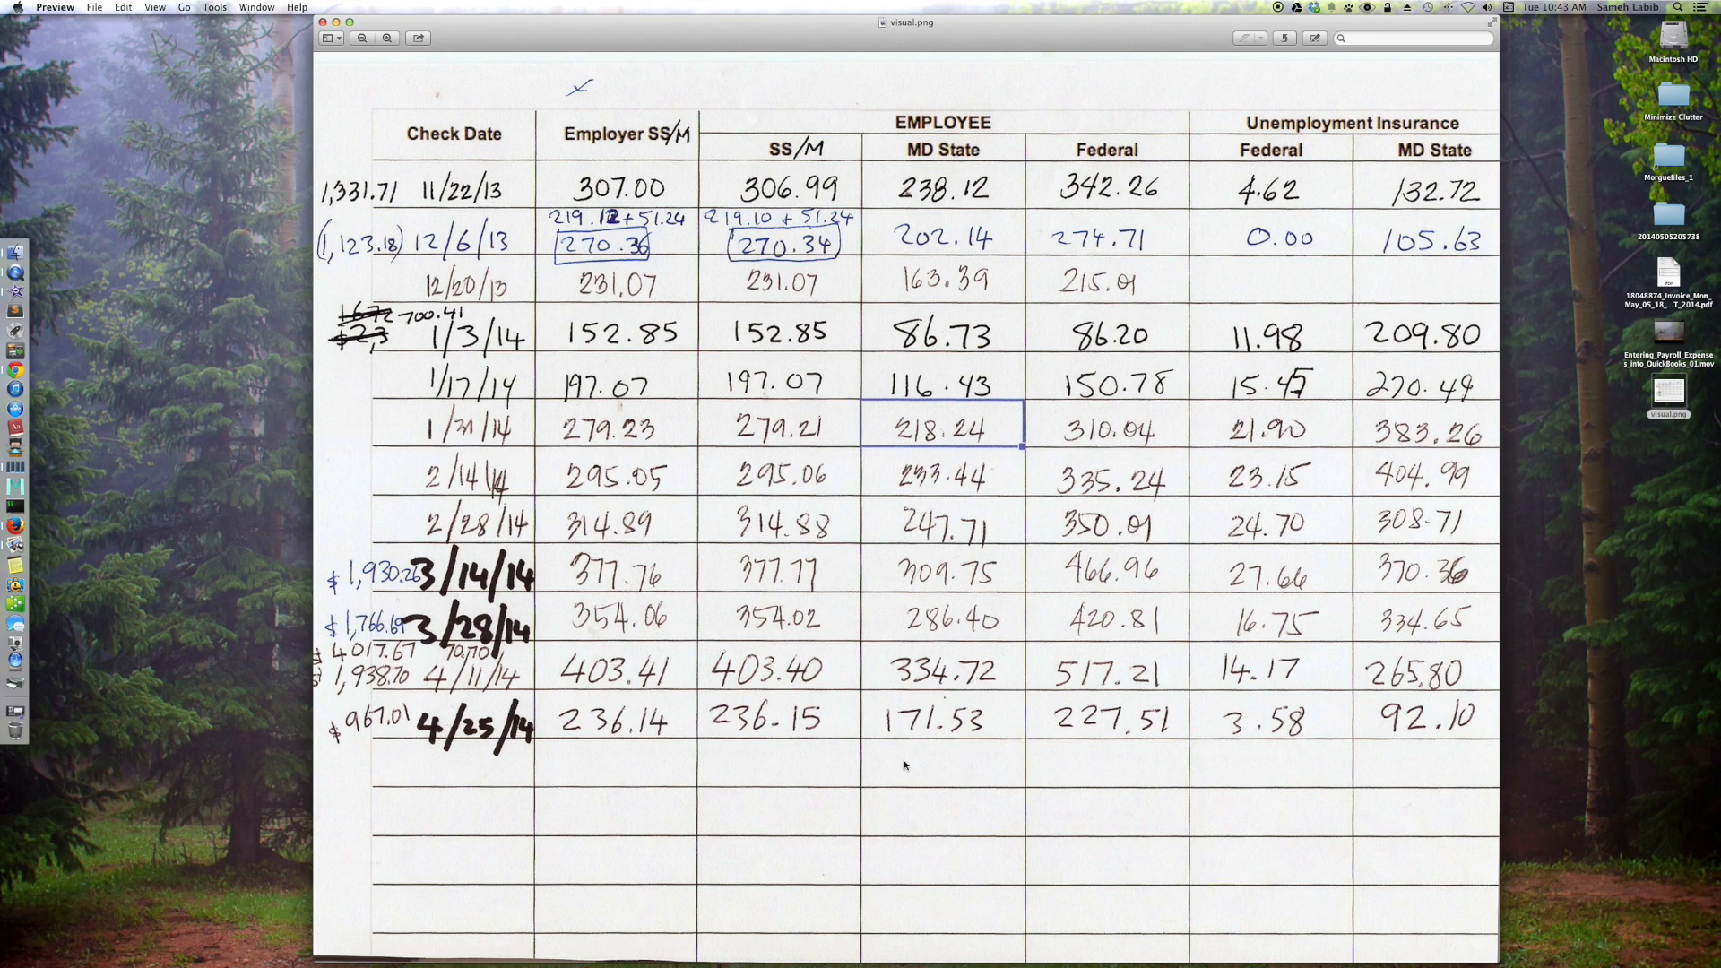
mouse_move(936, 755)
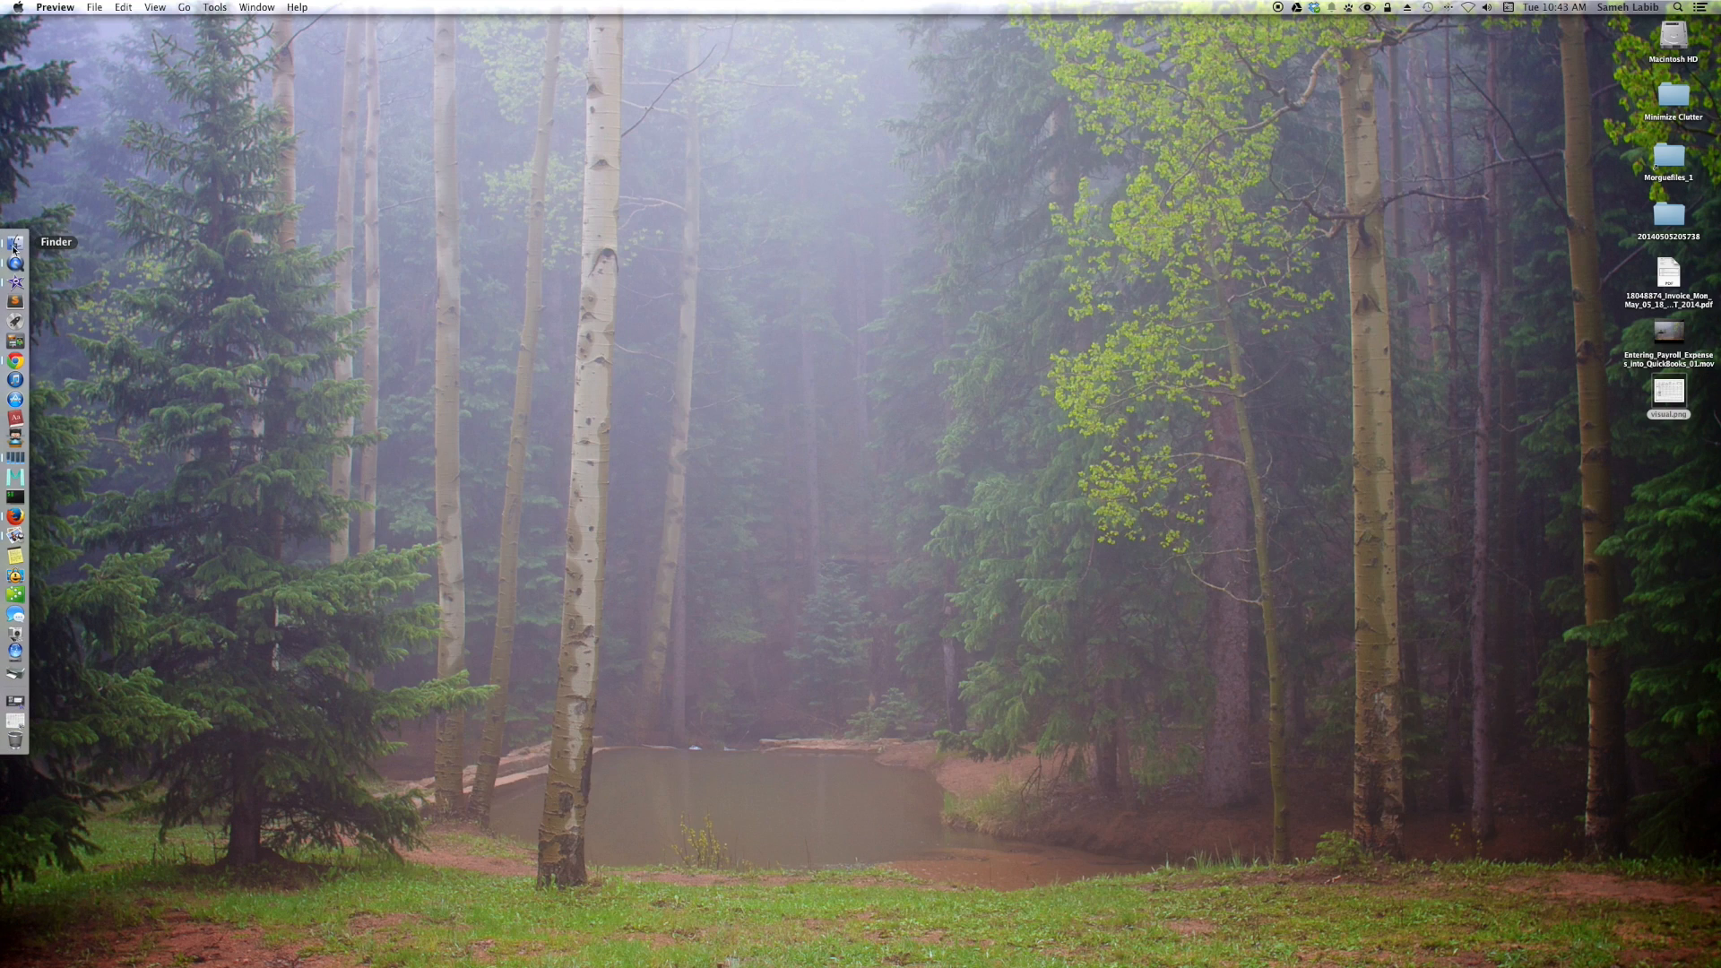
Browse Finder to the Forms_Biz folder and reopen the handwritten payroll tax form image.
left_click(10, 244)
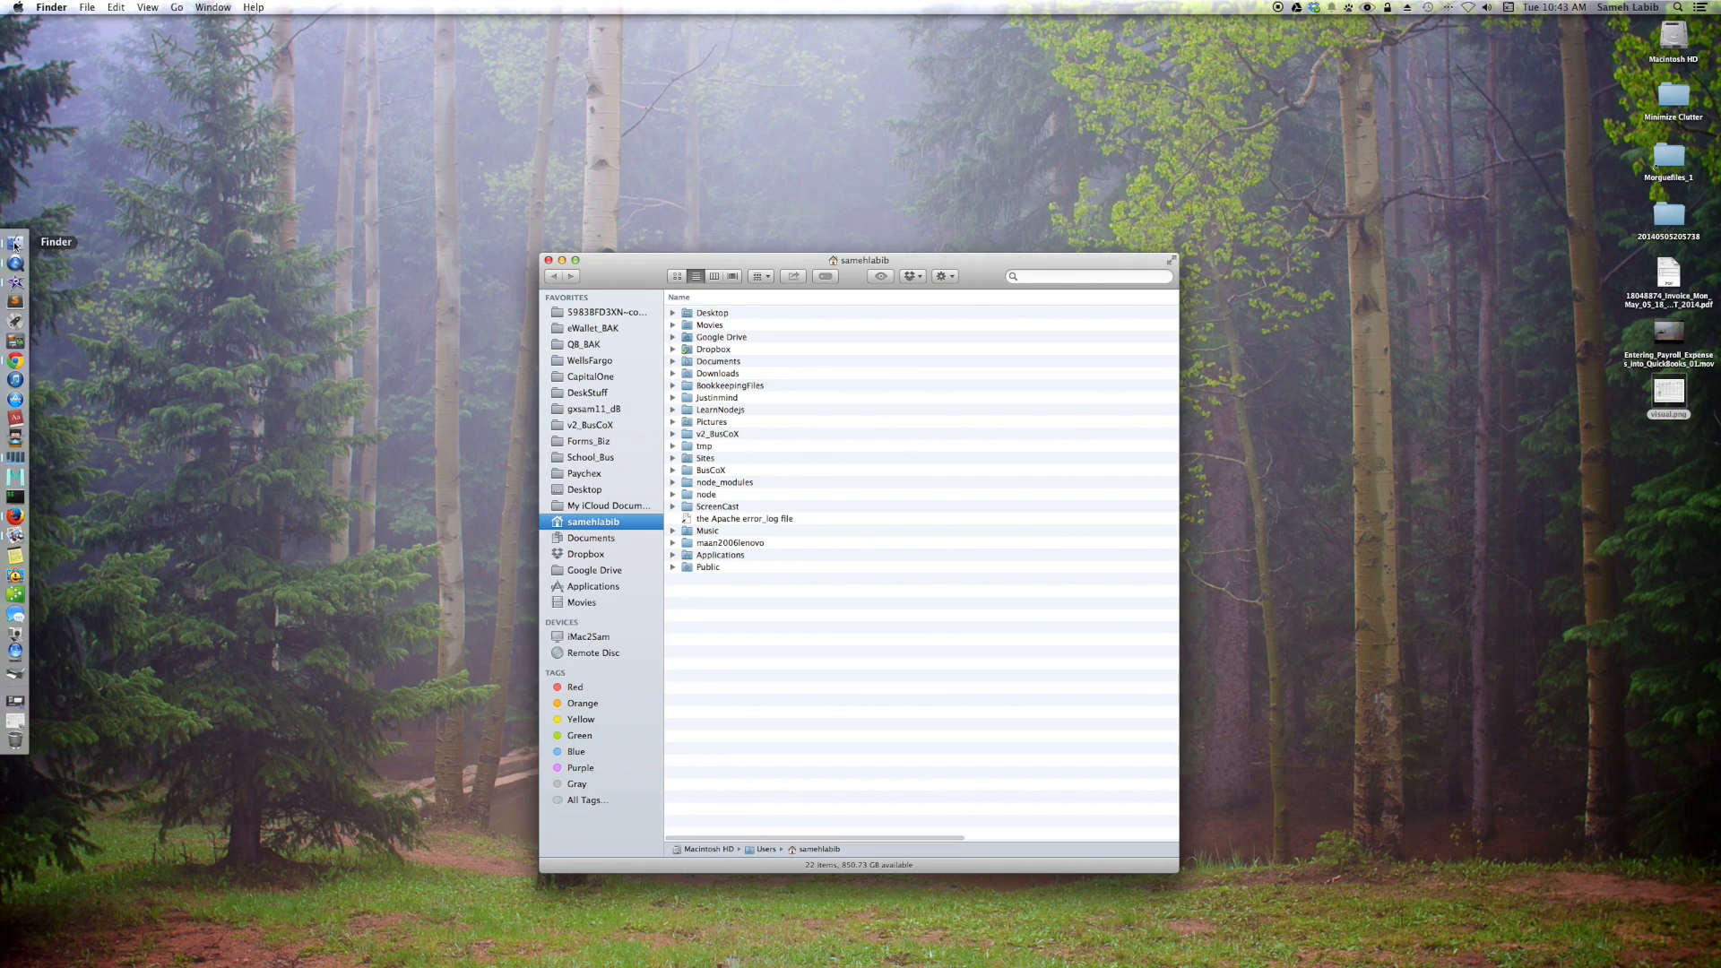
left_click(588, 441)
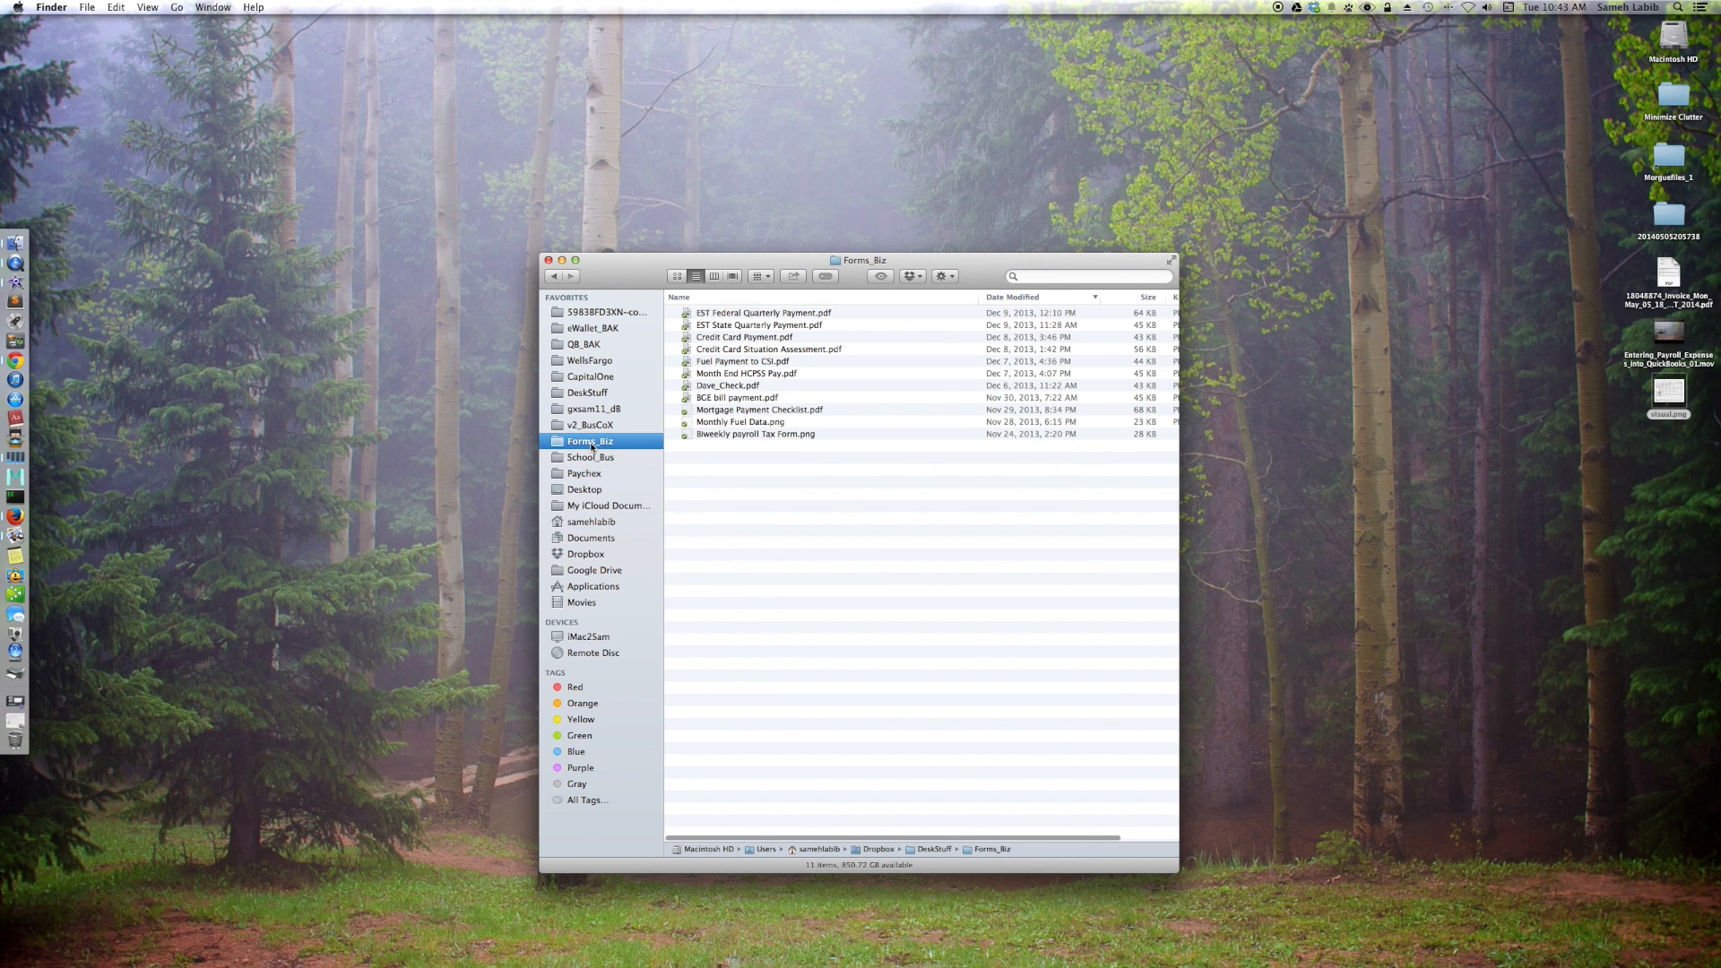
double_click(755, 434)
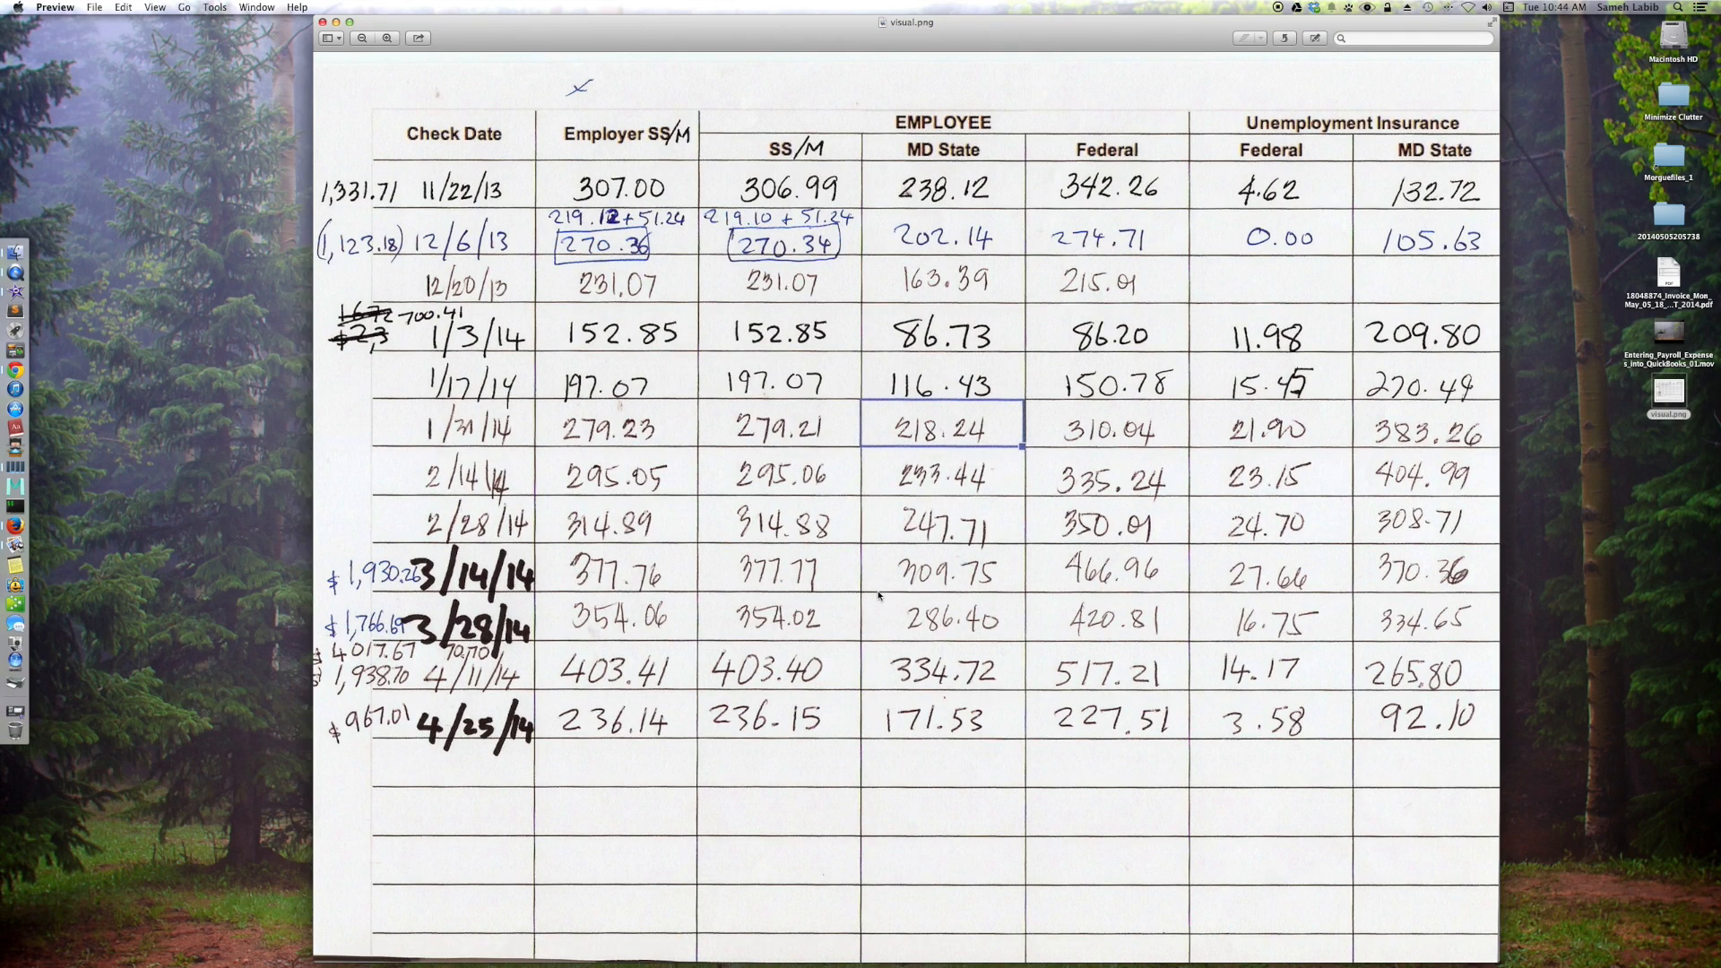
mouse_move(879, 786)
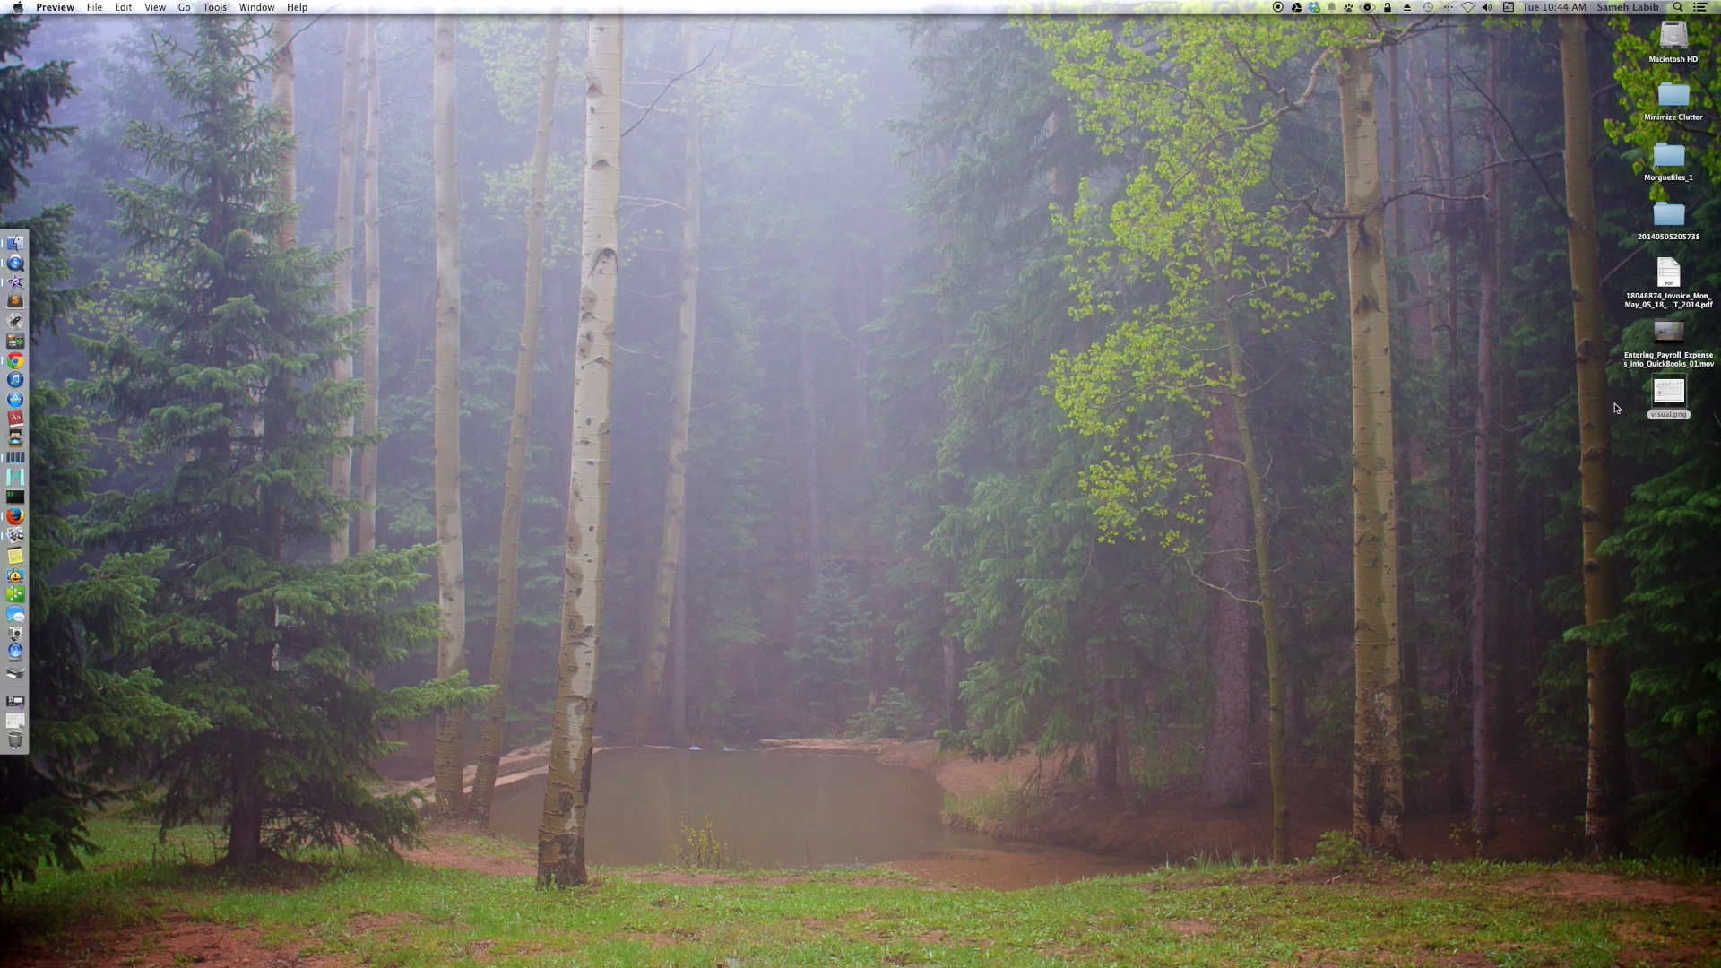
left_click(1672, 389)
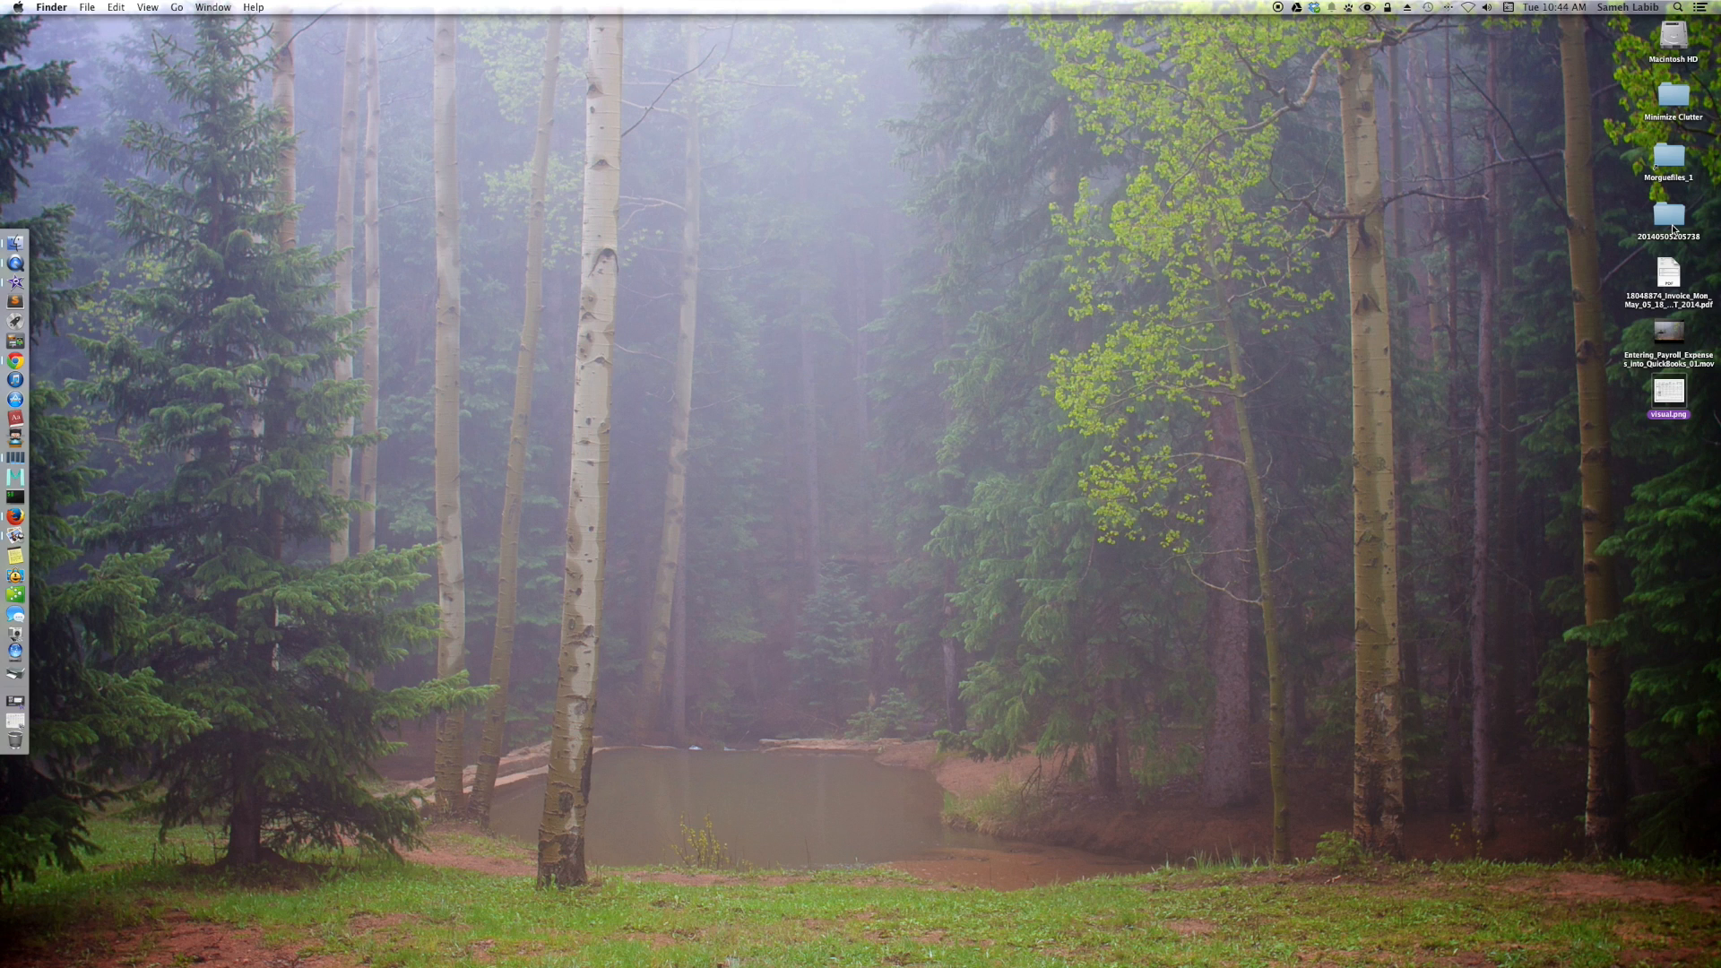
mouse_move(1667, 217)
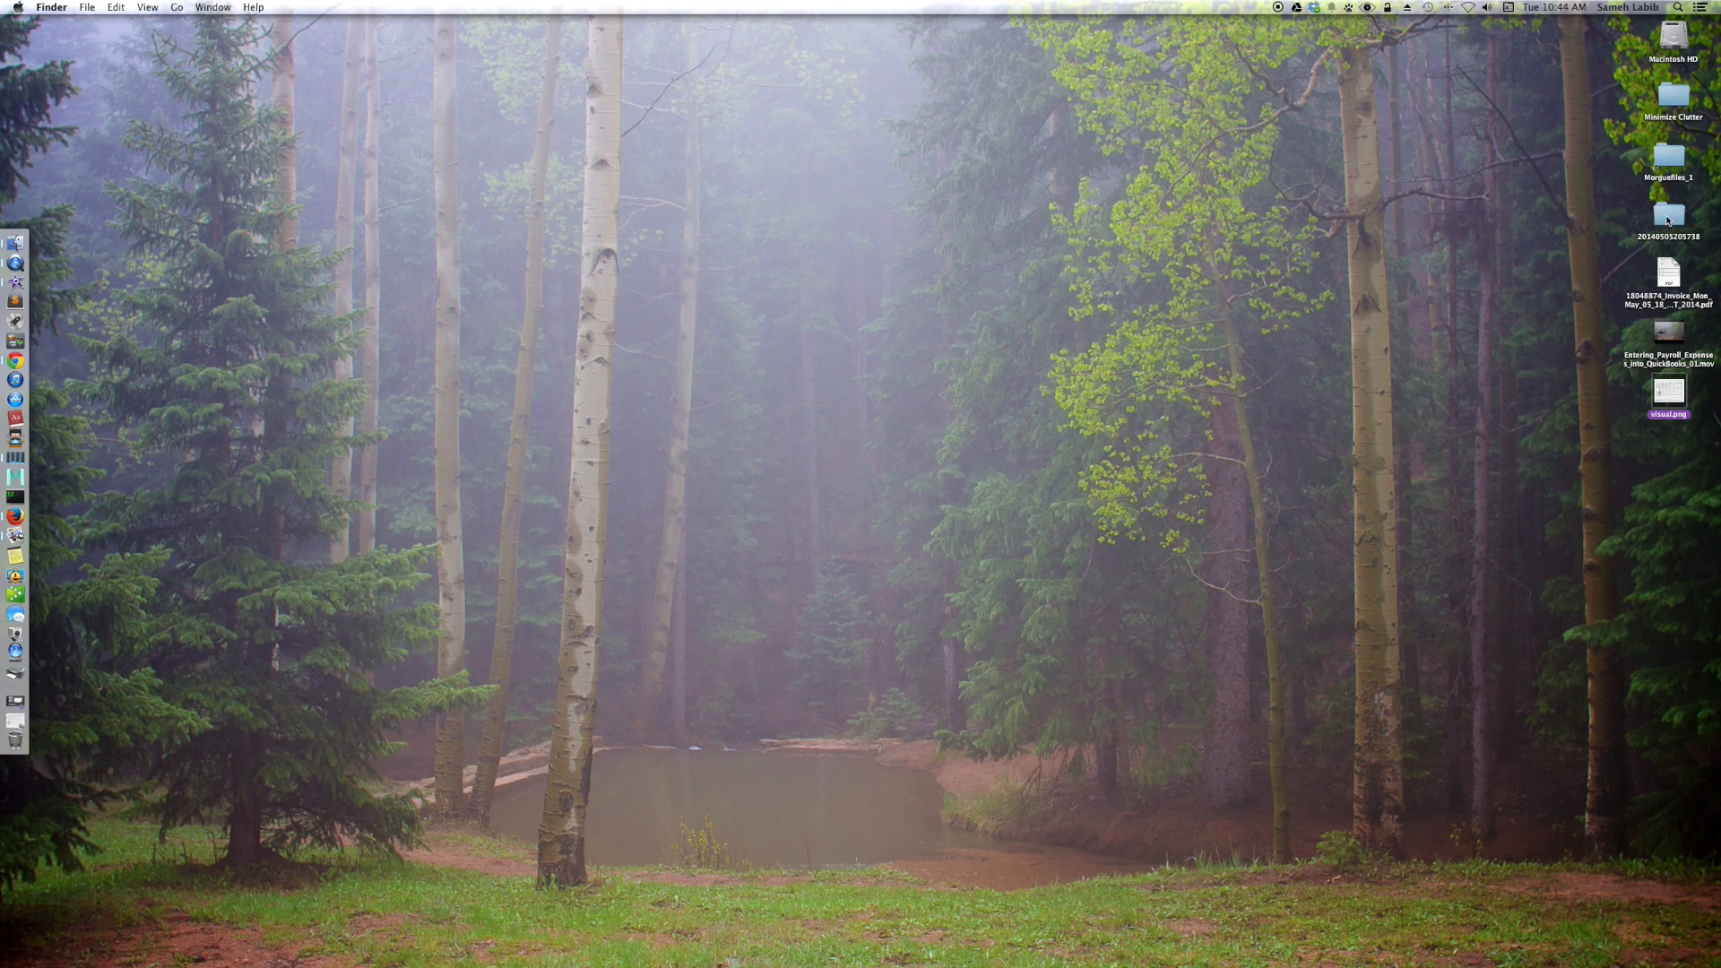
left_click(1668, 219)
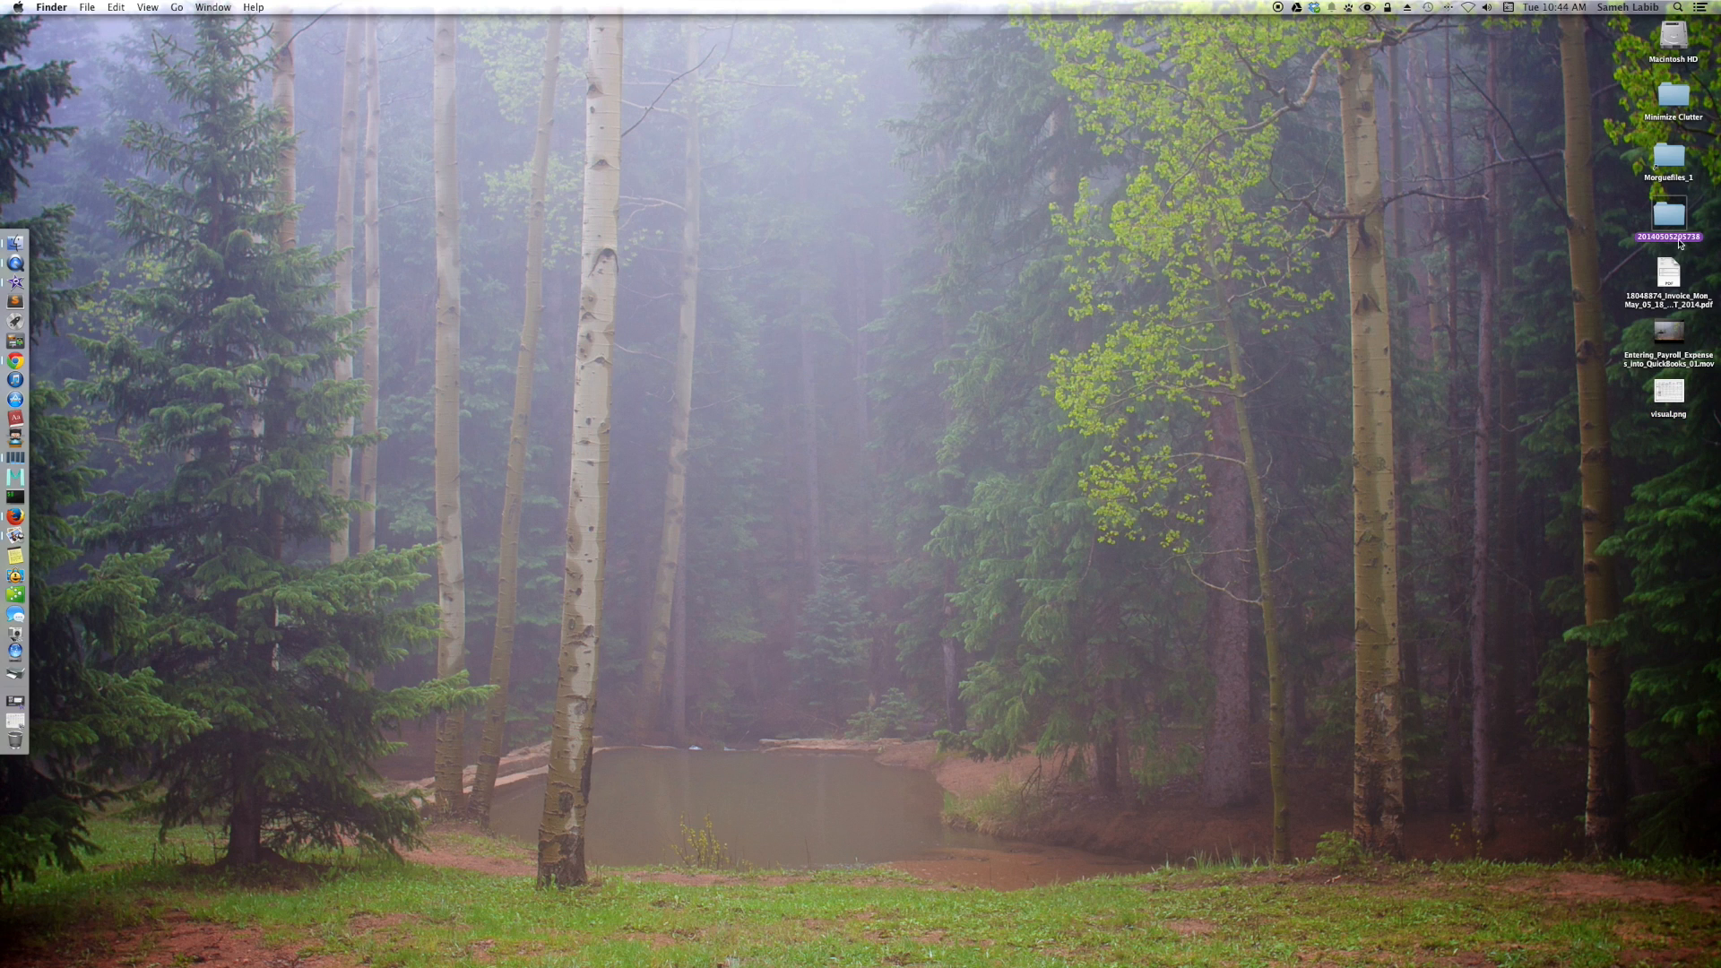
double_click(1667, 222)
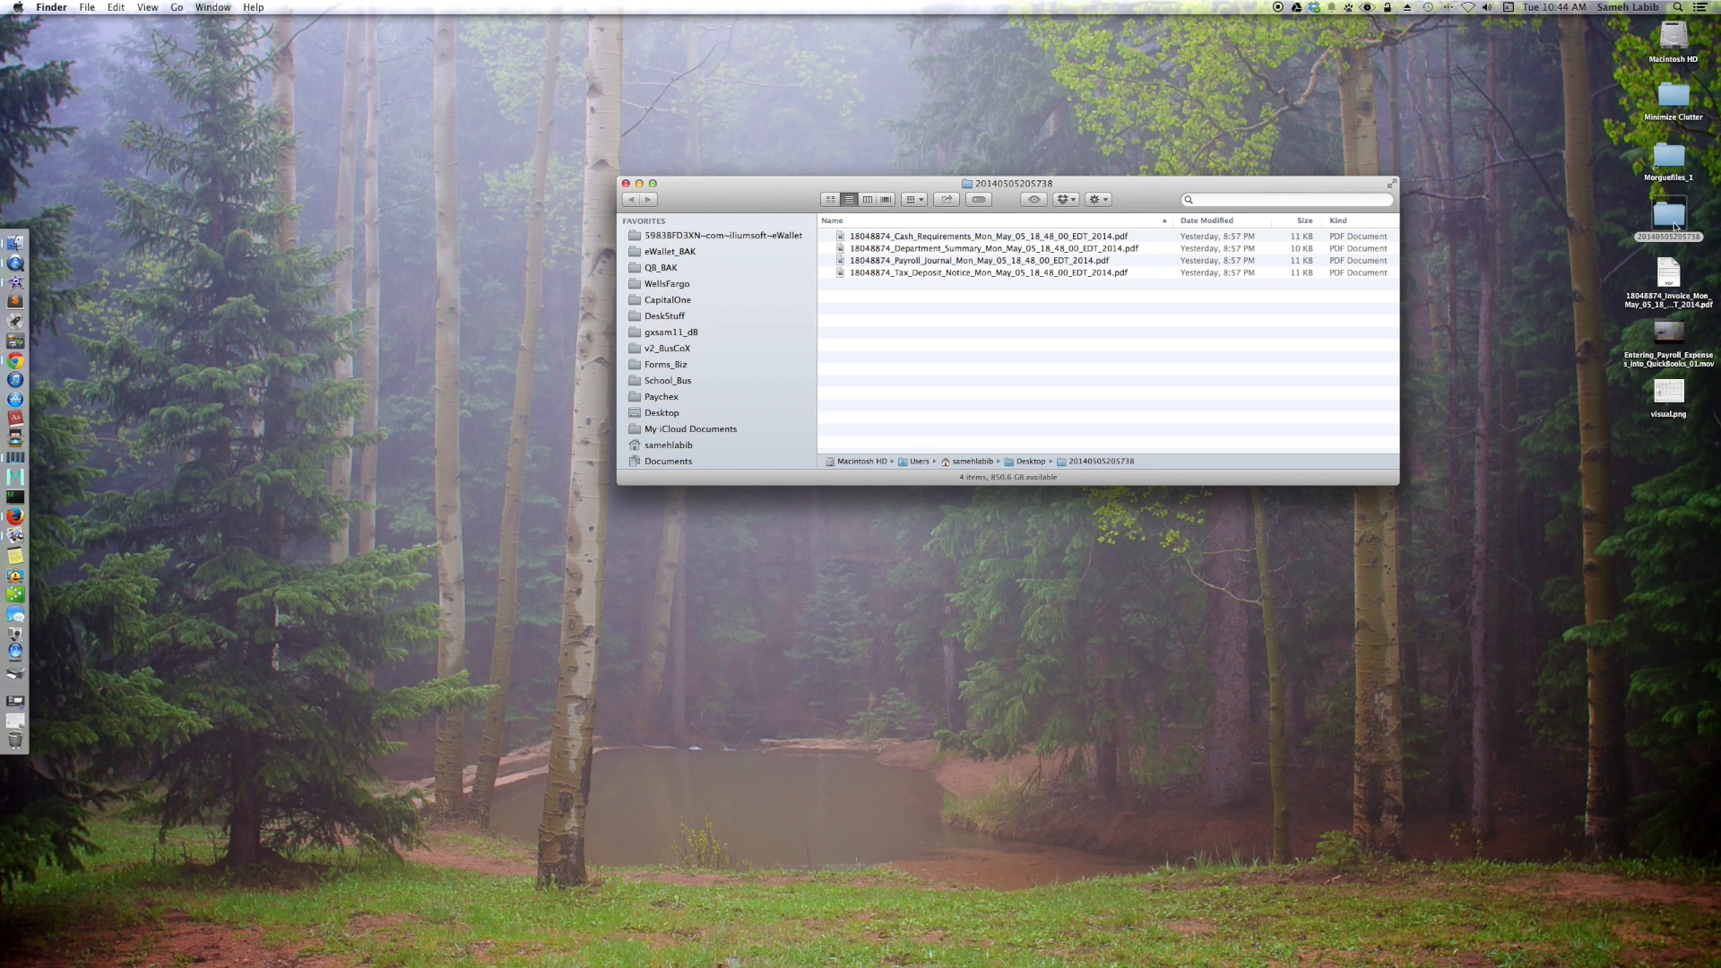
mouse_move(1610, 251)
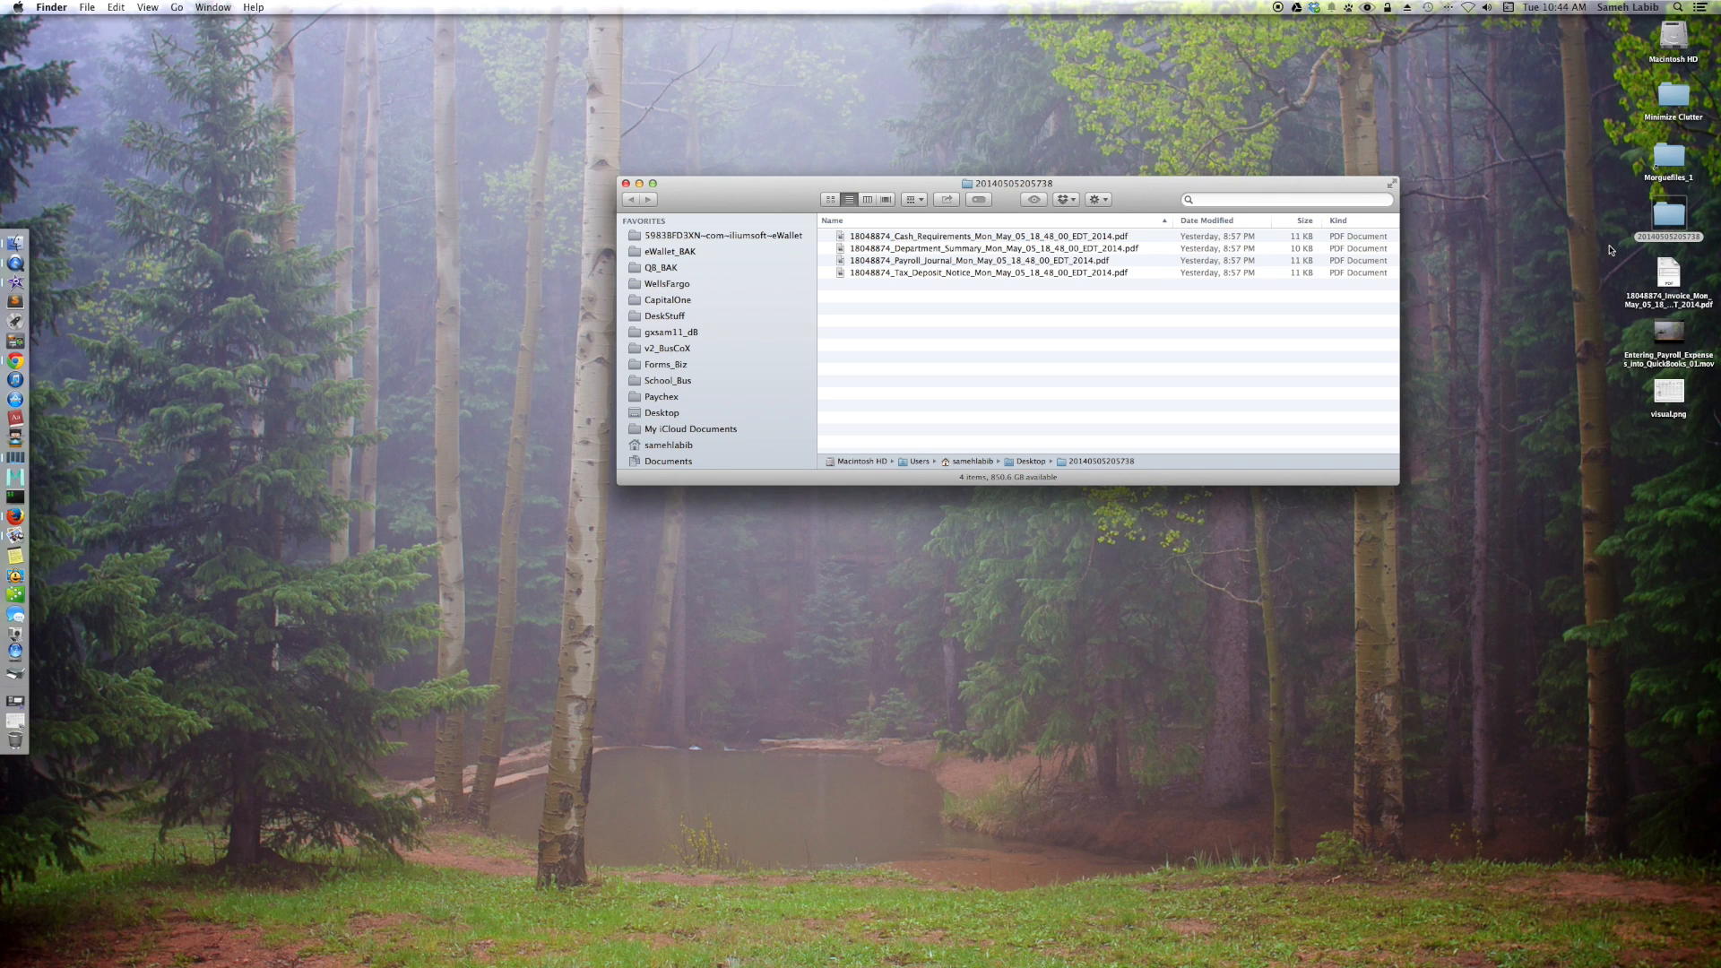
mouse_move(921, 247)
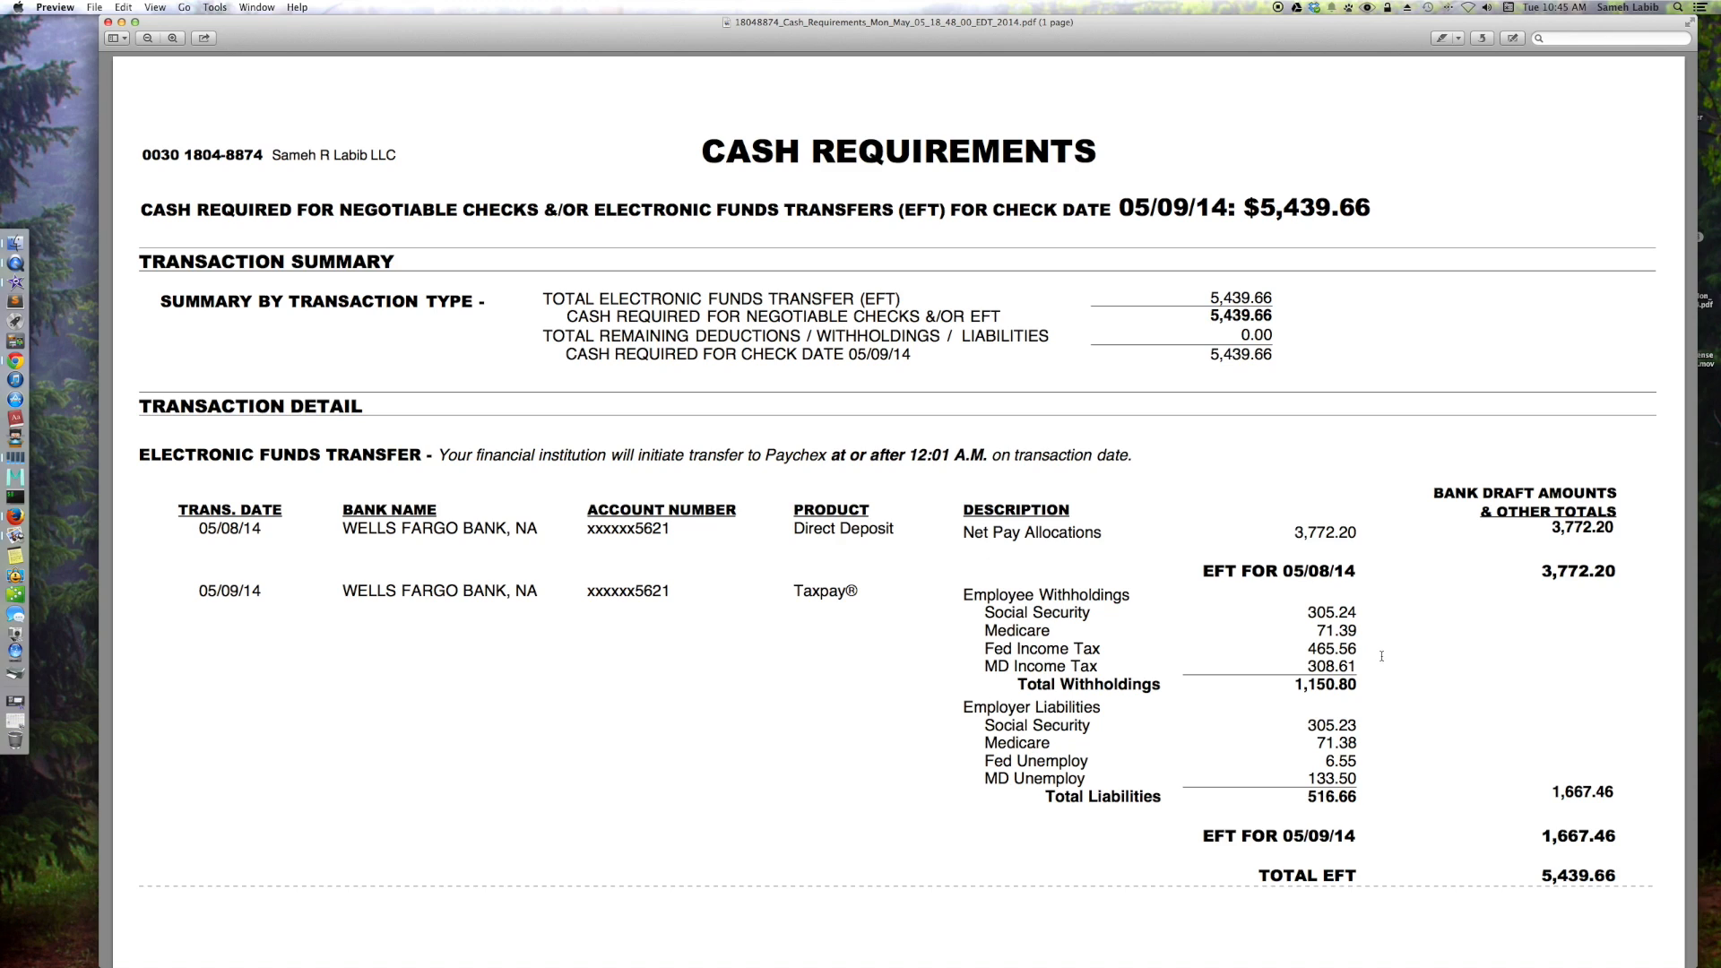
mouse_move(1227, 817)
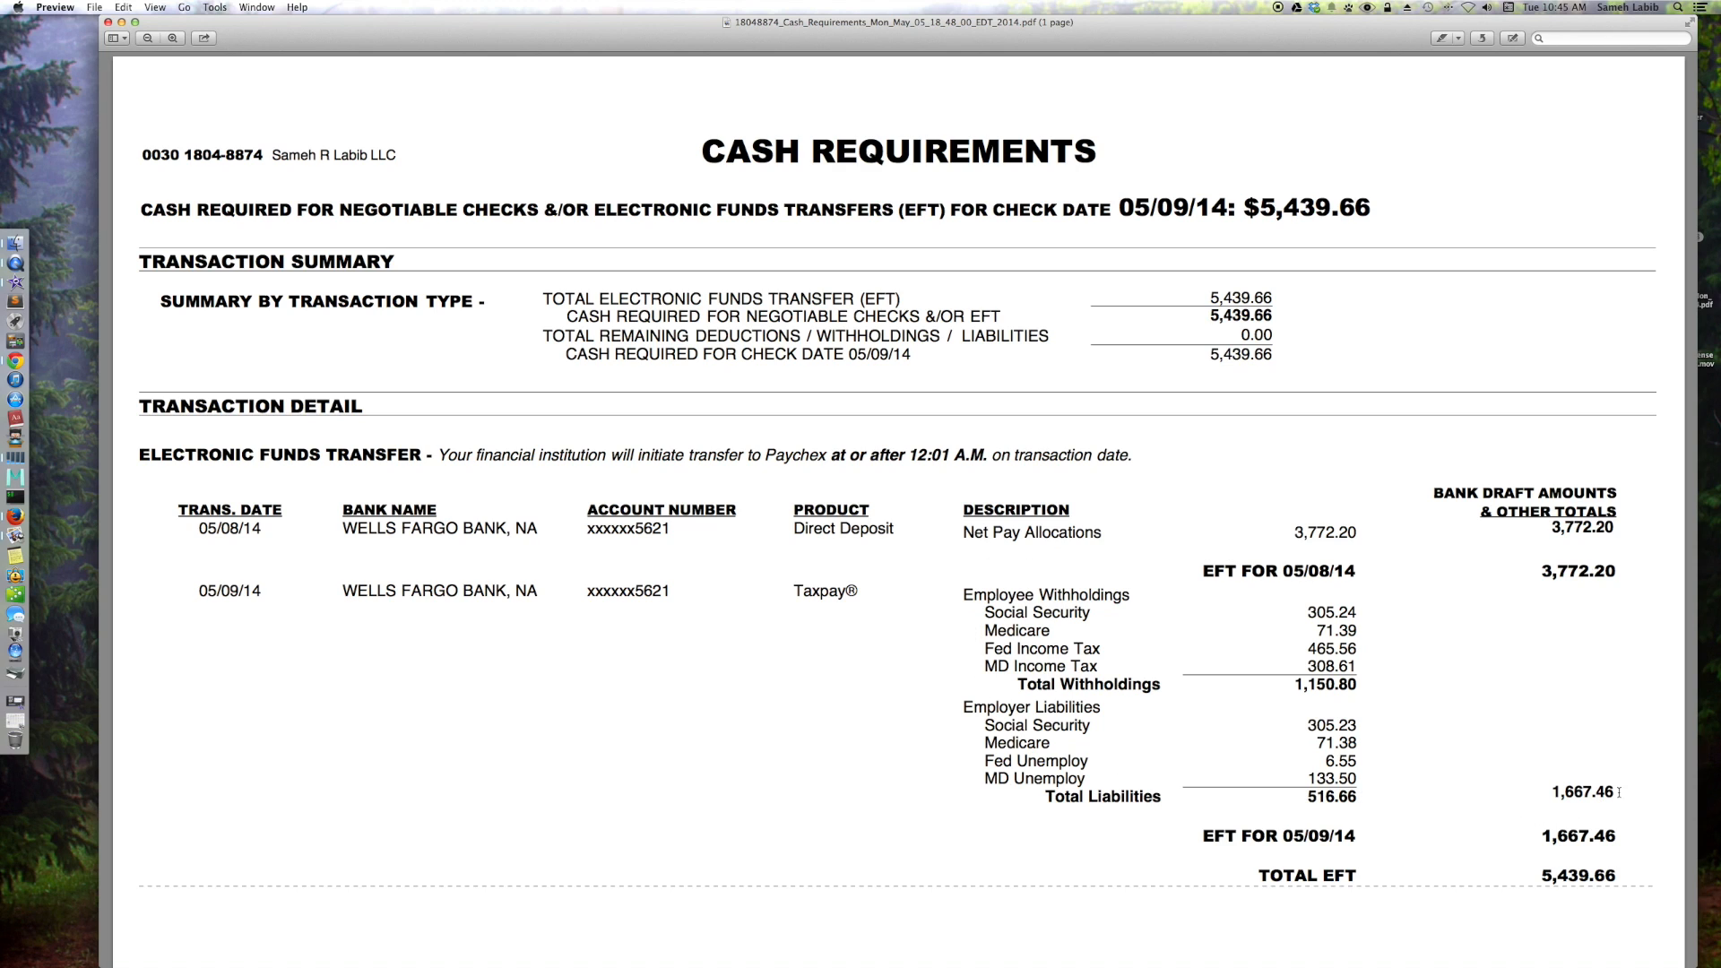
mouse_move(1514, 775)
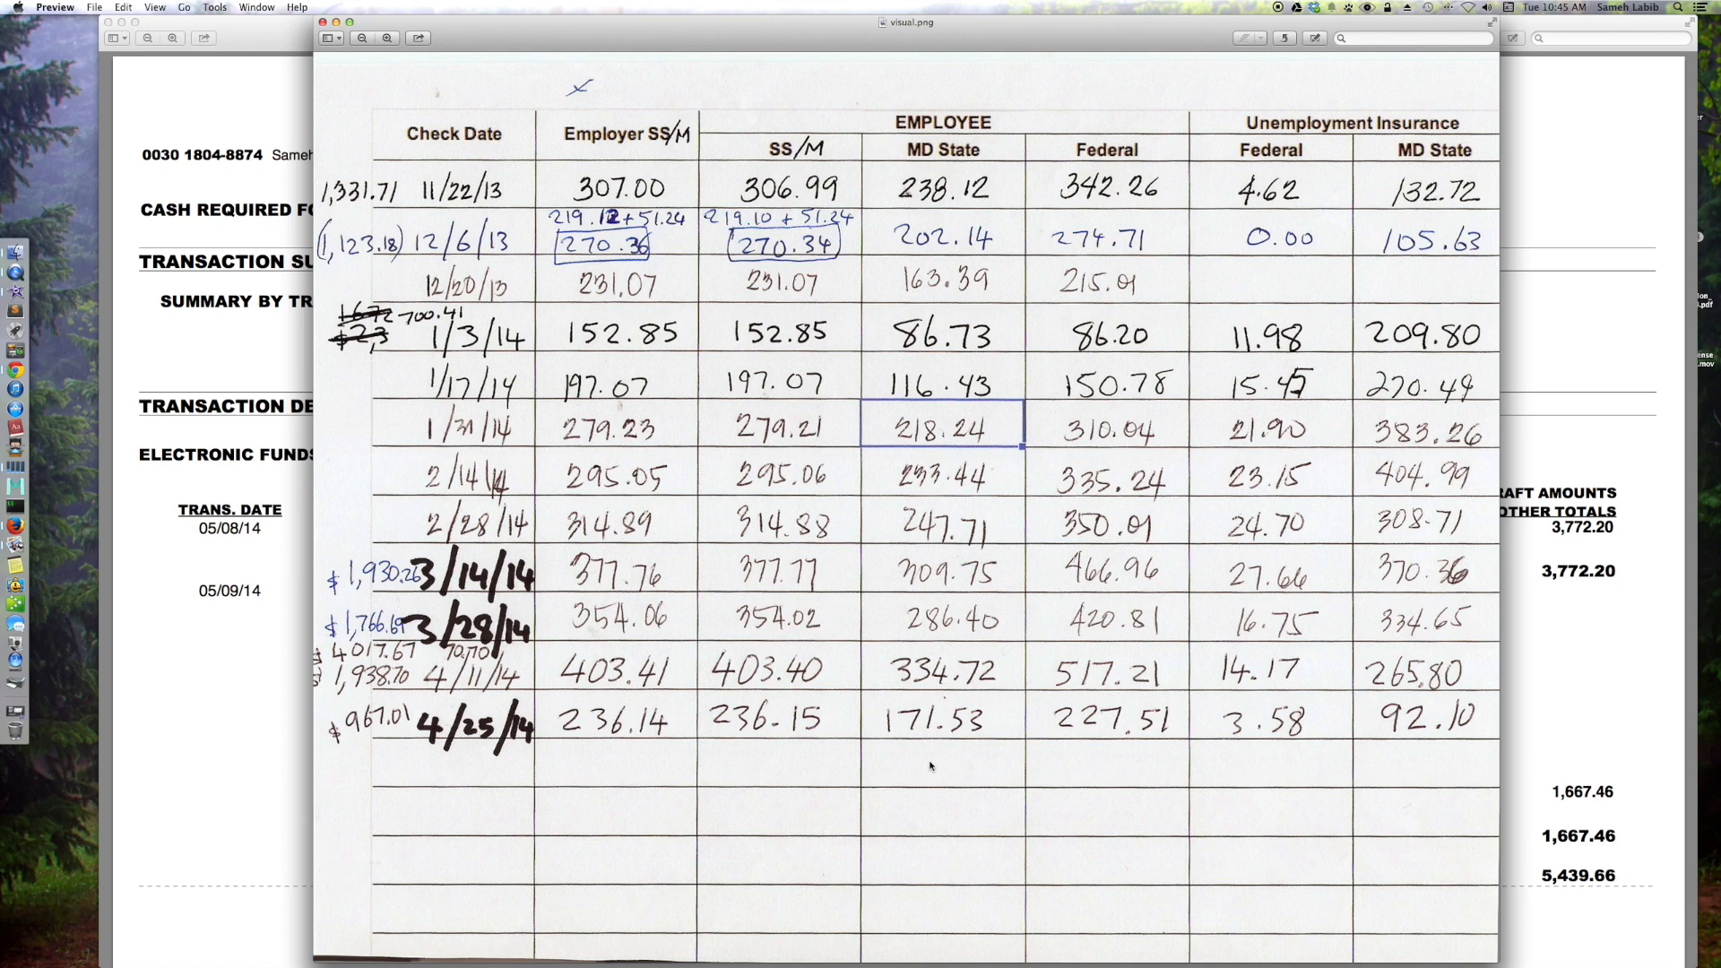
mouse_move(1318, 794)
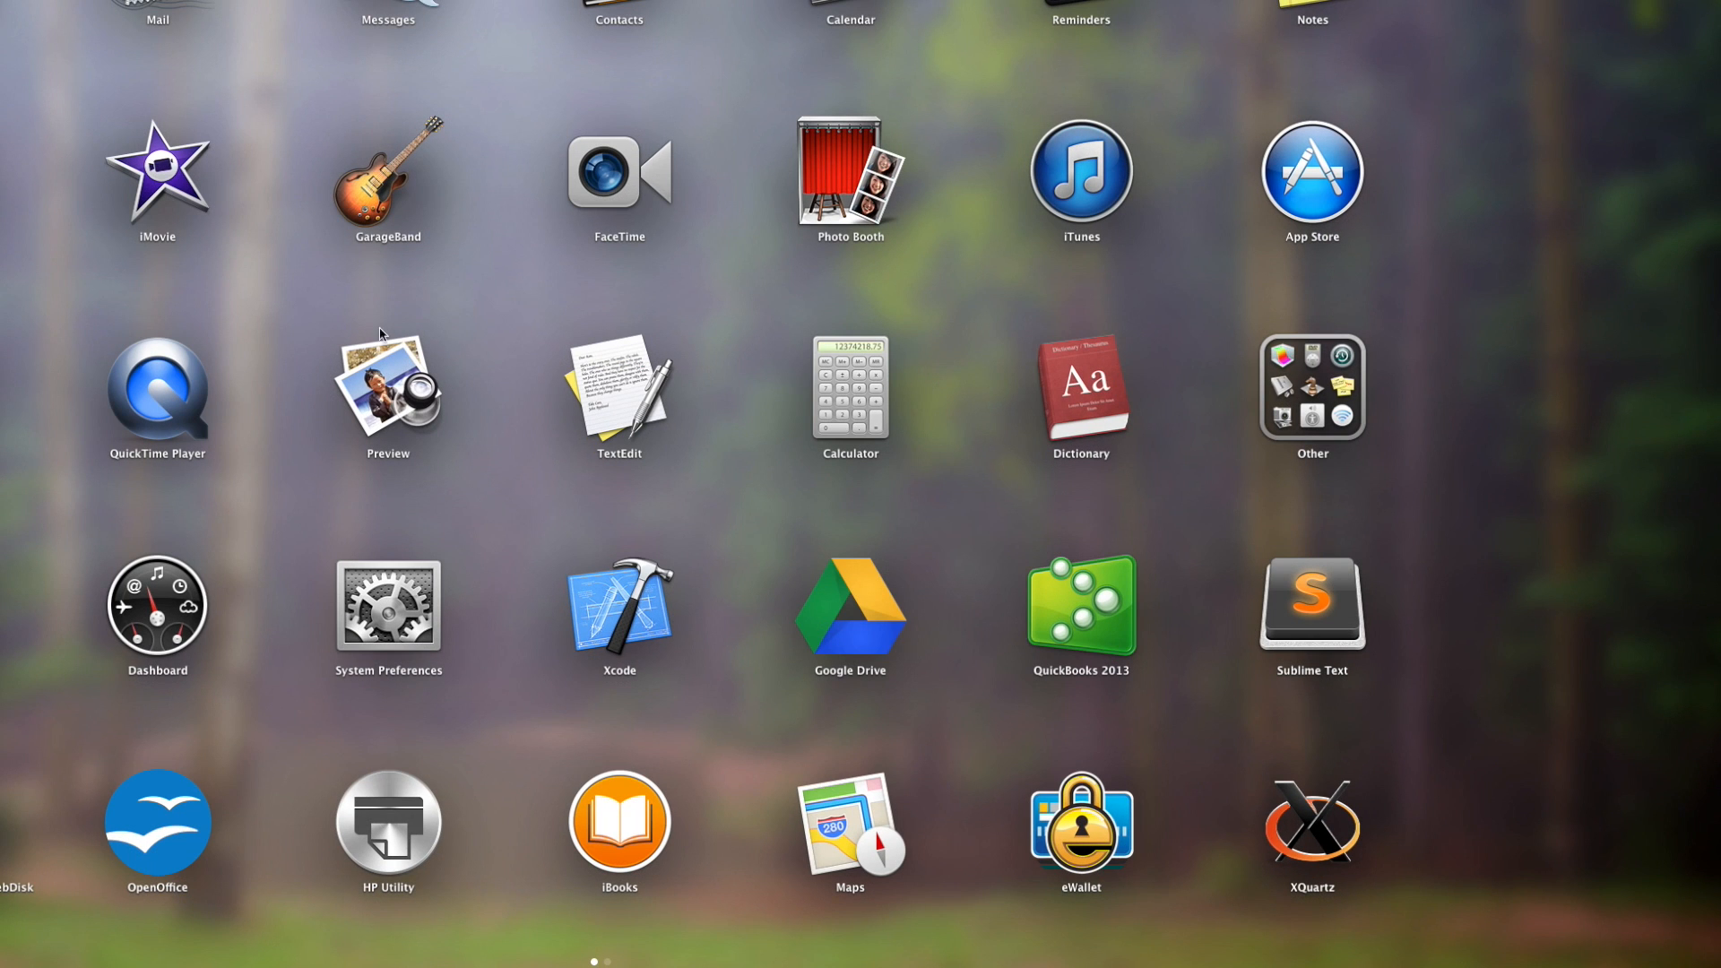
mouse_move(328, 353)
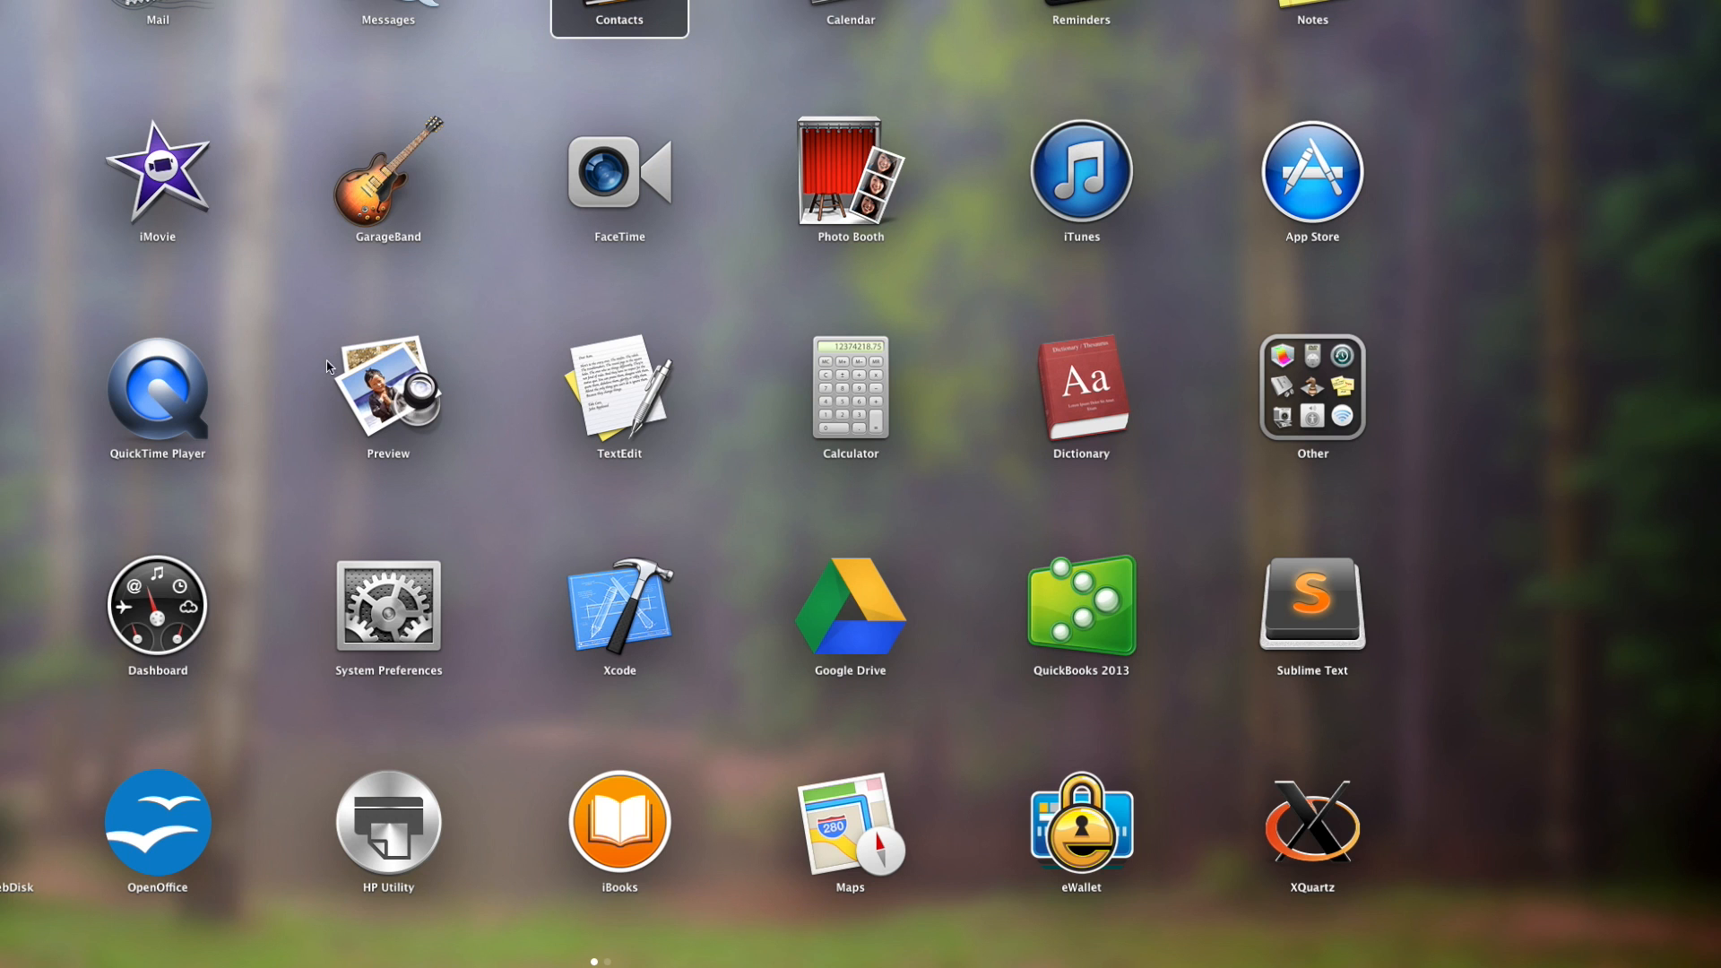
mouse_move(609, 965)
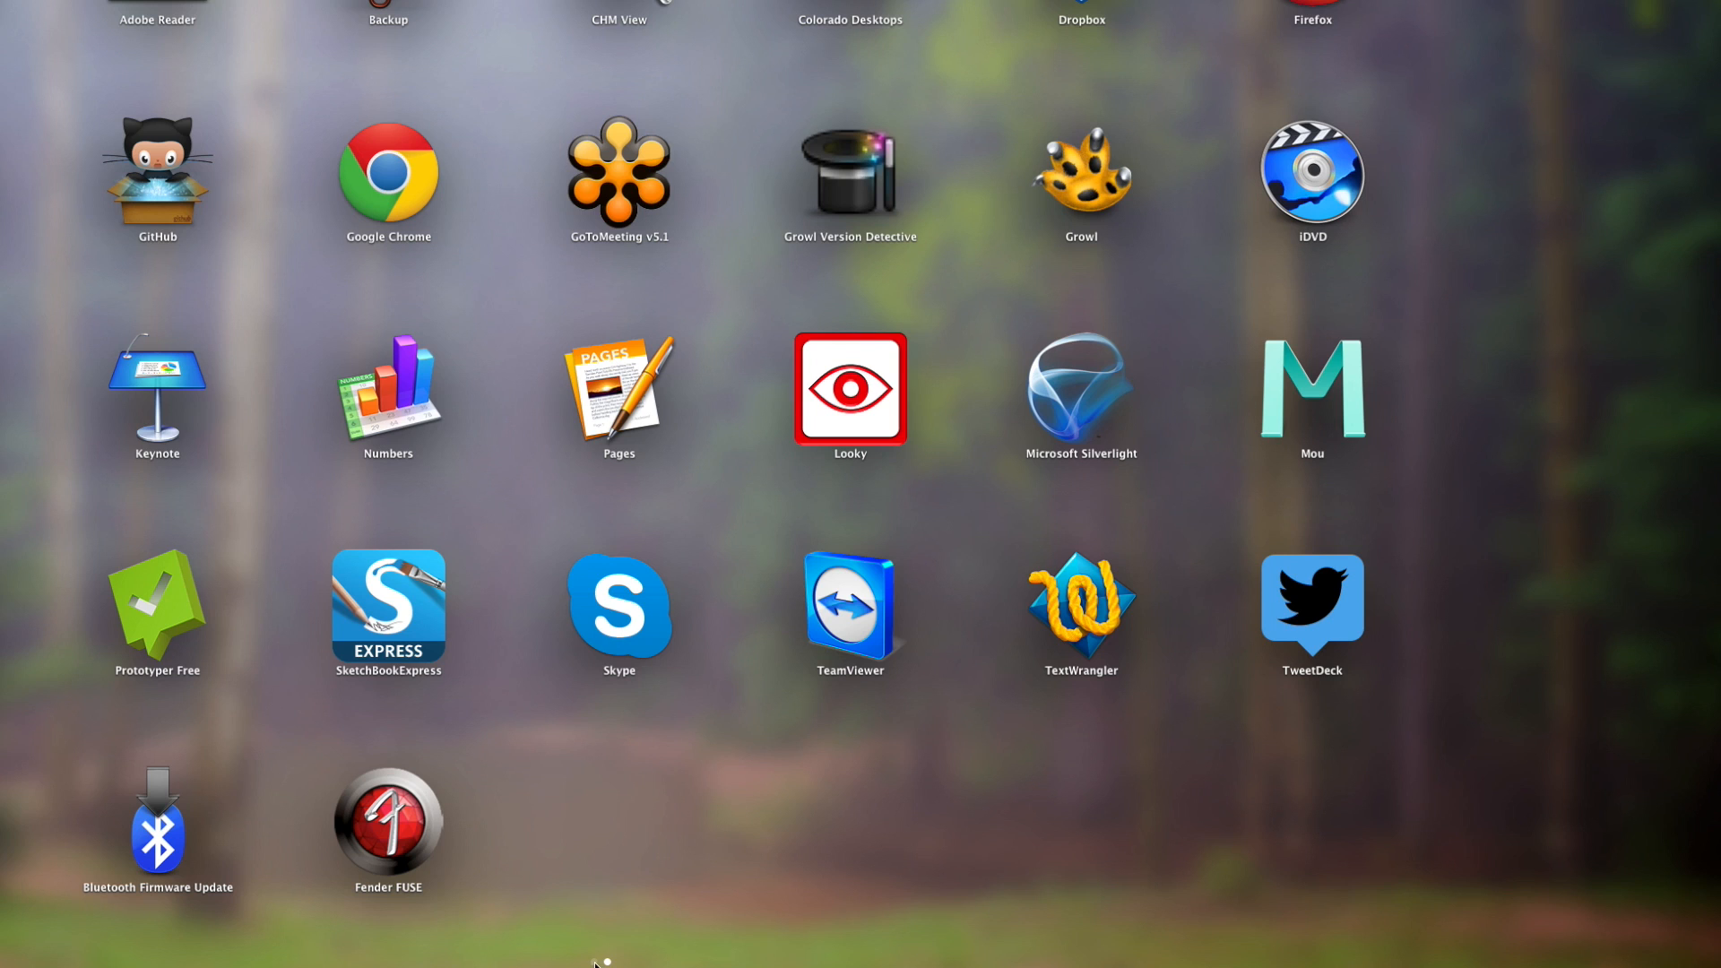
Page back to the first Launchpad screen showing Calculator, Preview and QuickBooks 2013.
scroll("left", 3)
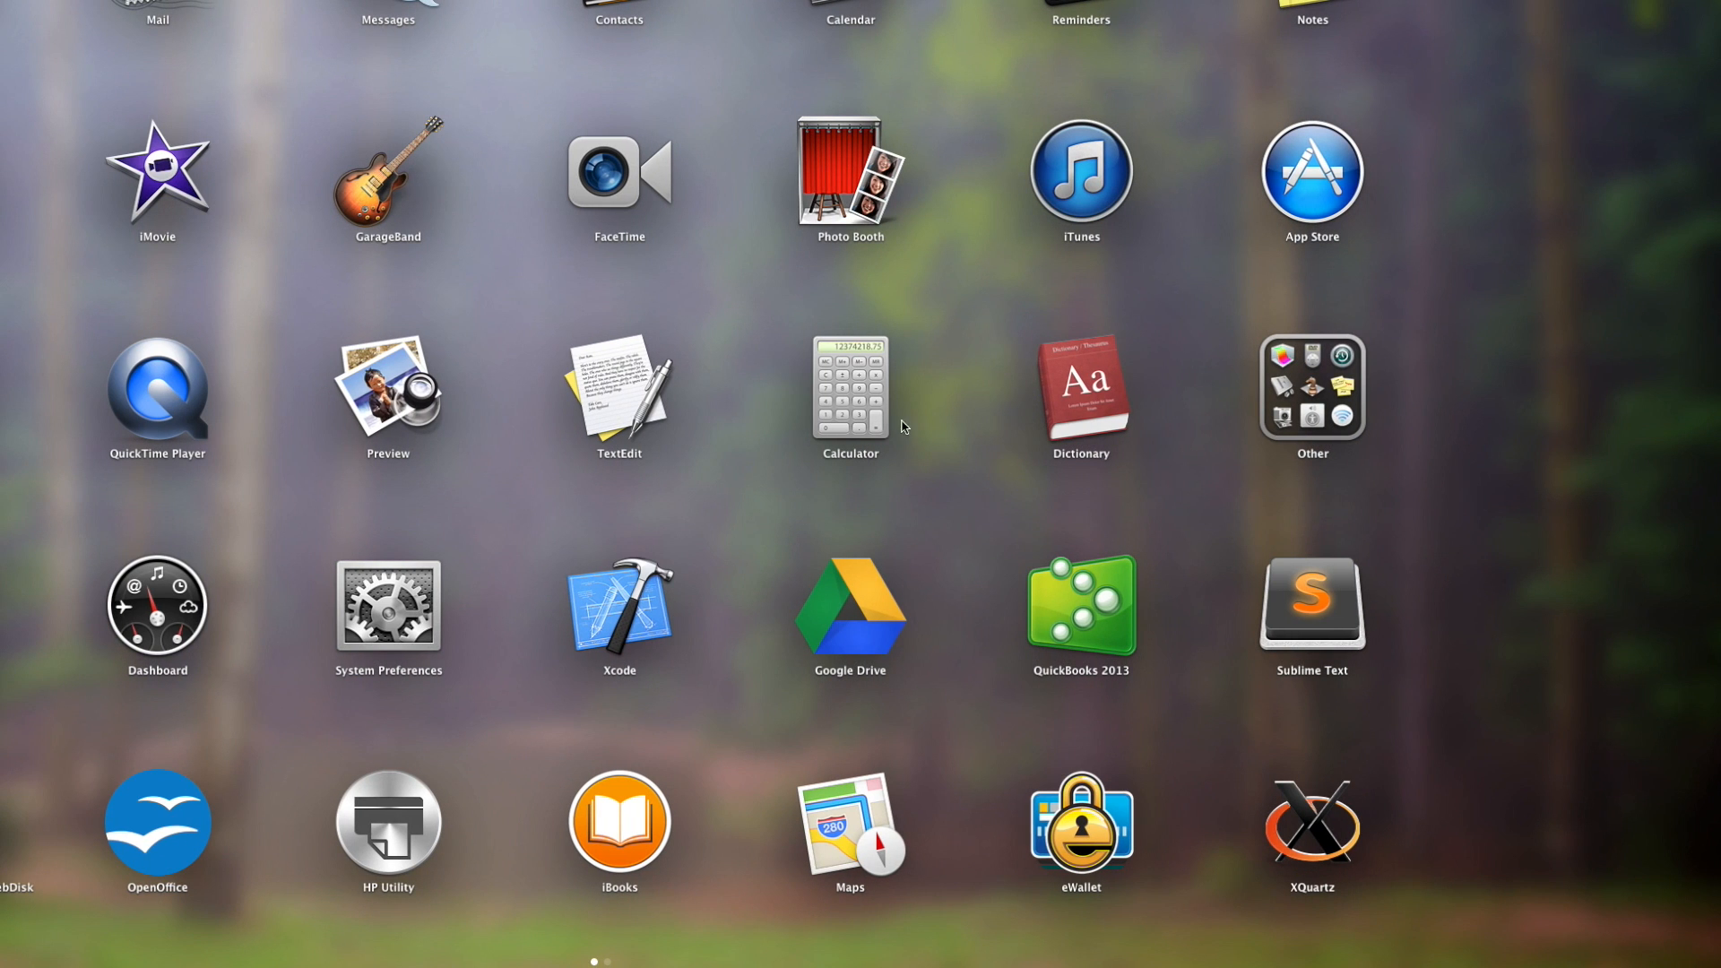
mouse_move(867, 421)
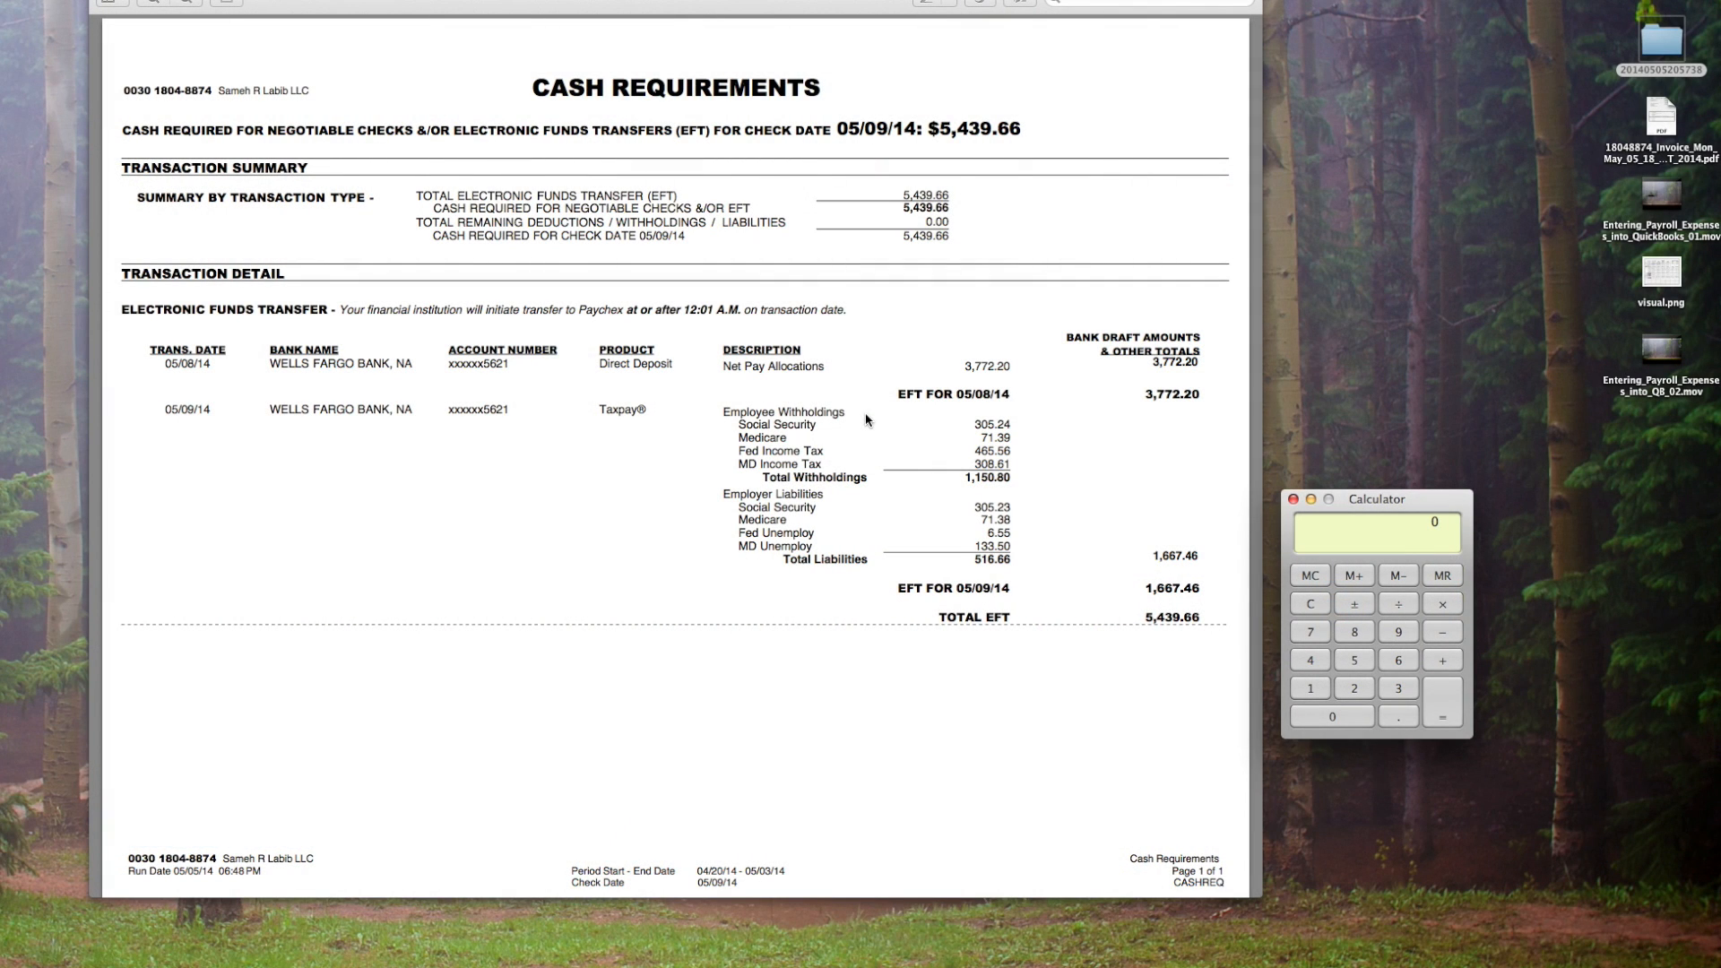
mouse_move(1370, 502)
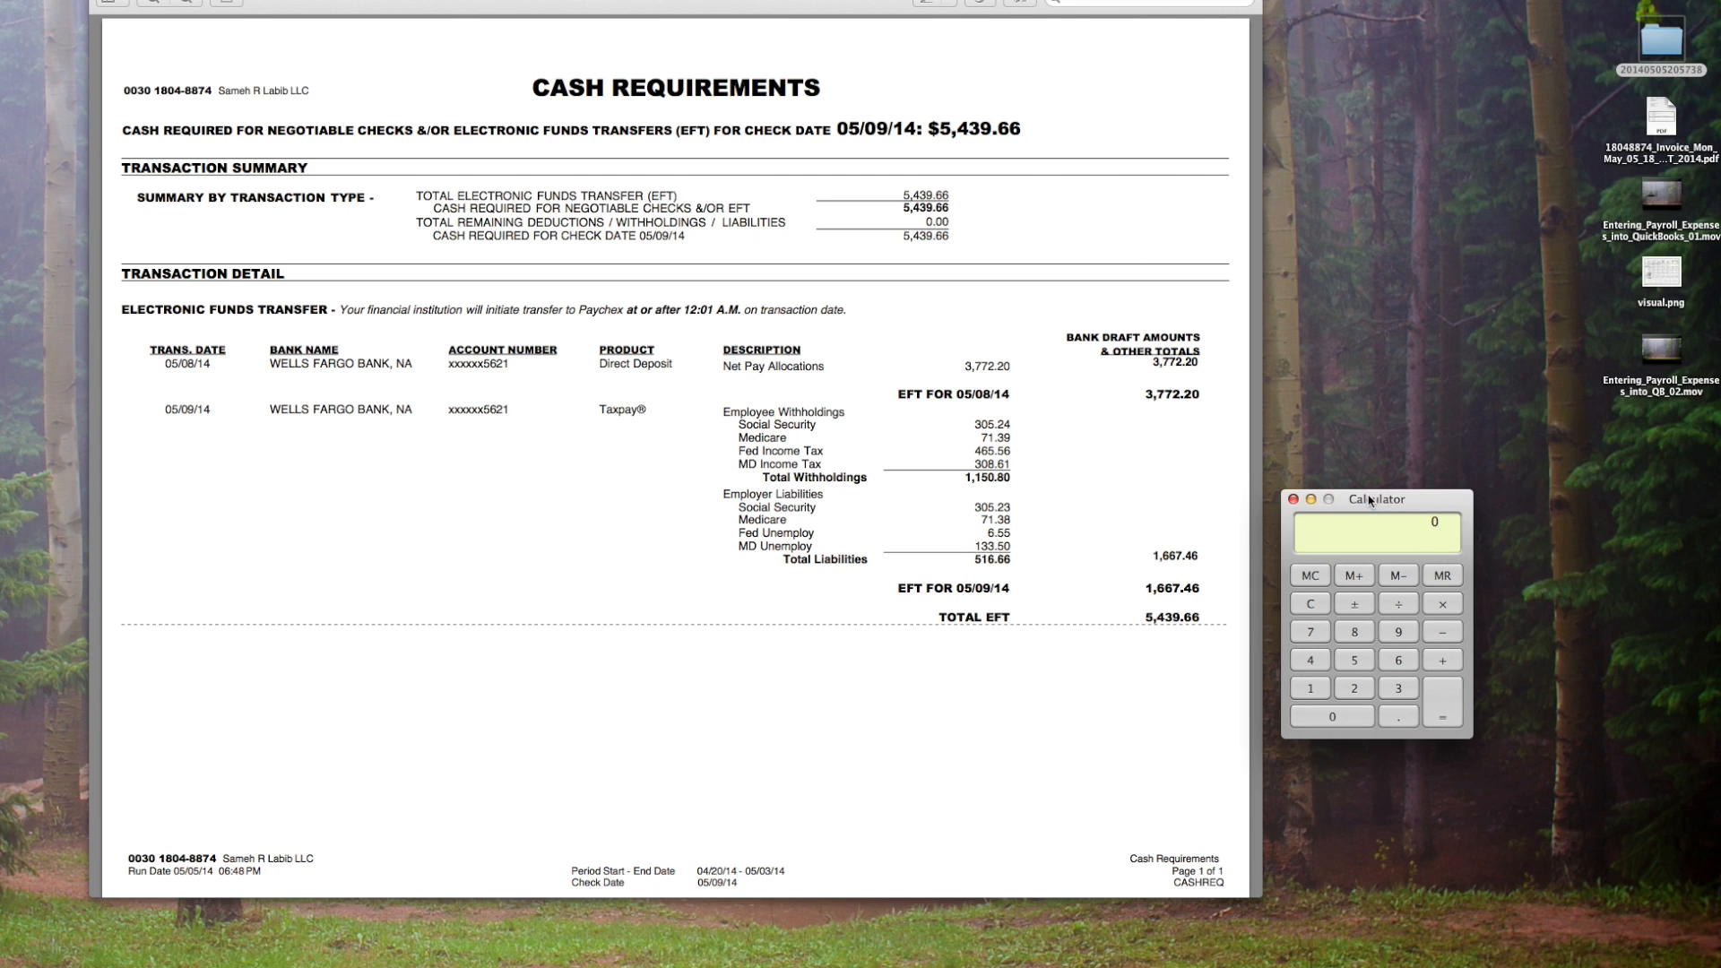
mouse_move(1187, 604)
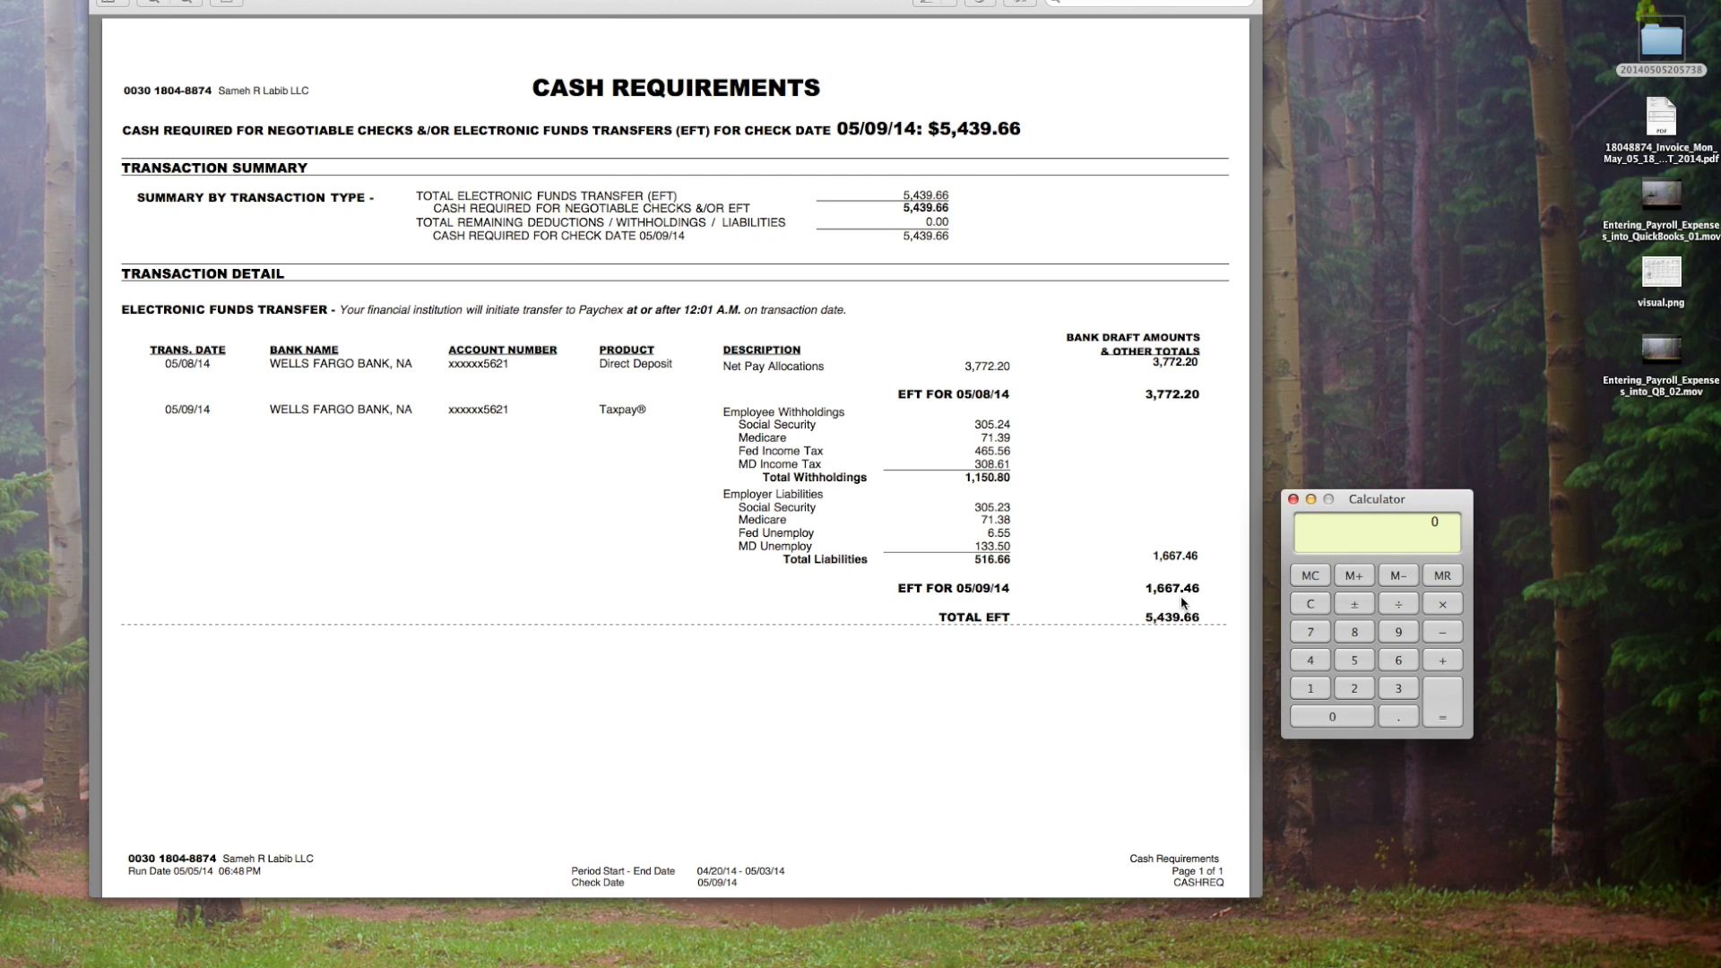
mouse_move(856, 149)
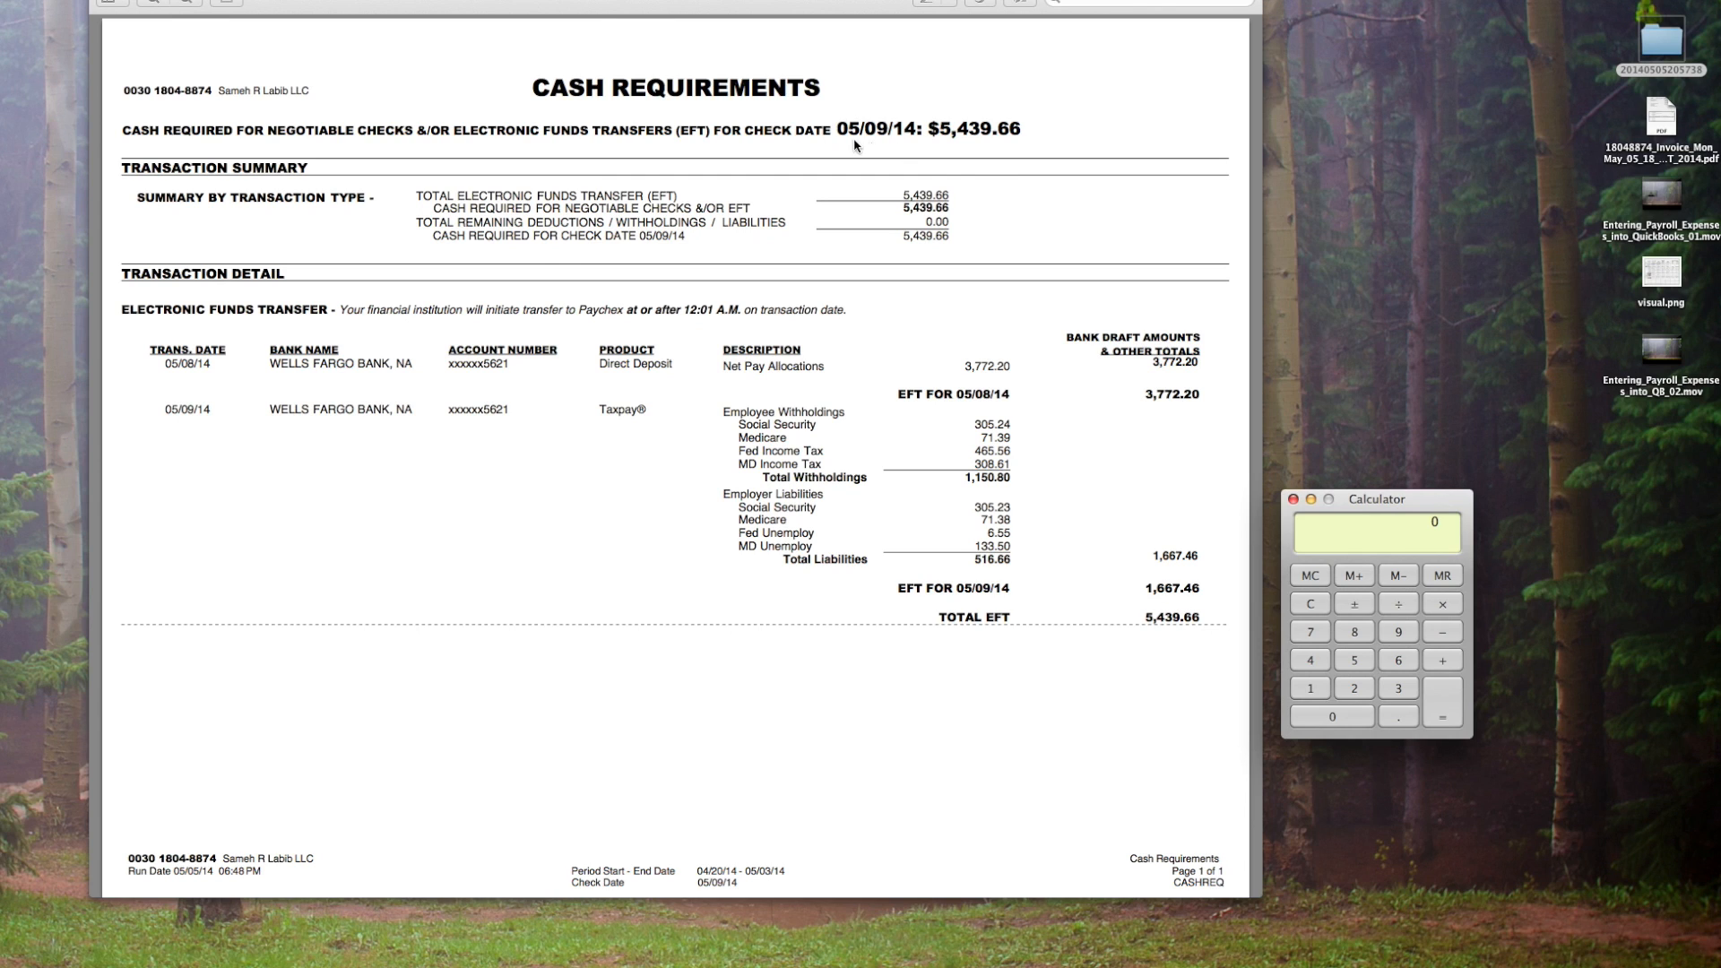
mouse_move(1036, 517)
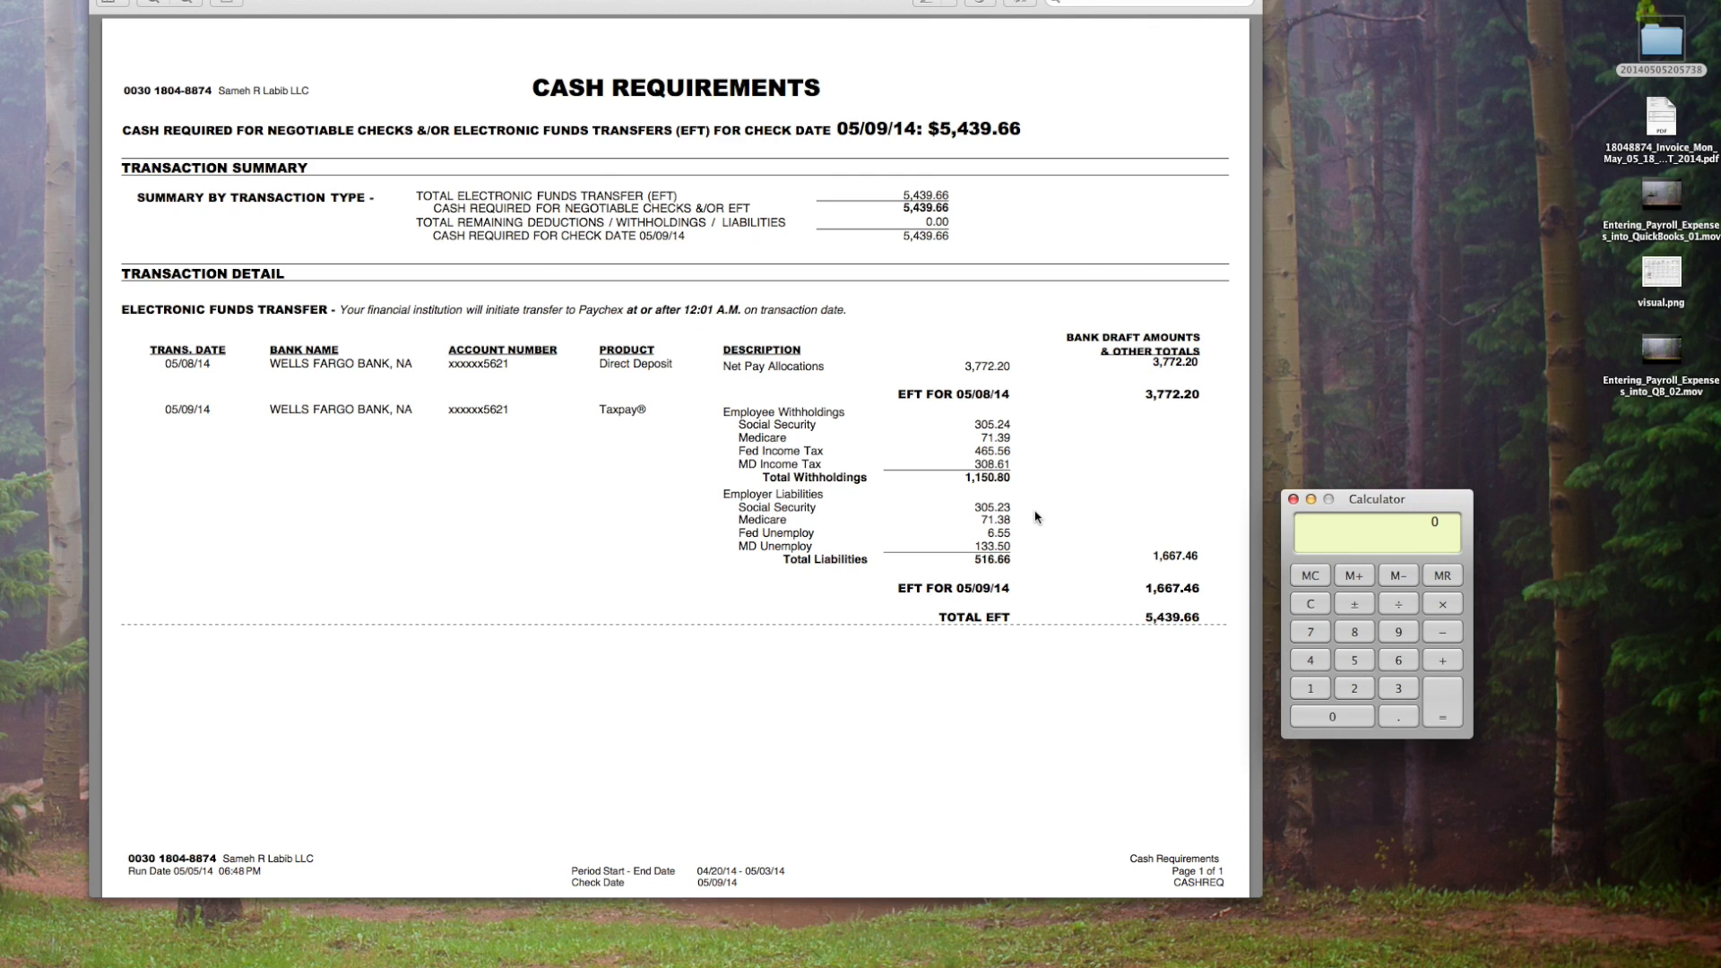
mouse_move(1015, 529)
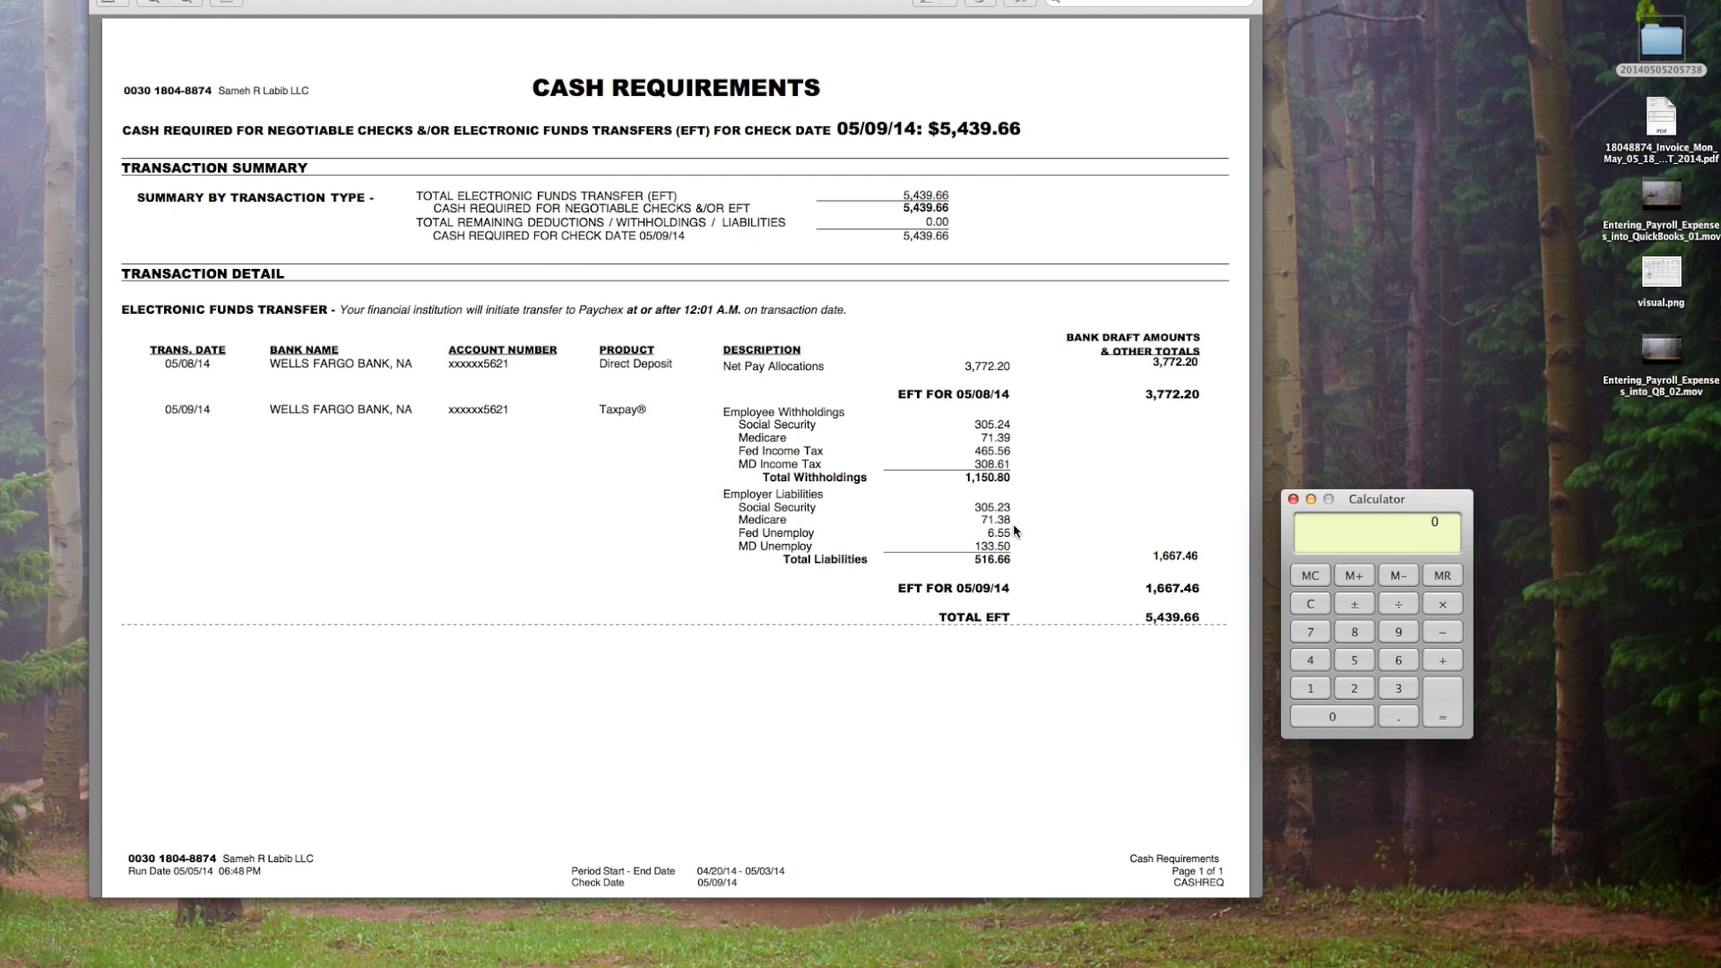
mouse_move(931, 521)
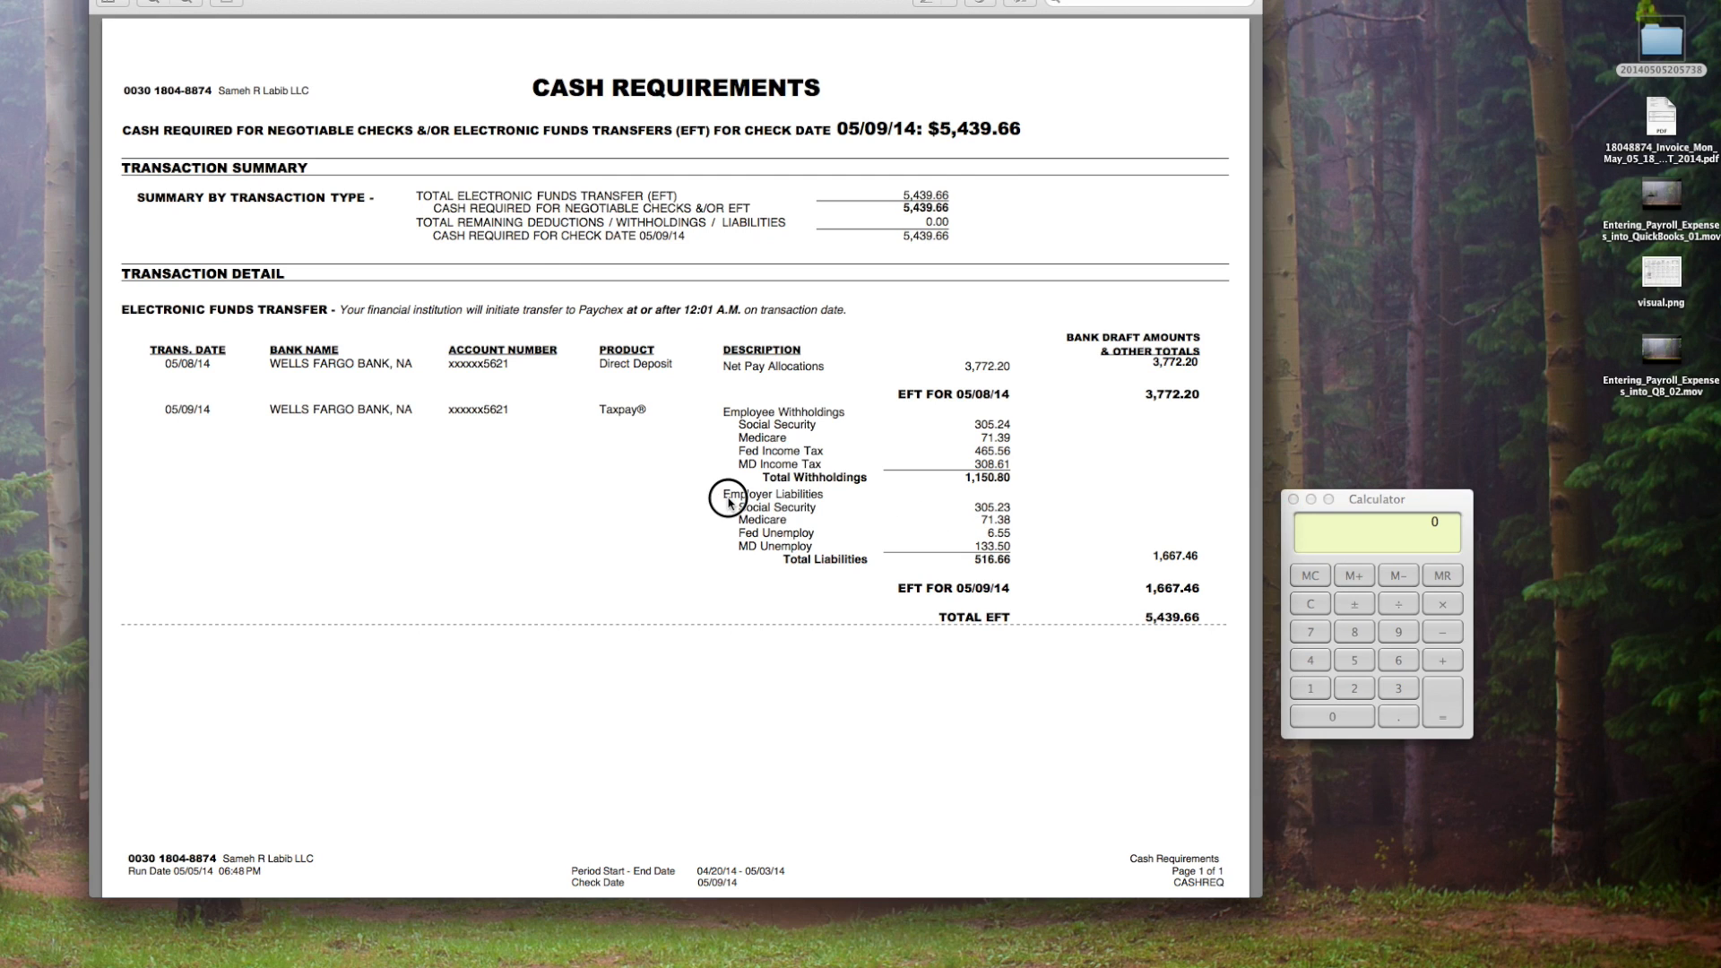
key("cmd+a")
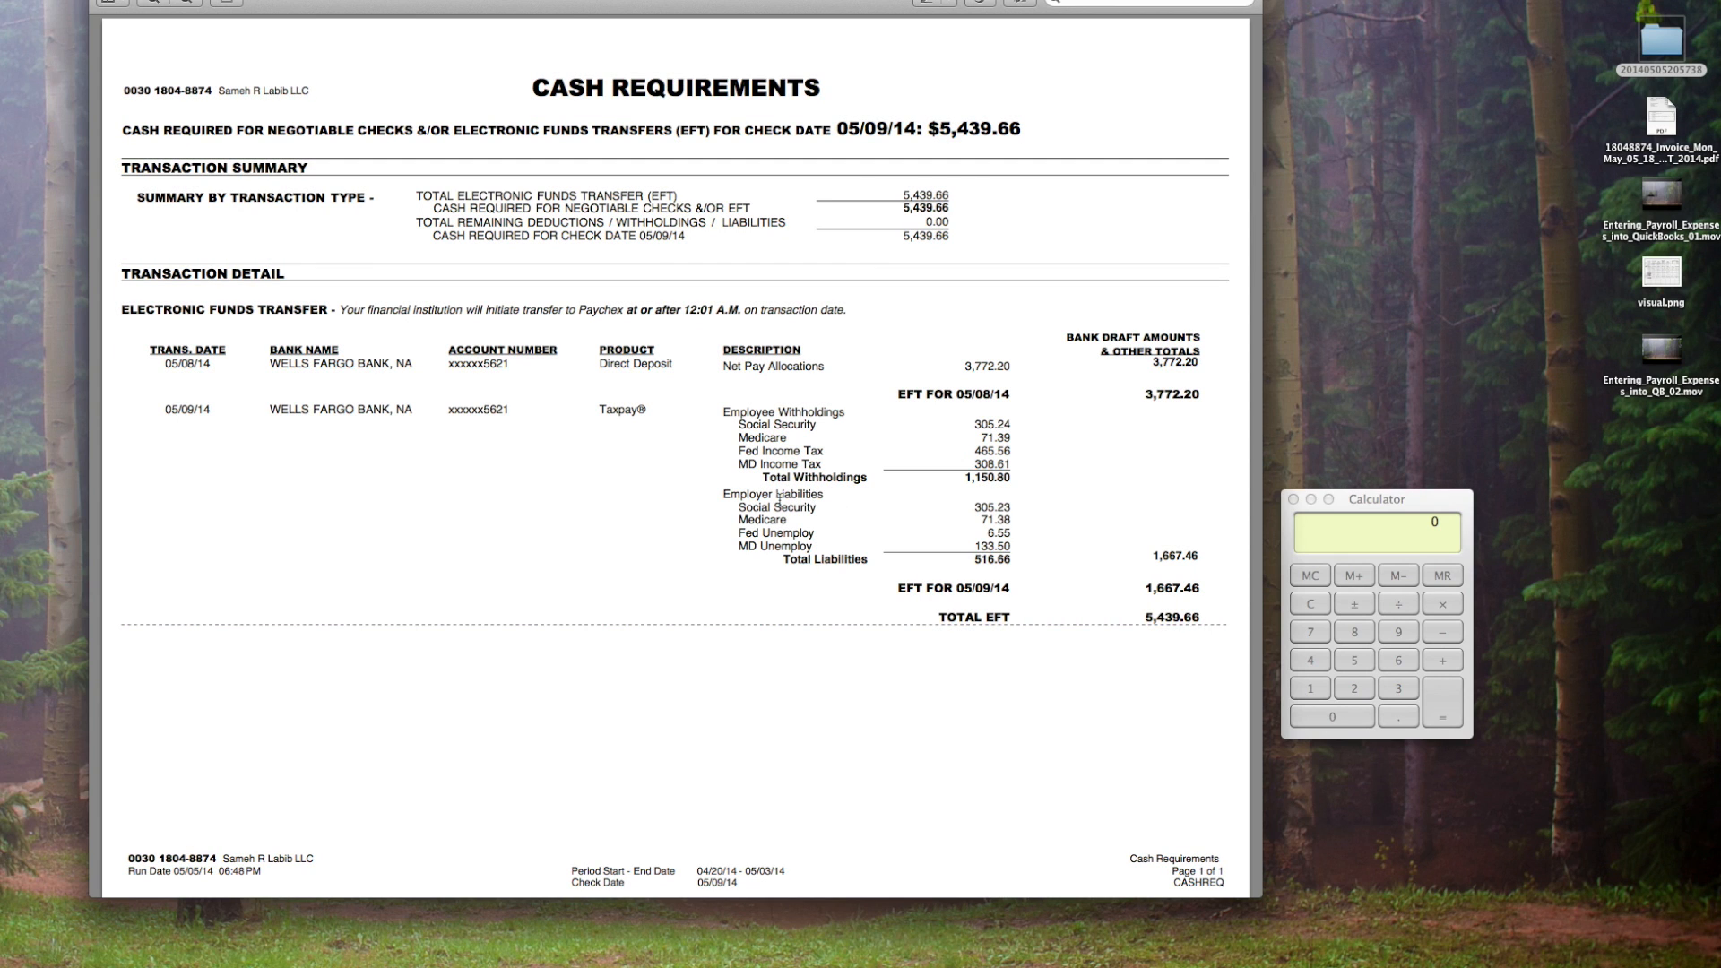
mouse_move(902, 516)
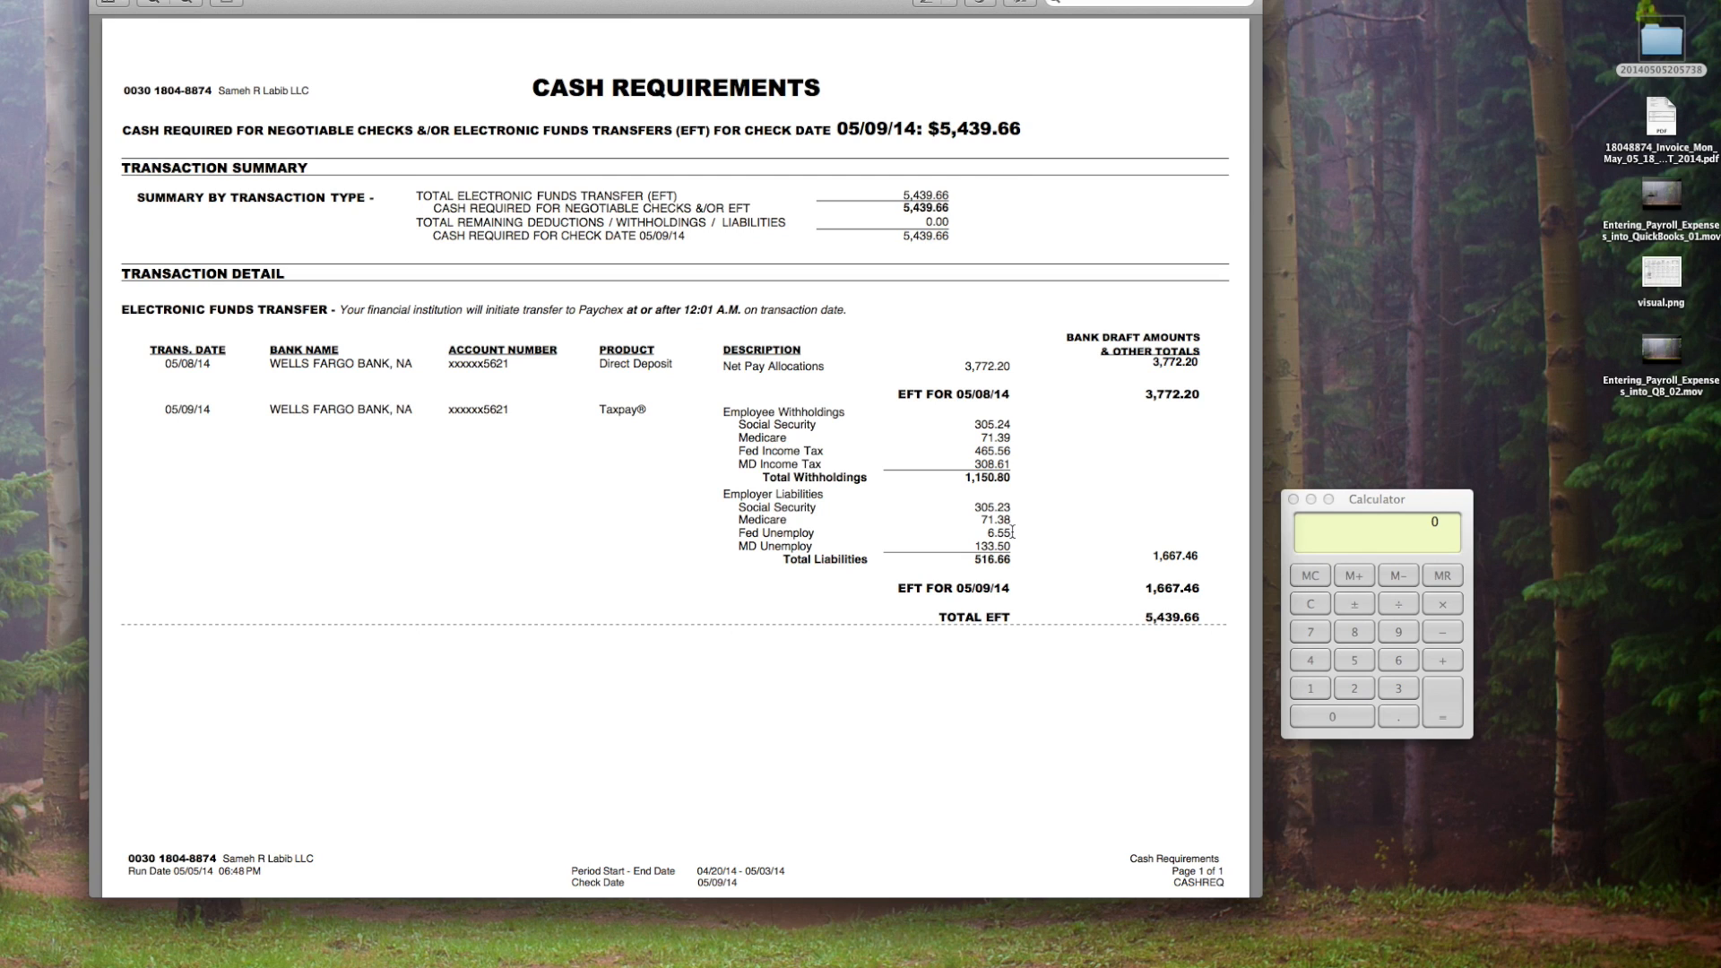
mouse_move(1201, 599)
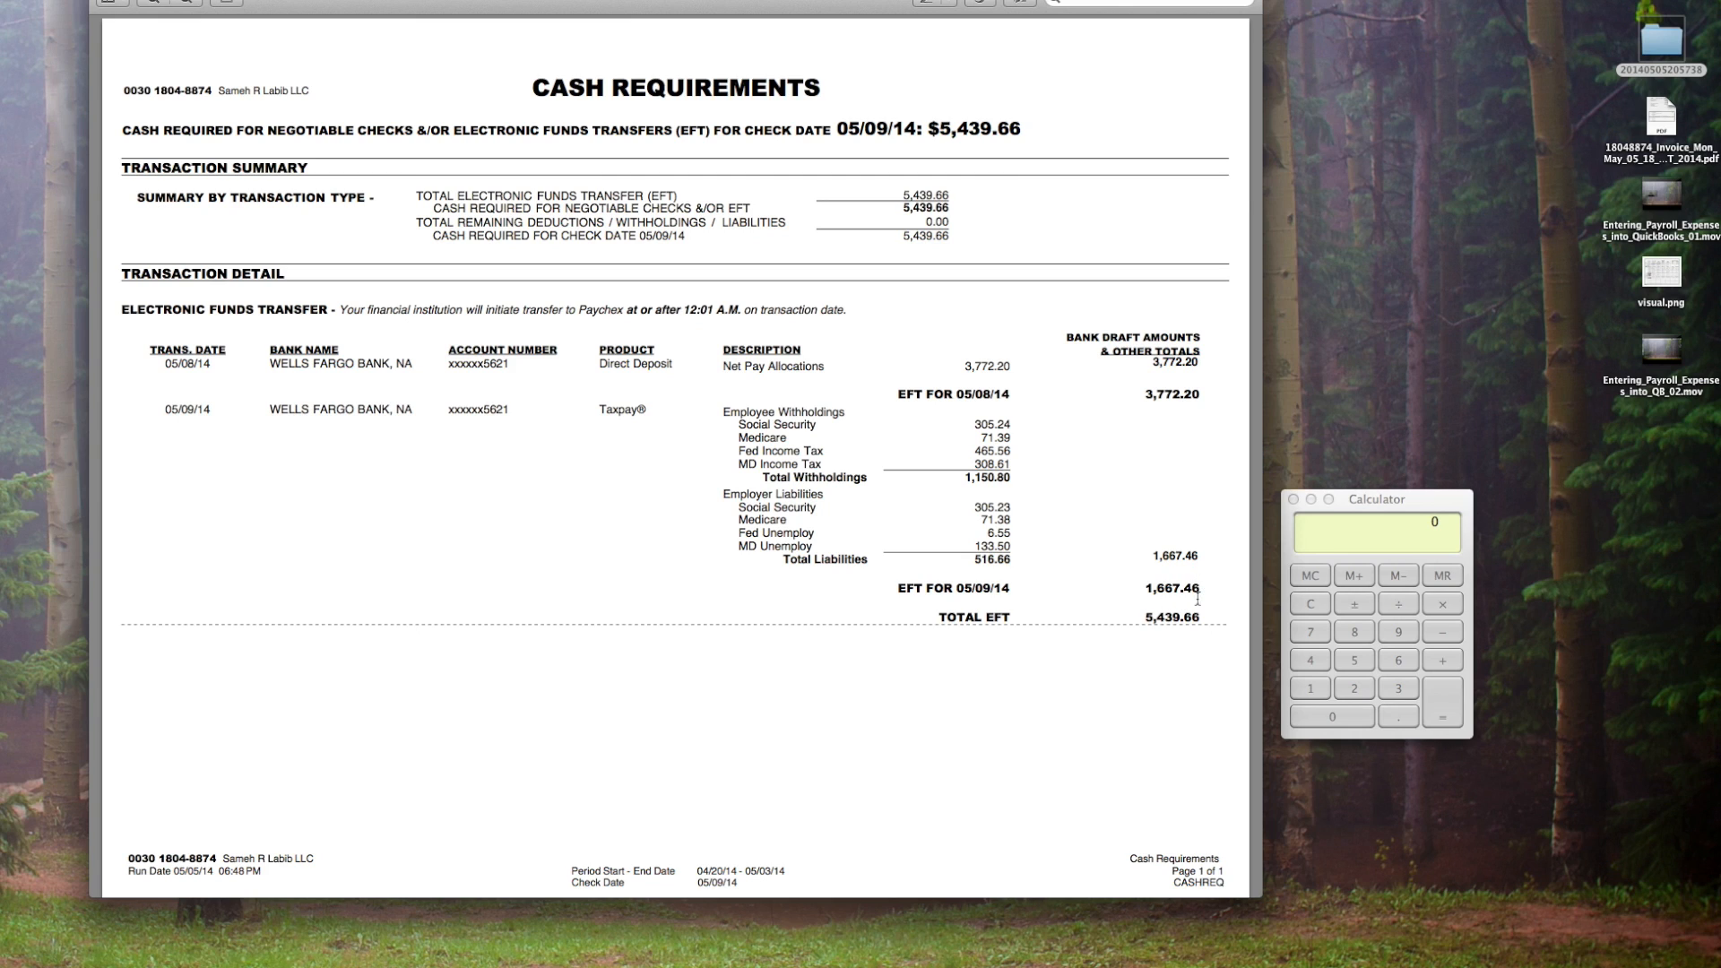
mouse_move(1148, 592)
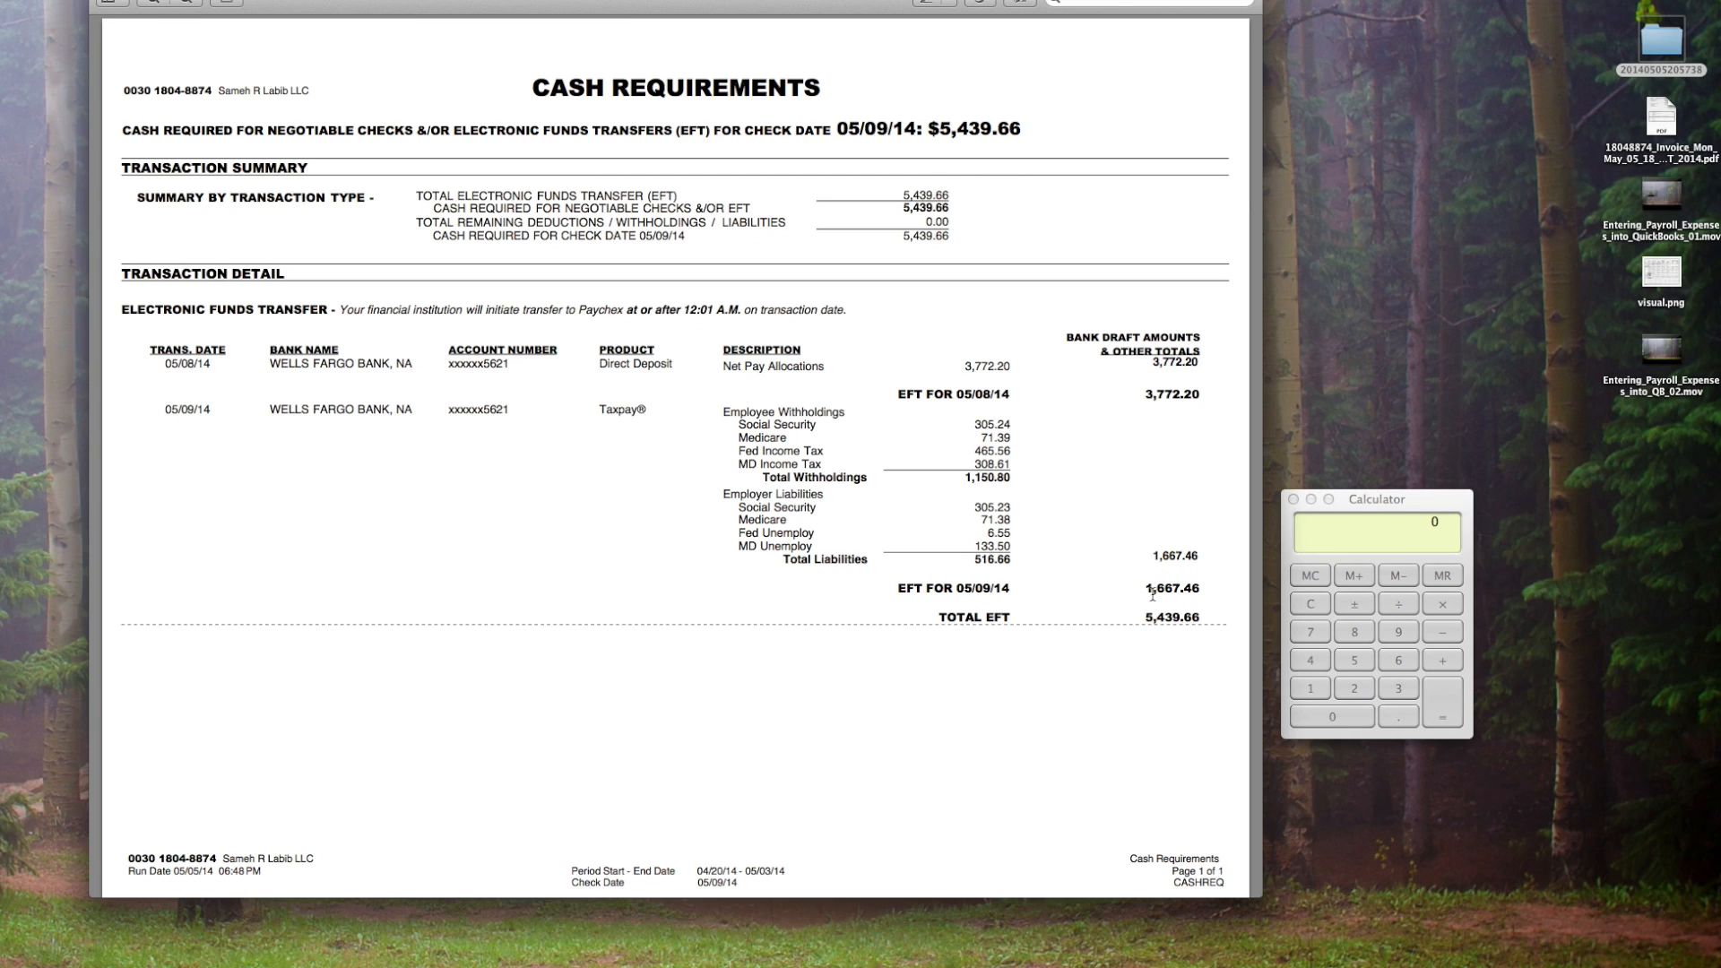
mouse_move(1142, 591)
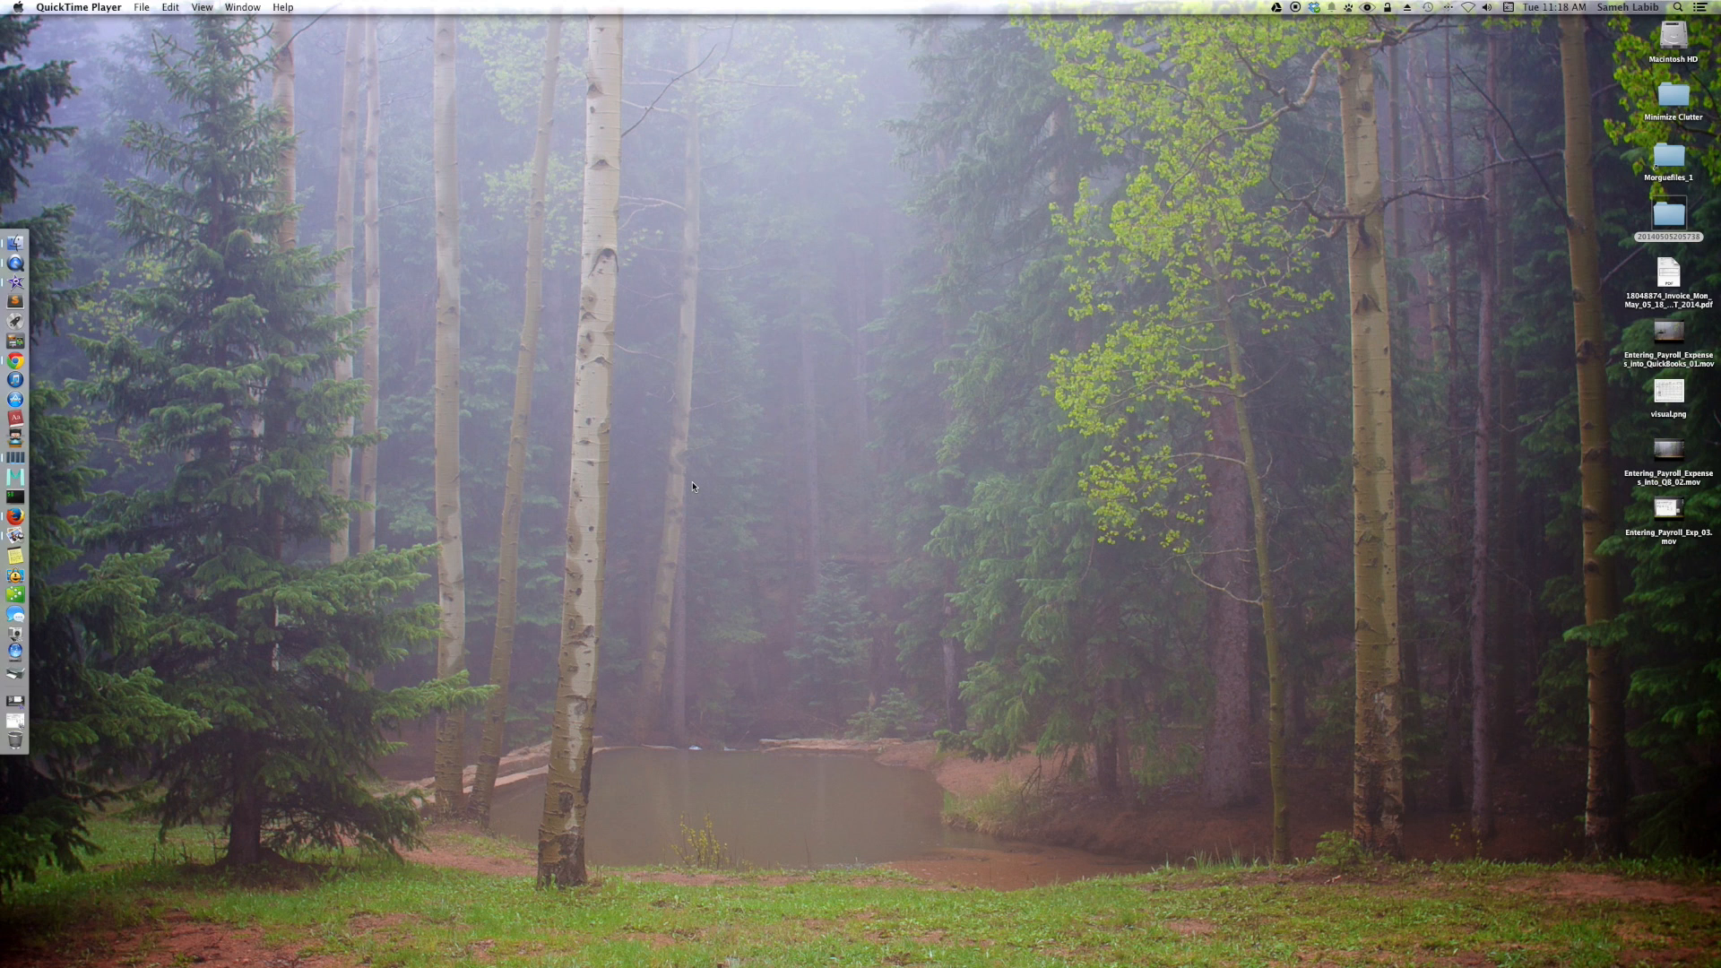
Open the 2014 .qb2013 company file from the QuickBooks Dock icon's recent files list.
right_click(14, 592)
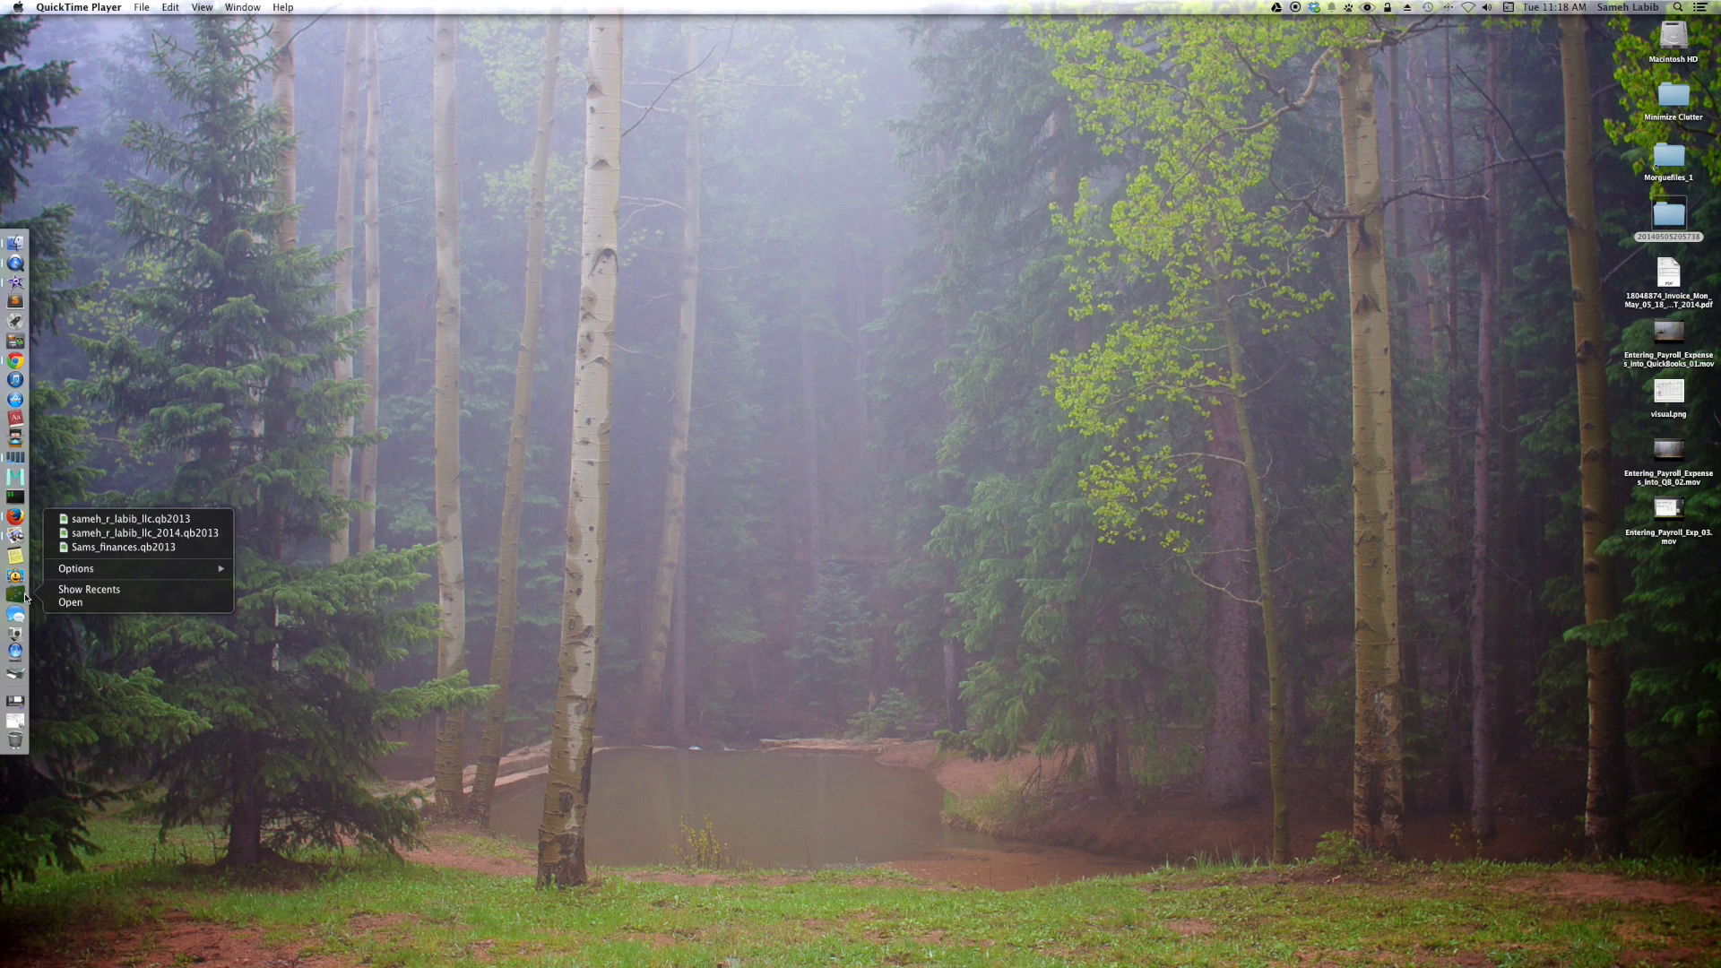
mouse_move(108, 532)
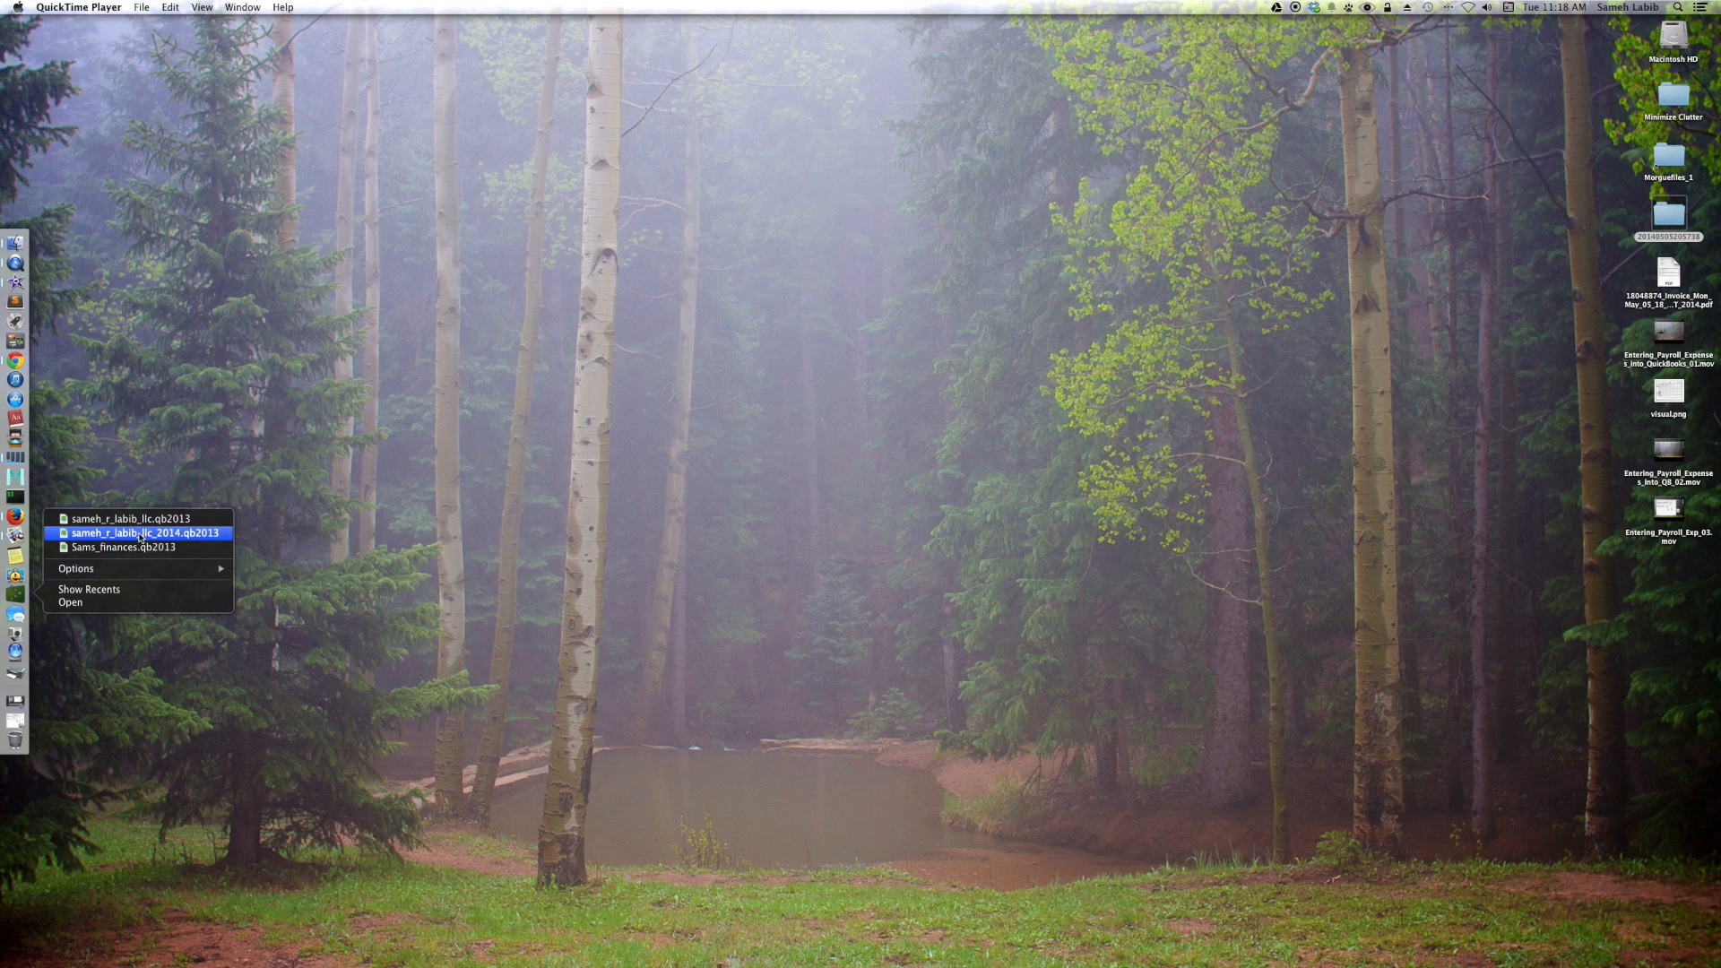
mouse_move(135, 549)
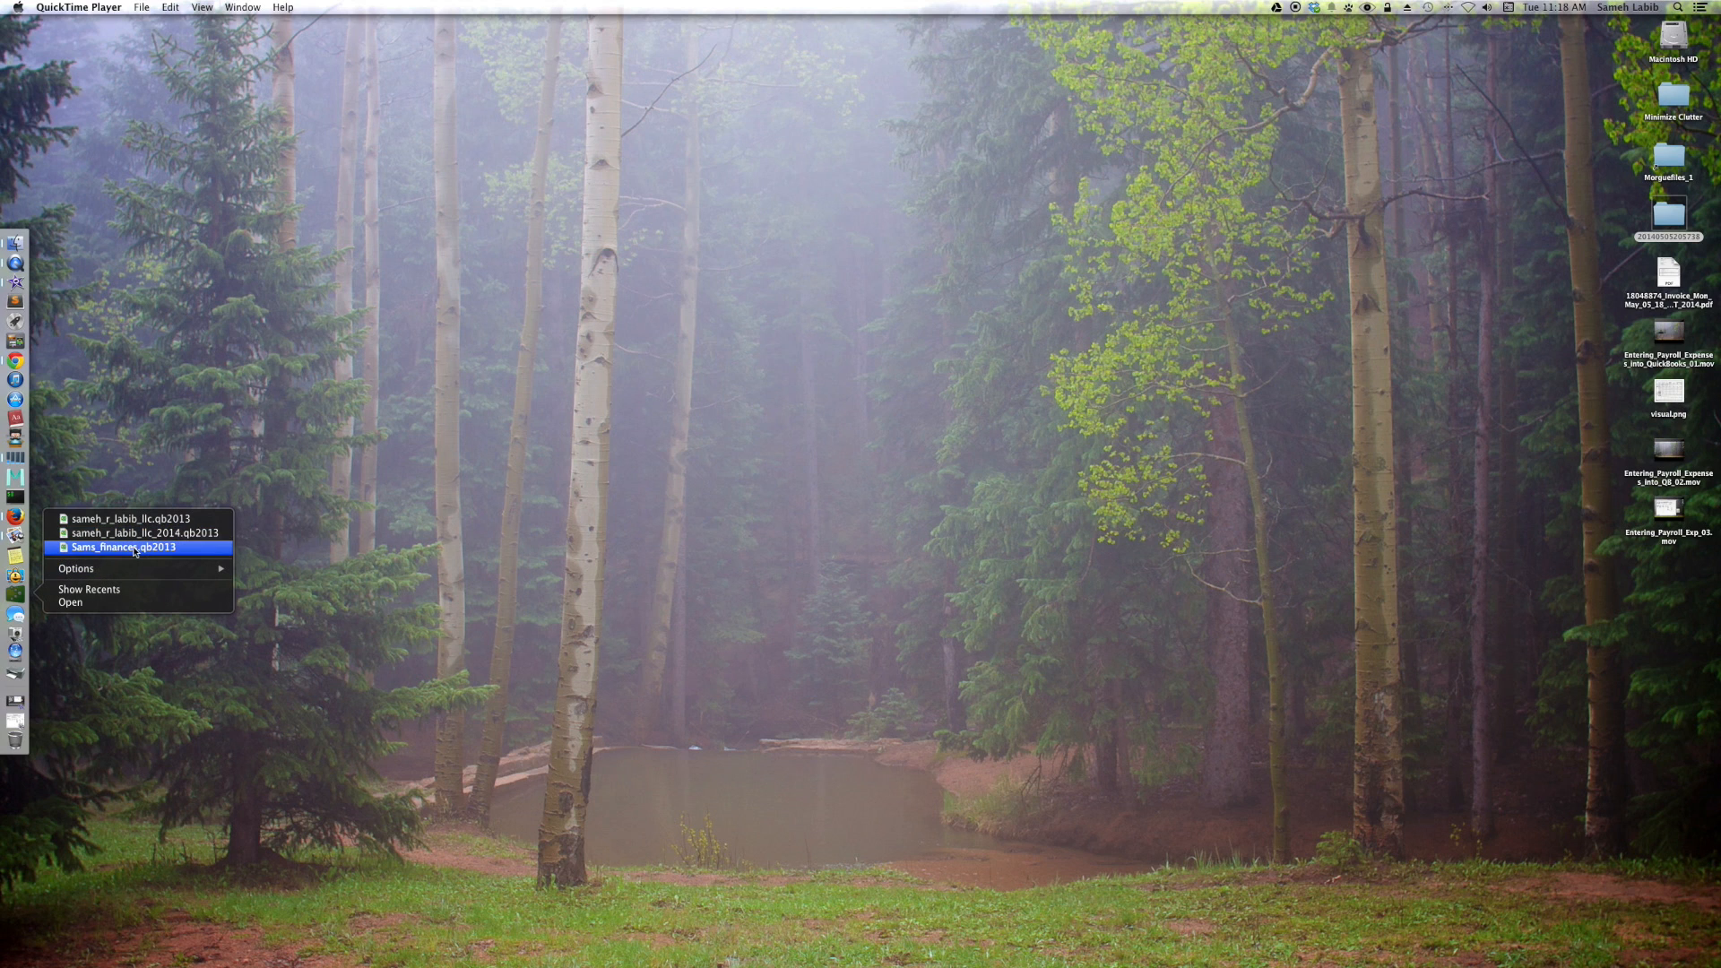
mouse_move(169, 532)
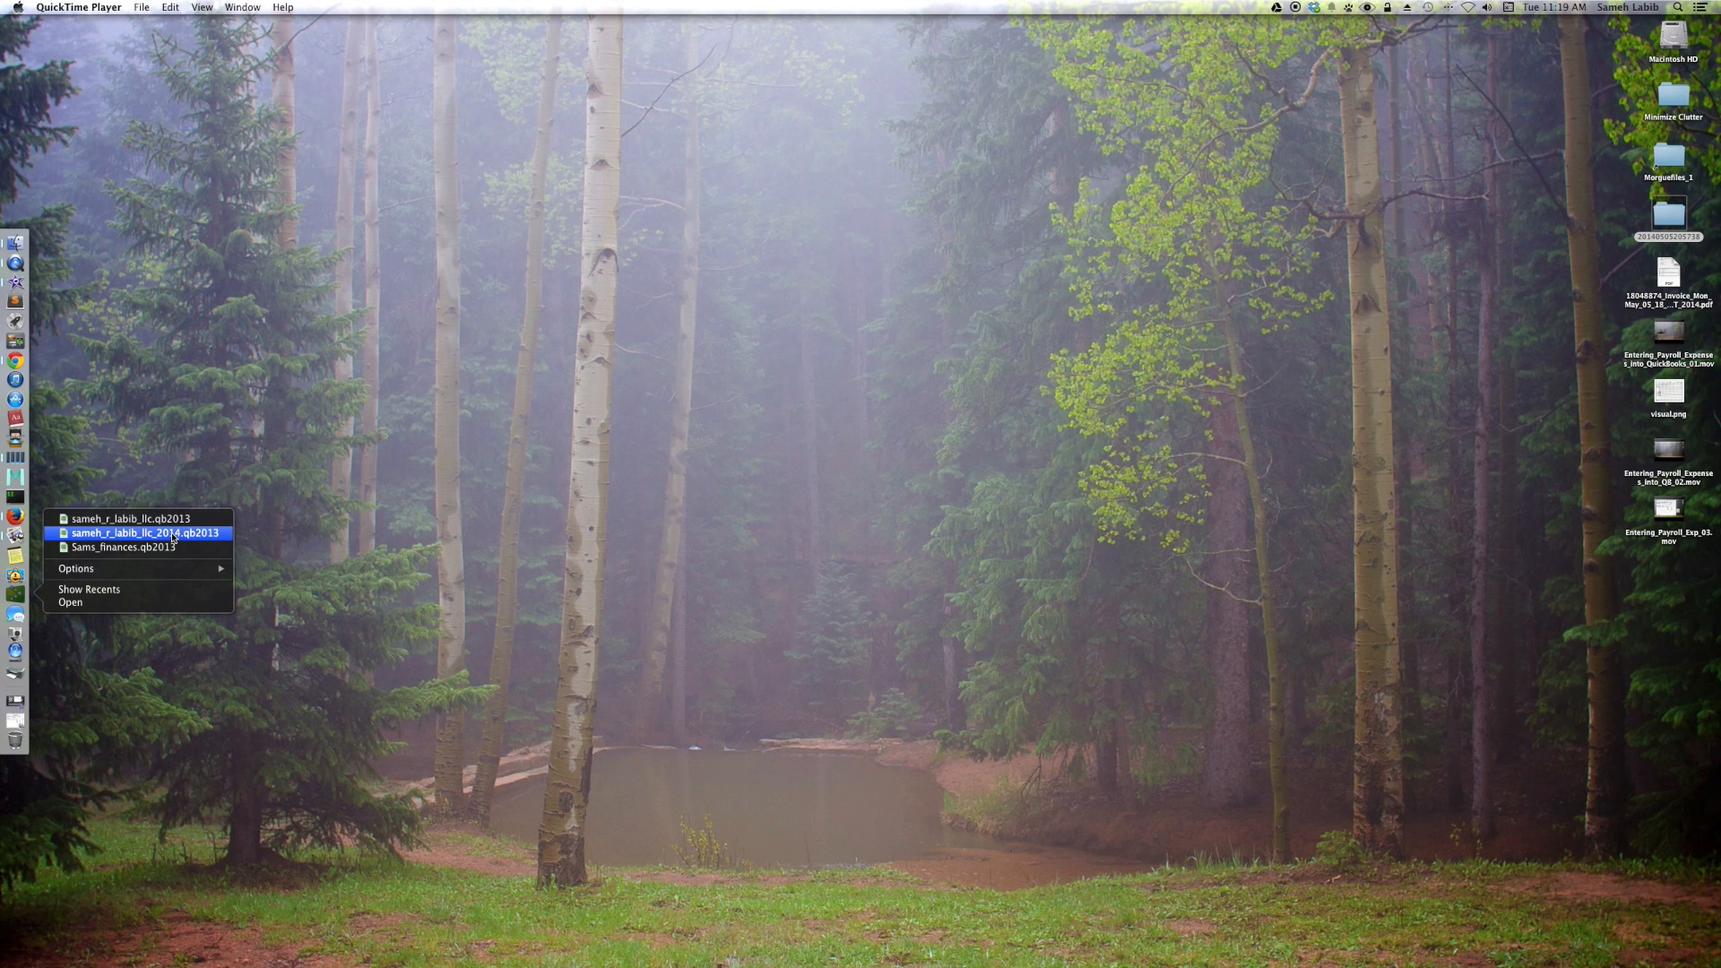
left_click(144, 533)
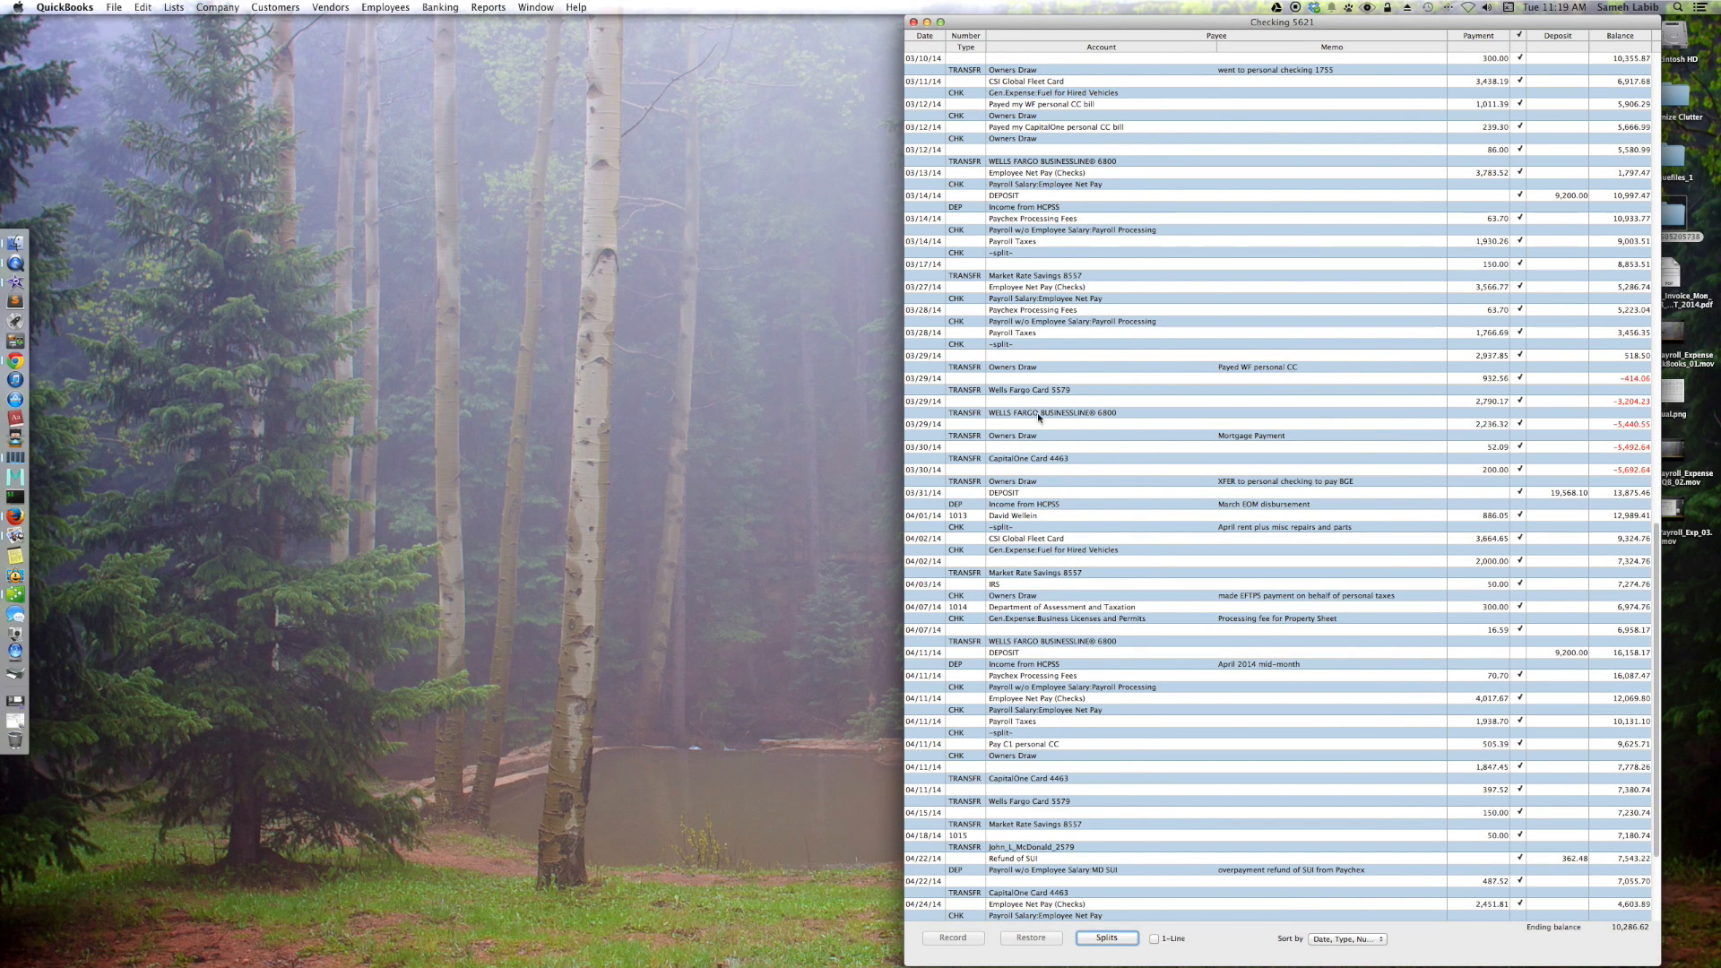
mouse_move(1003, 337)
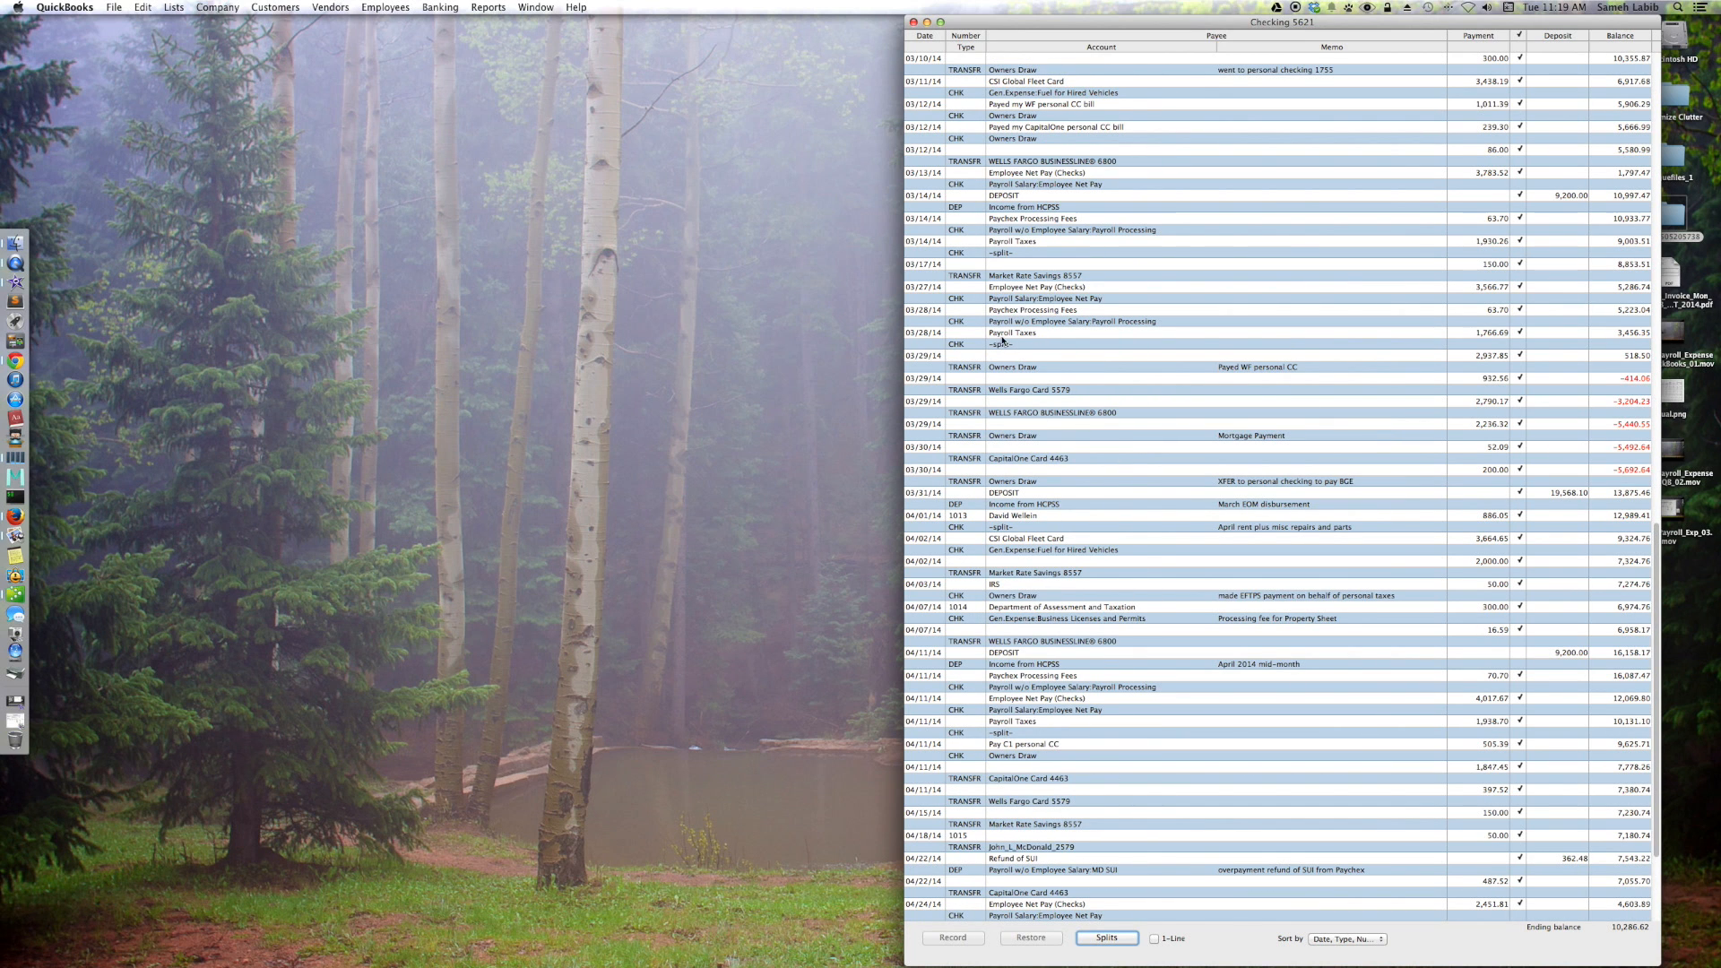
At the register's end, enter payee Payroll Taxes with a 1667.46 payment for the split entry.
scroll("down", 3)
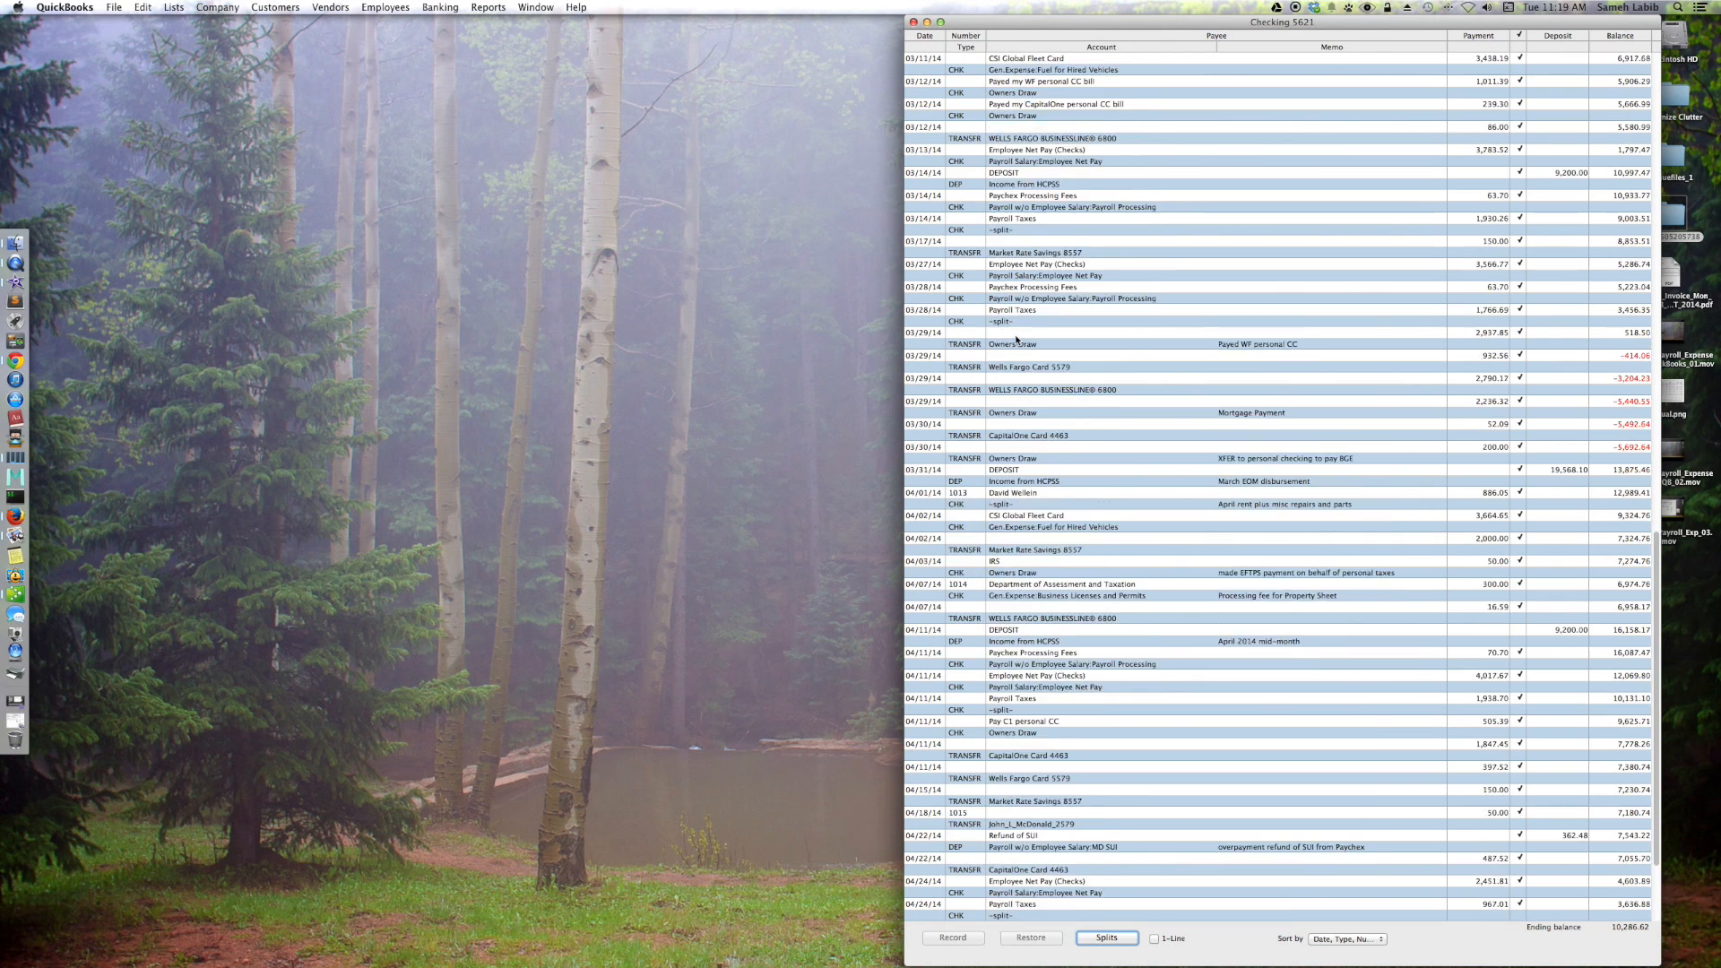
scroll("down", 3)
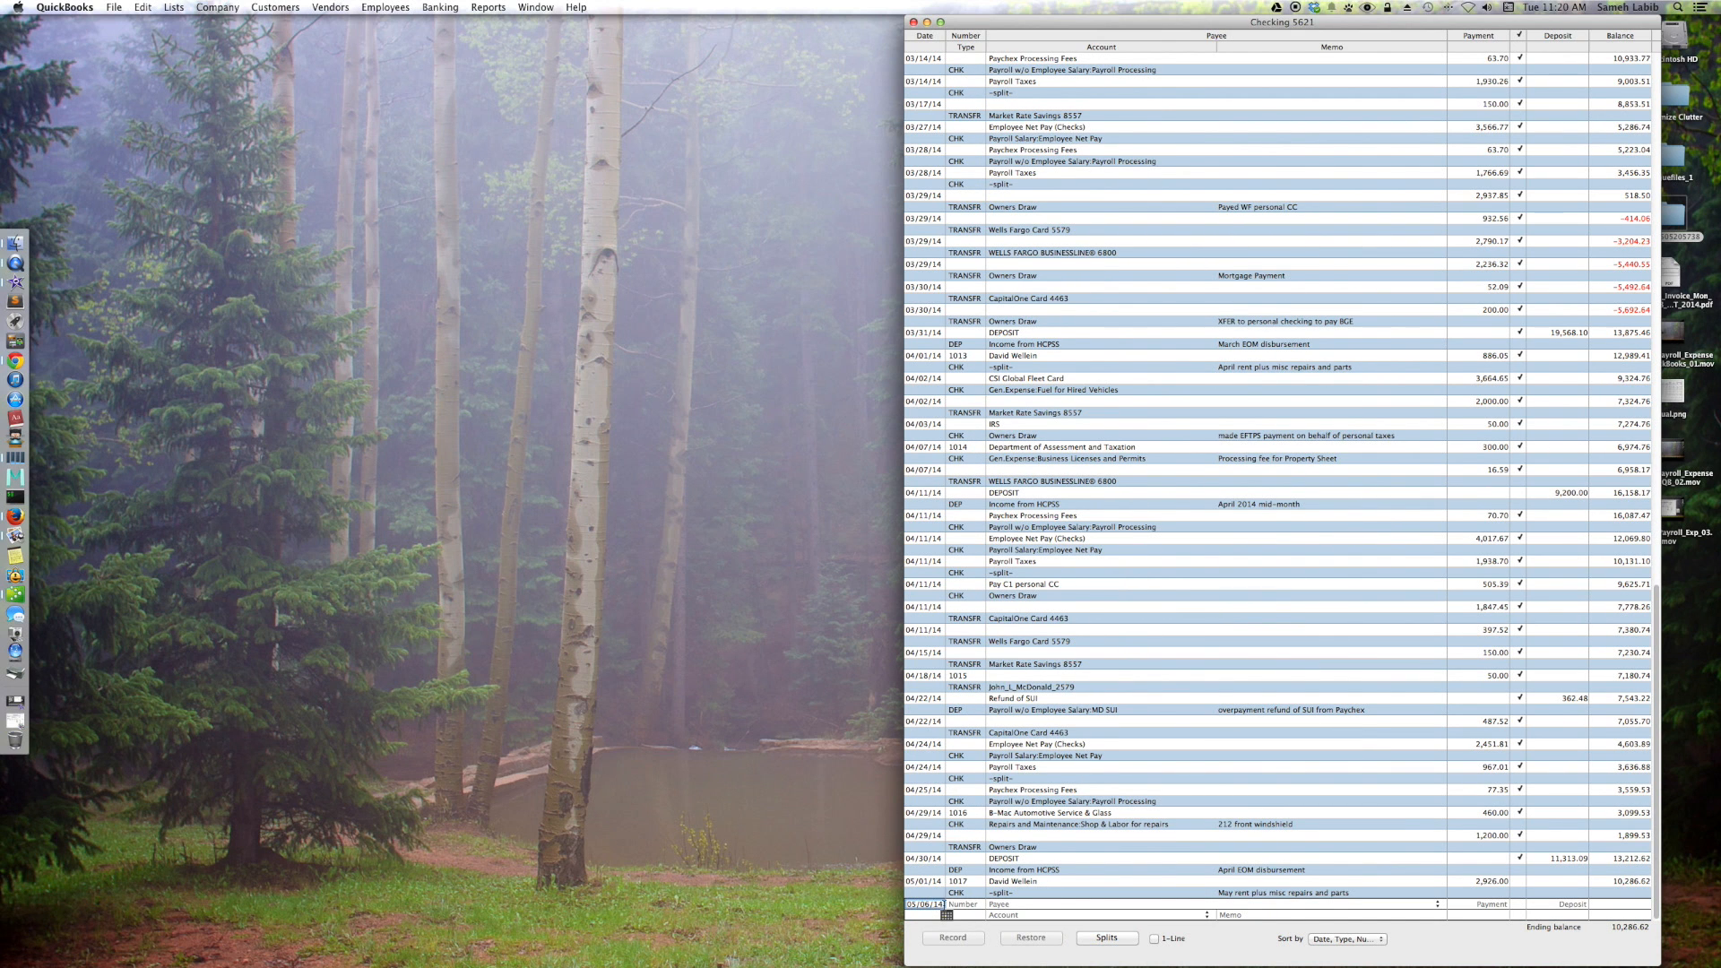
type("Payroll Taxes")
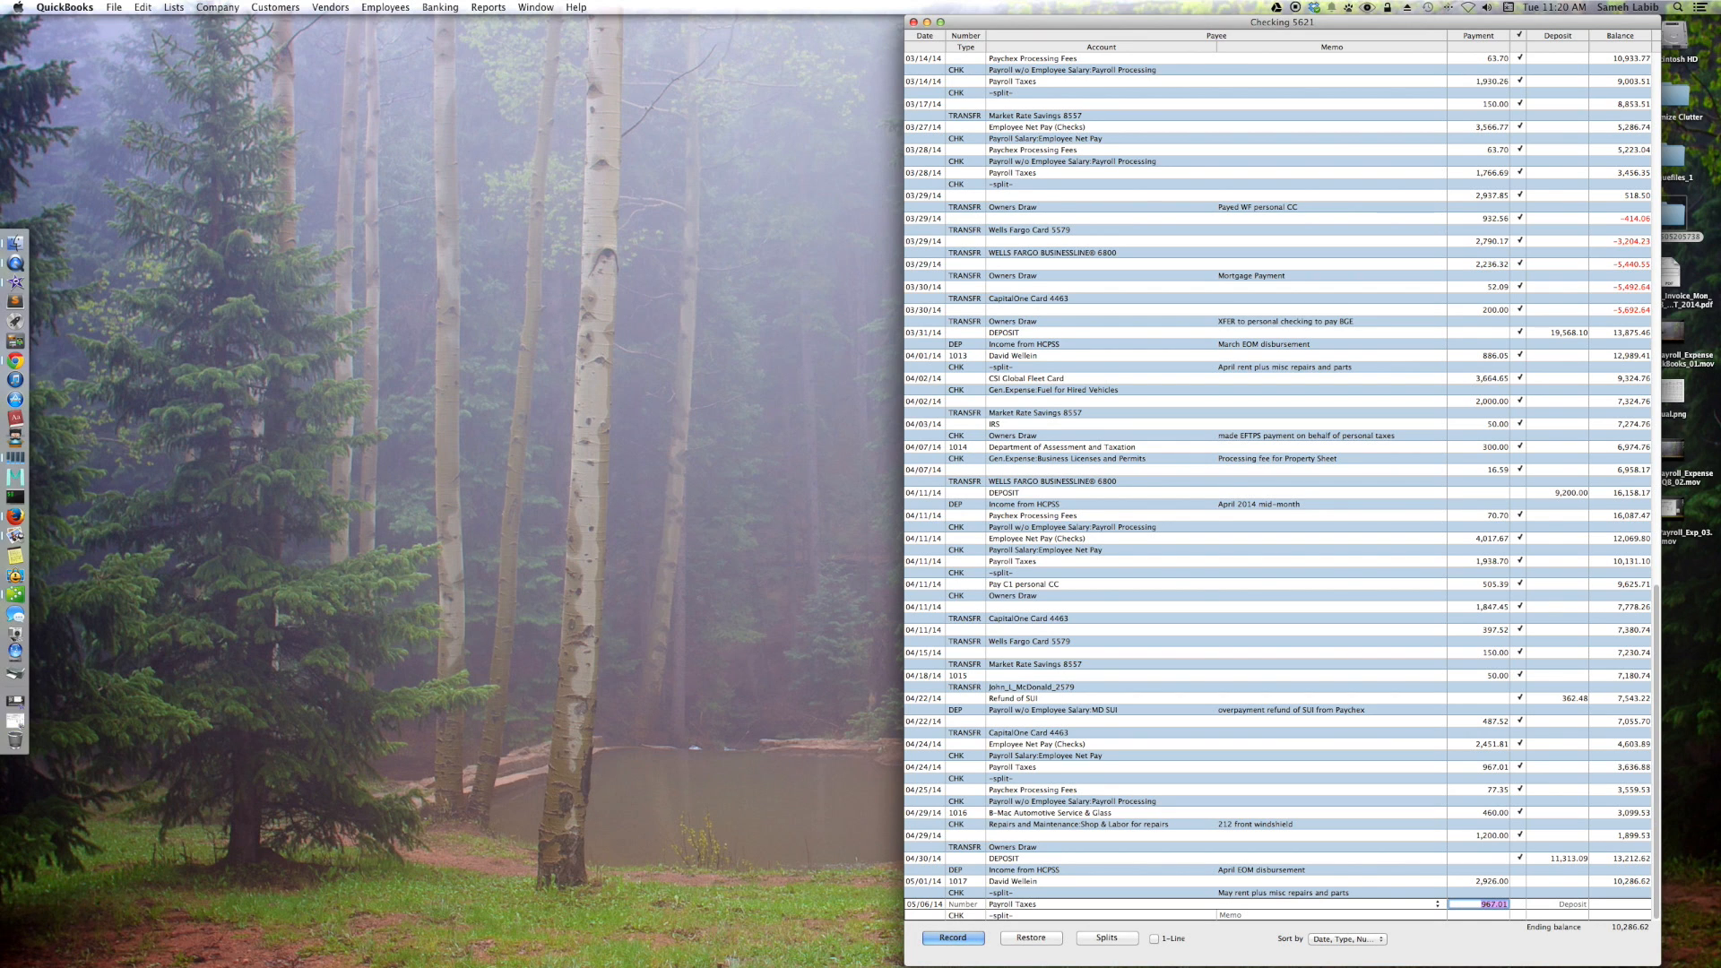
type("1667.46")
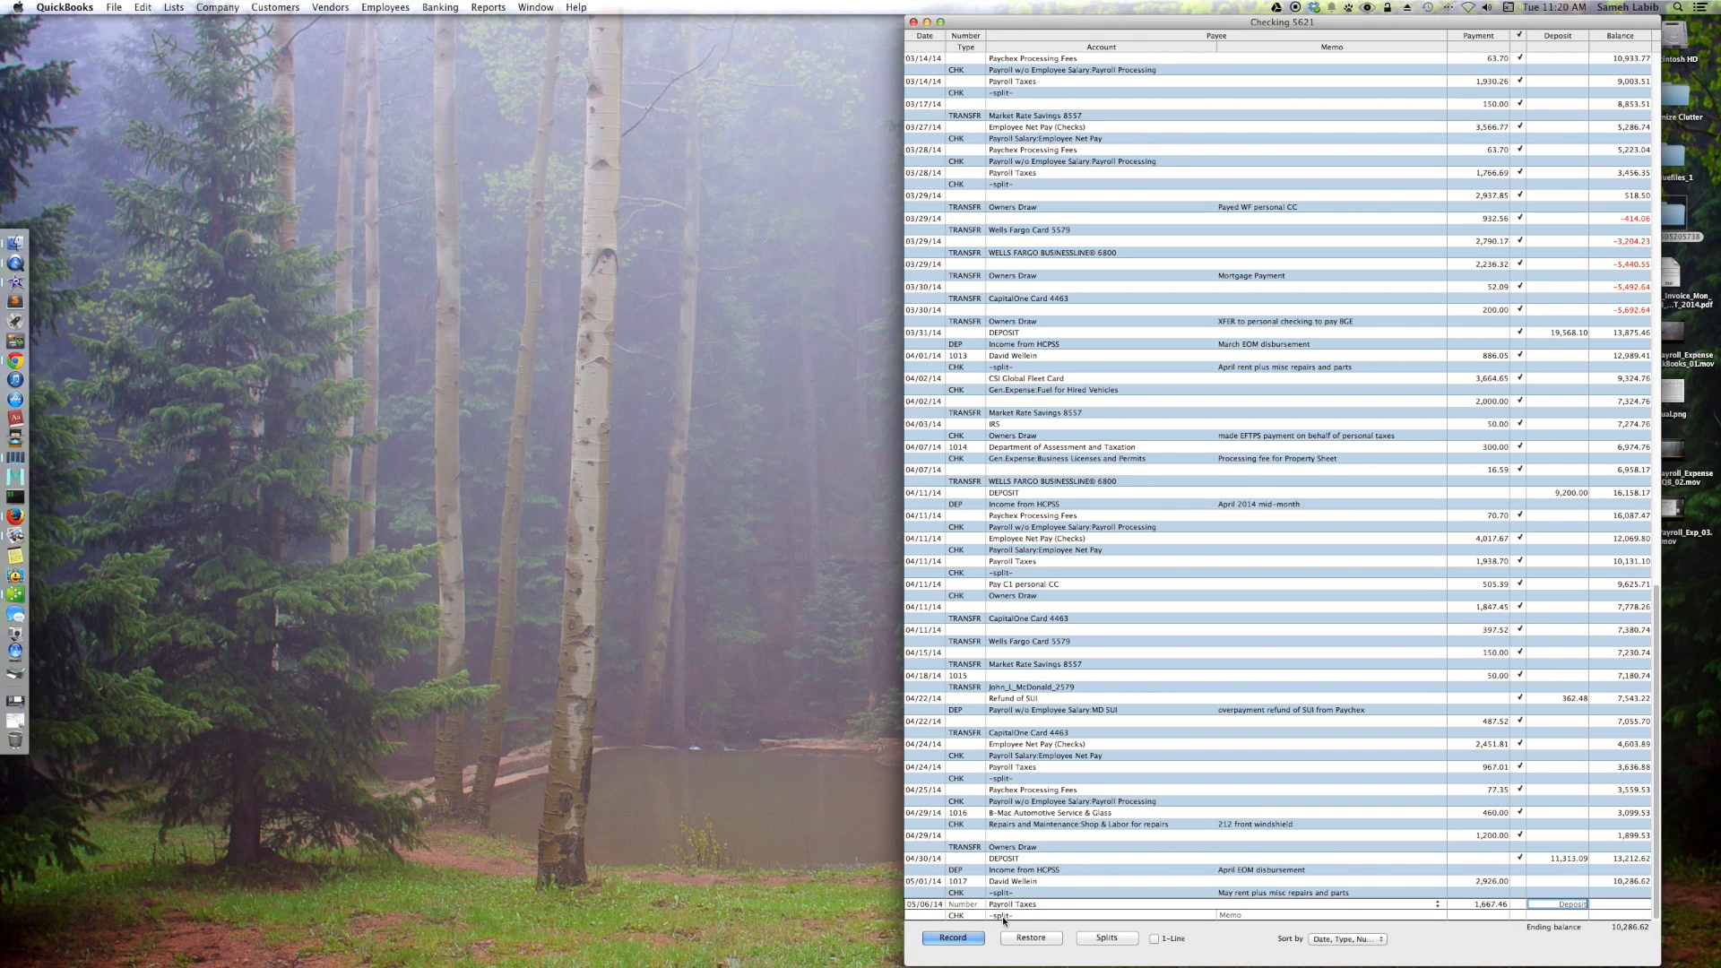
mouse_move(1016, 943)
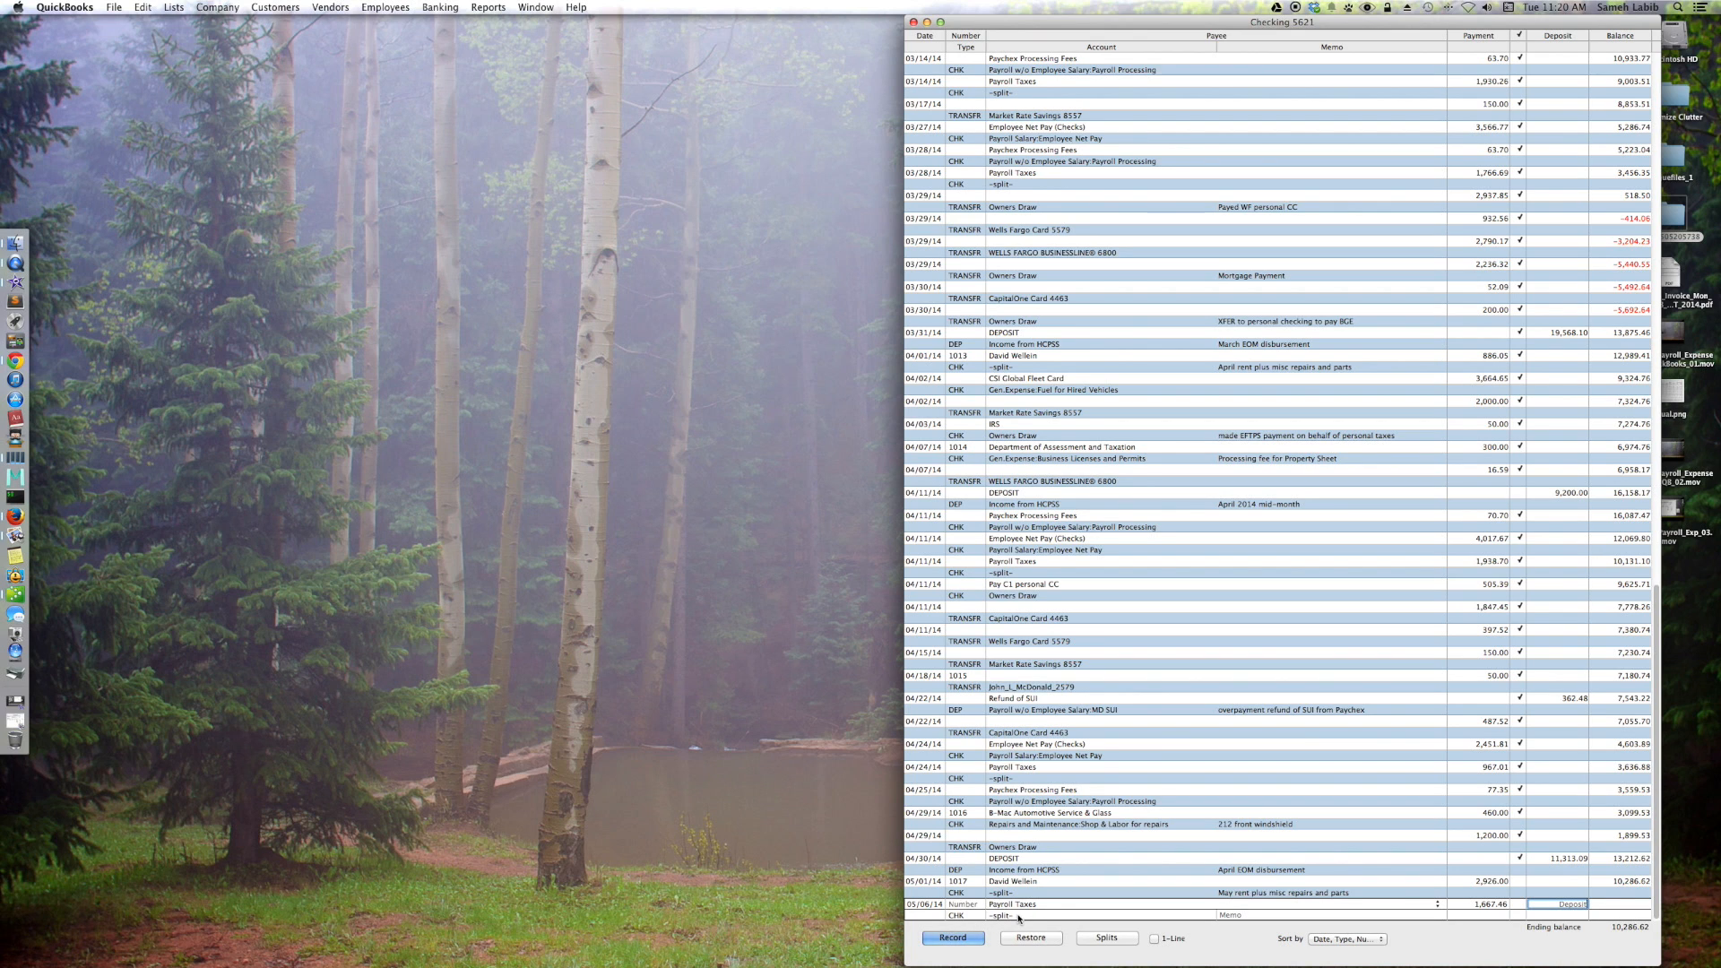
mouse_move(1019, 918)
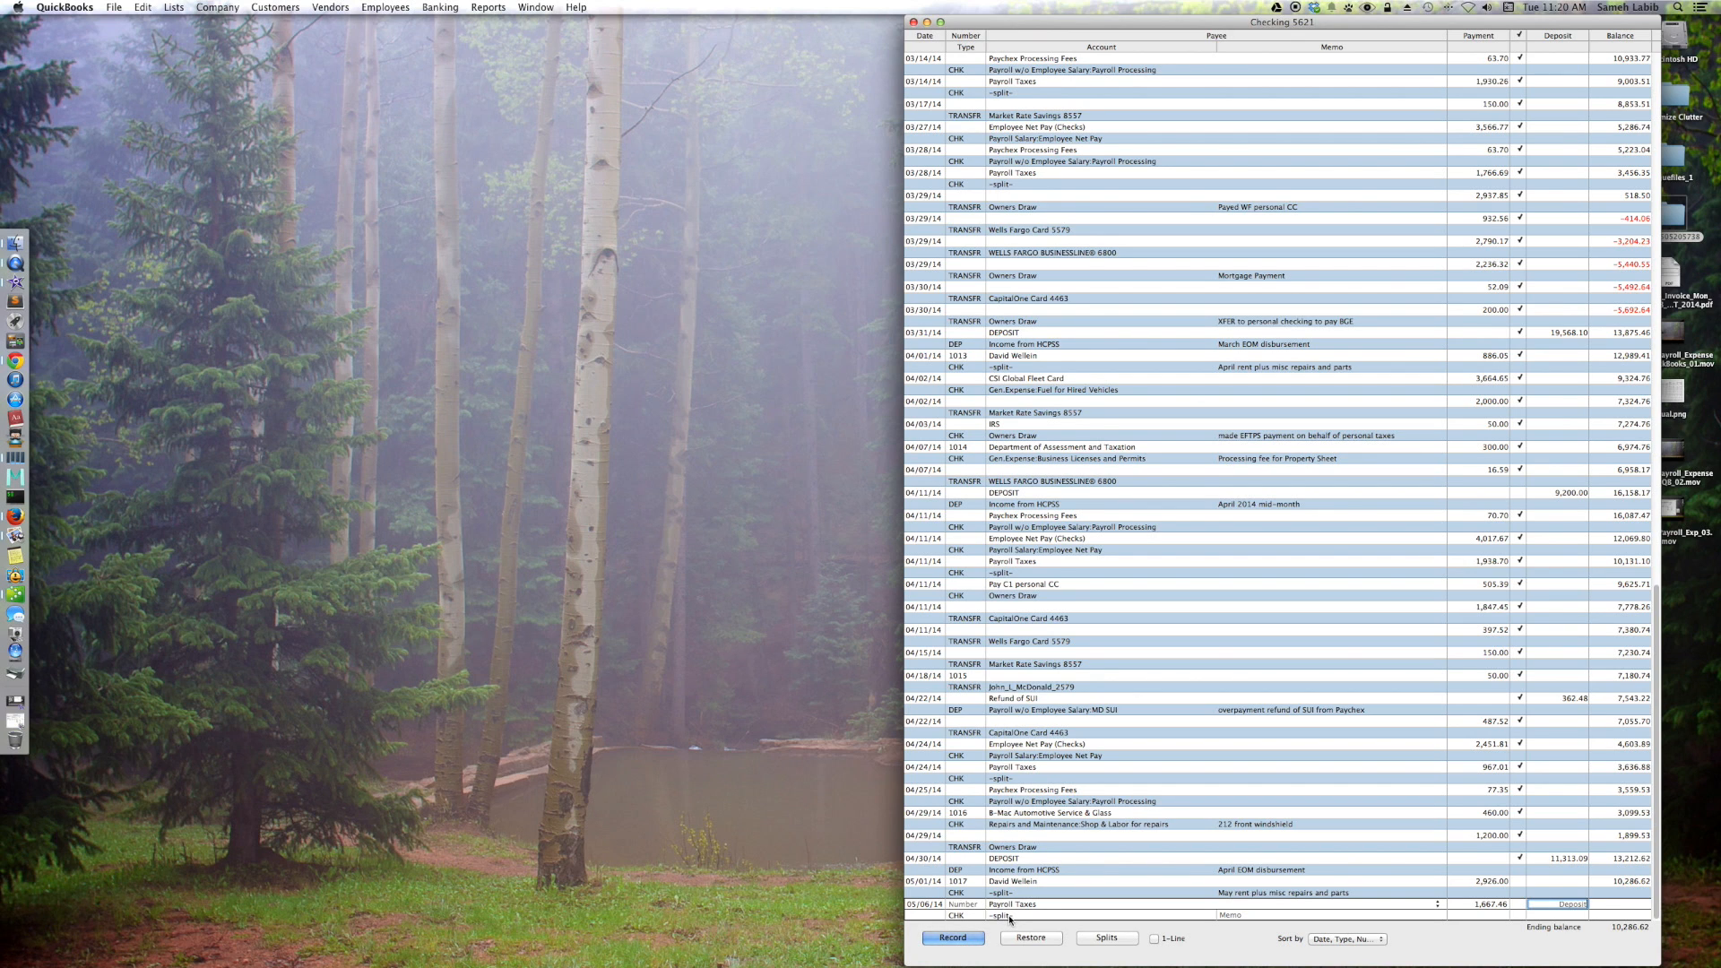
mouse_move(1009, 918)
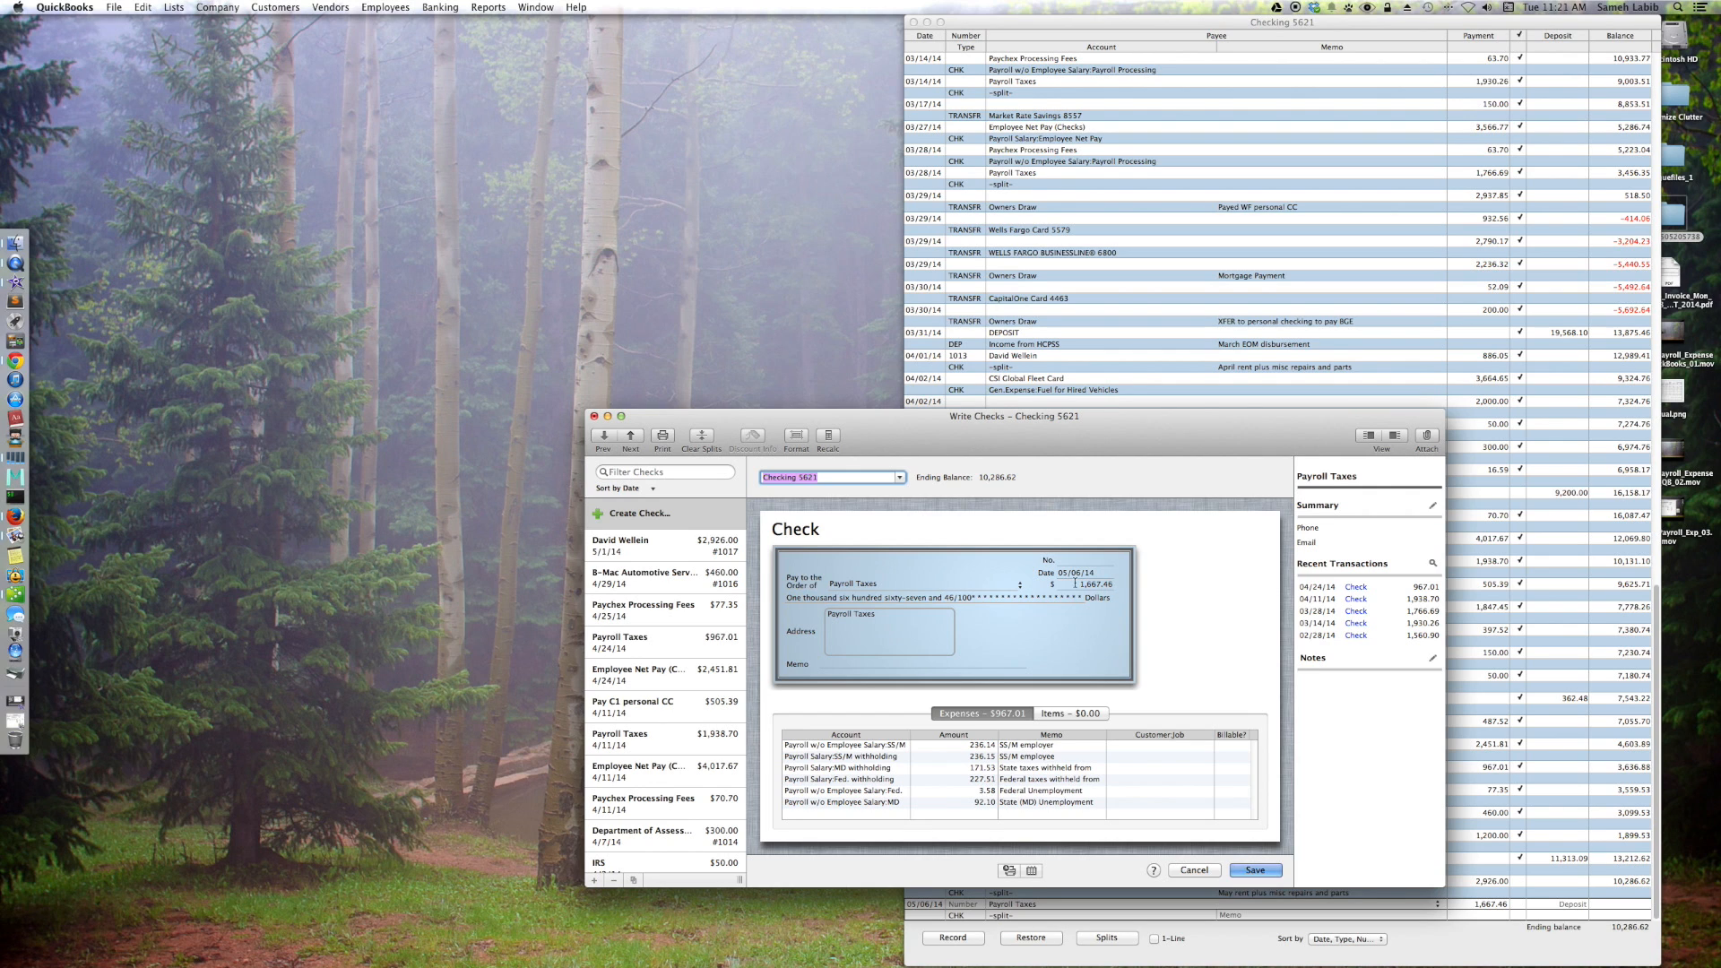
mouse_move(879, 592)
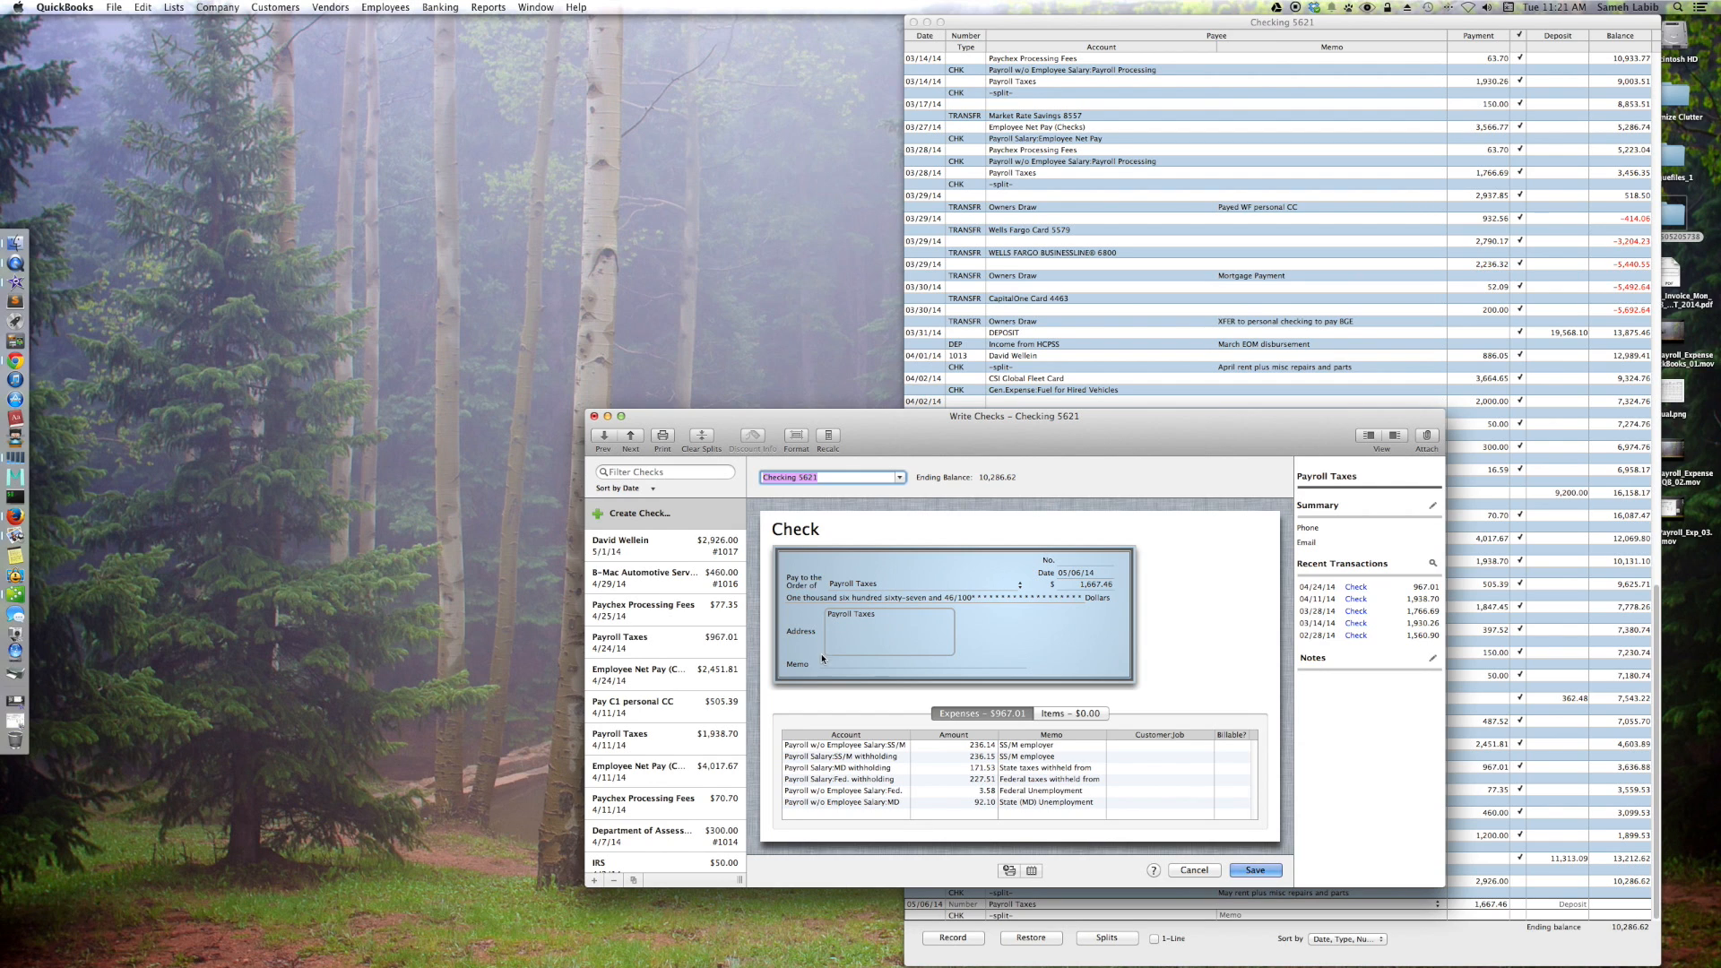
mouse_move(929, 757)
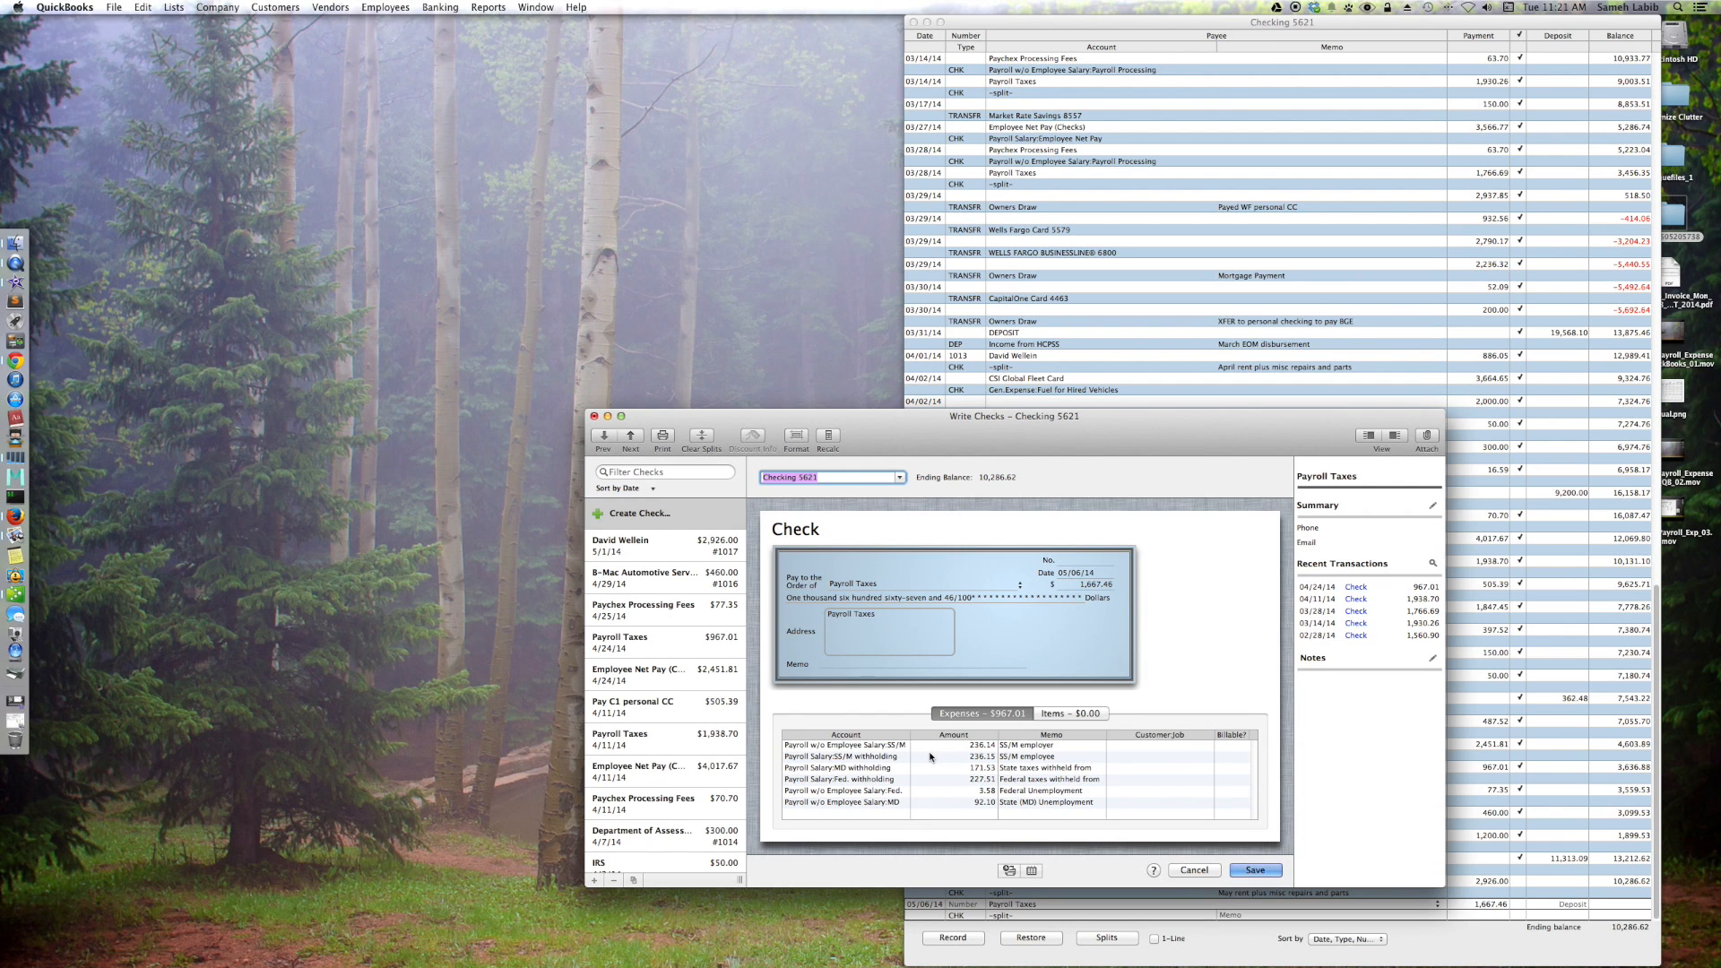
mouse_move(803, 843)
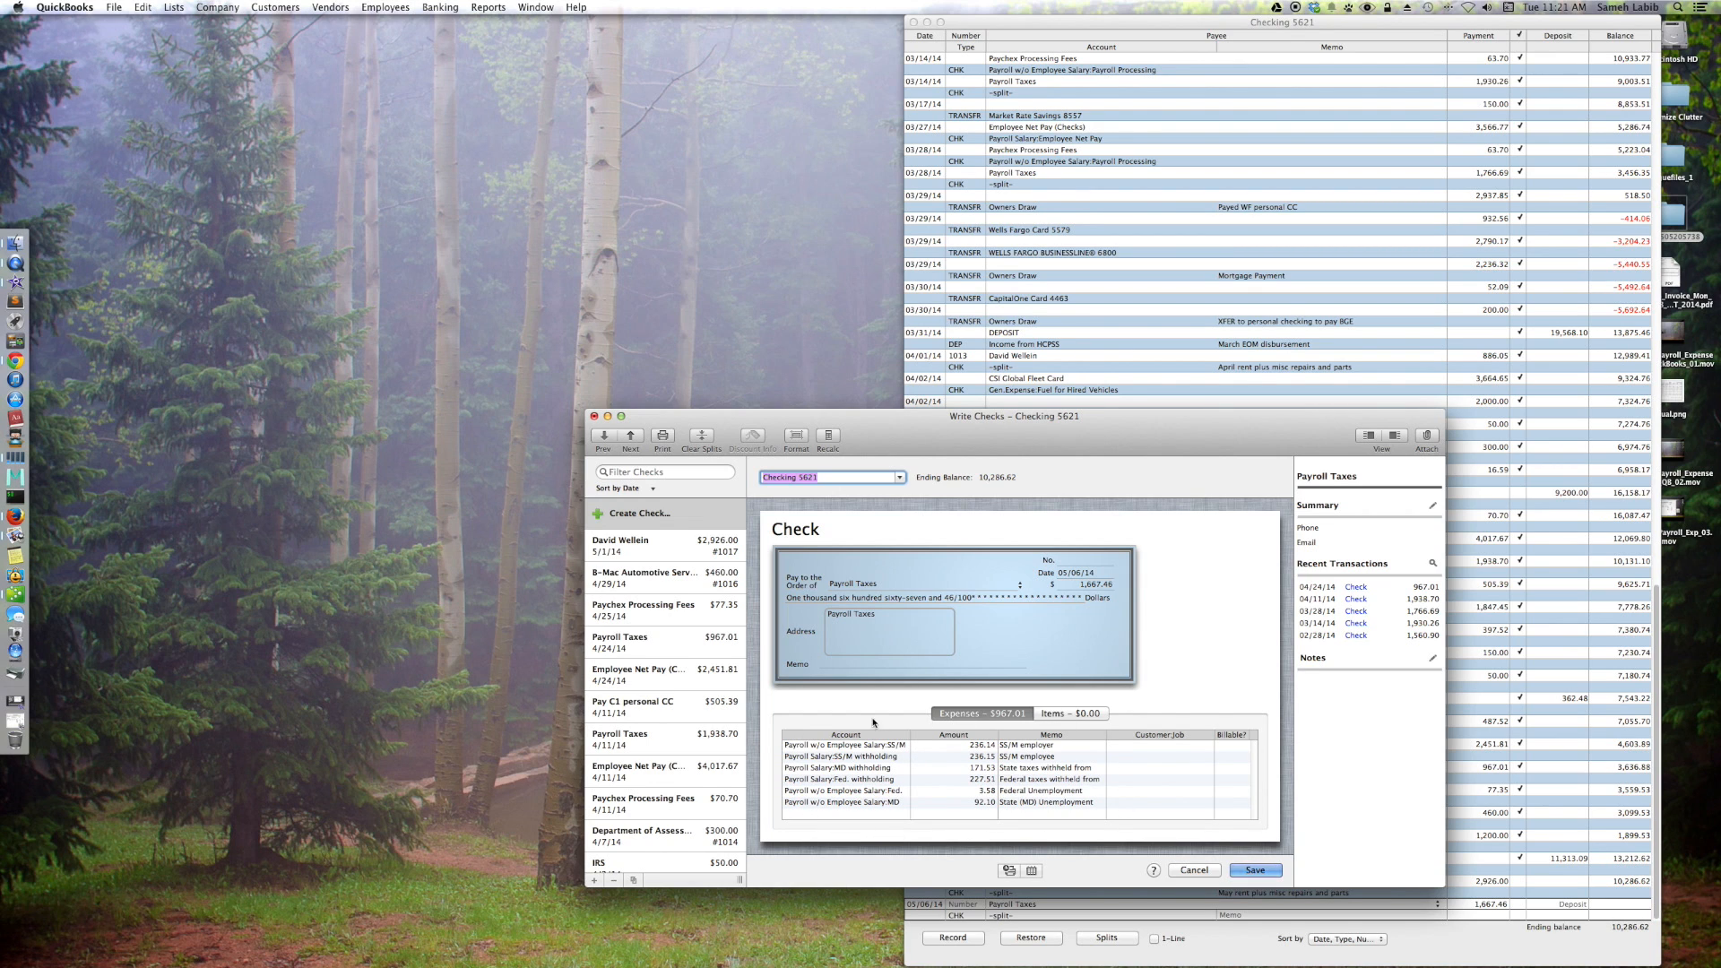
mouse_move(970, 744)
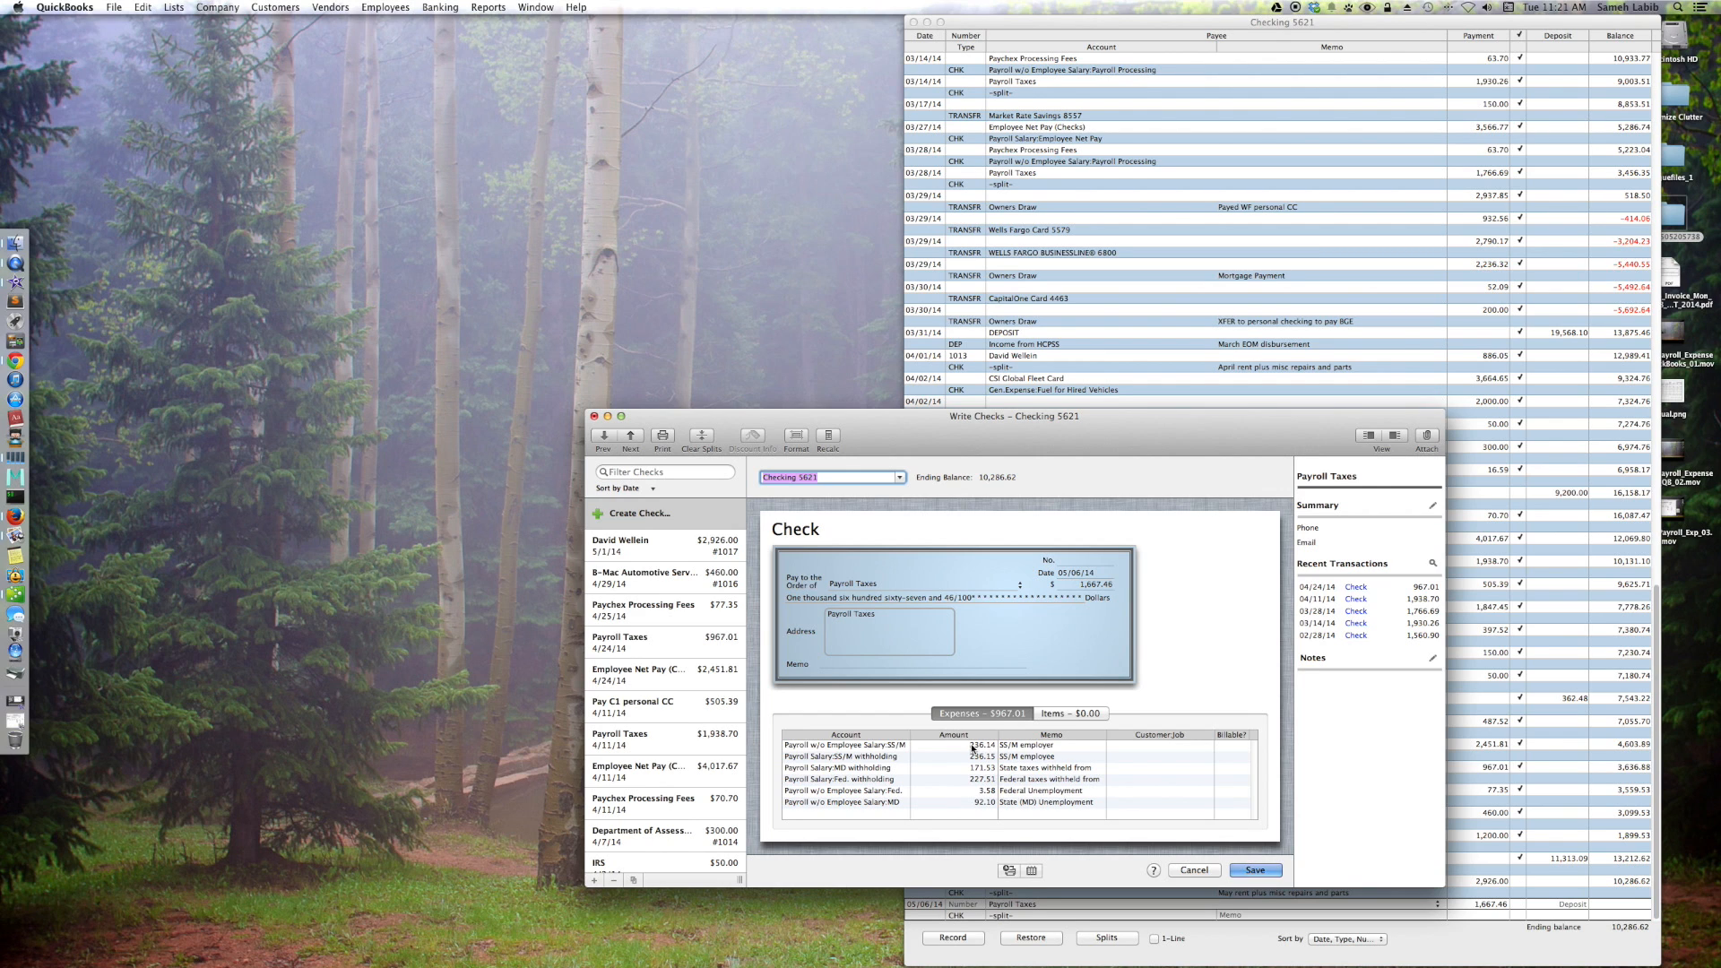
mouse_move(972, 753)
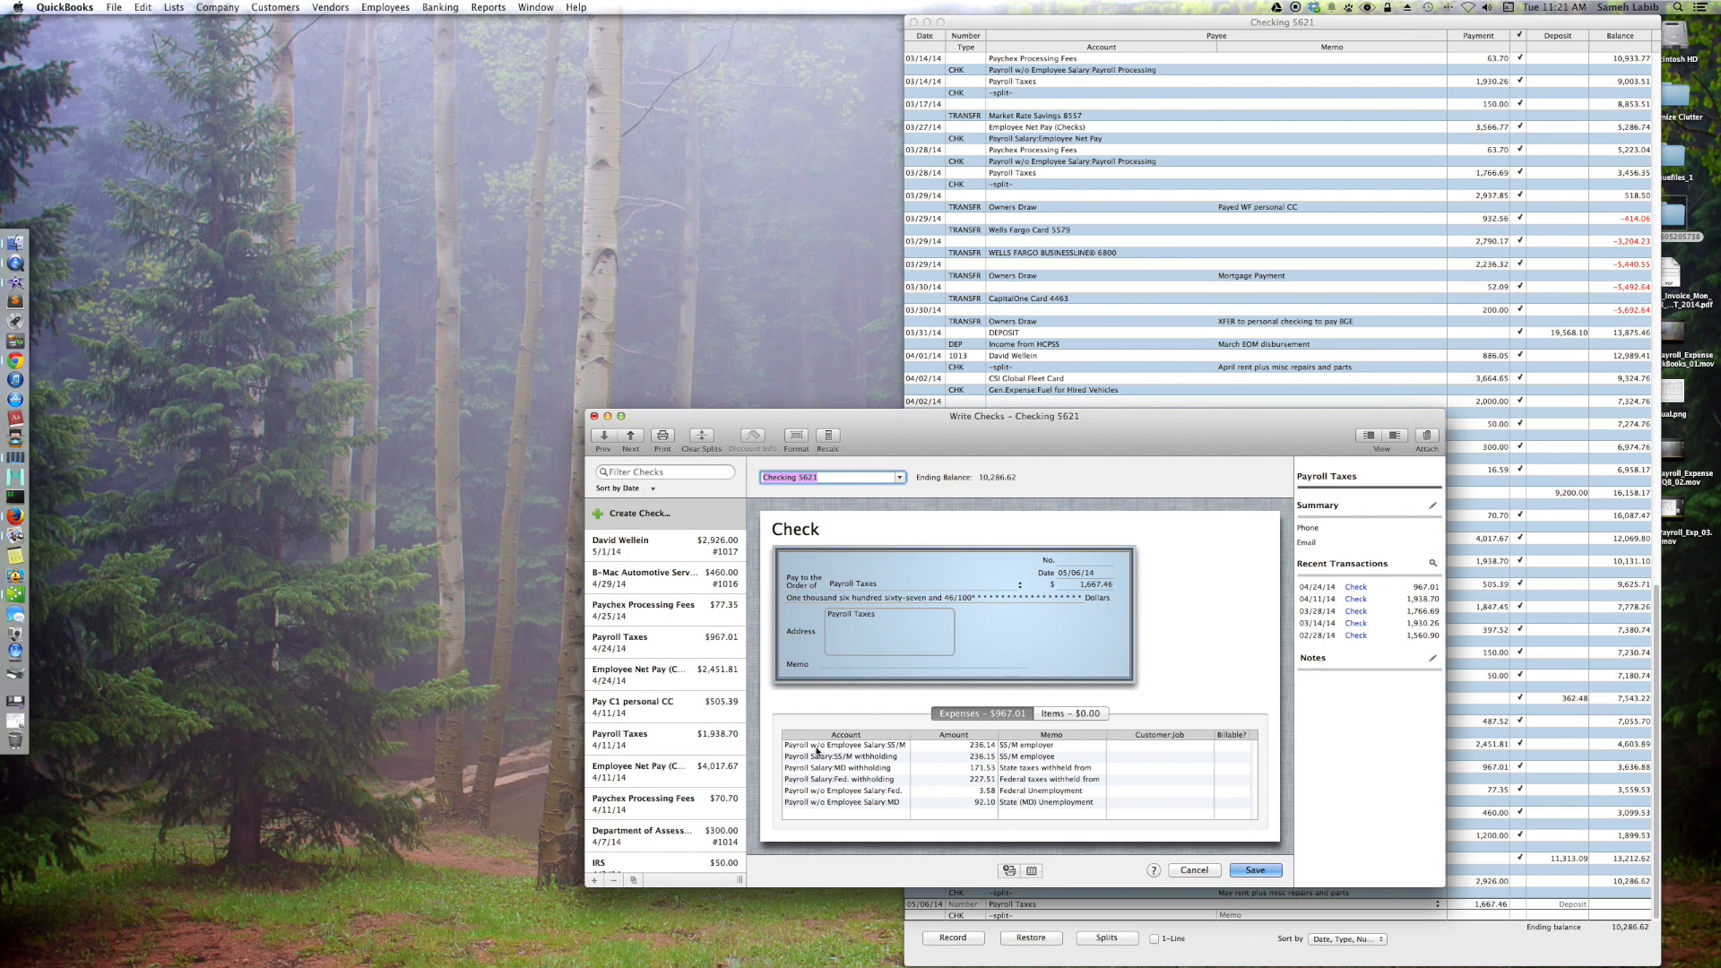
Update the tax line amounts (employer SS/M 376.6, withholdings, unemployment) to total 1,667.46 and save the check.
left_click(970, 744)
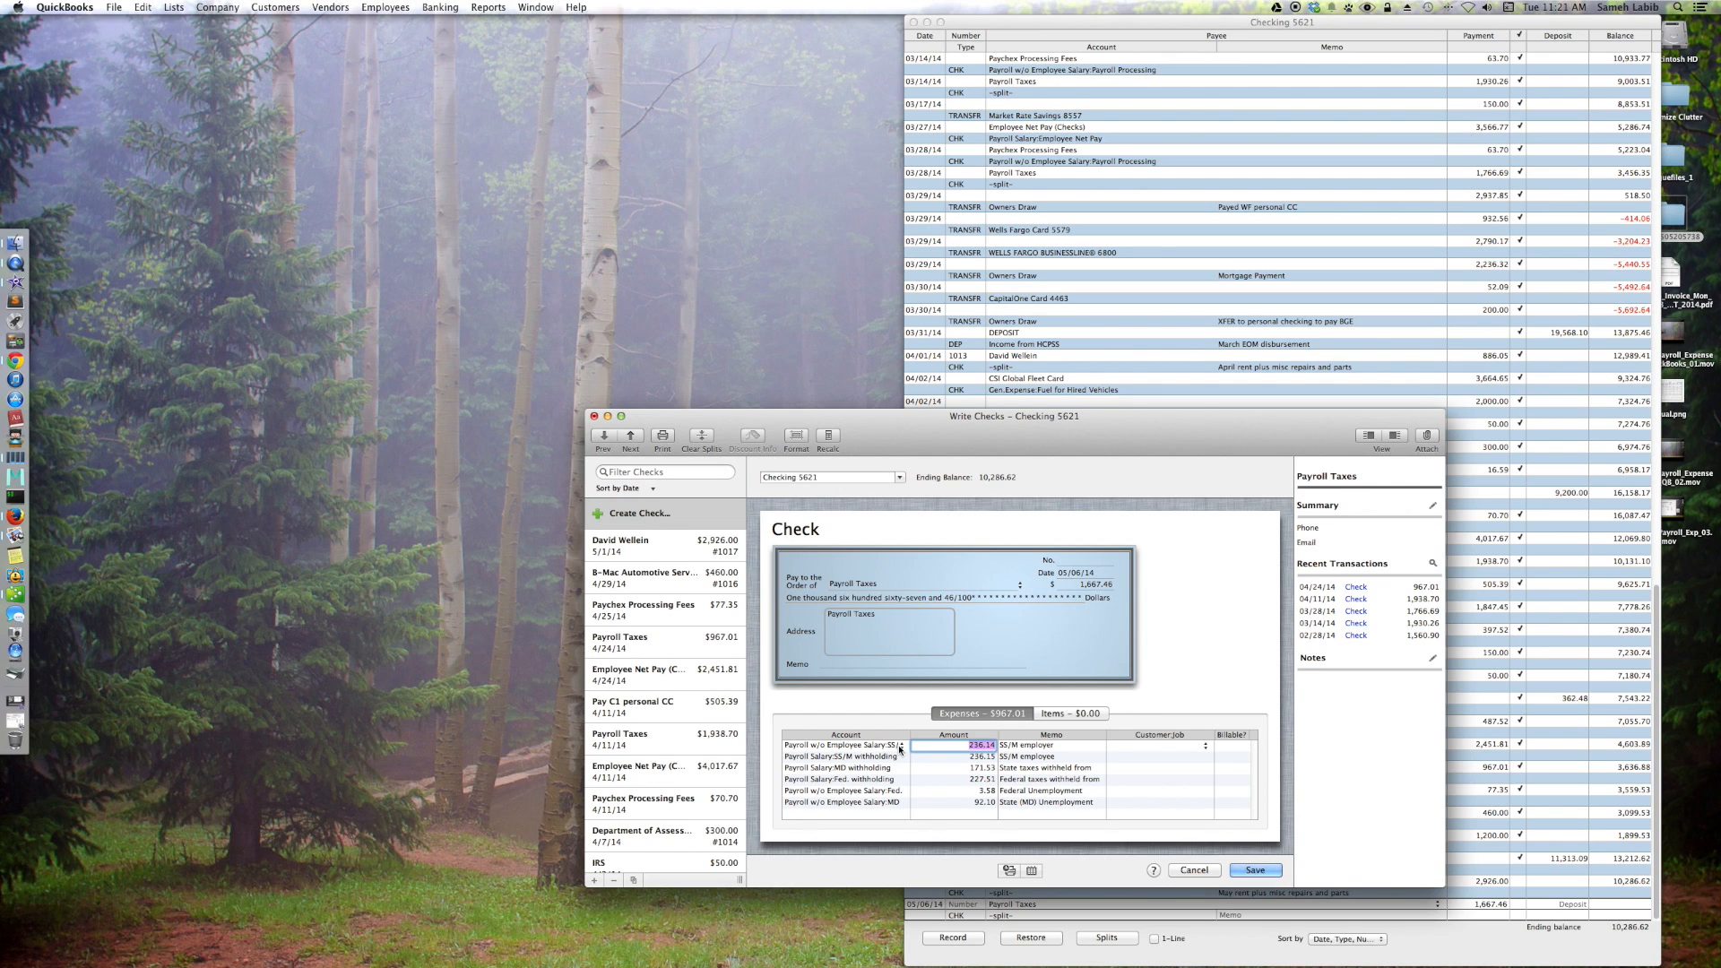
mouse_move(911, 752)
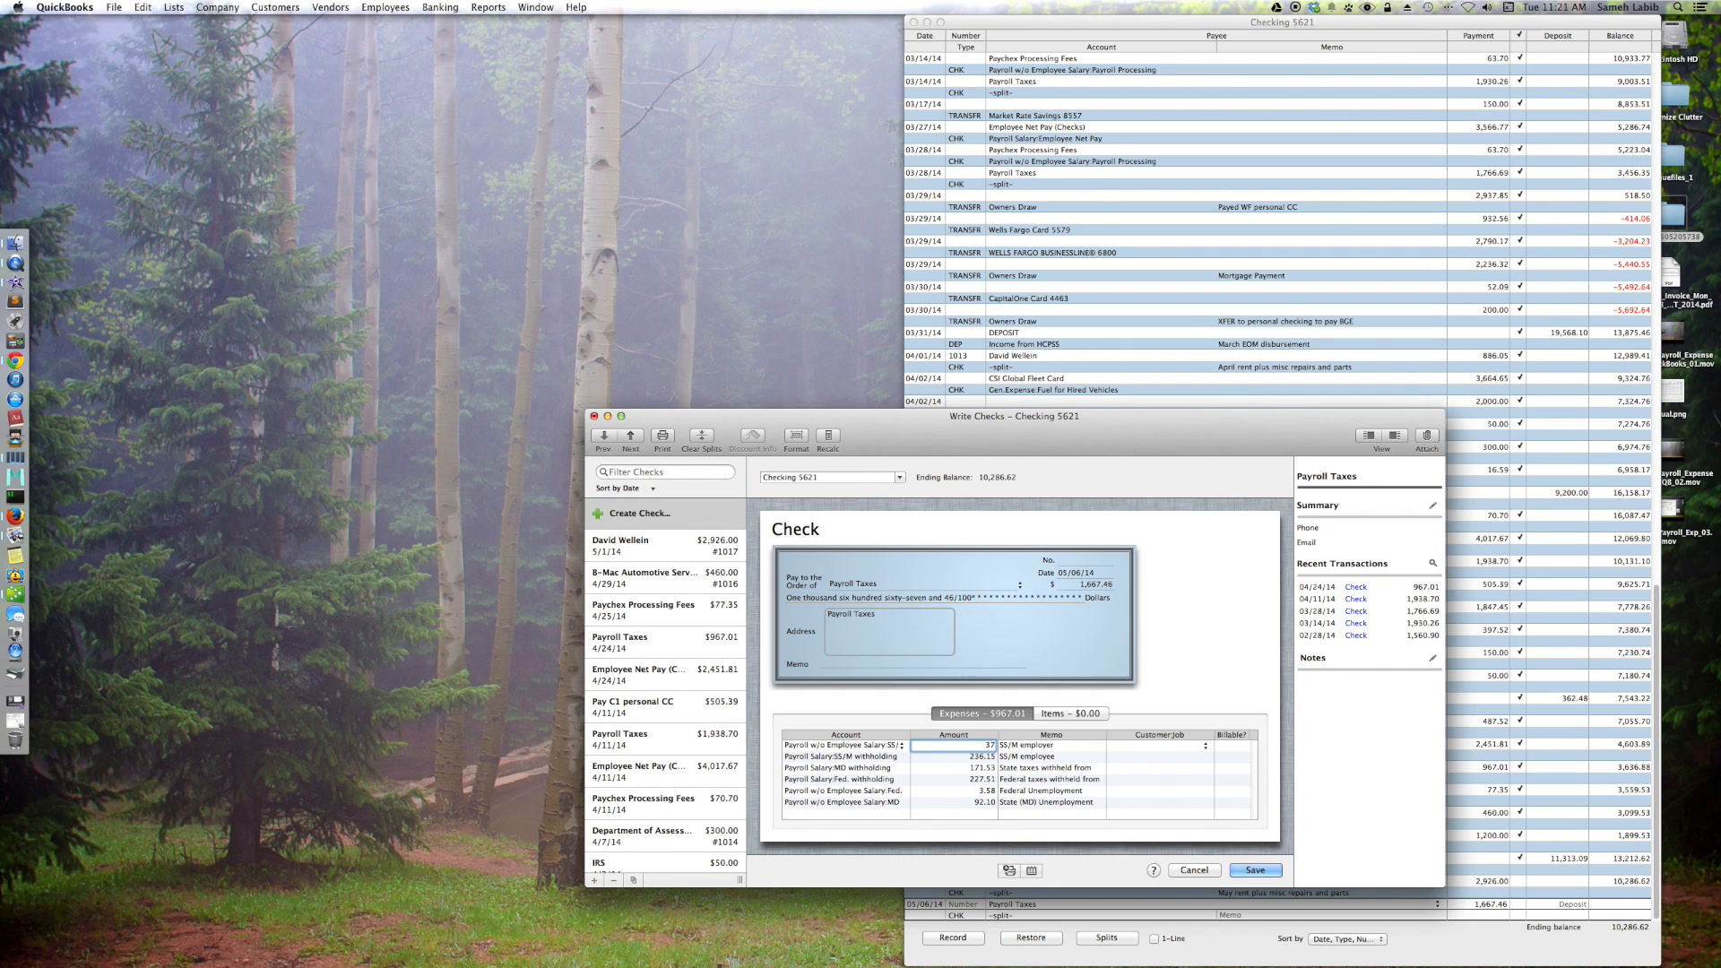
type("376.61")
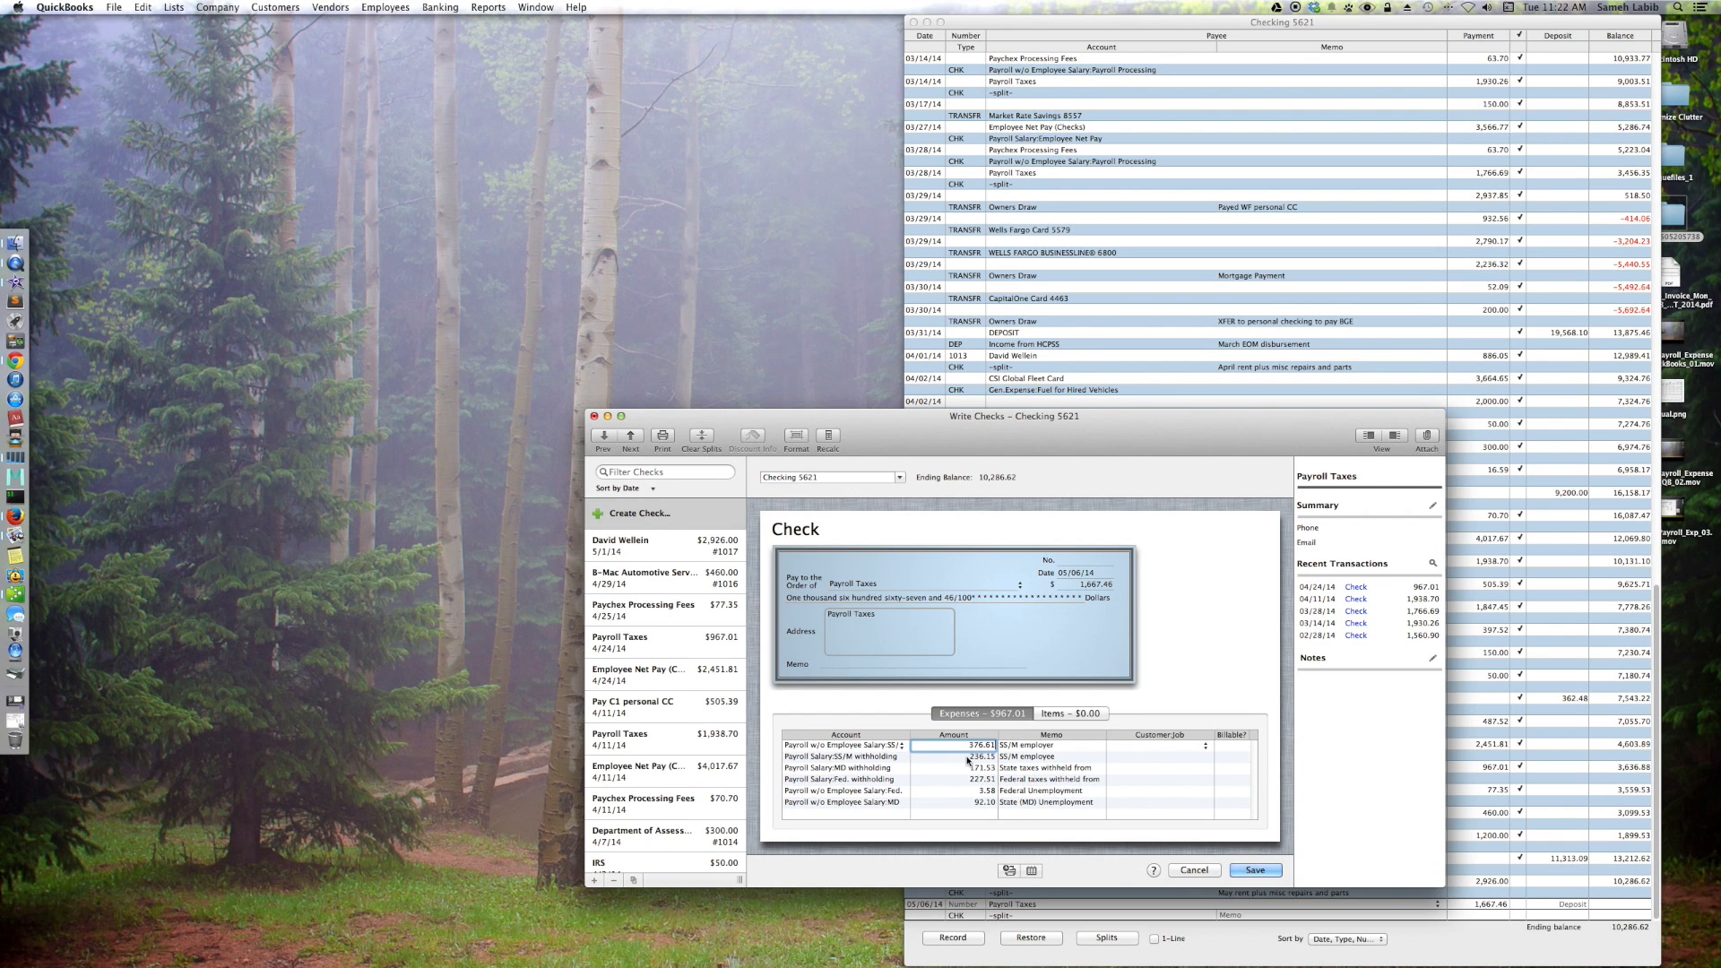
left_click(954, 757)
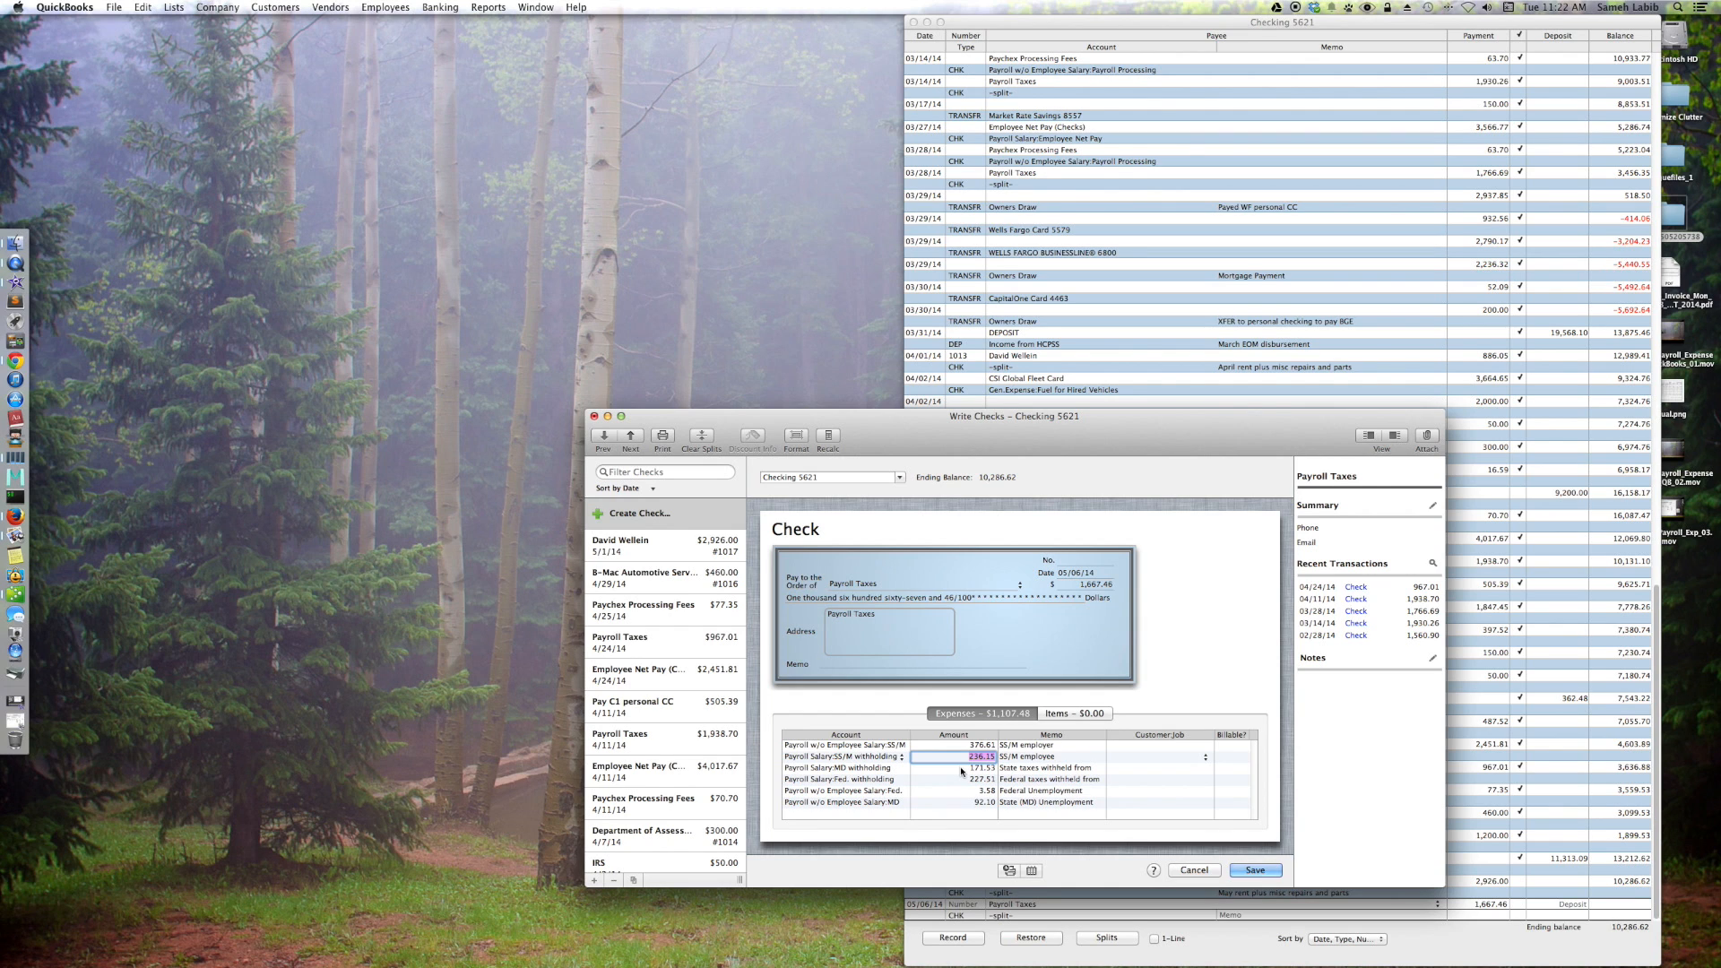
mouse_move(972, 777)
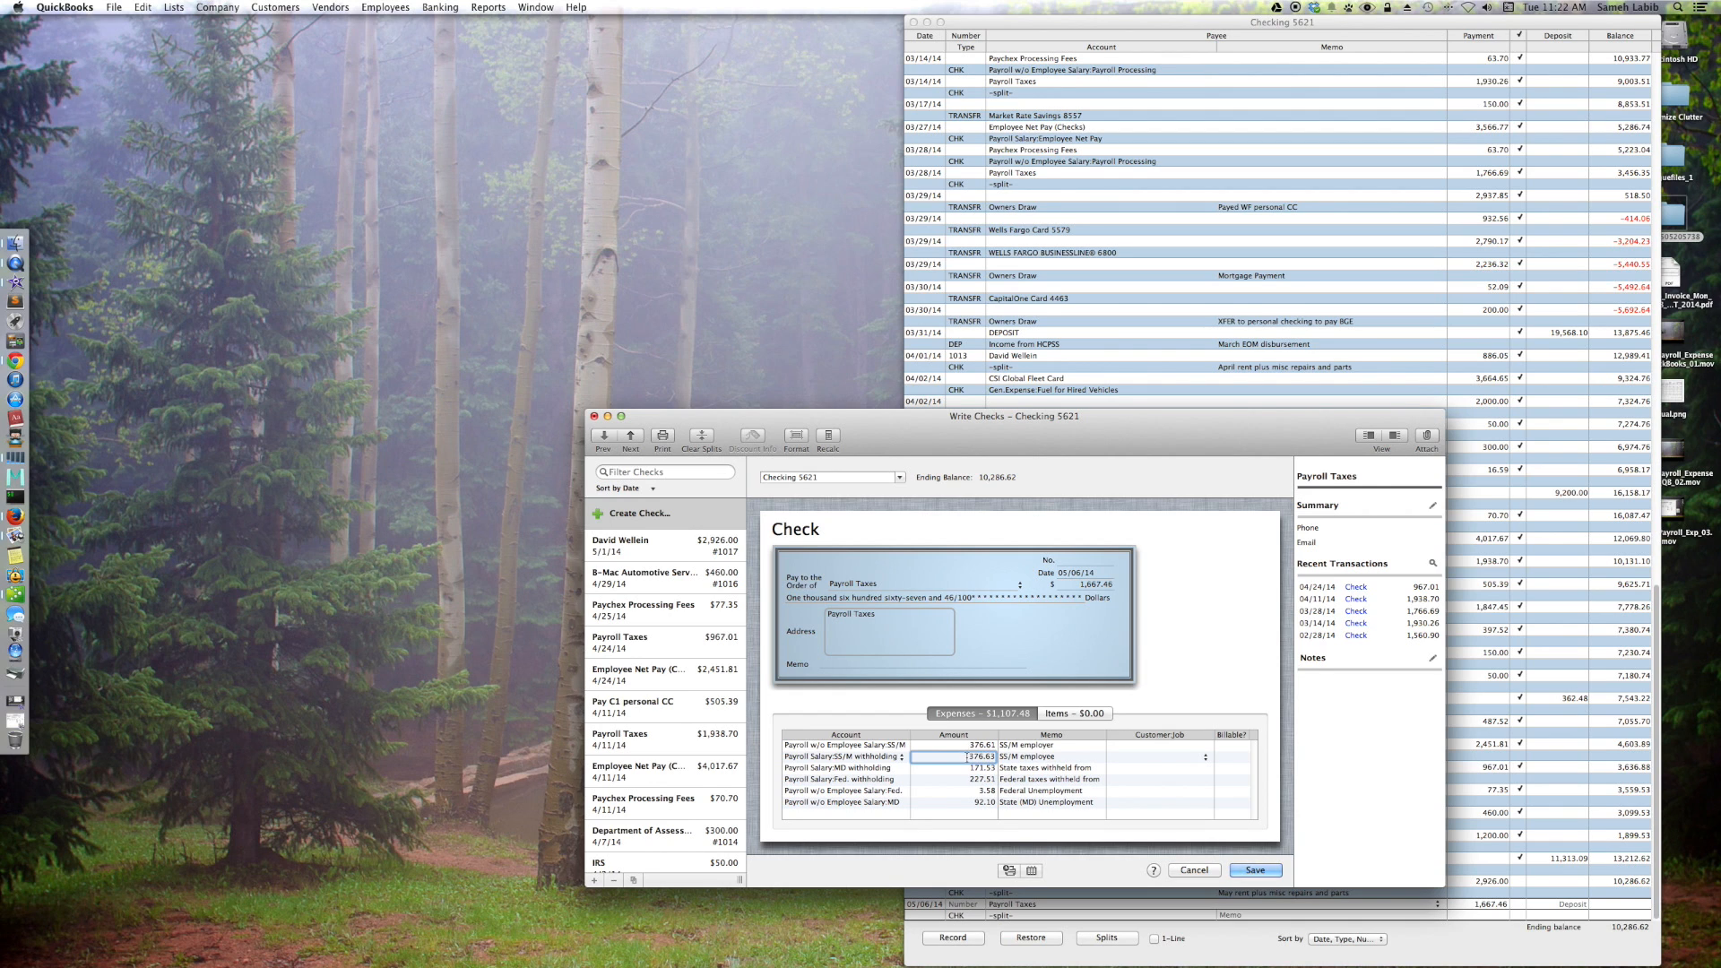
mouse_move(983, 744)
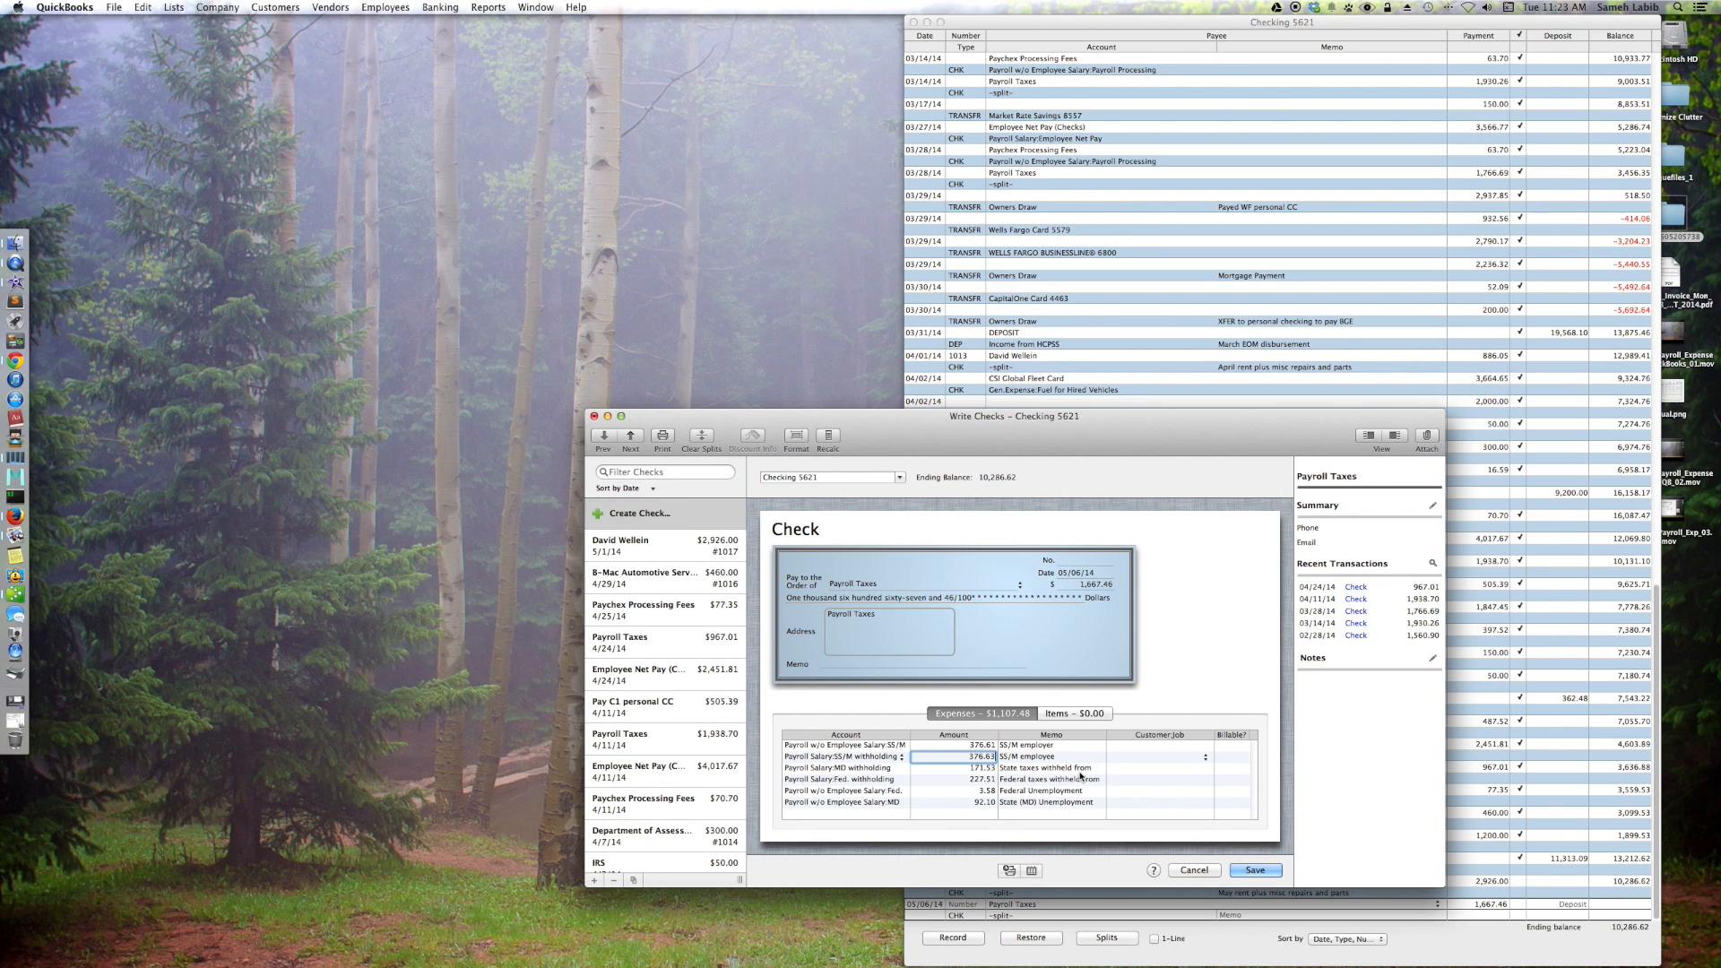
left_click(954, 768)
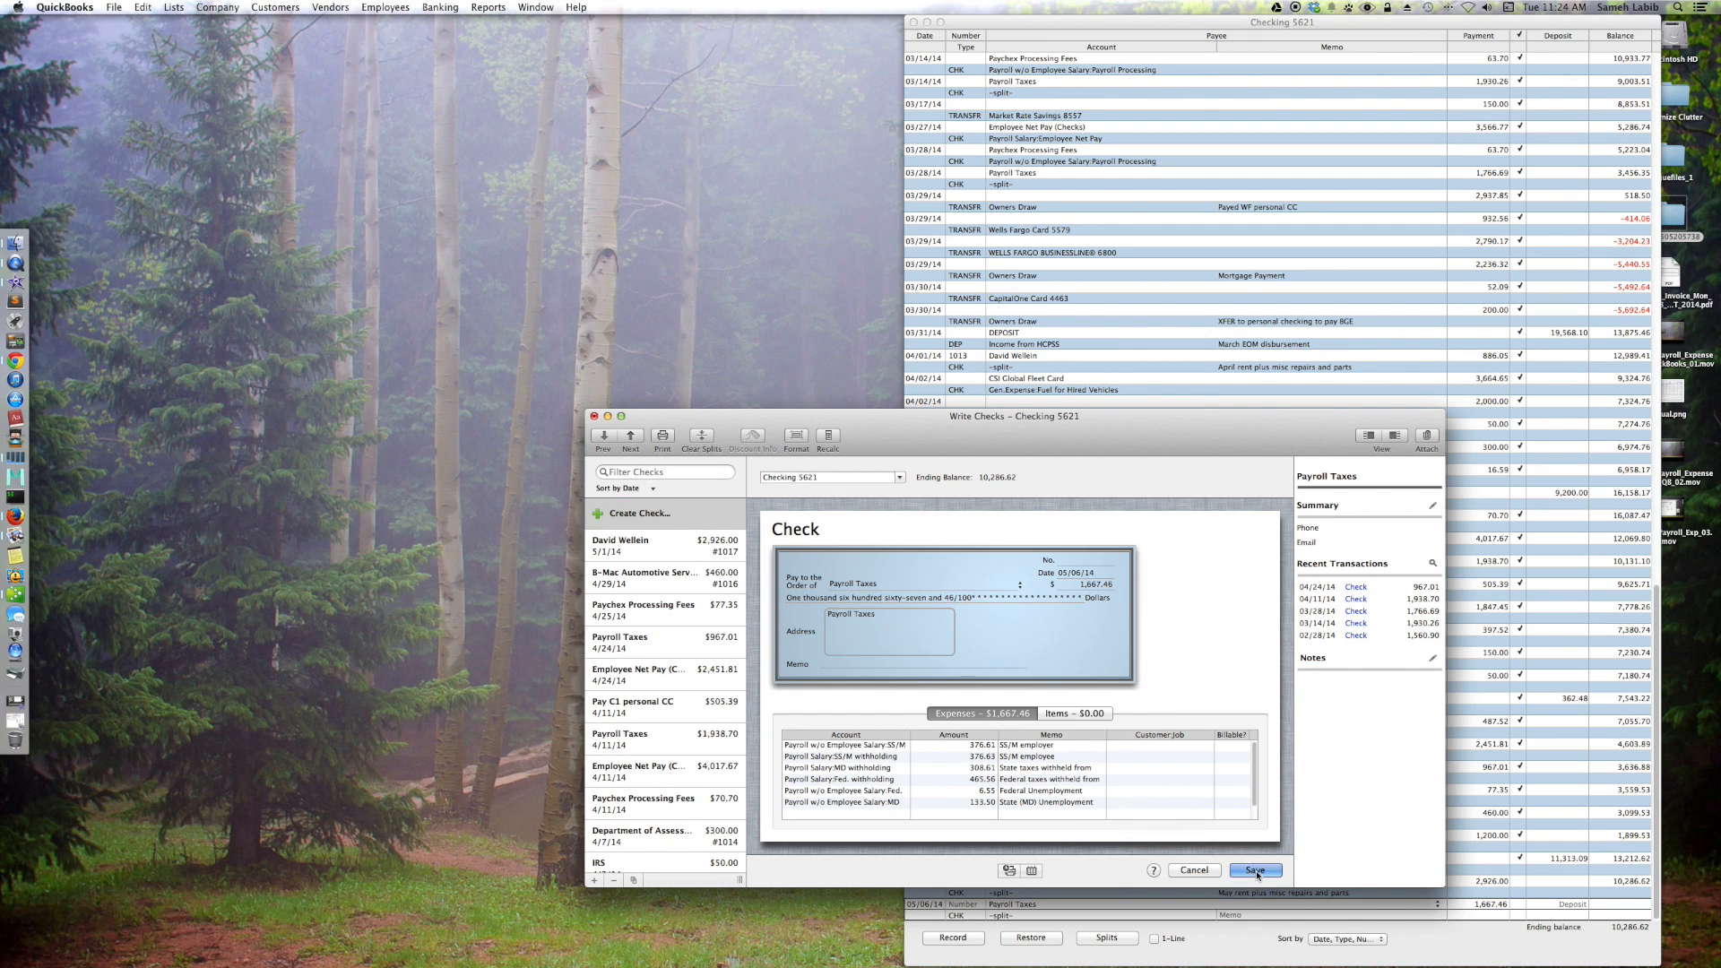
left_click(1256, 870)
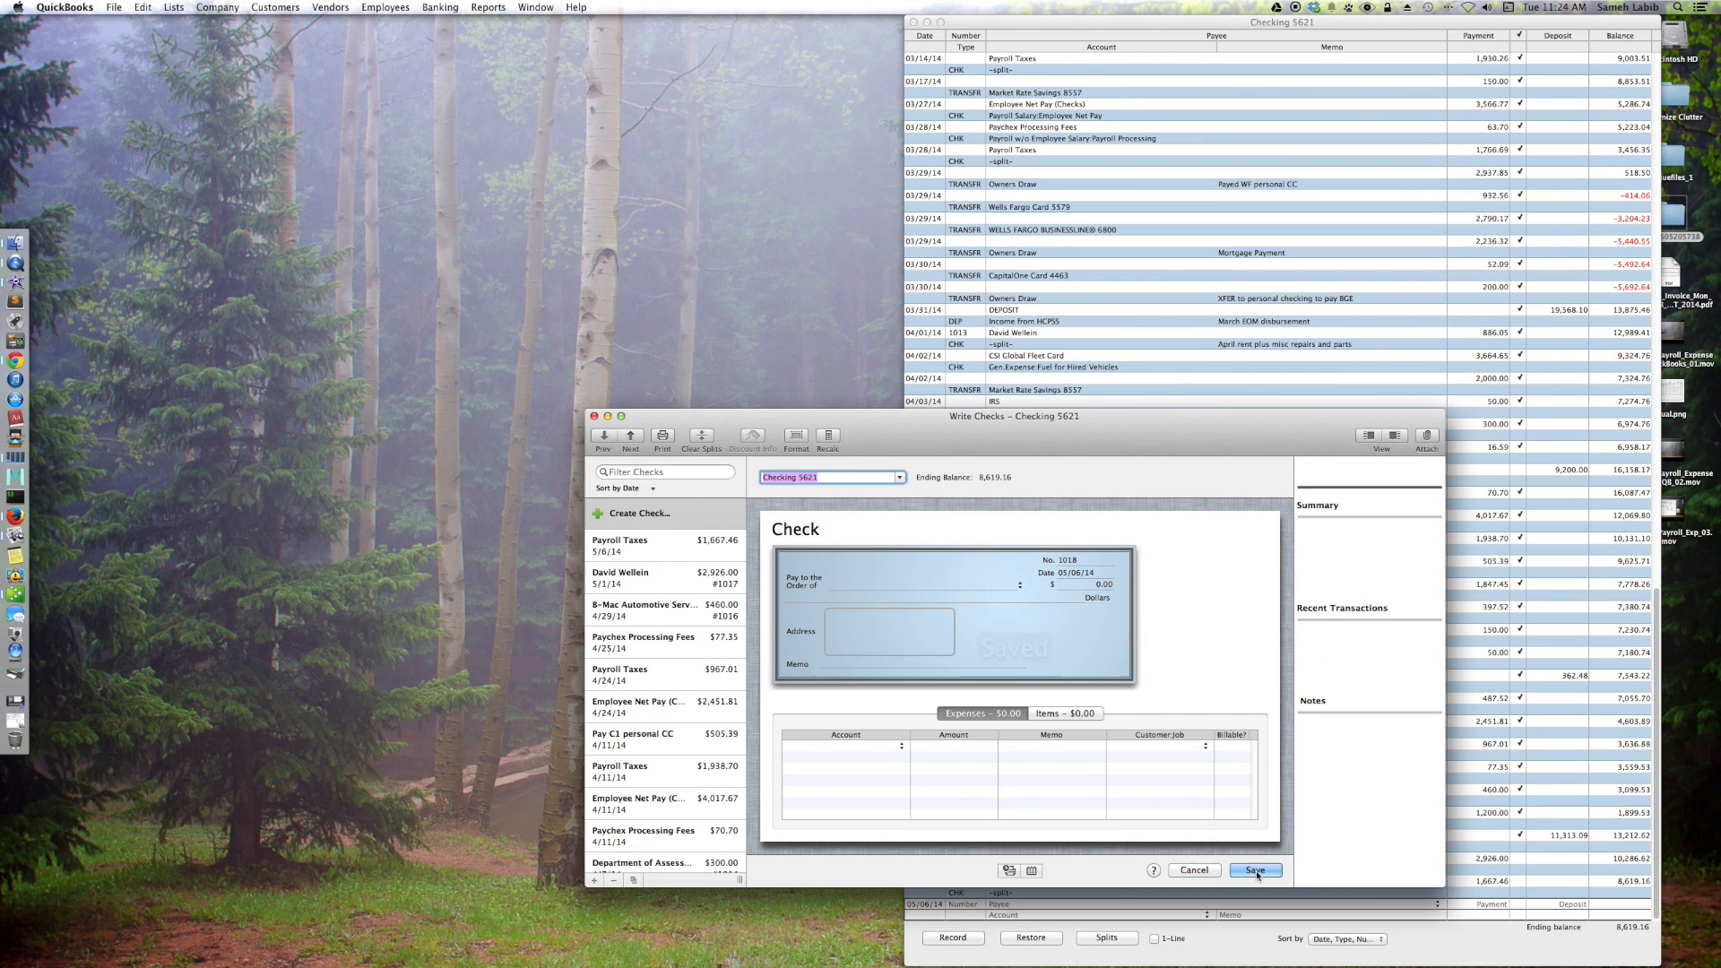
Close the Write Checks window and review the 1,667.46 Payroll Taxes entry in the Checking 5621 register.
left_click(1257, 872)
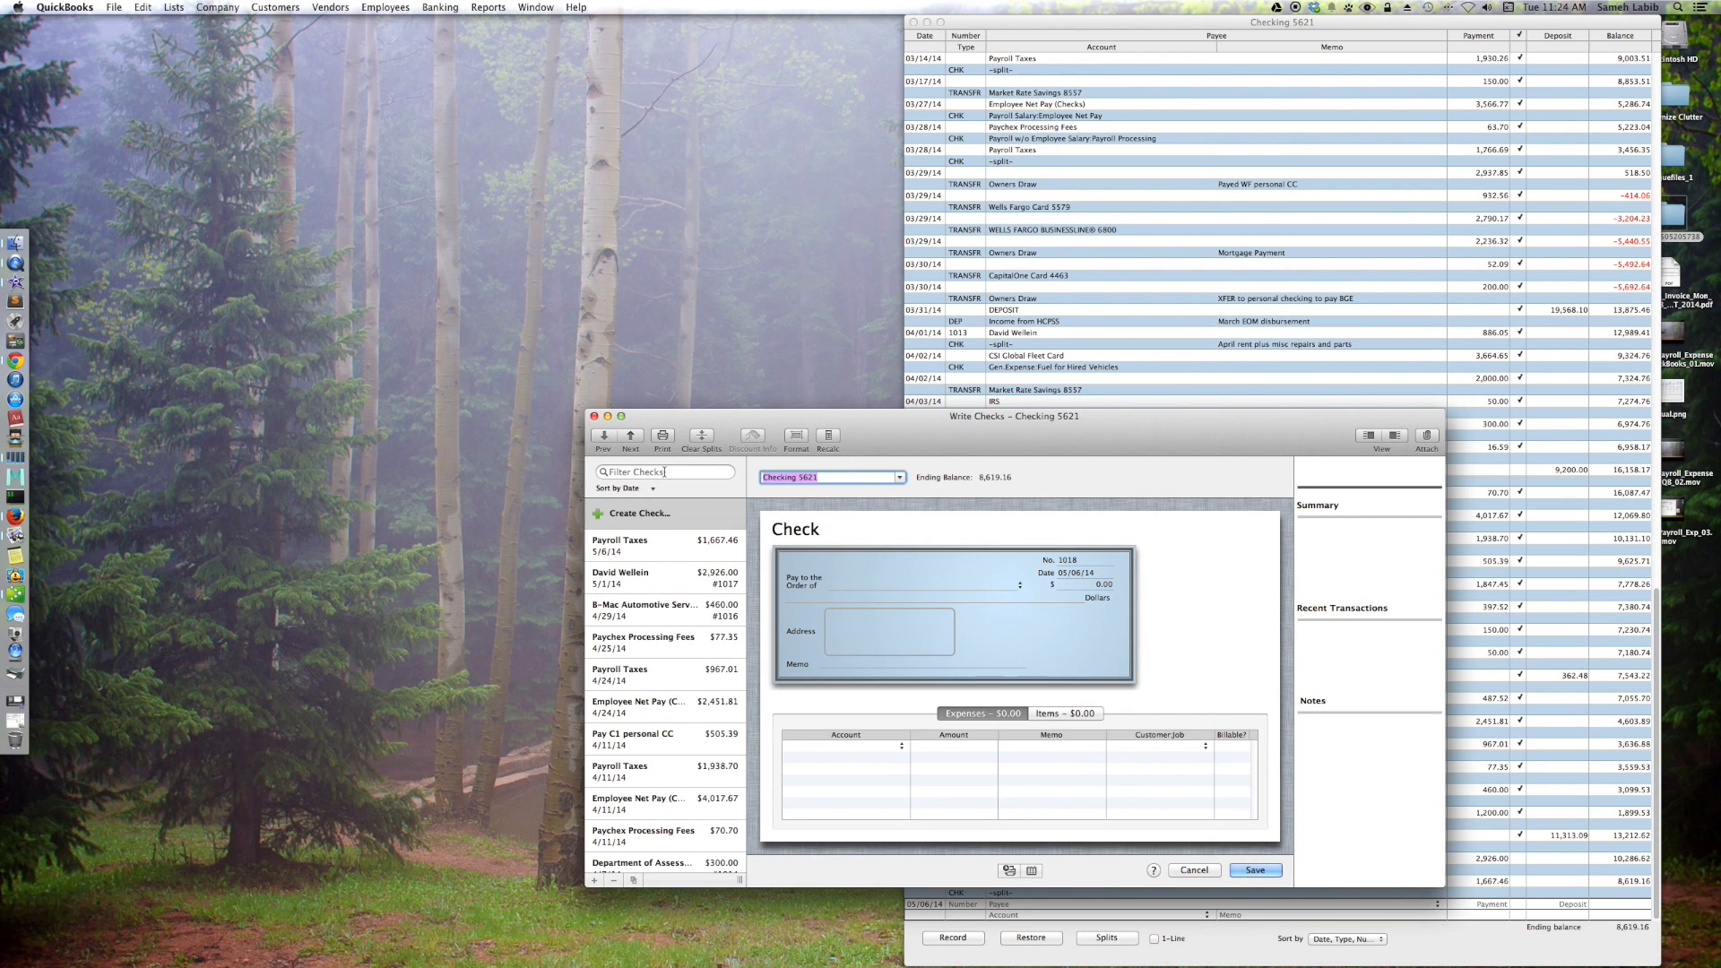
left_click(1200, 871)
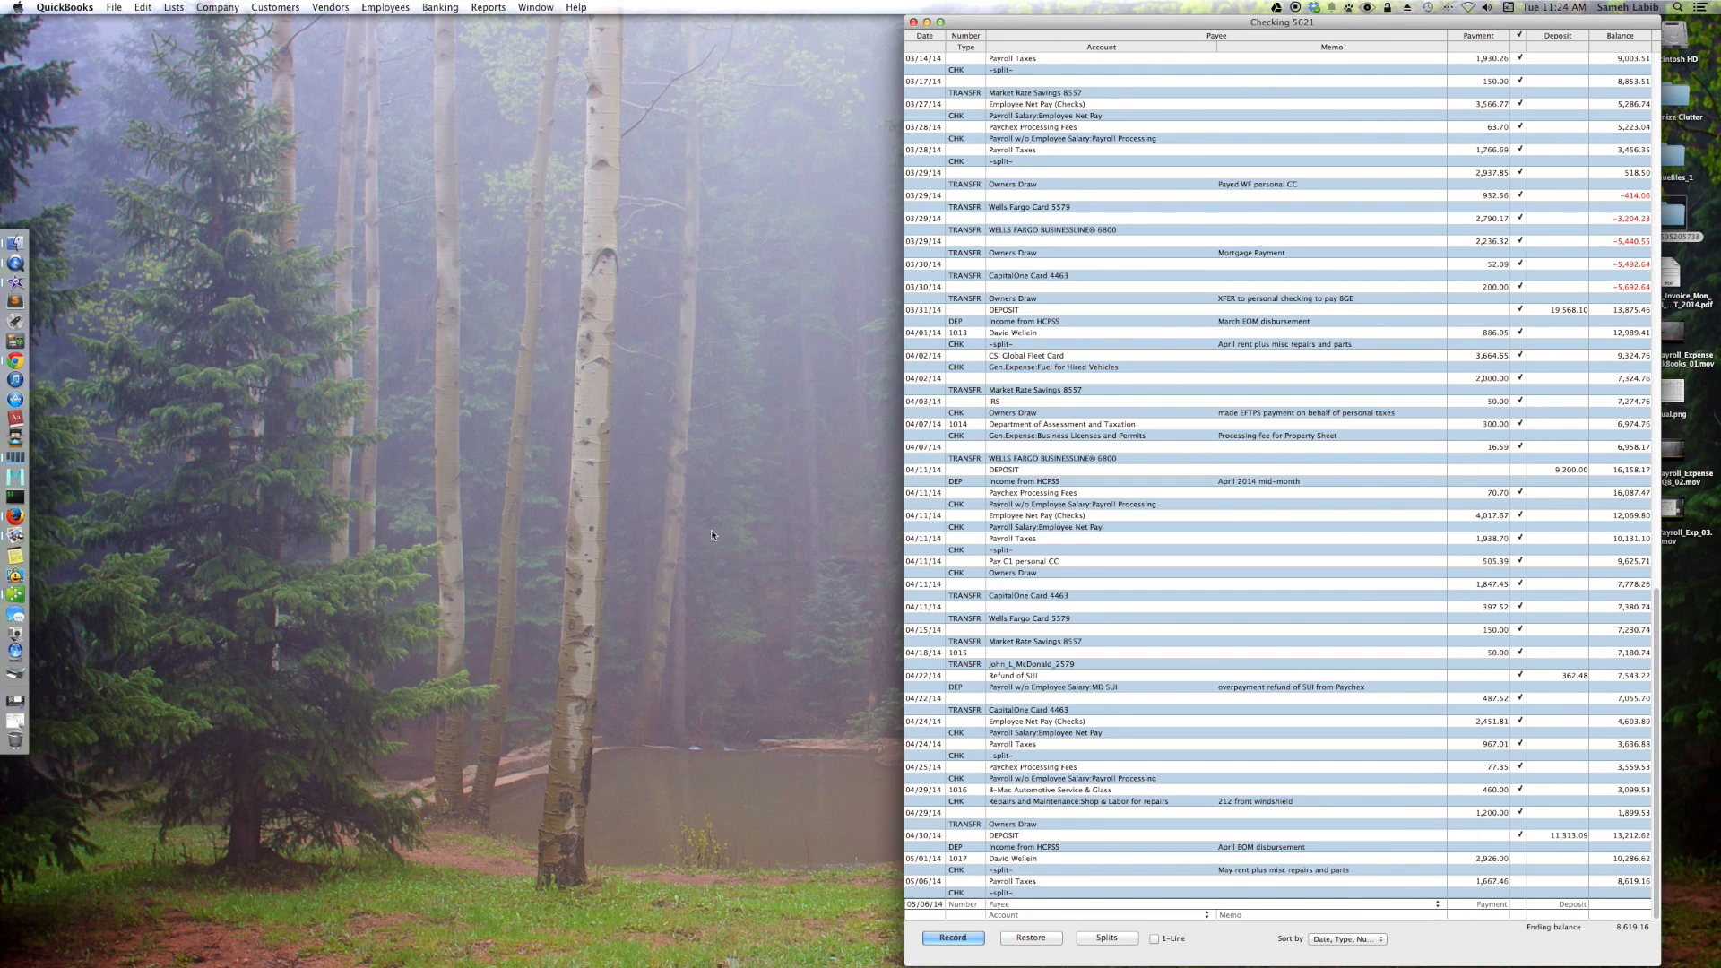
mouse_move(1024, 918)
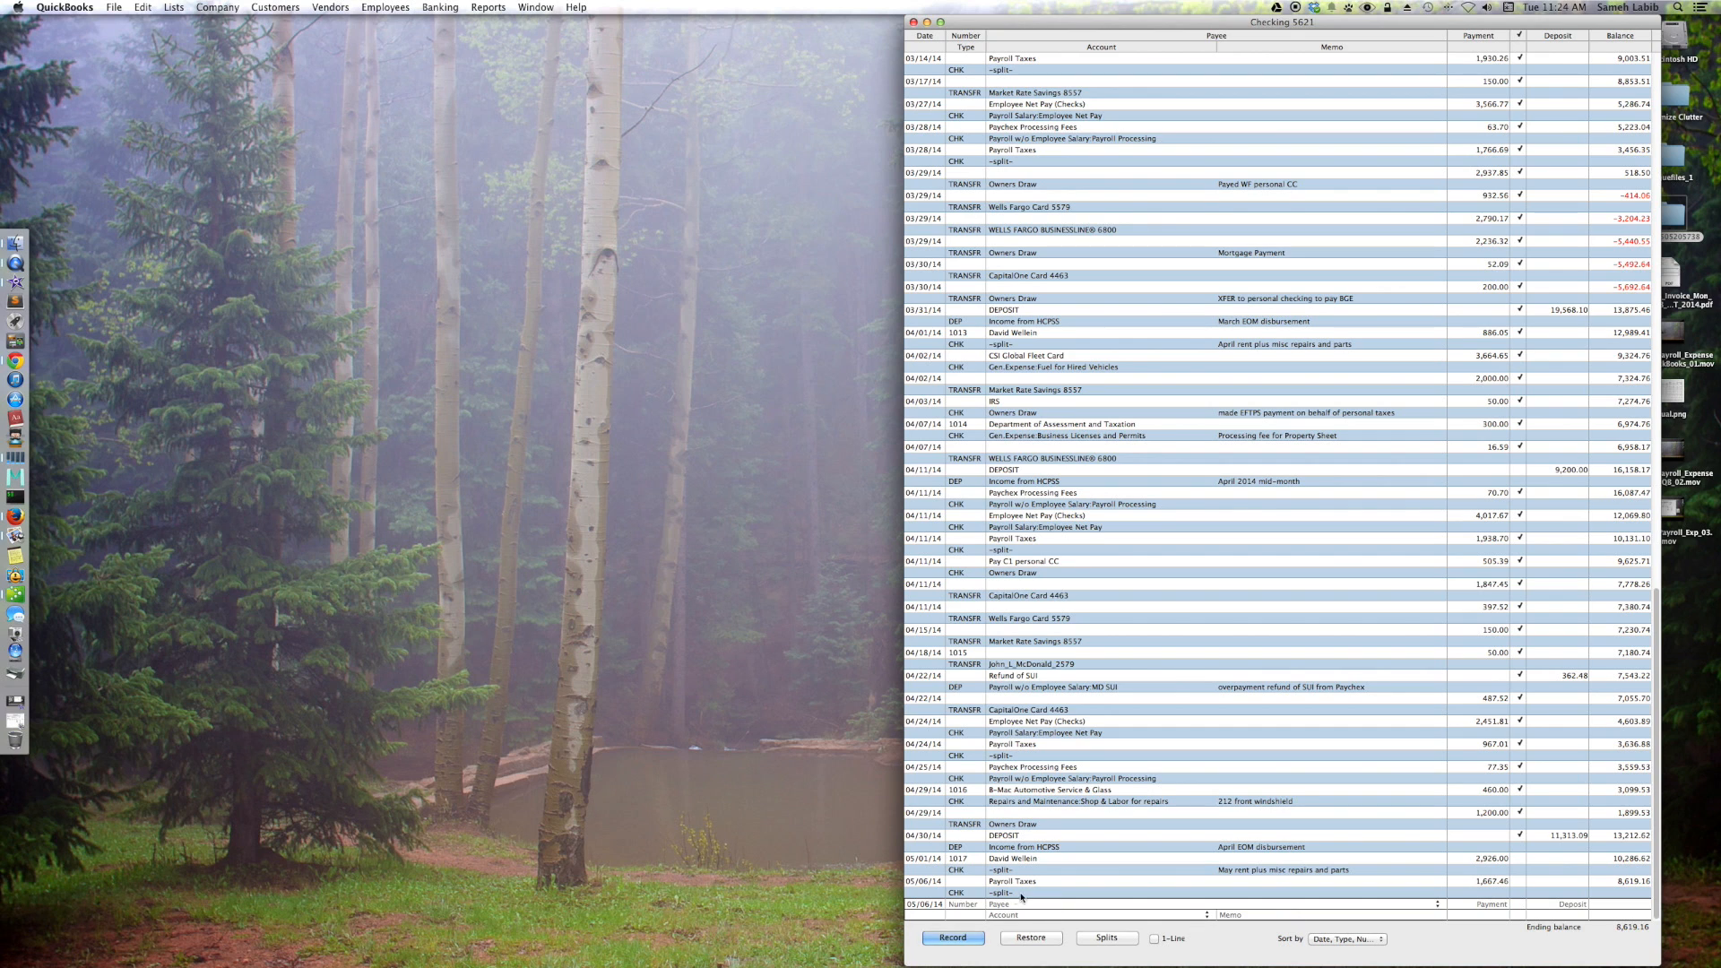
mouse_move(1004, 918)
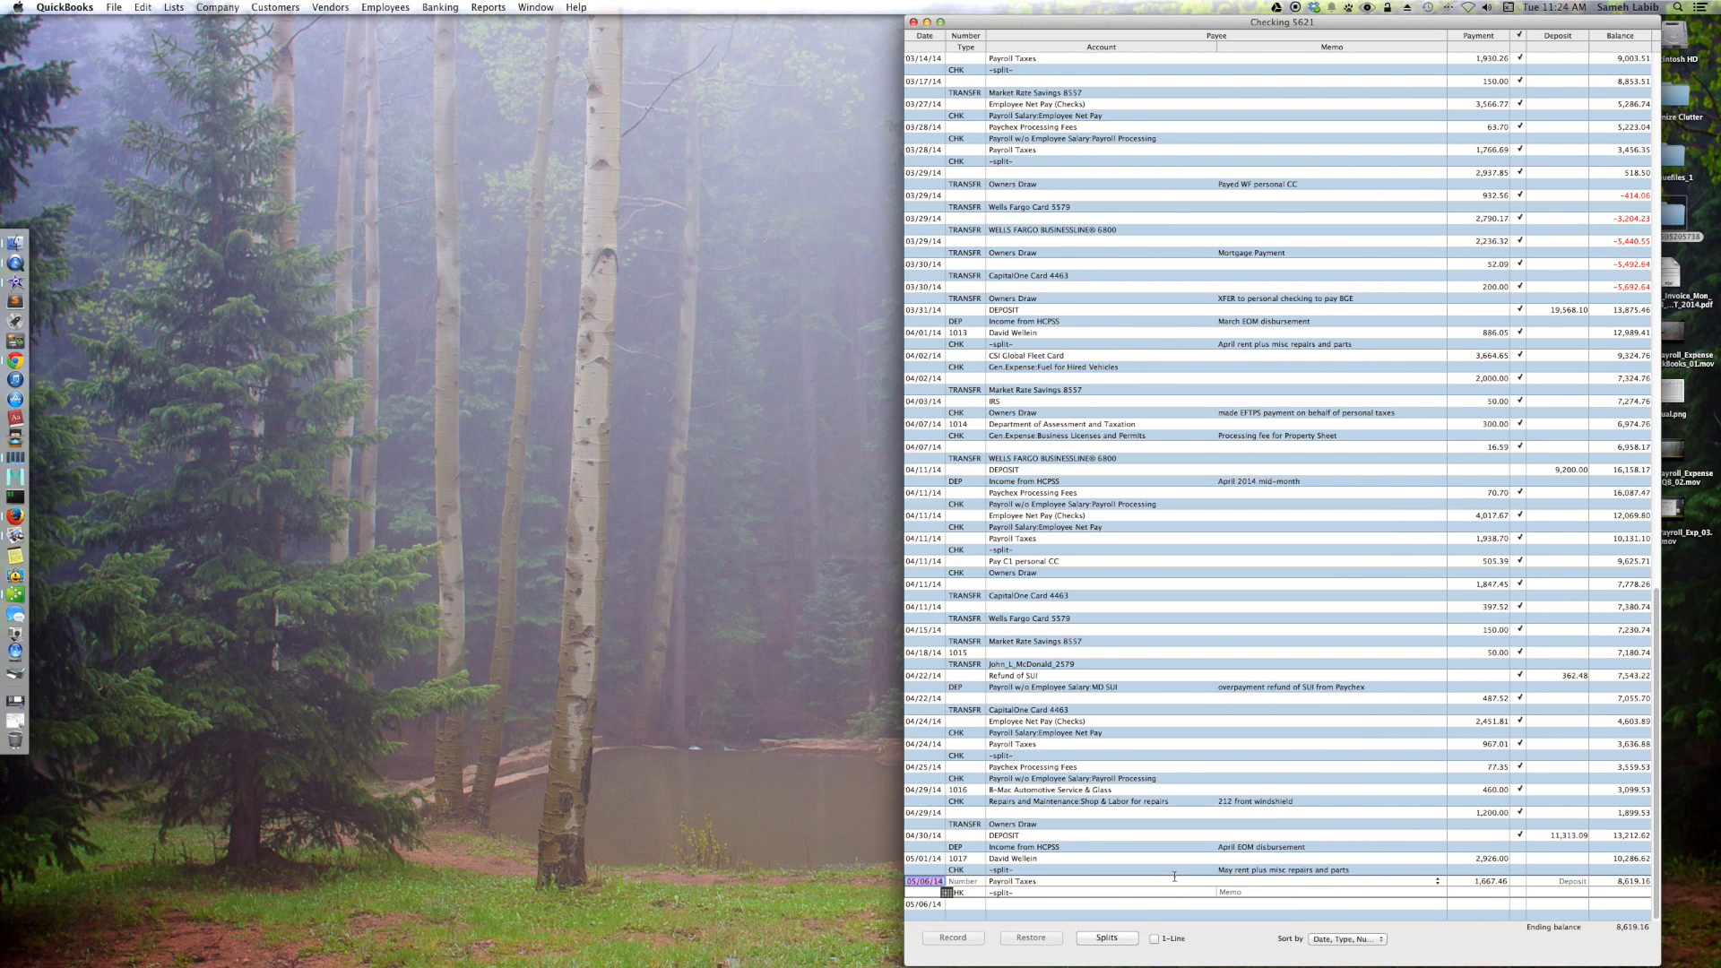
mouse_move(1040, 907)
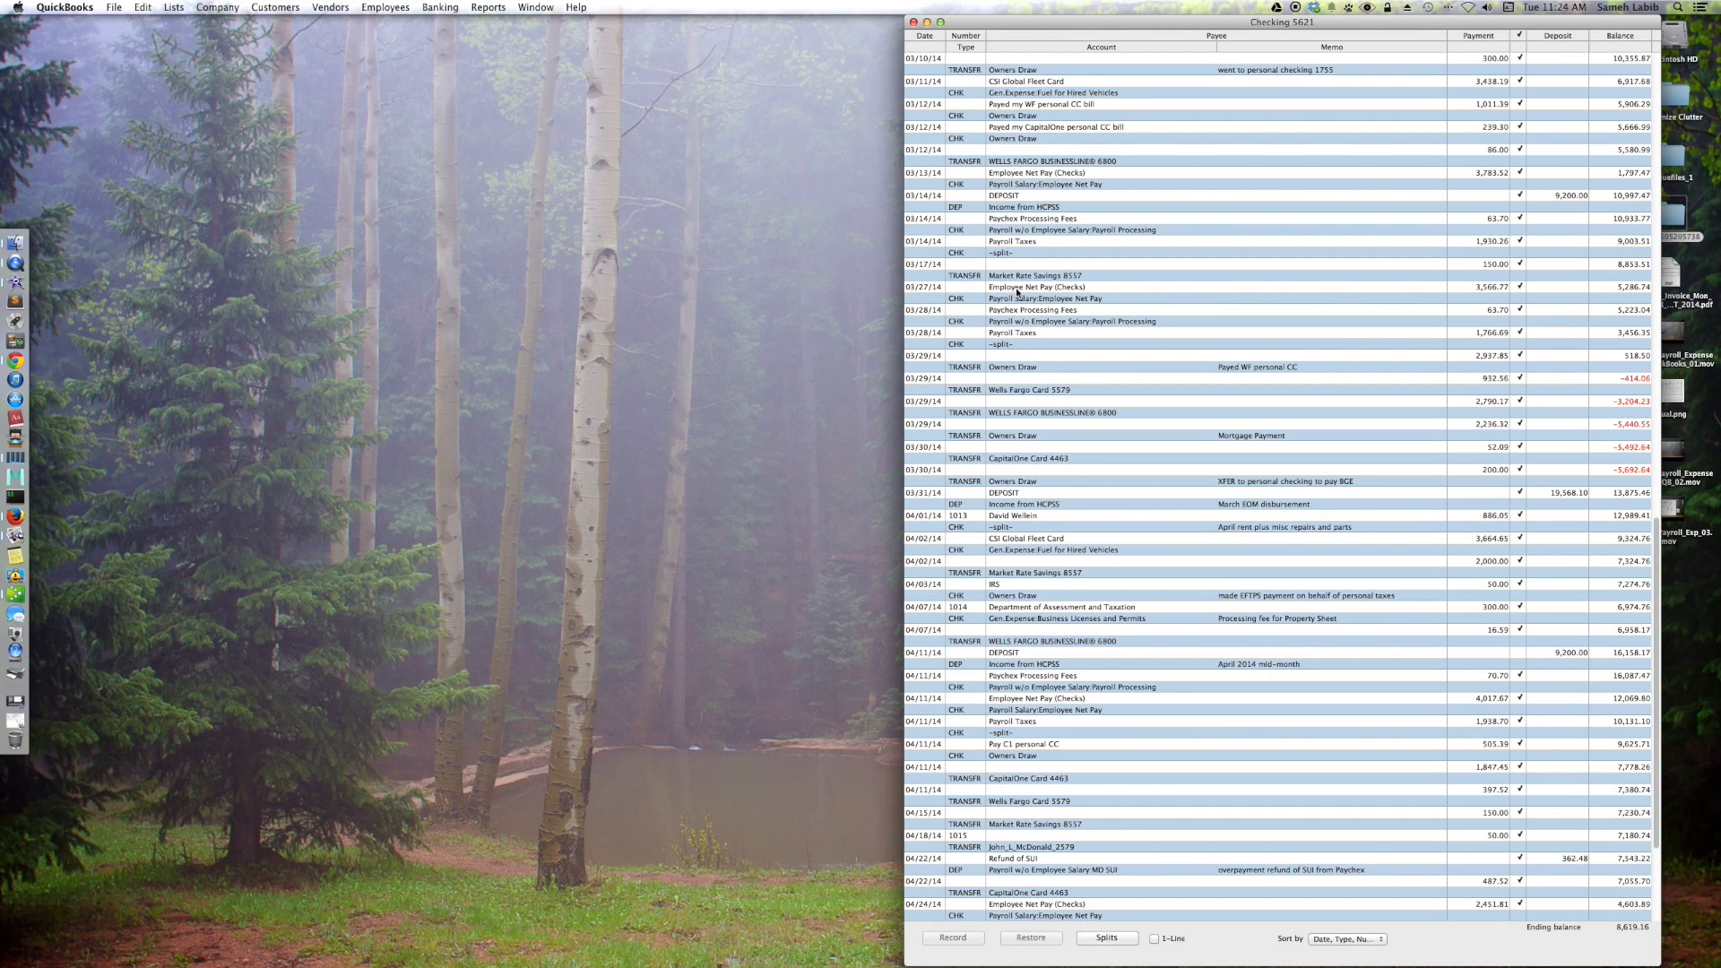
scroll("down", 3)
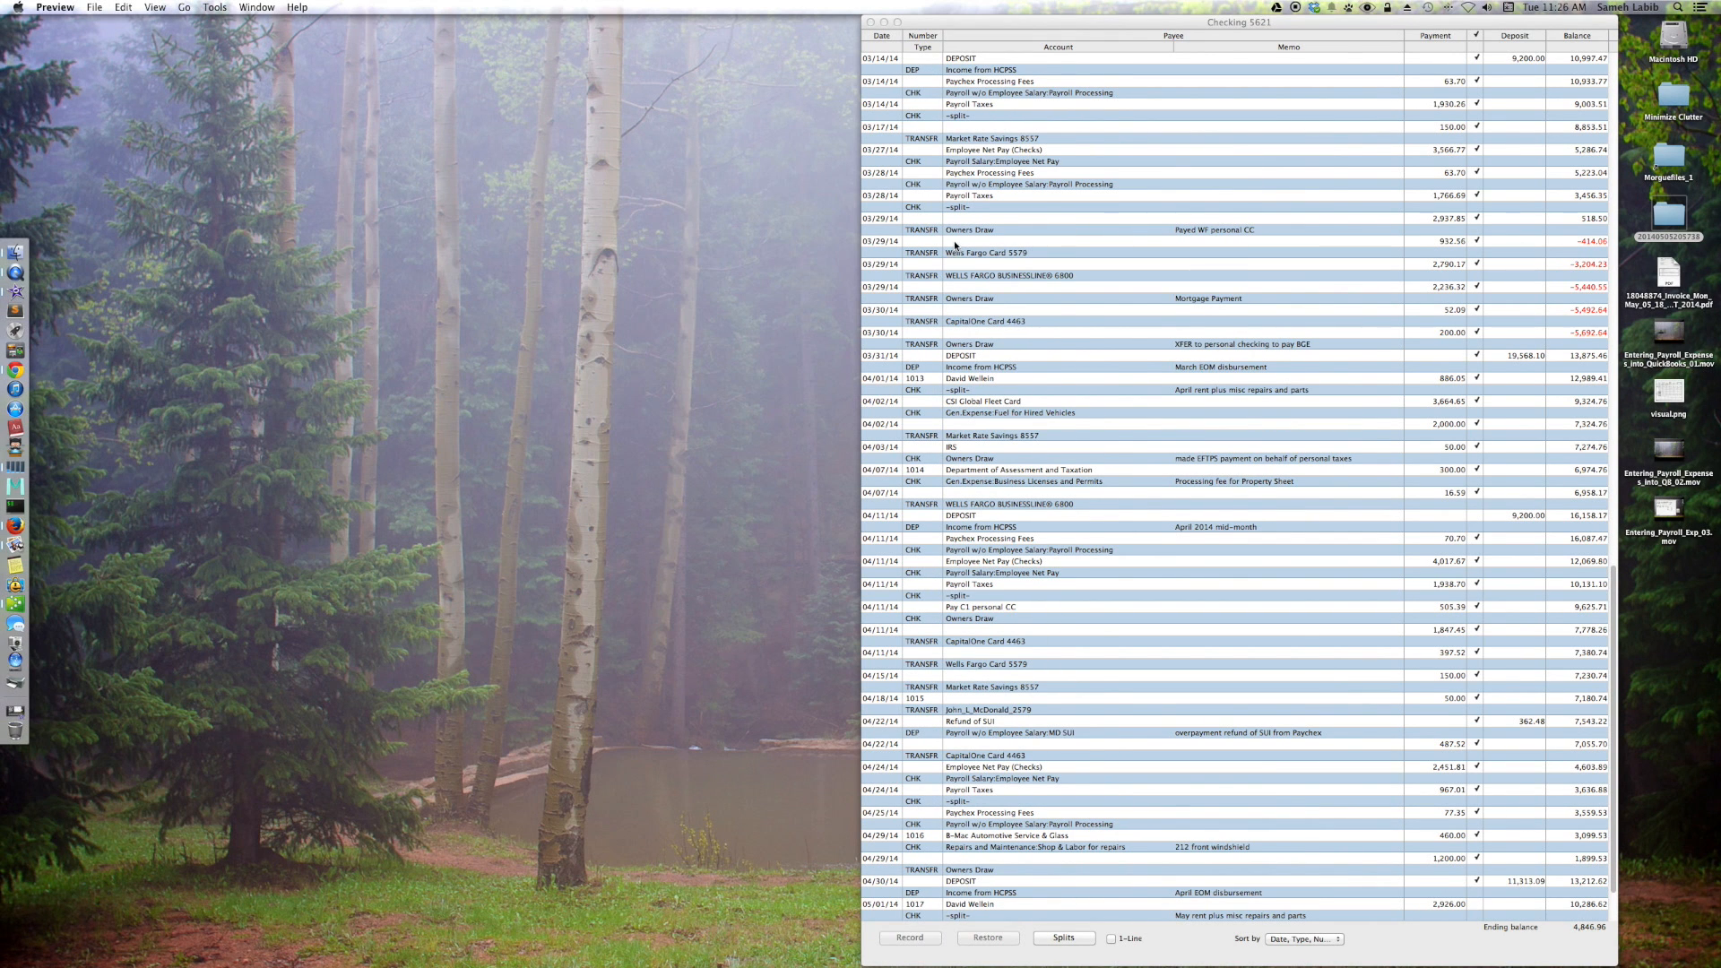
mouse_move(975, 194)
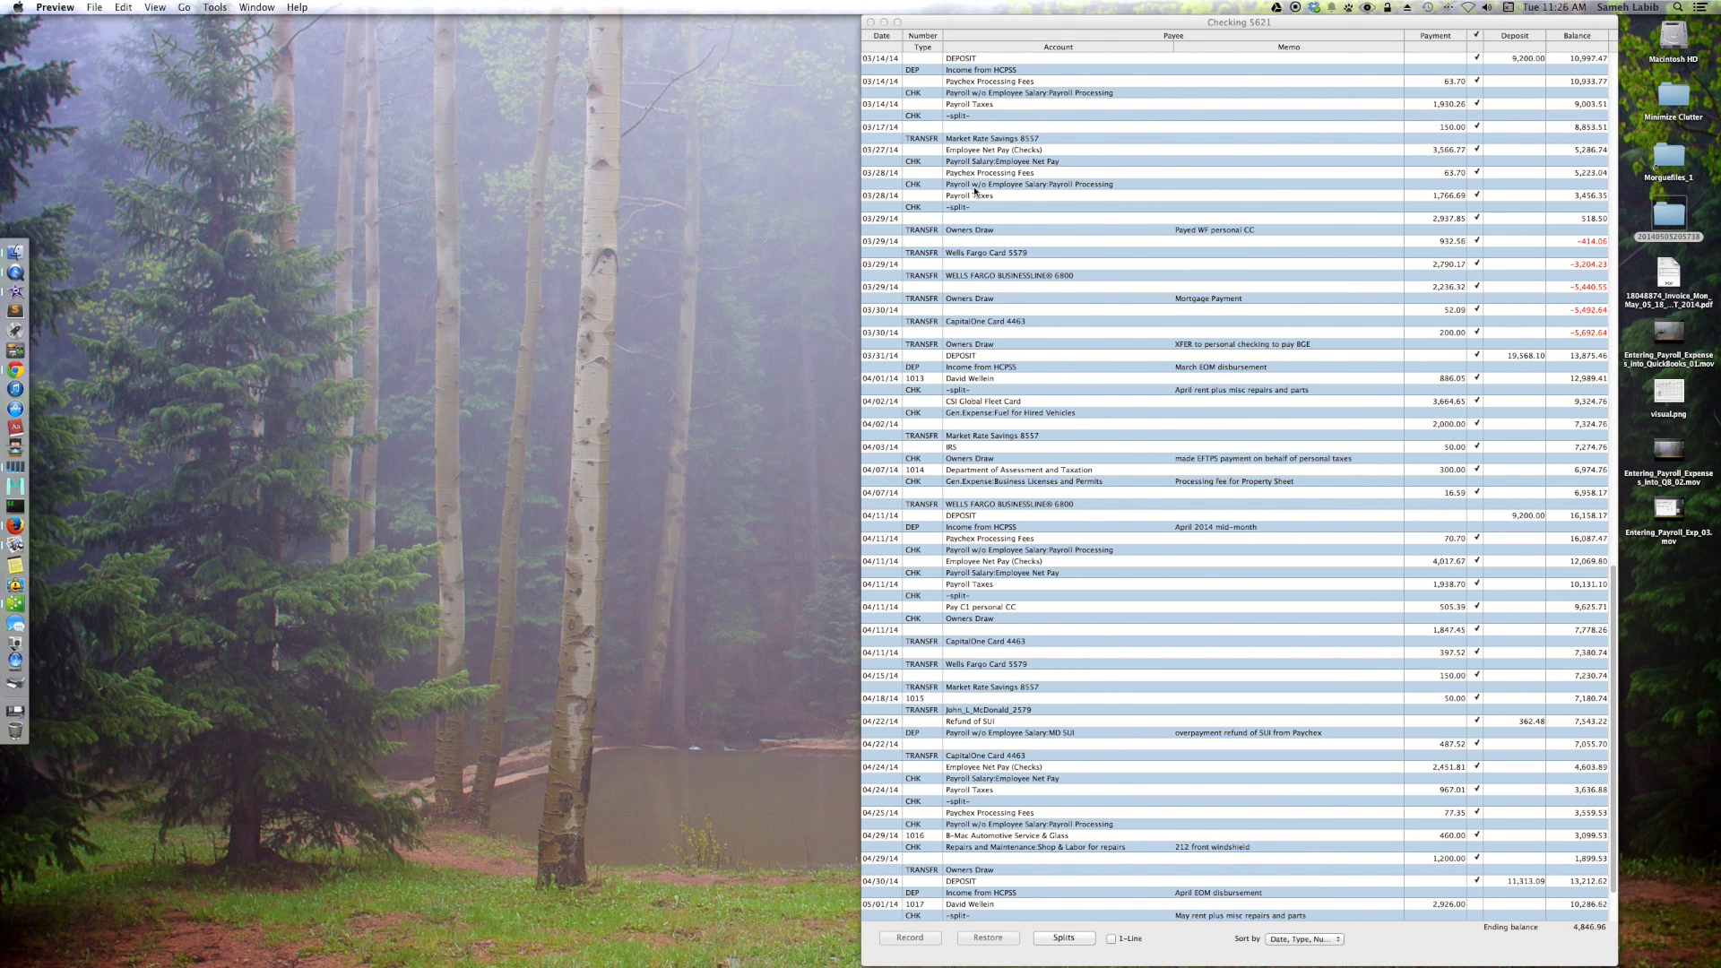
mouse_move(1029, 183)
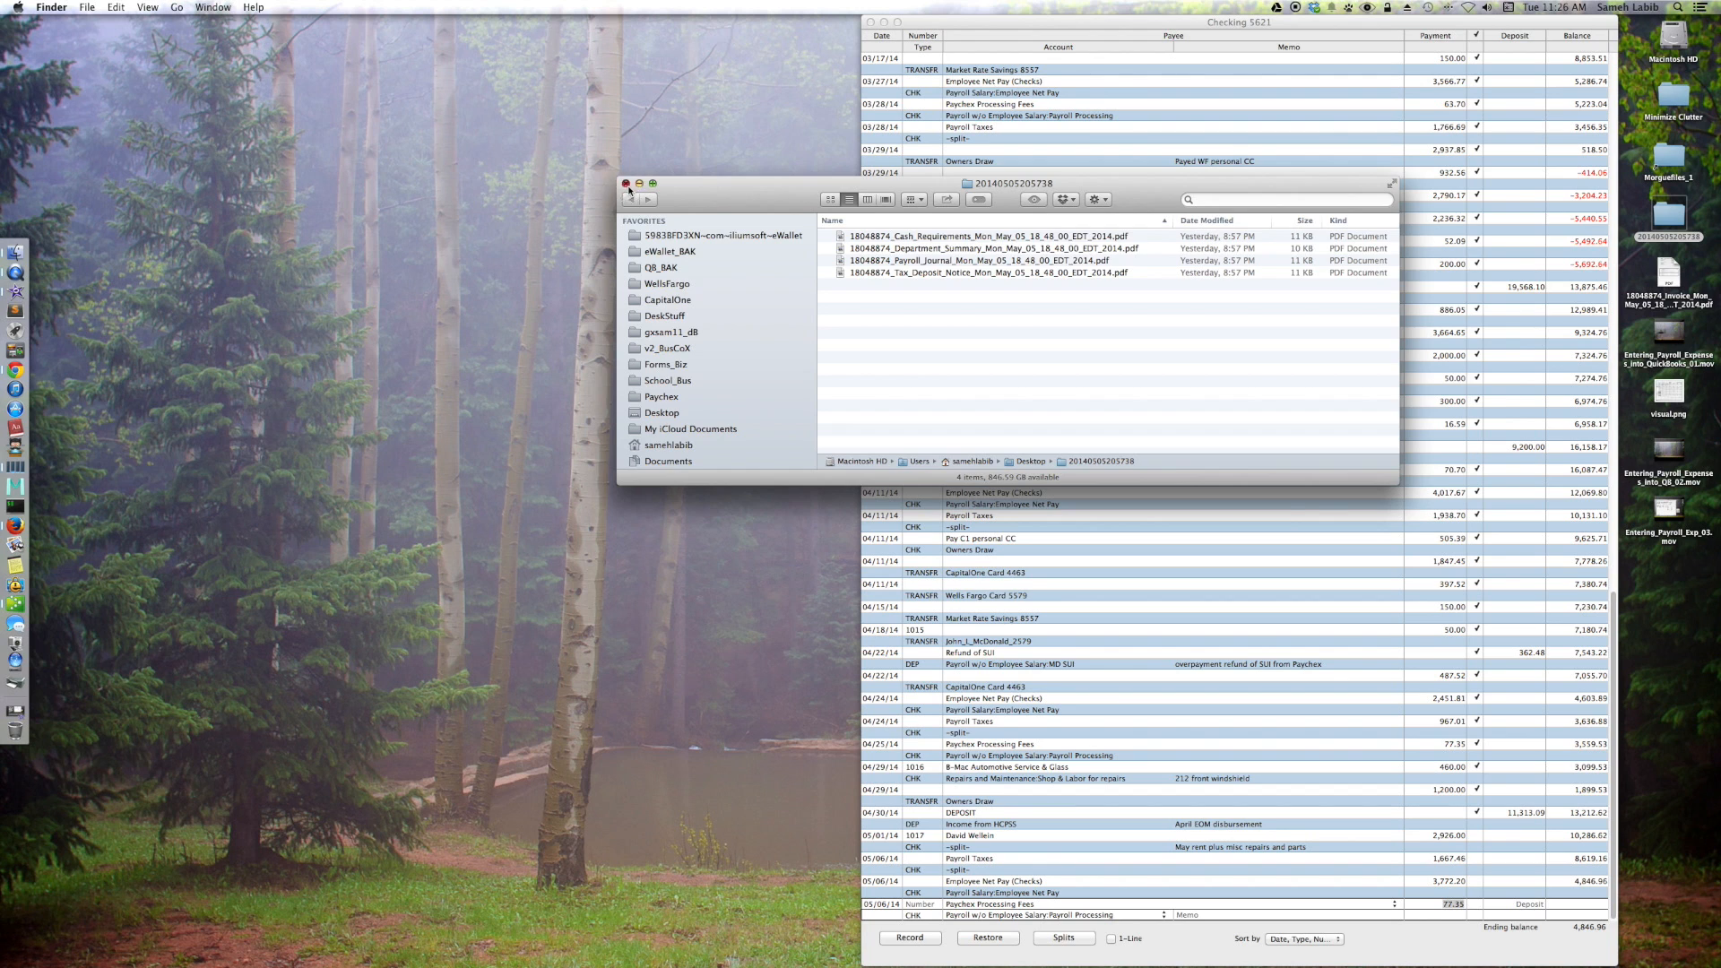
Read the $80.75 fee from the Paychex invoice PDF, close it and record the fee payment in the register.
left_click(624, 183)
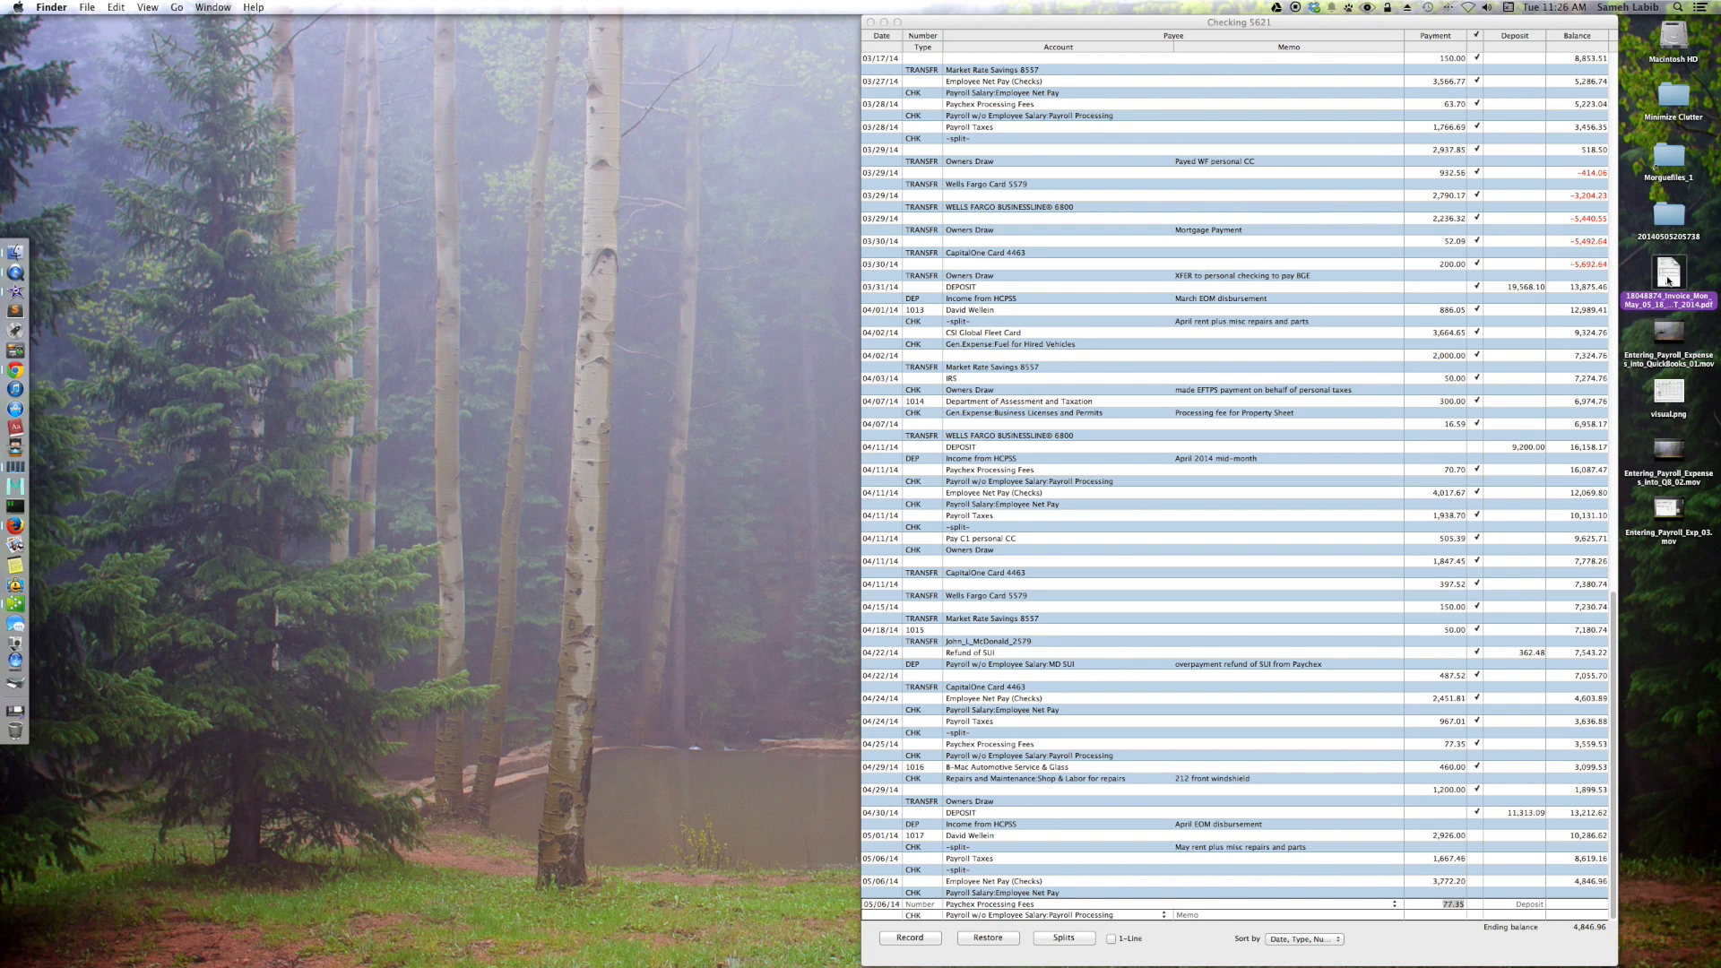
double_click(1664, 276)
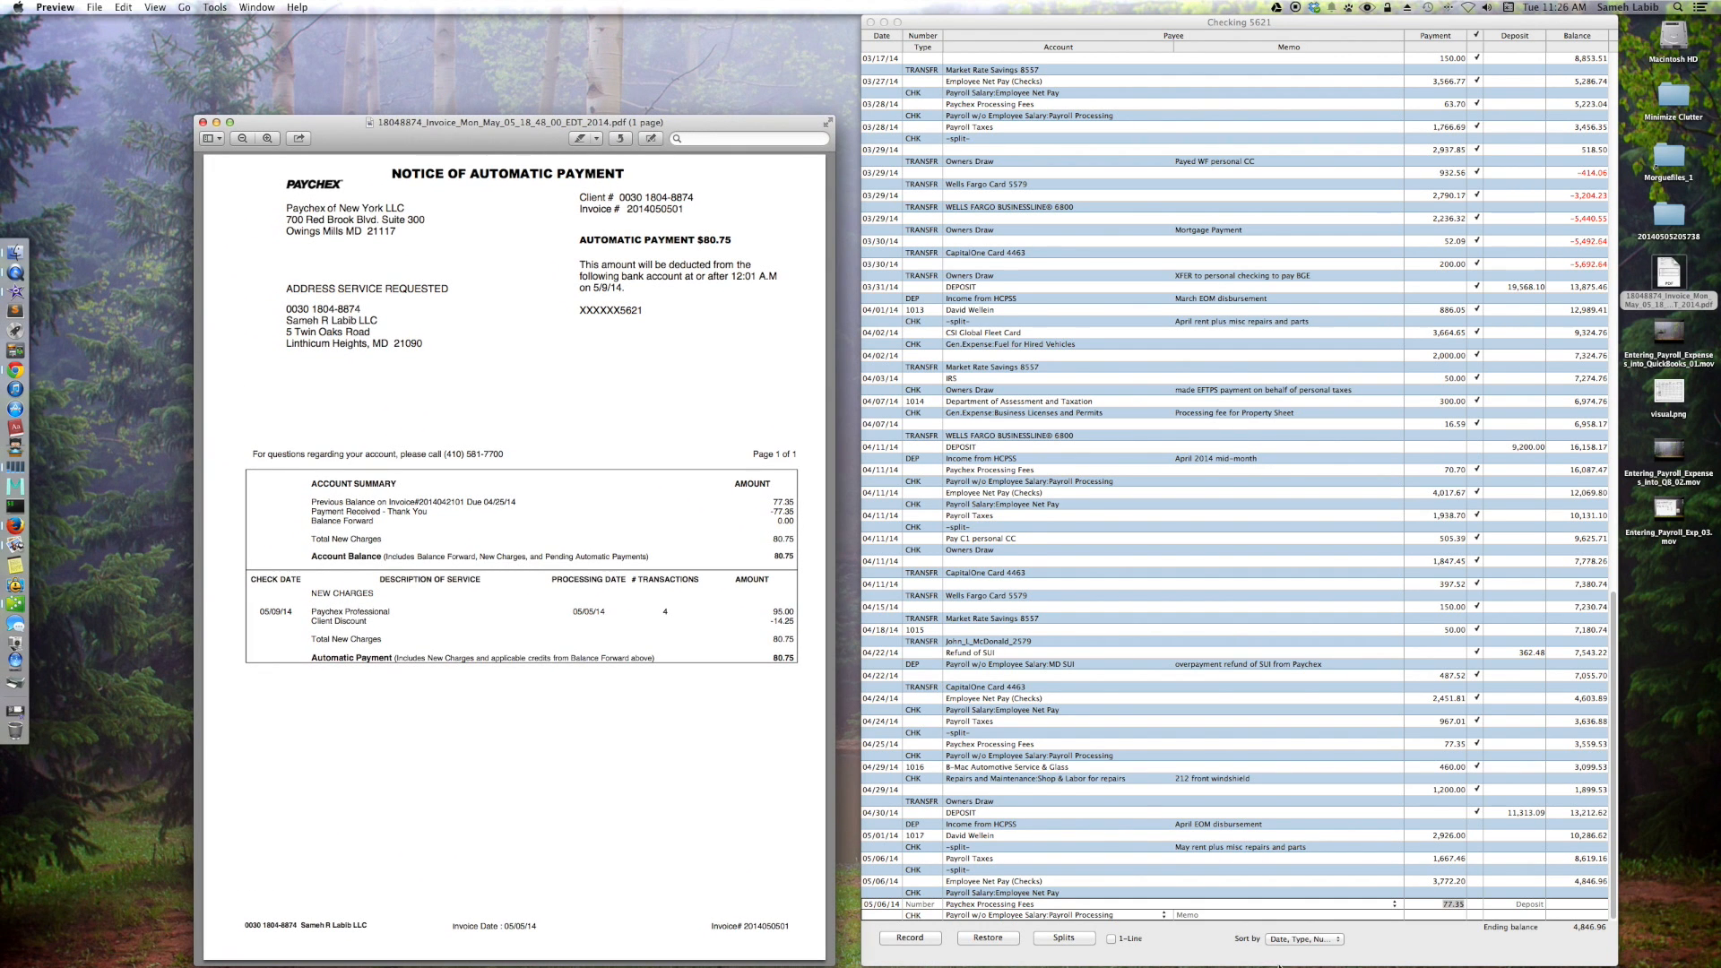
left_click(1453, 904)
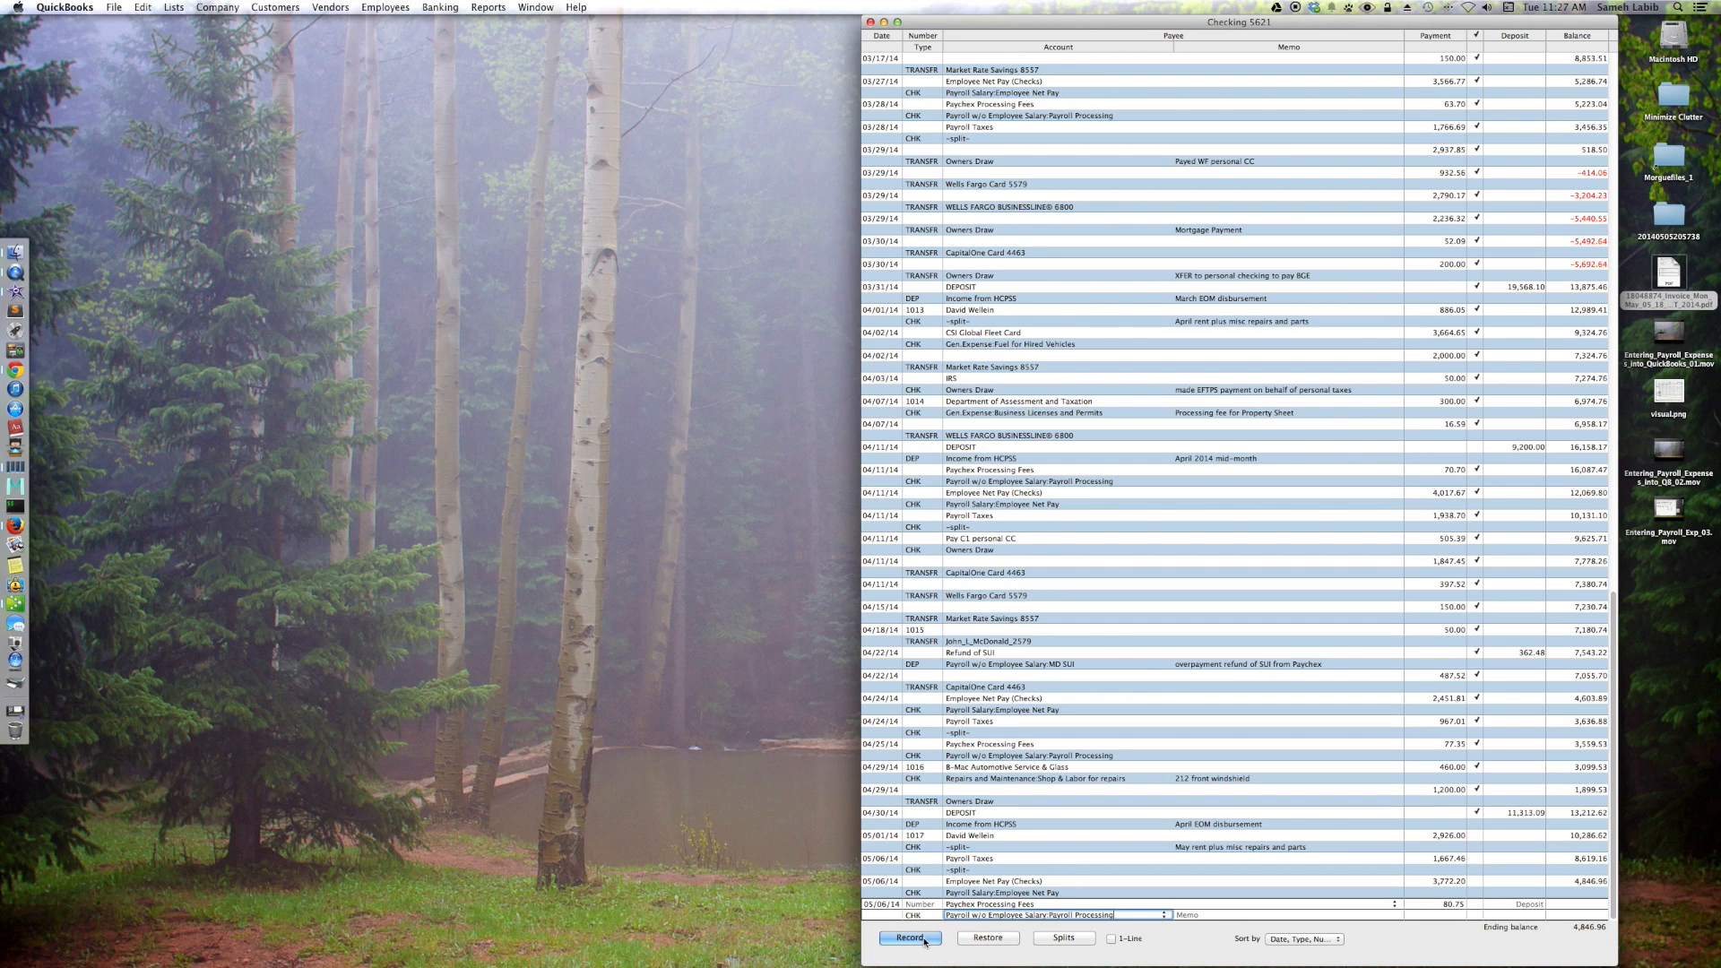
left_click(907, 965)
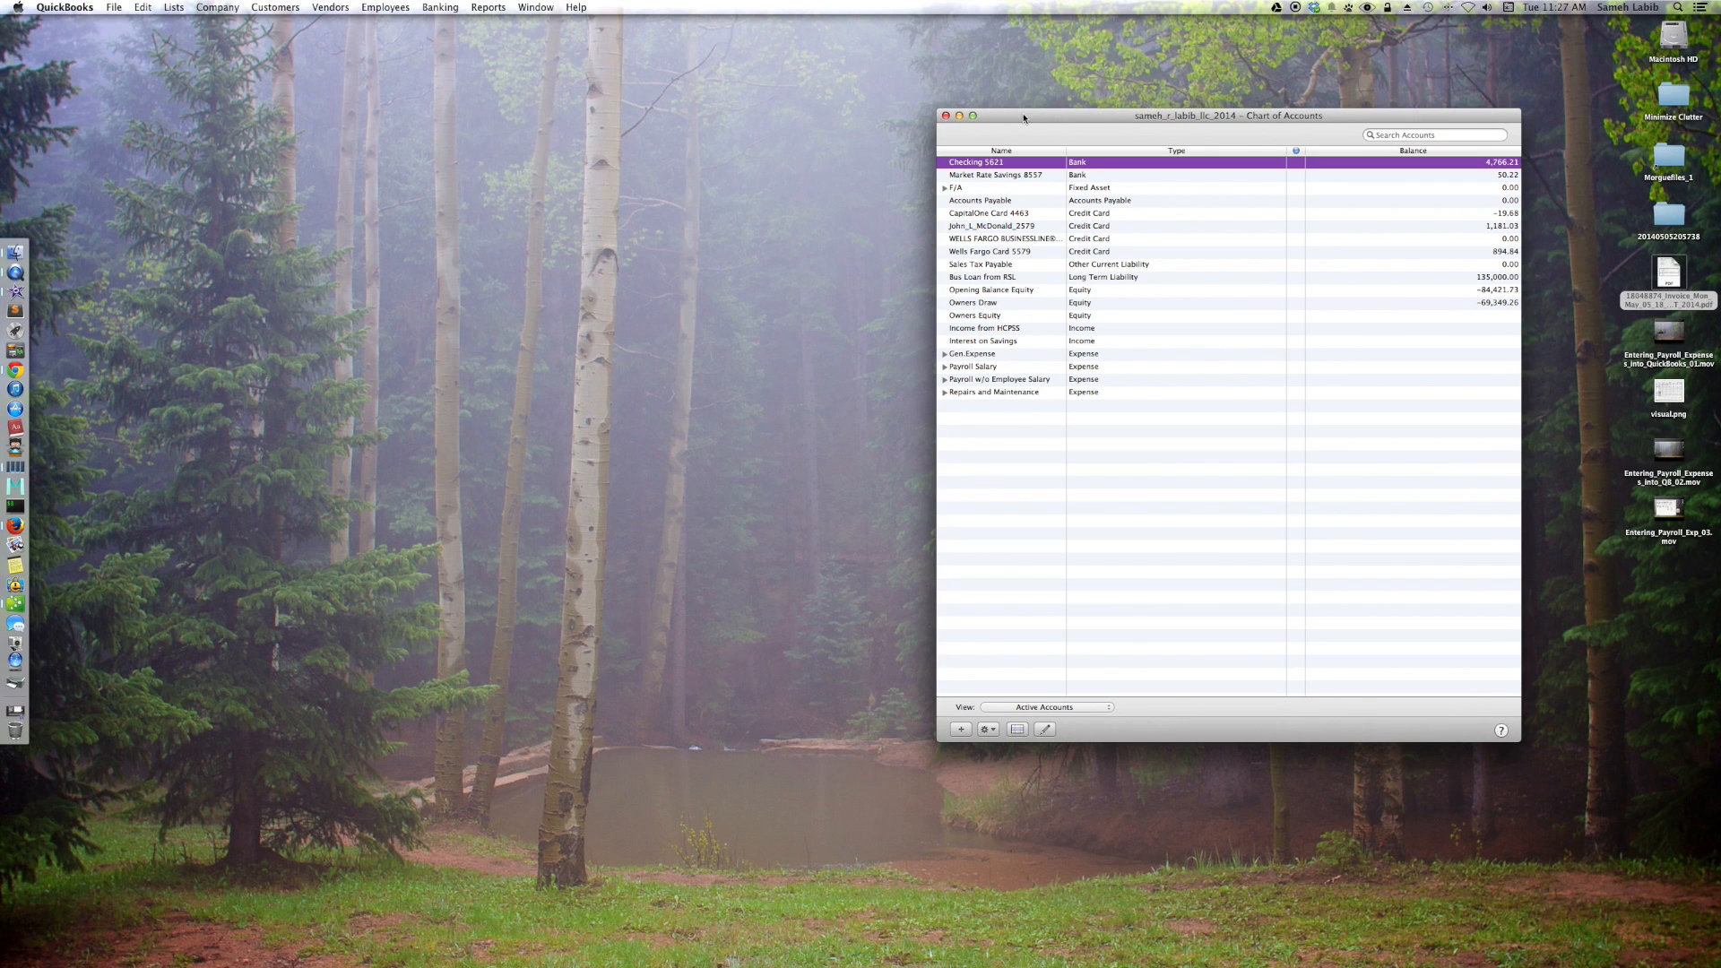
mouse_move(764, 86)
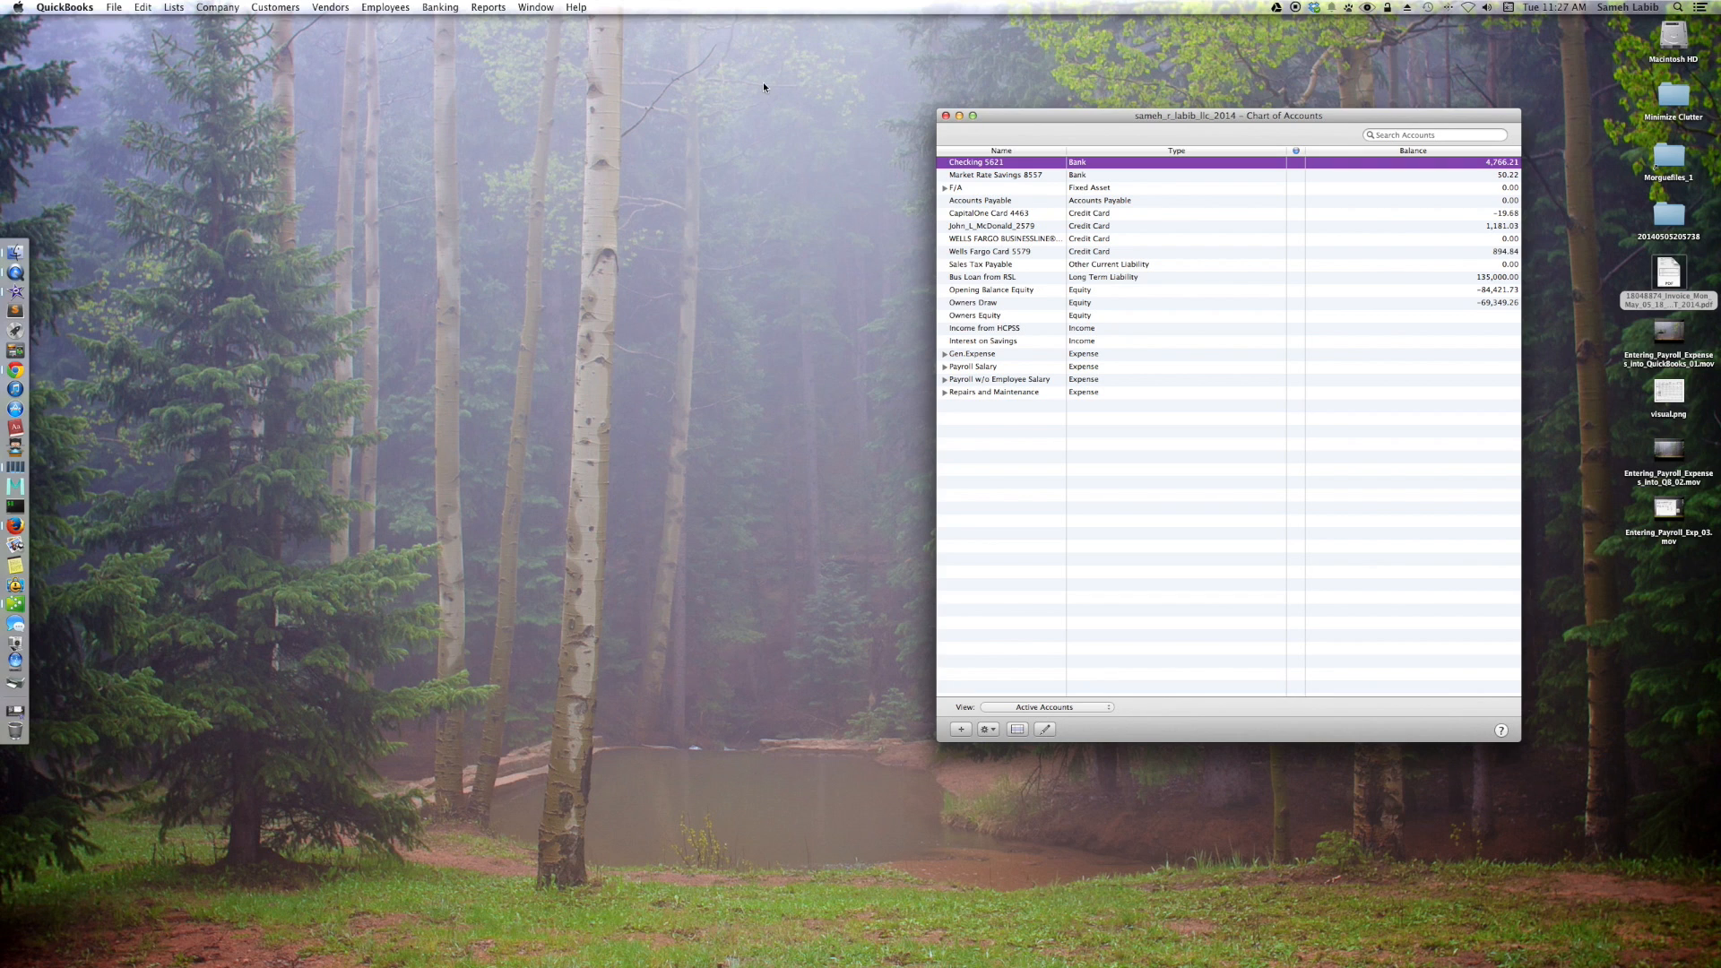
mouse_move(1103, 118)
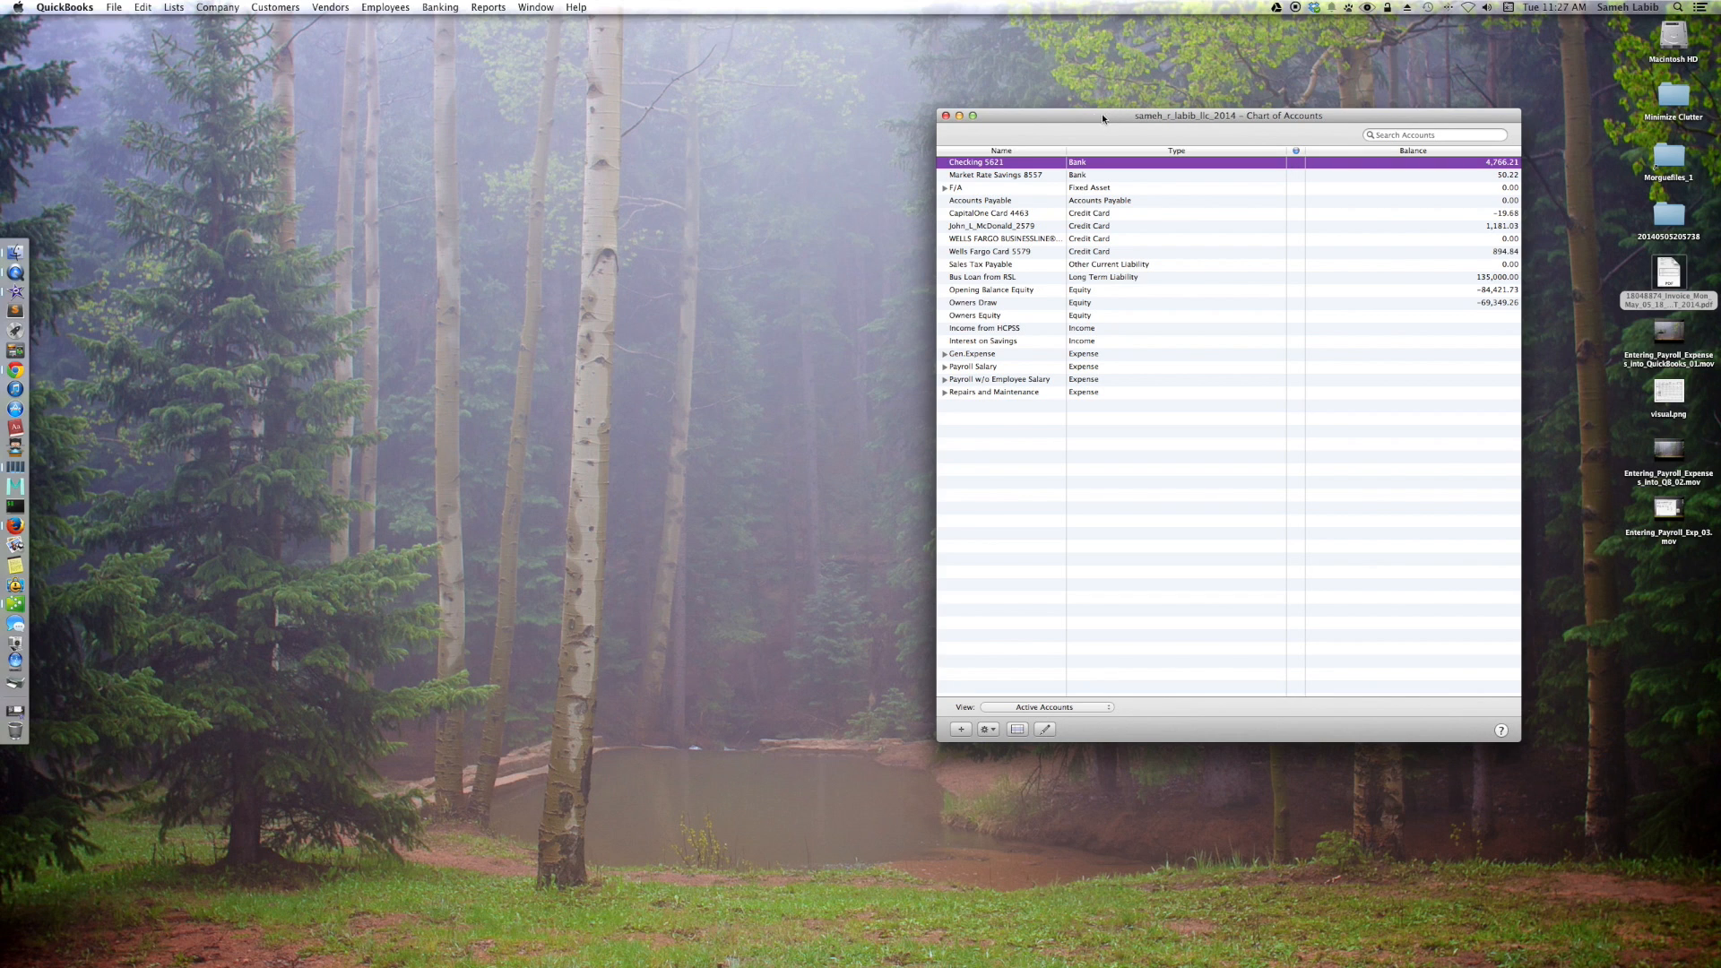
mouse_move(1061, 122)
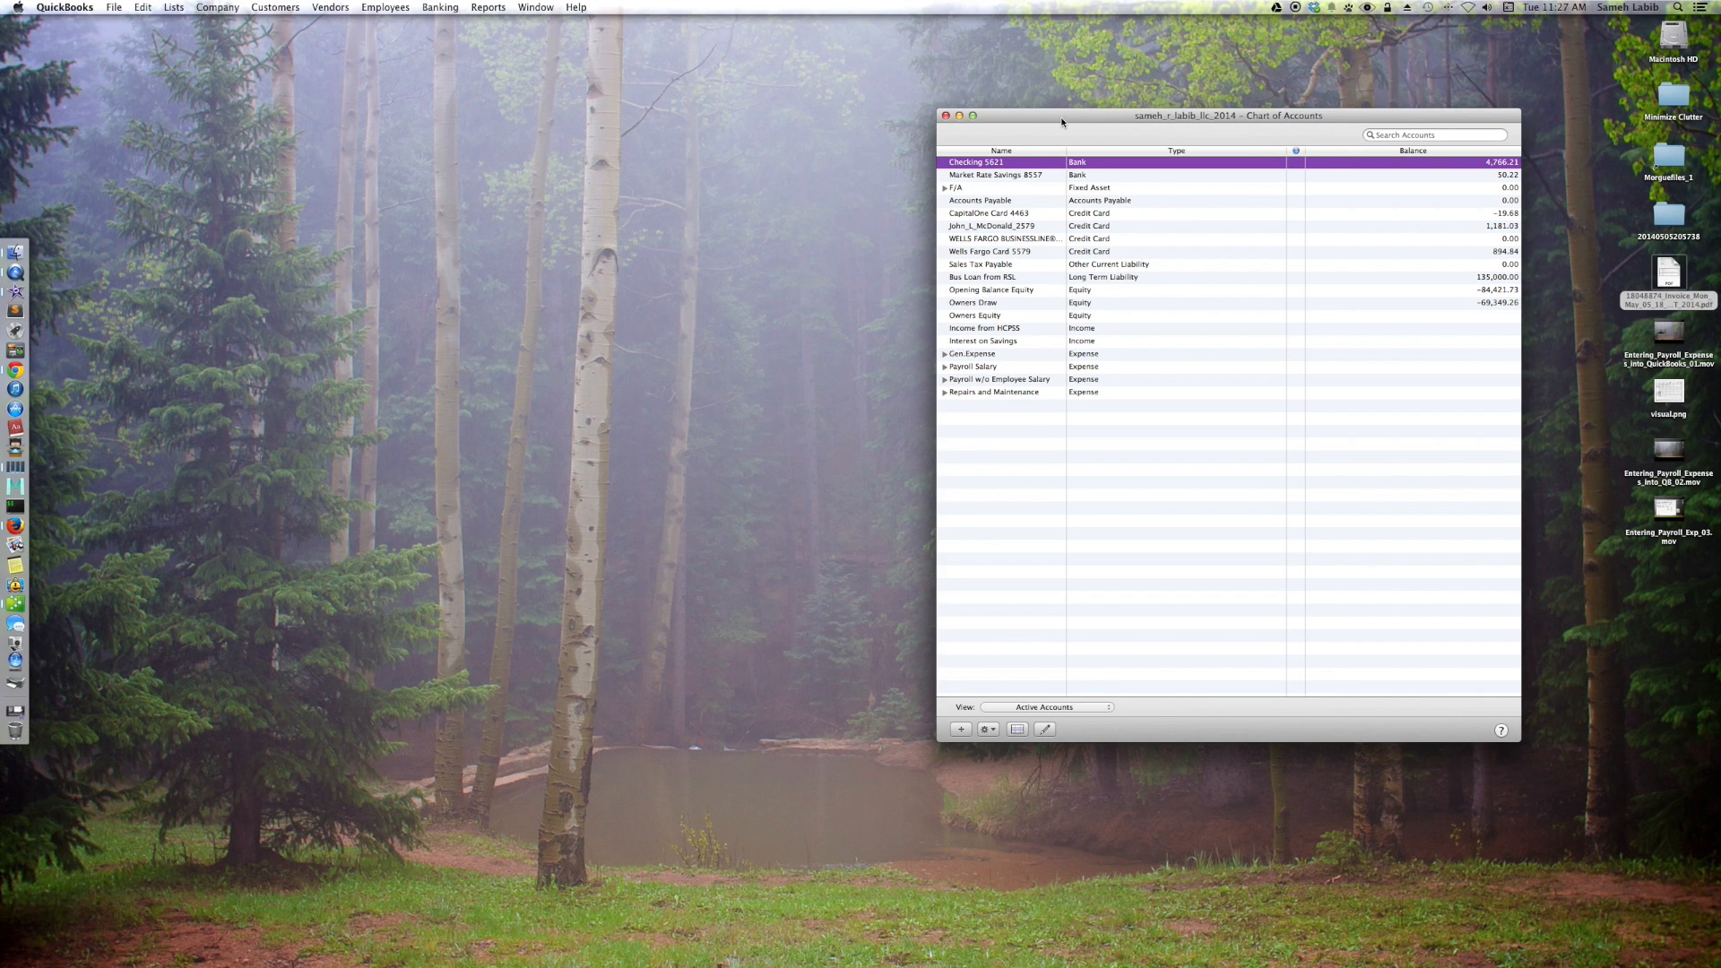
Back up the company file via File > Back Up and go to the QB_BAK folder in Finder.
left_click(115, 8)
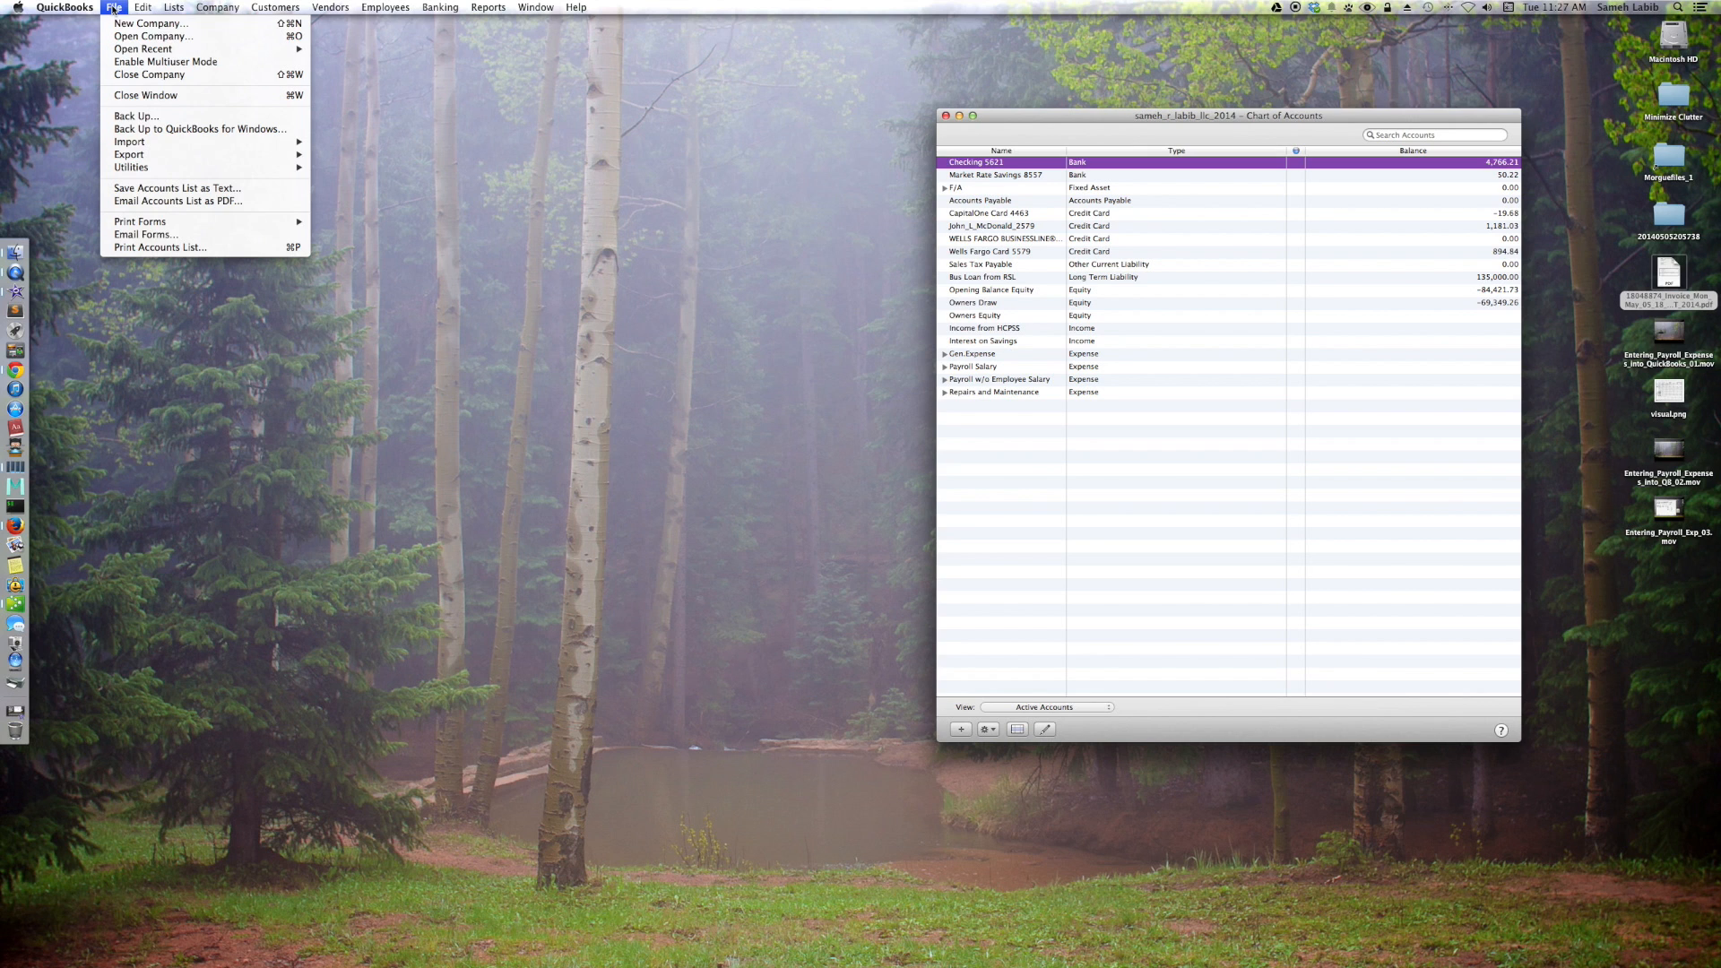
left_click(131, 120)
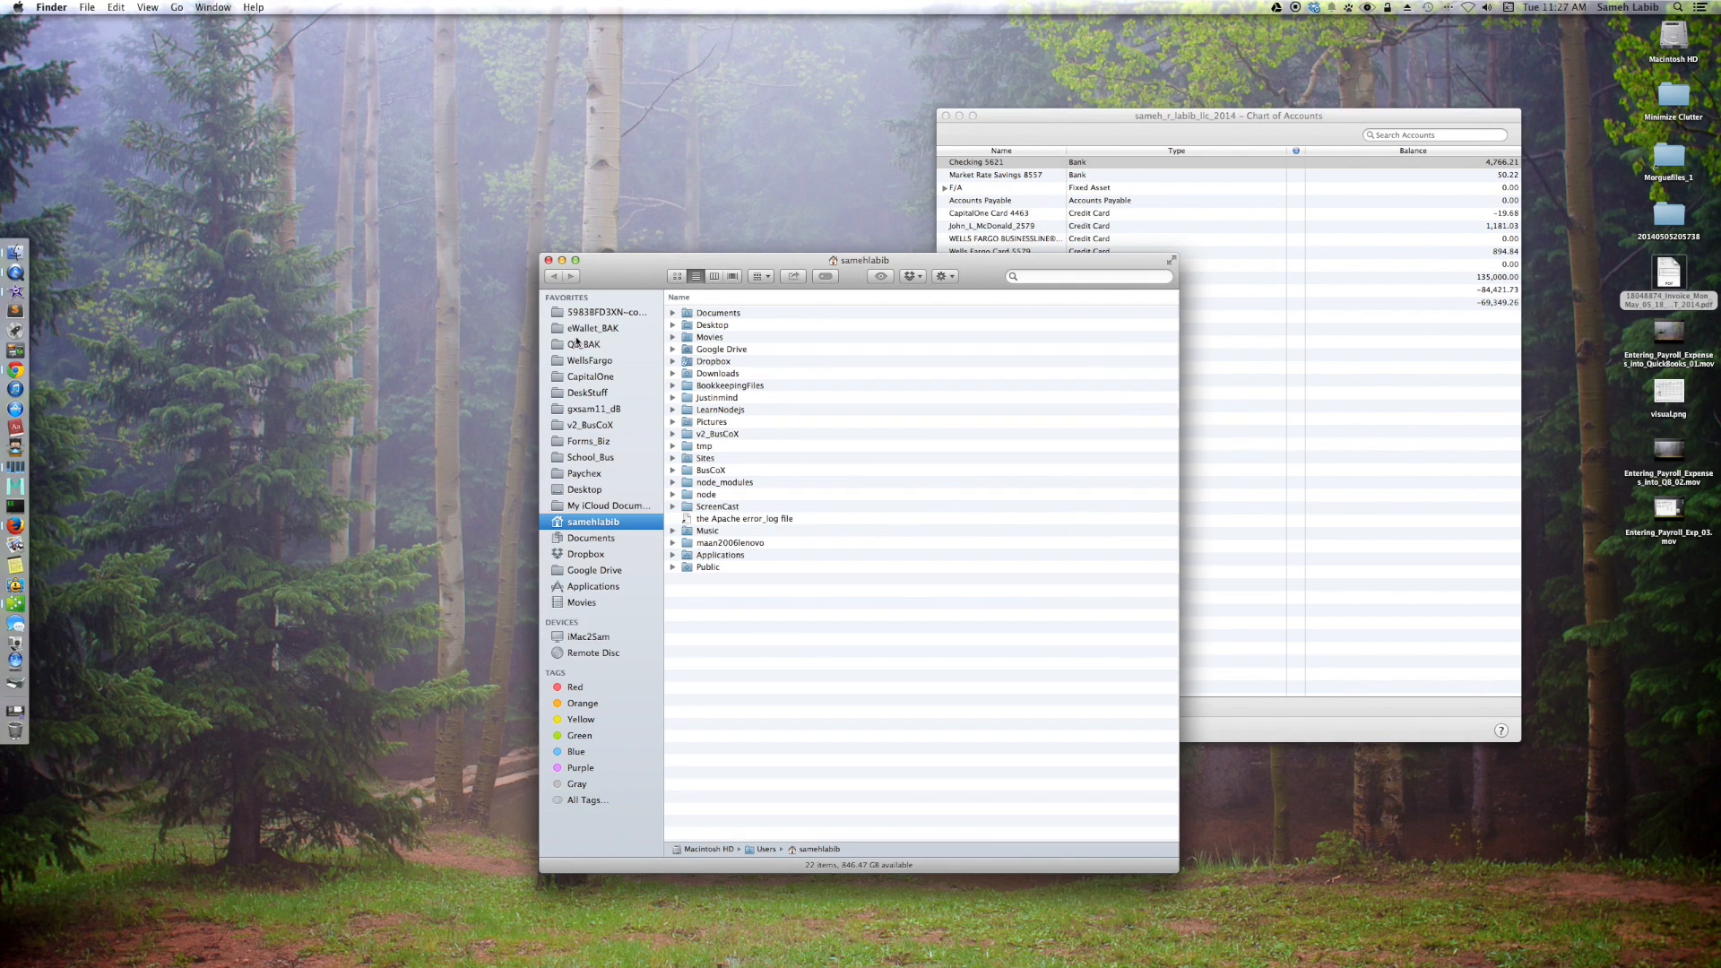
left_click(581, 343)
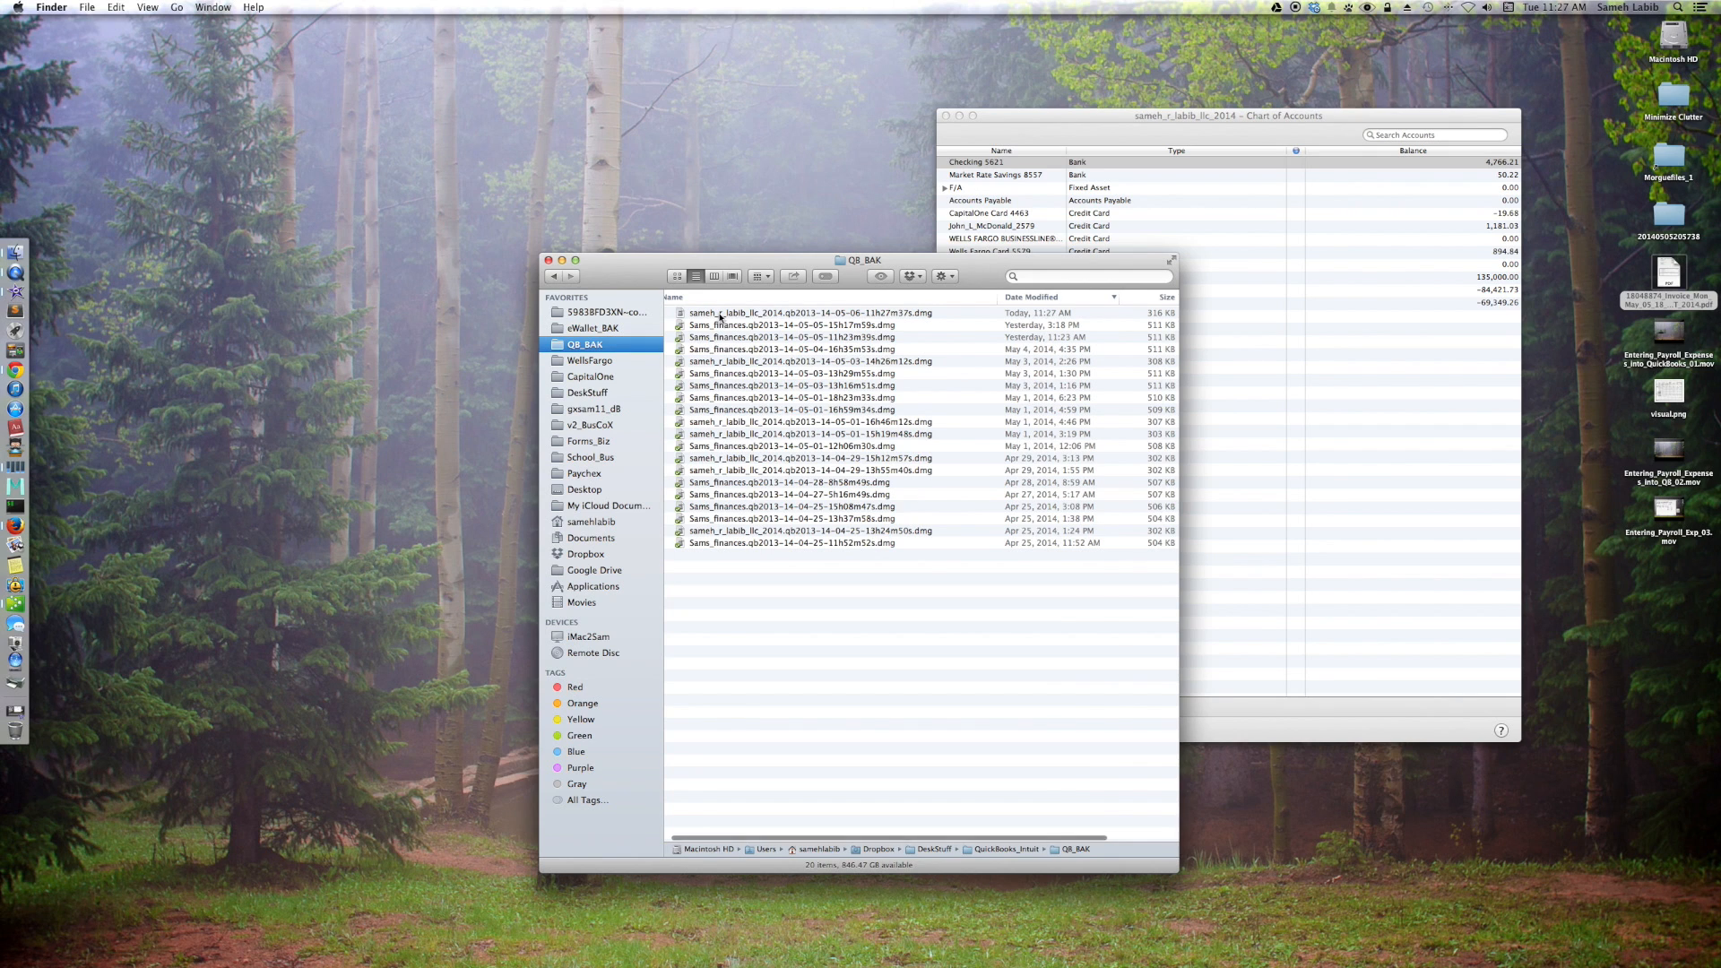
Check the newest backup is stamped today 11:27 AM, then close the QB_BAK window.
left_click(806, 312)
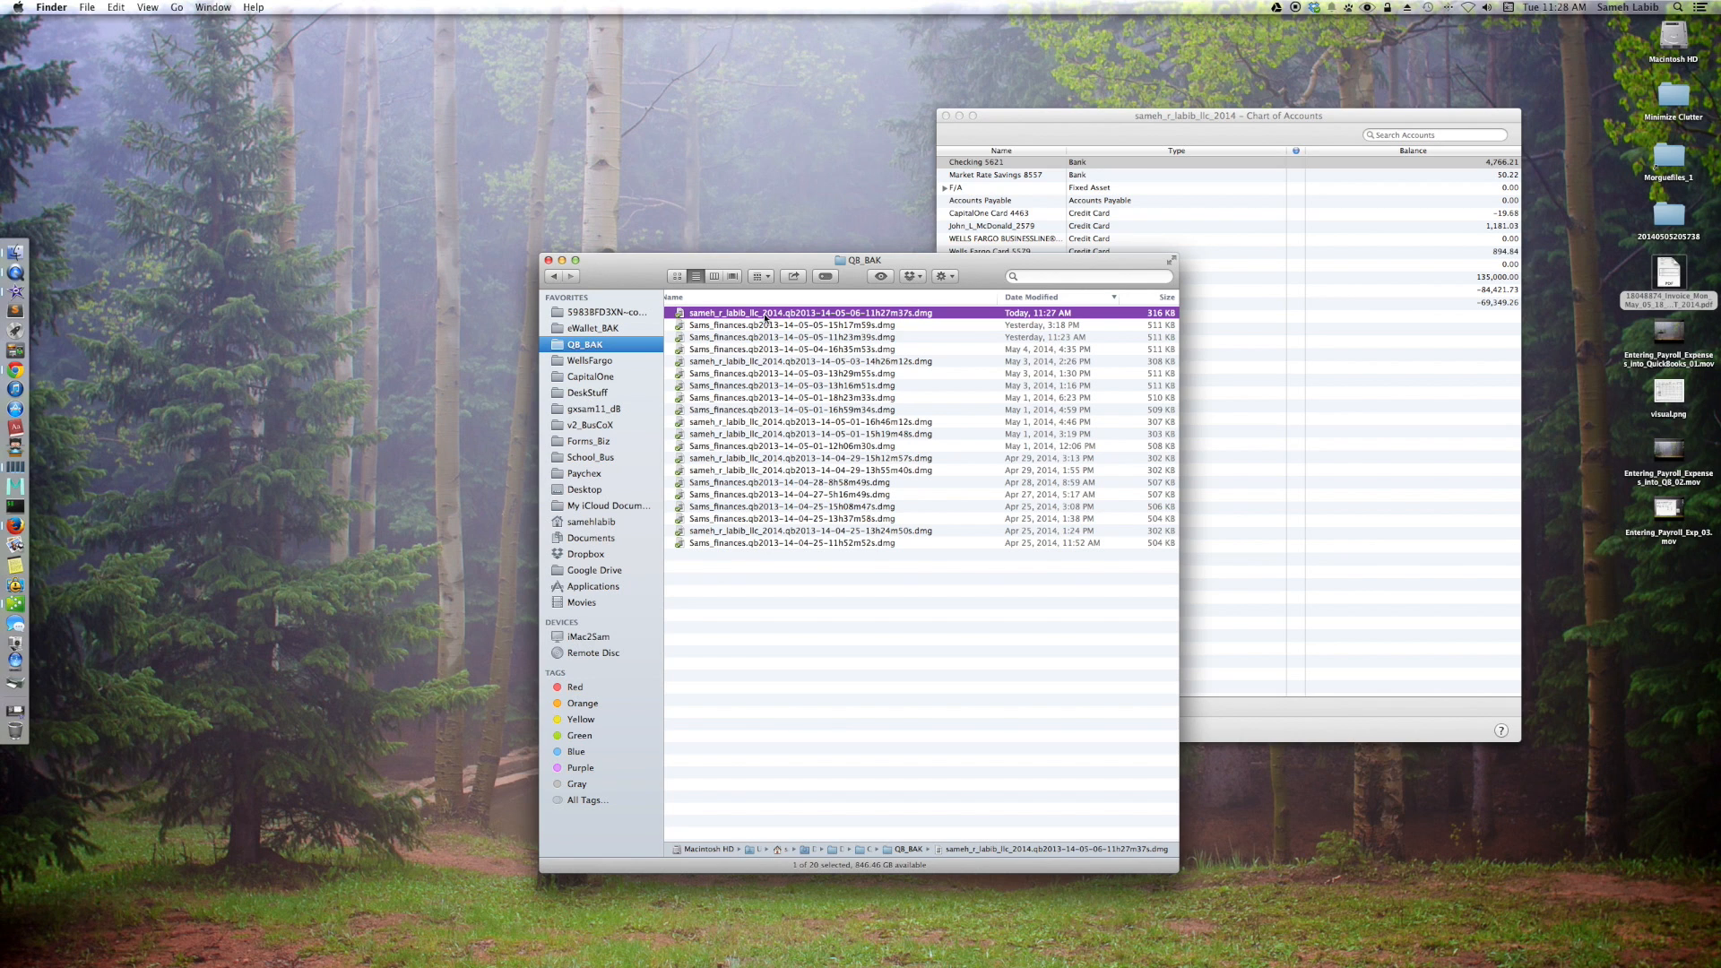
mouse_move(844, 278)
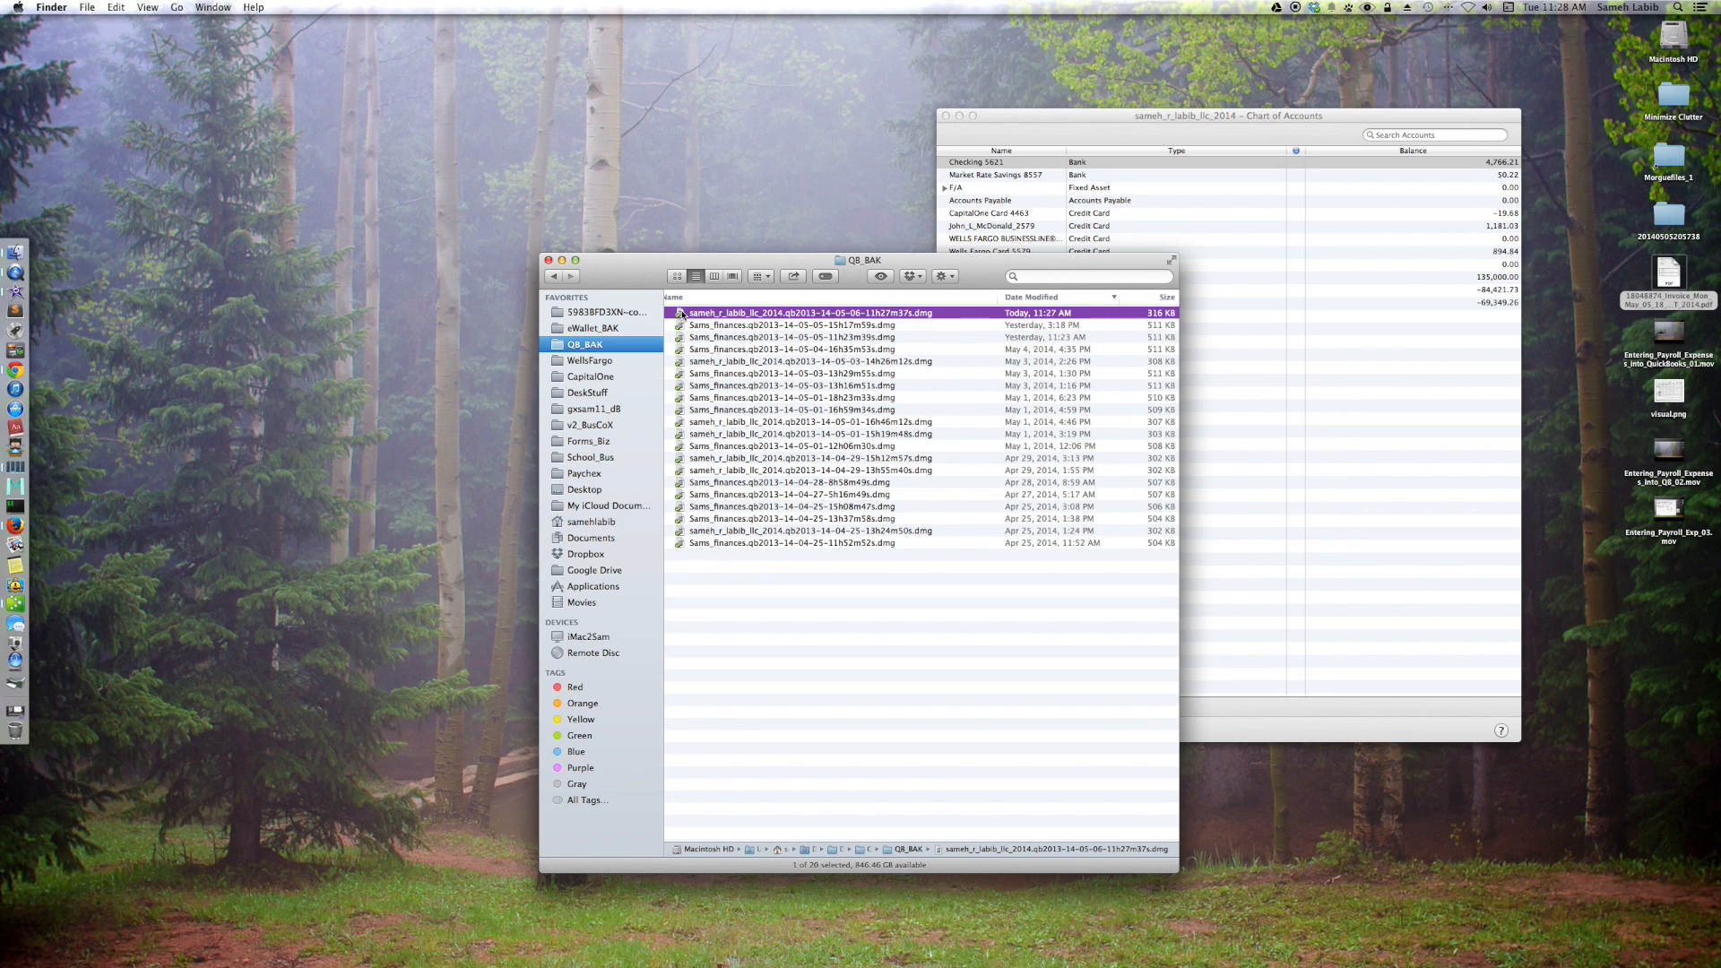
mouse_move(1024, 325)
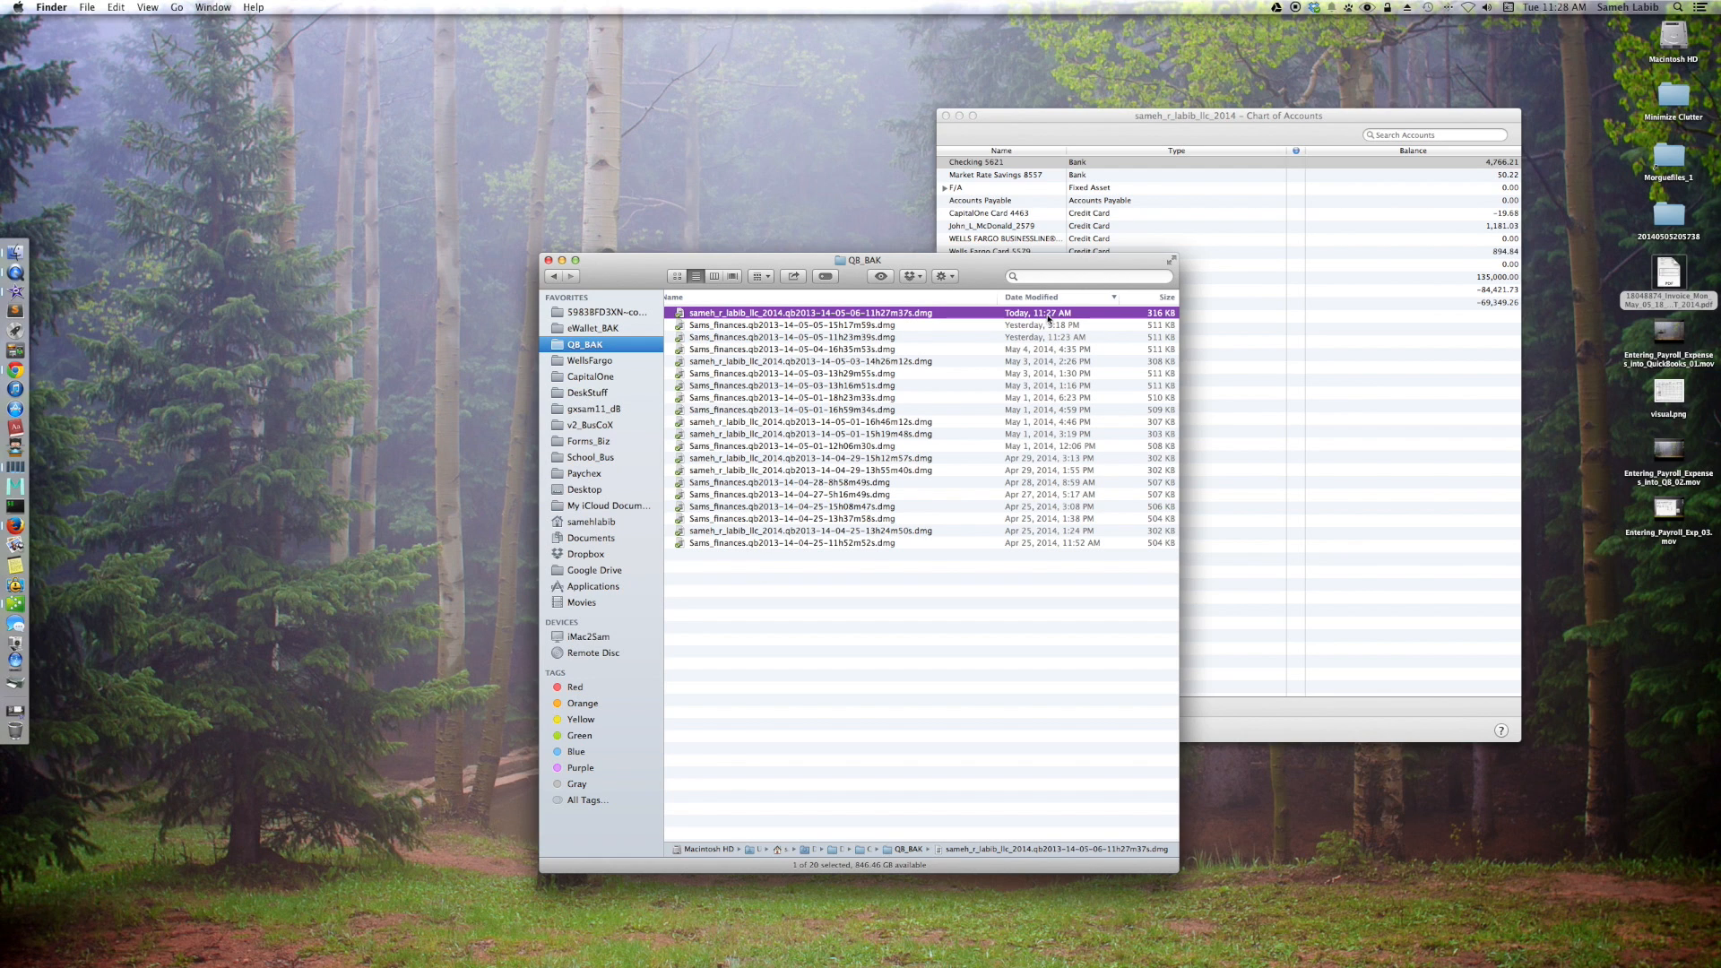
mouse_move(1481, 57)
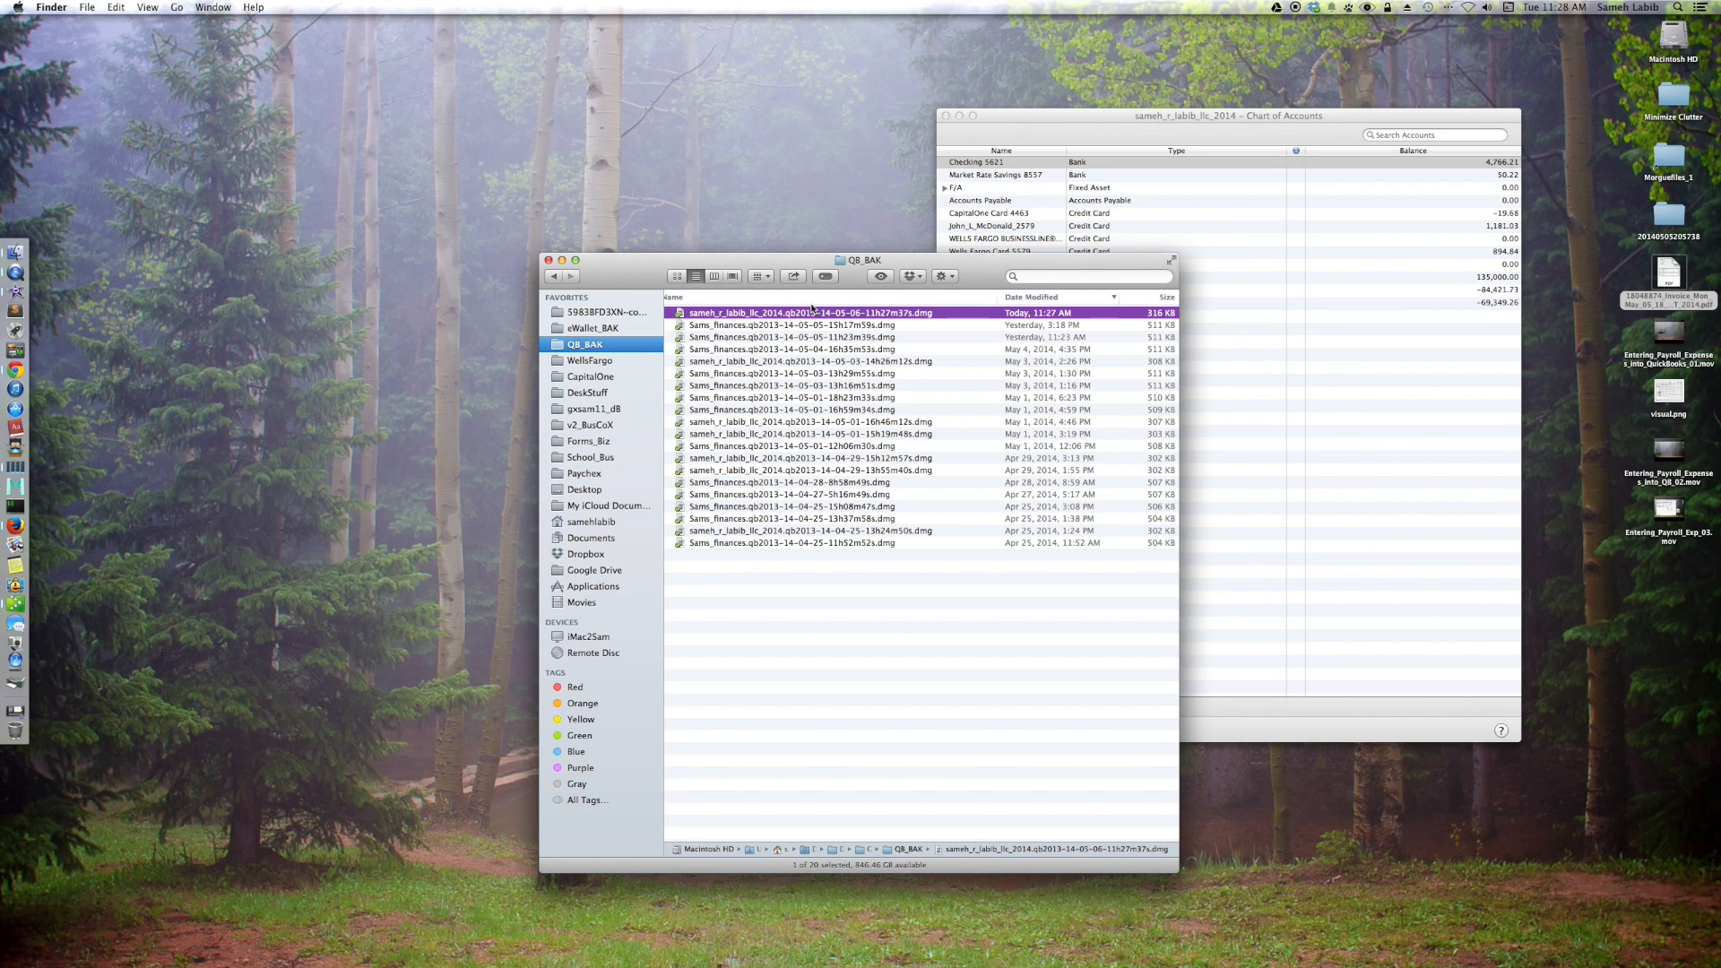
mouse_move(620, 276)
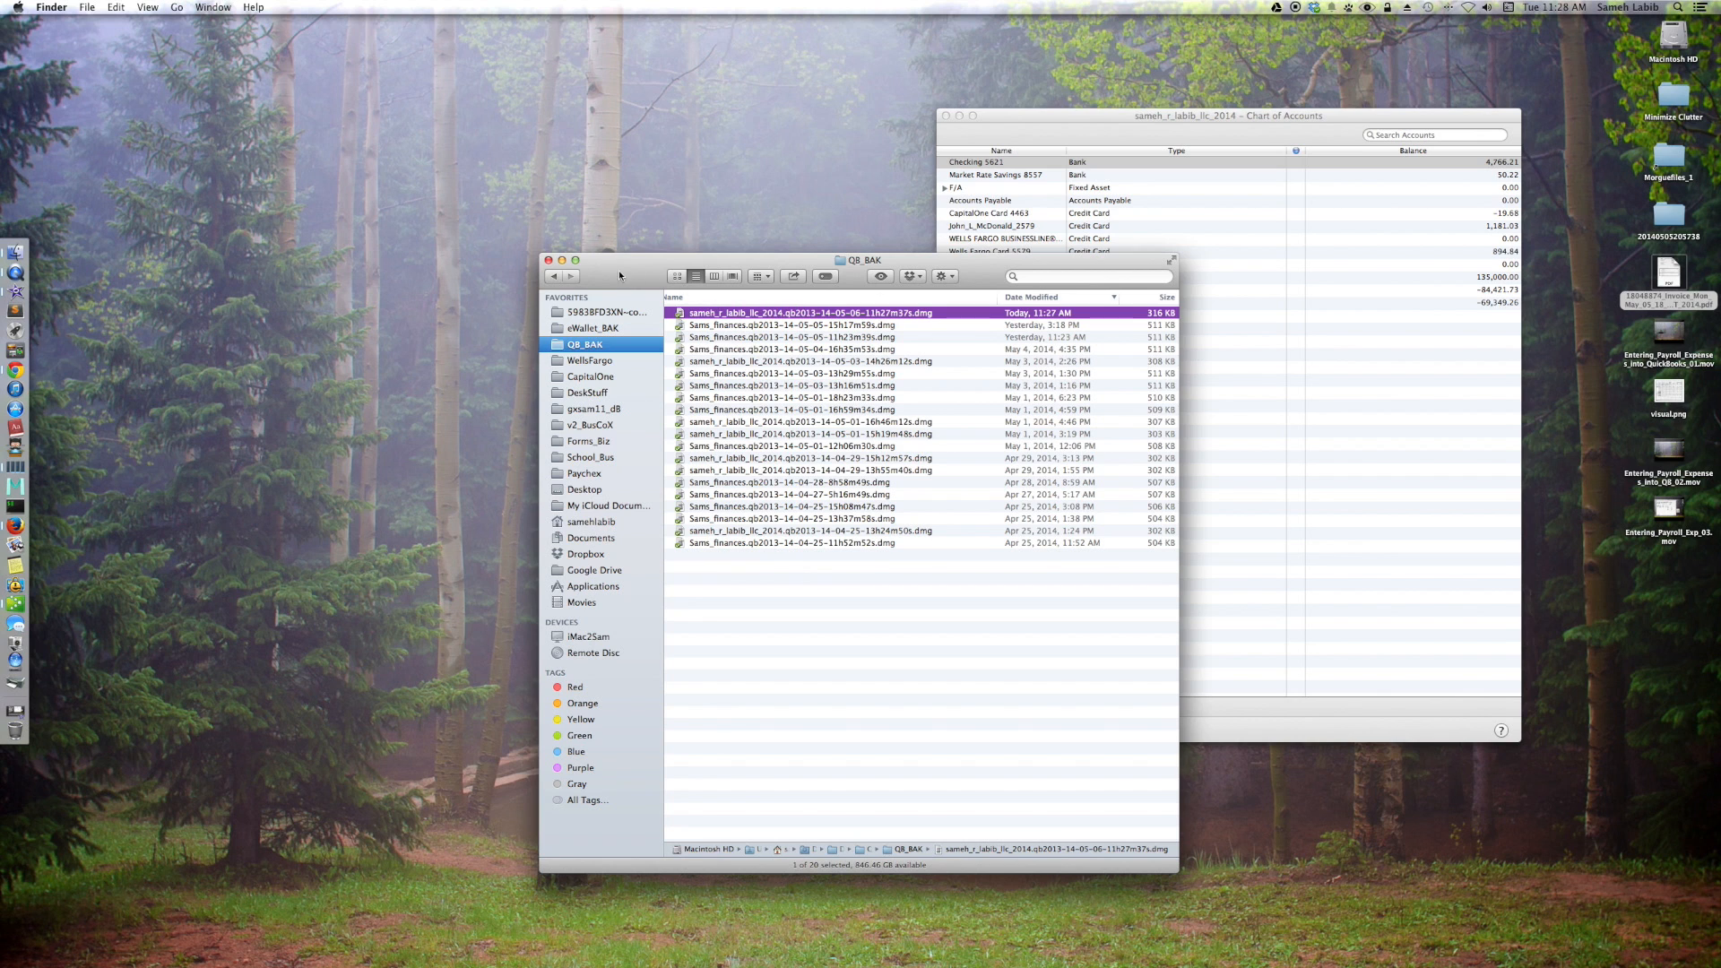
left_click(545, 275)
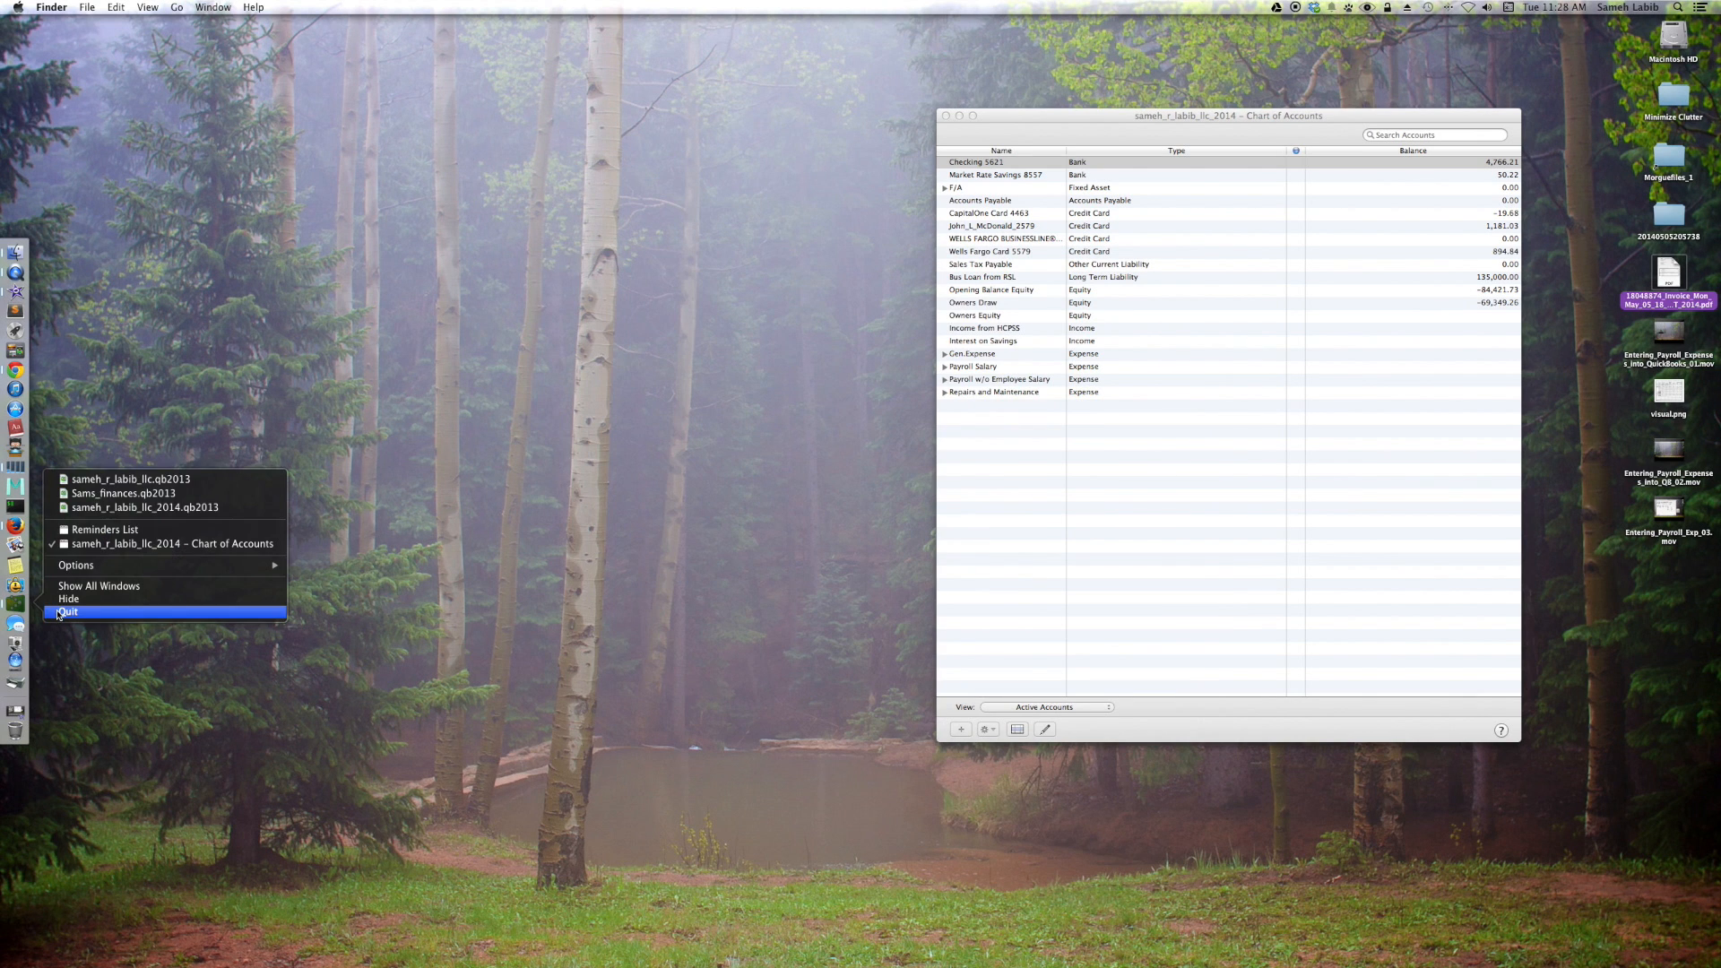
Quit QuickBooks and create a new 09MAY14 folder inside Paychex > Payroll_Reports.
left_click(68, 614)
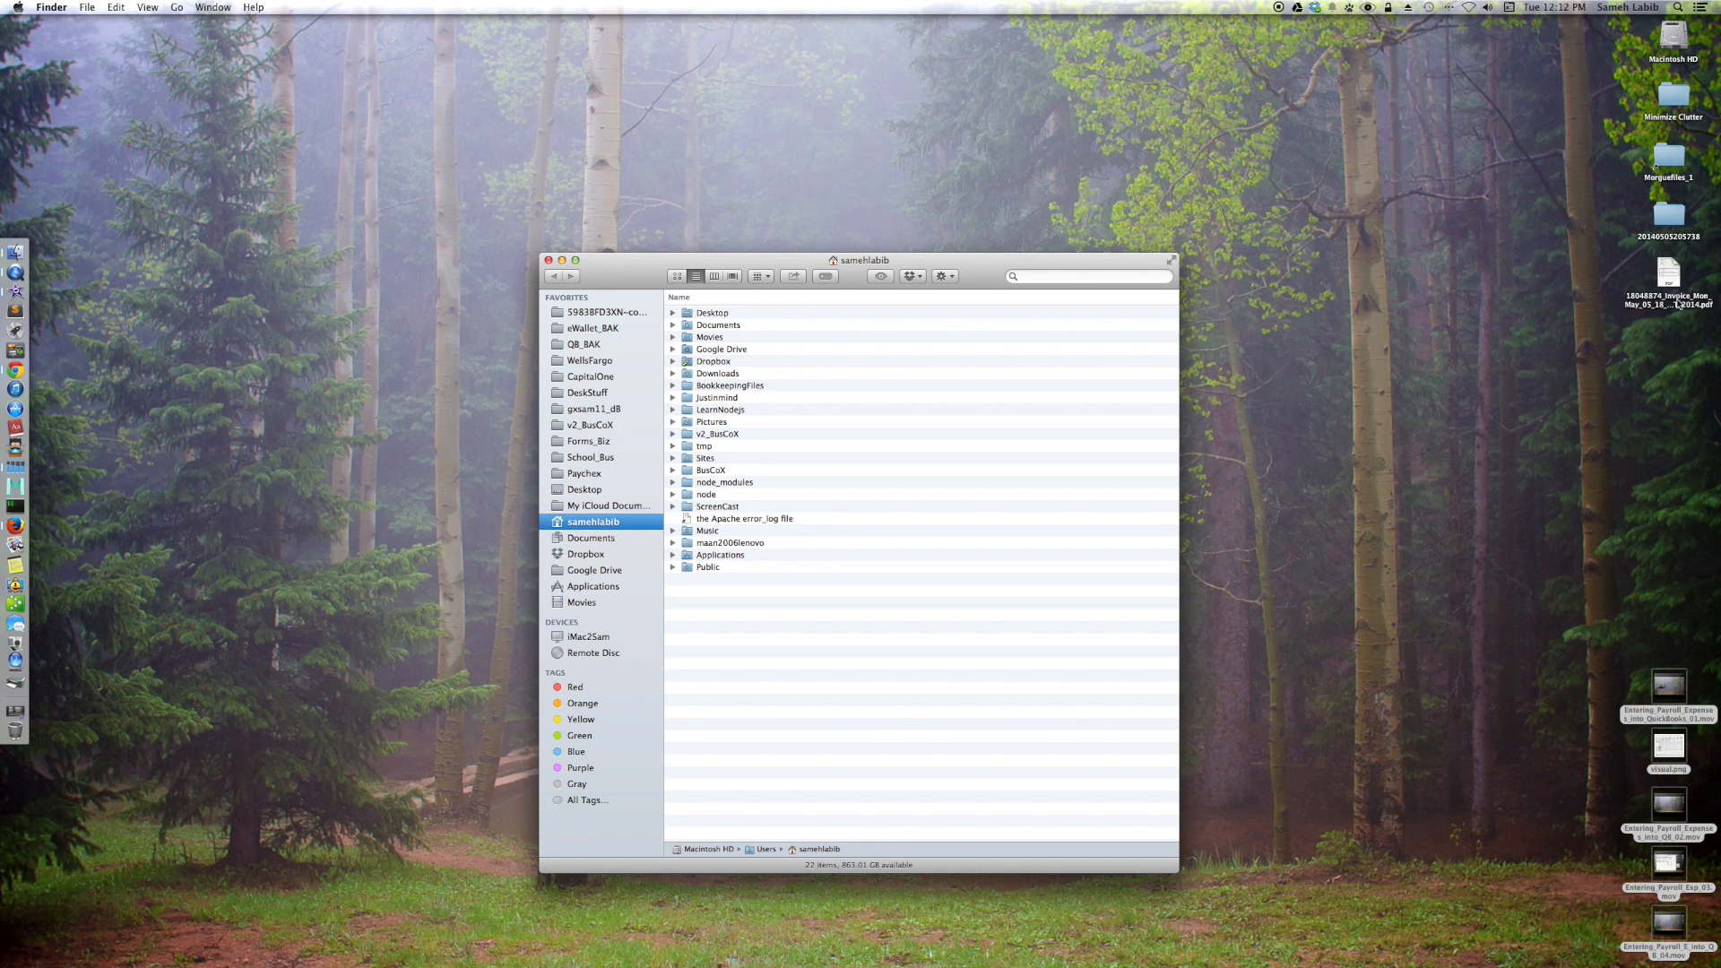
mouse_move(832, 408)
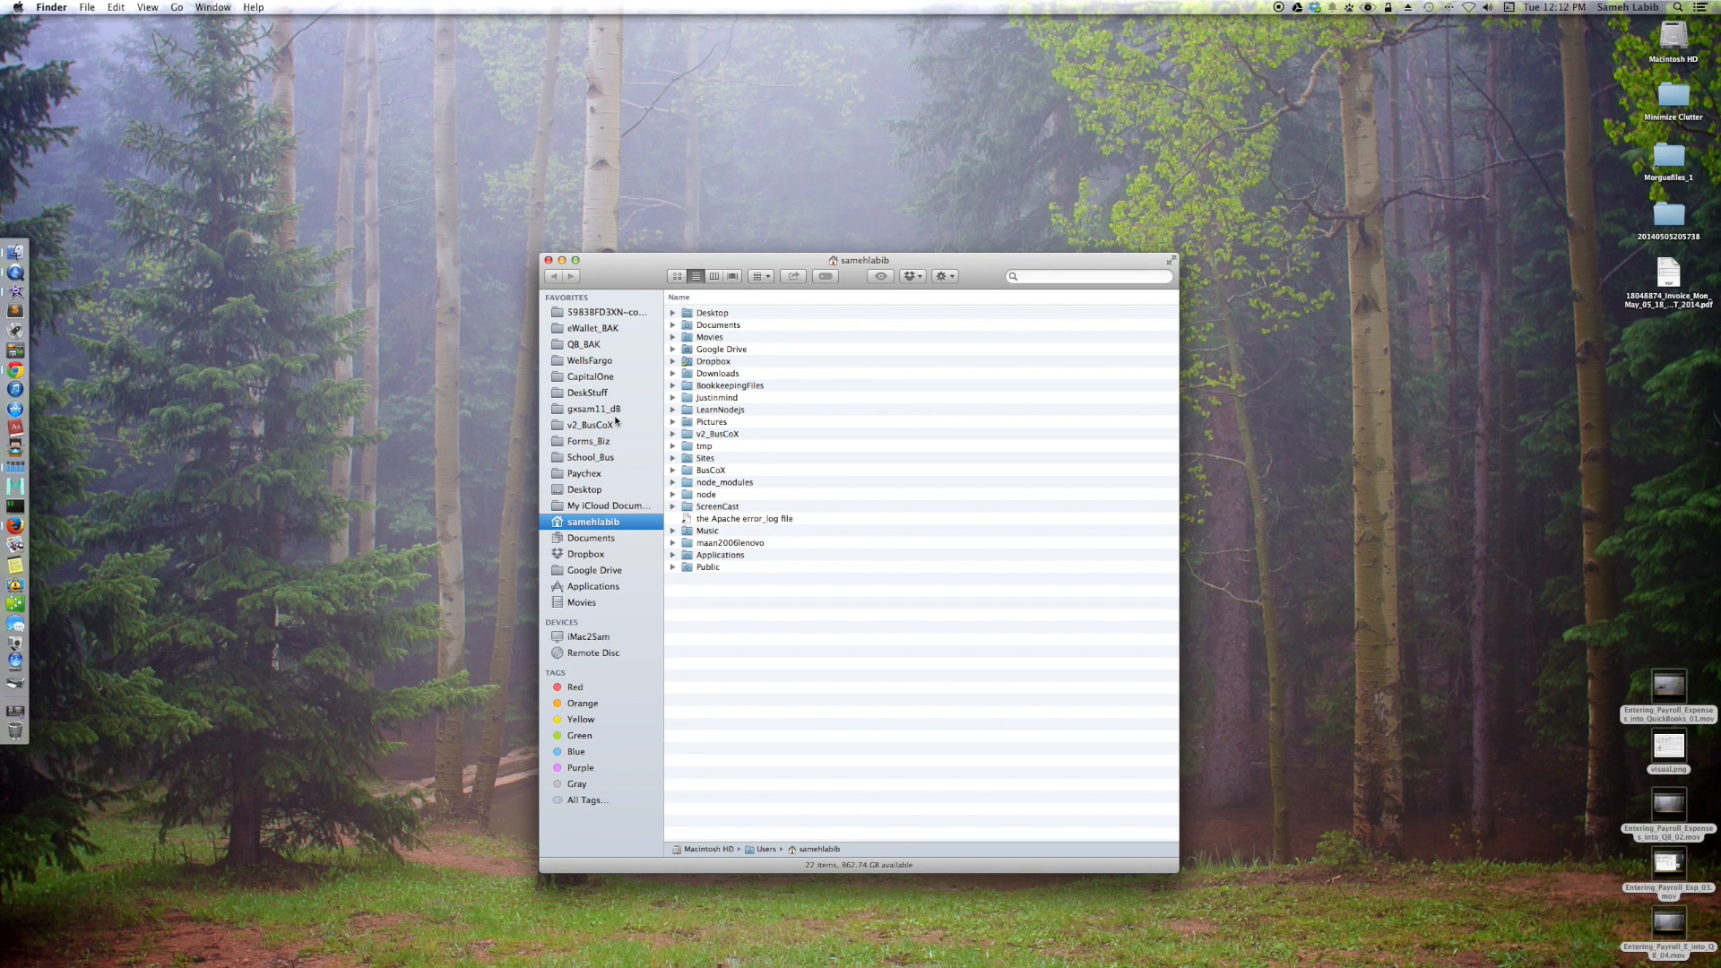
left_click(585, 473)
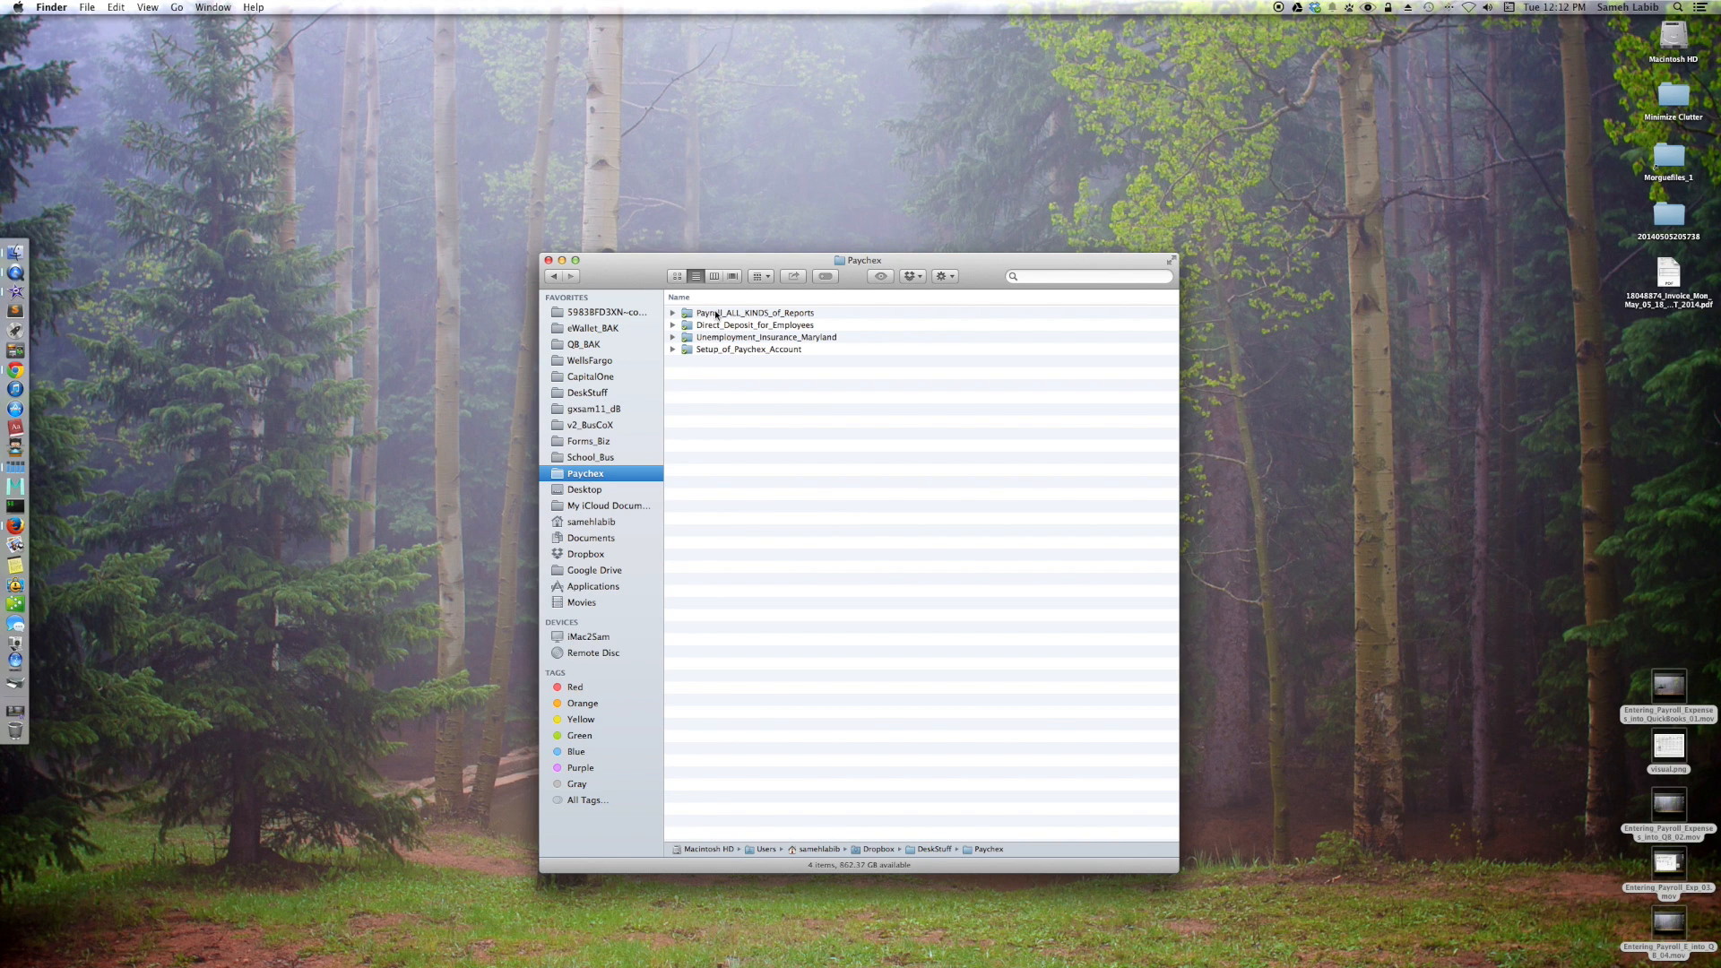
double_click(753, 312)
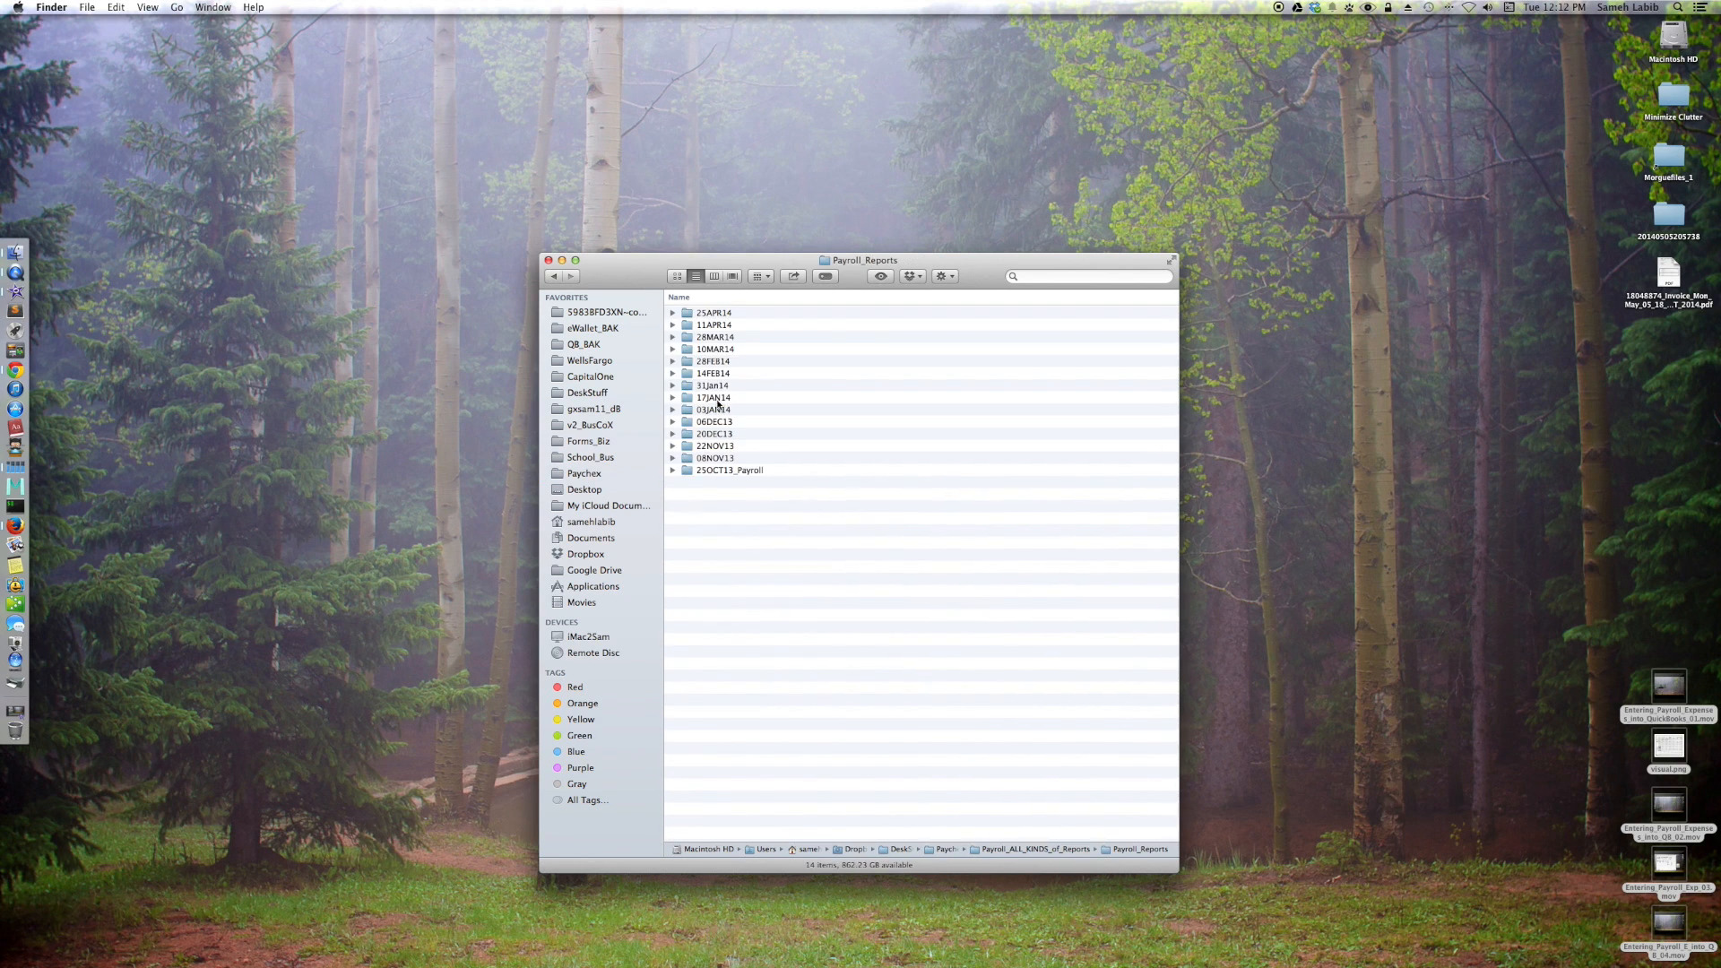
right_click(815, 642)
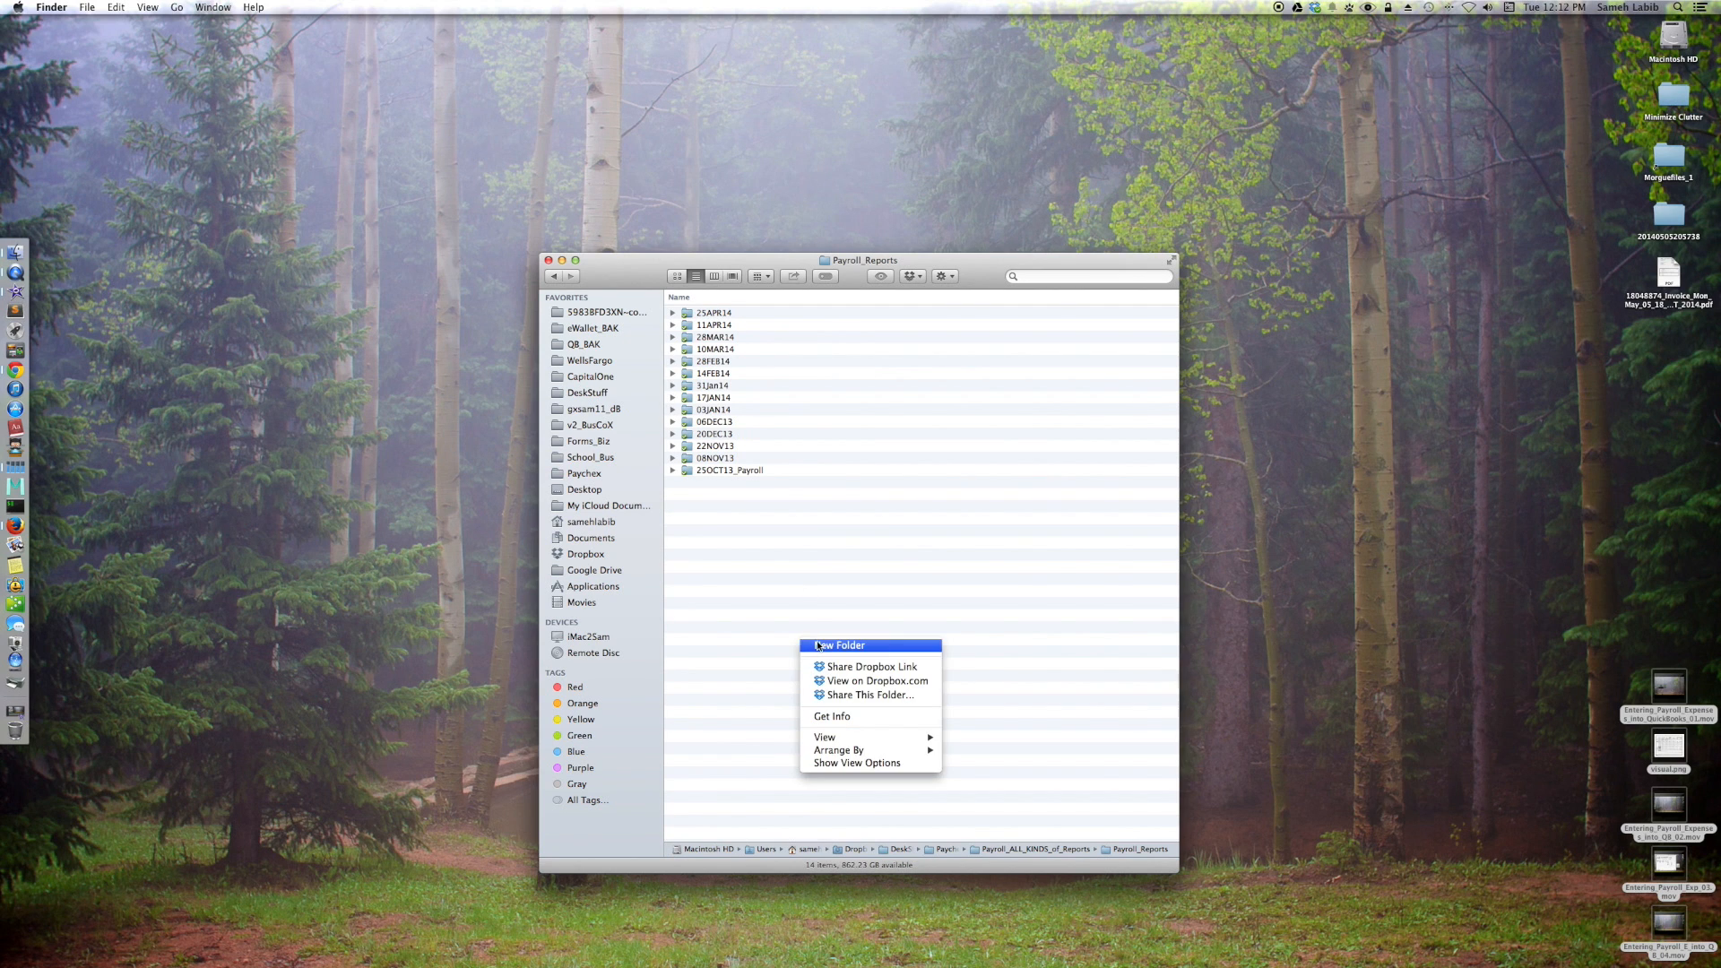
left_click(840, 646)
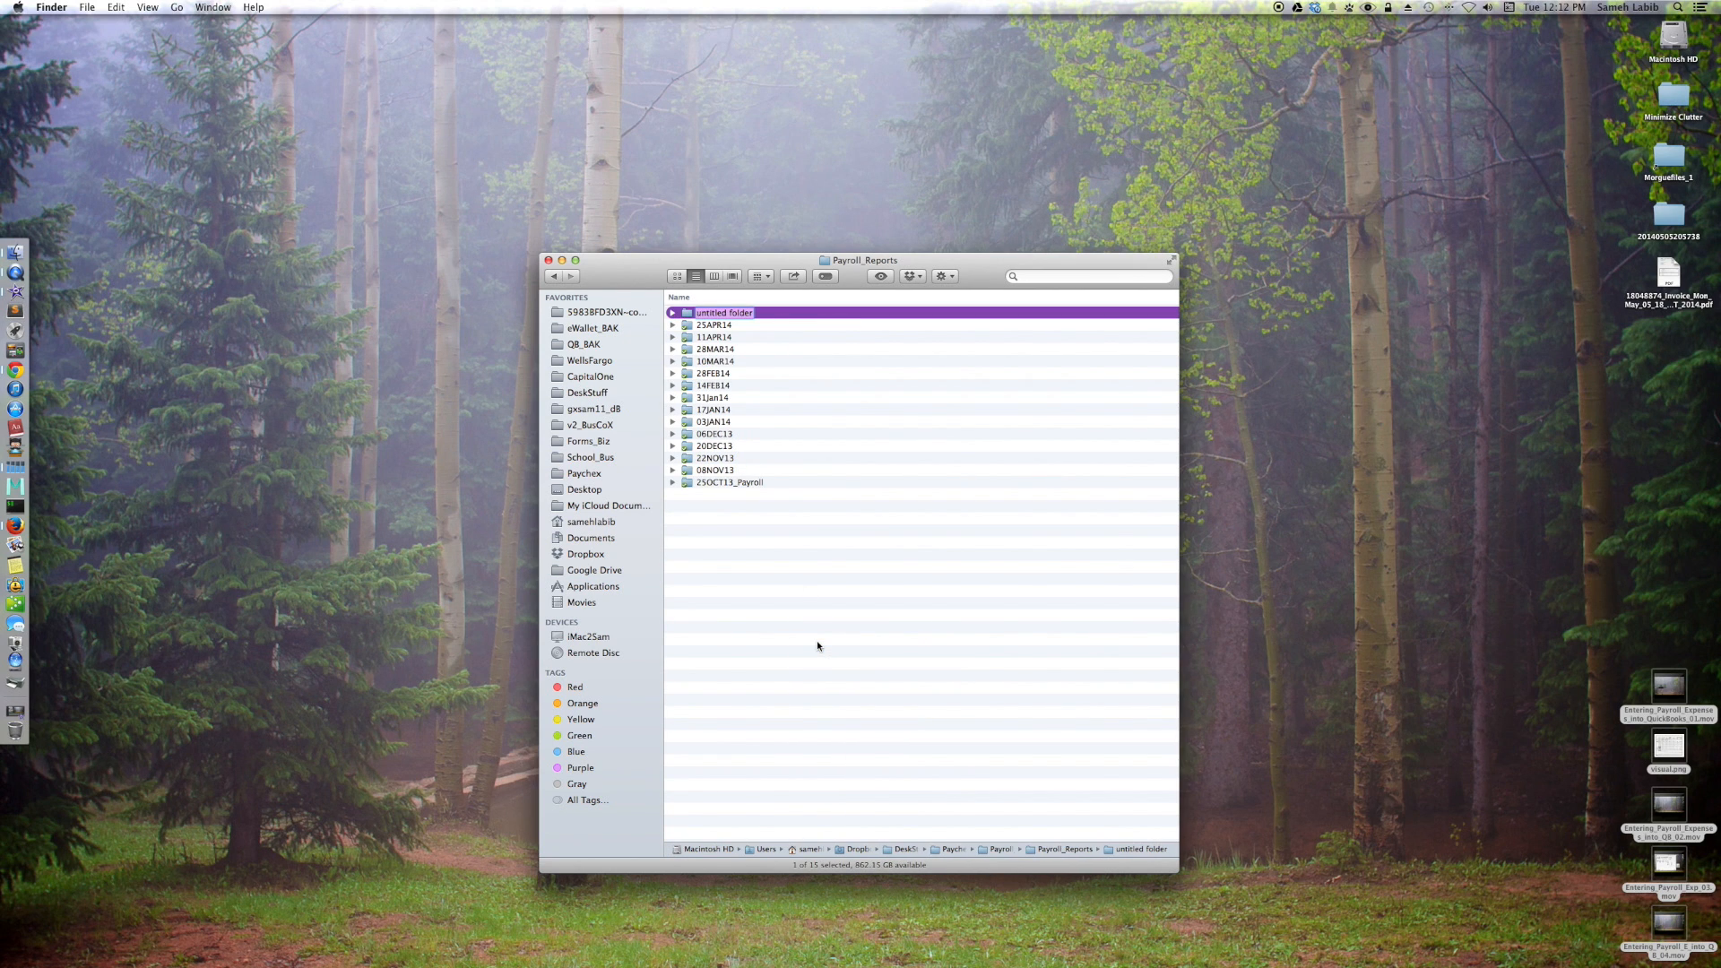
type("09MAY14")
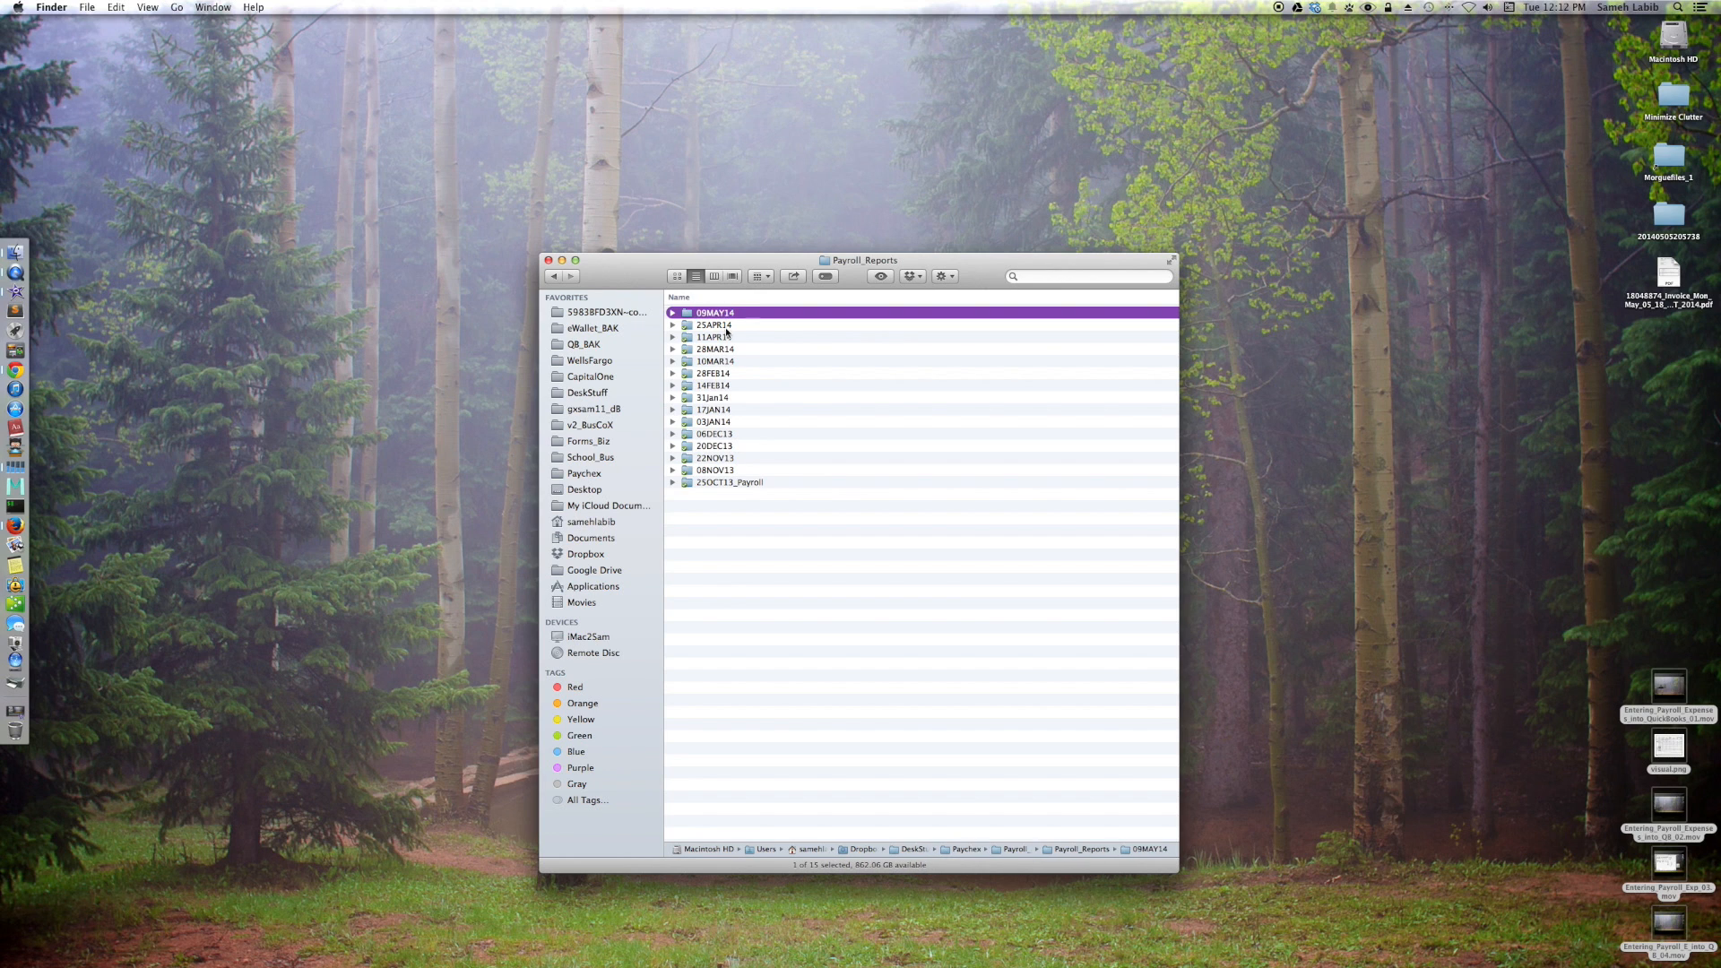
Move the desktop download folder and invoice PDF into 09MAY14, then close the Finder window.
double_click(701, 312)
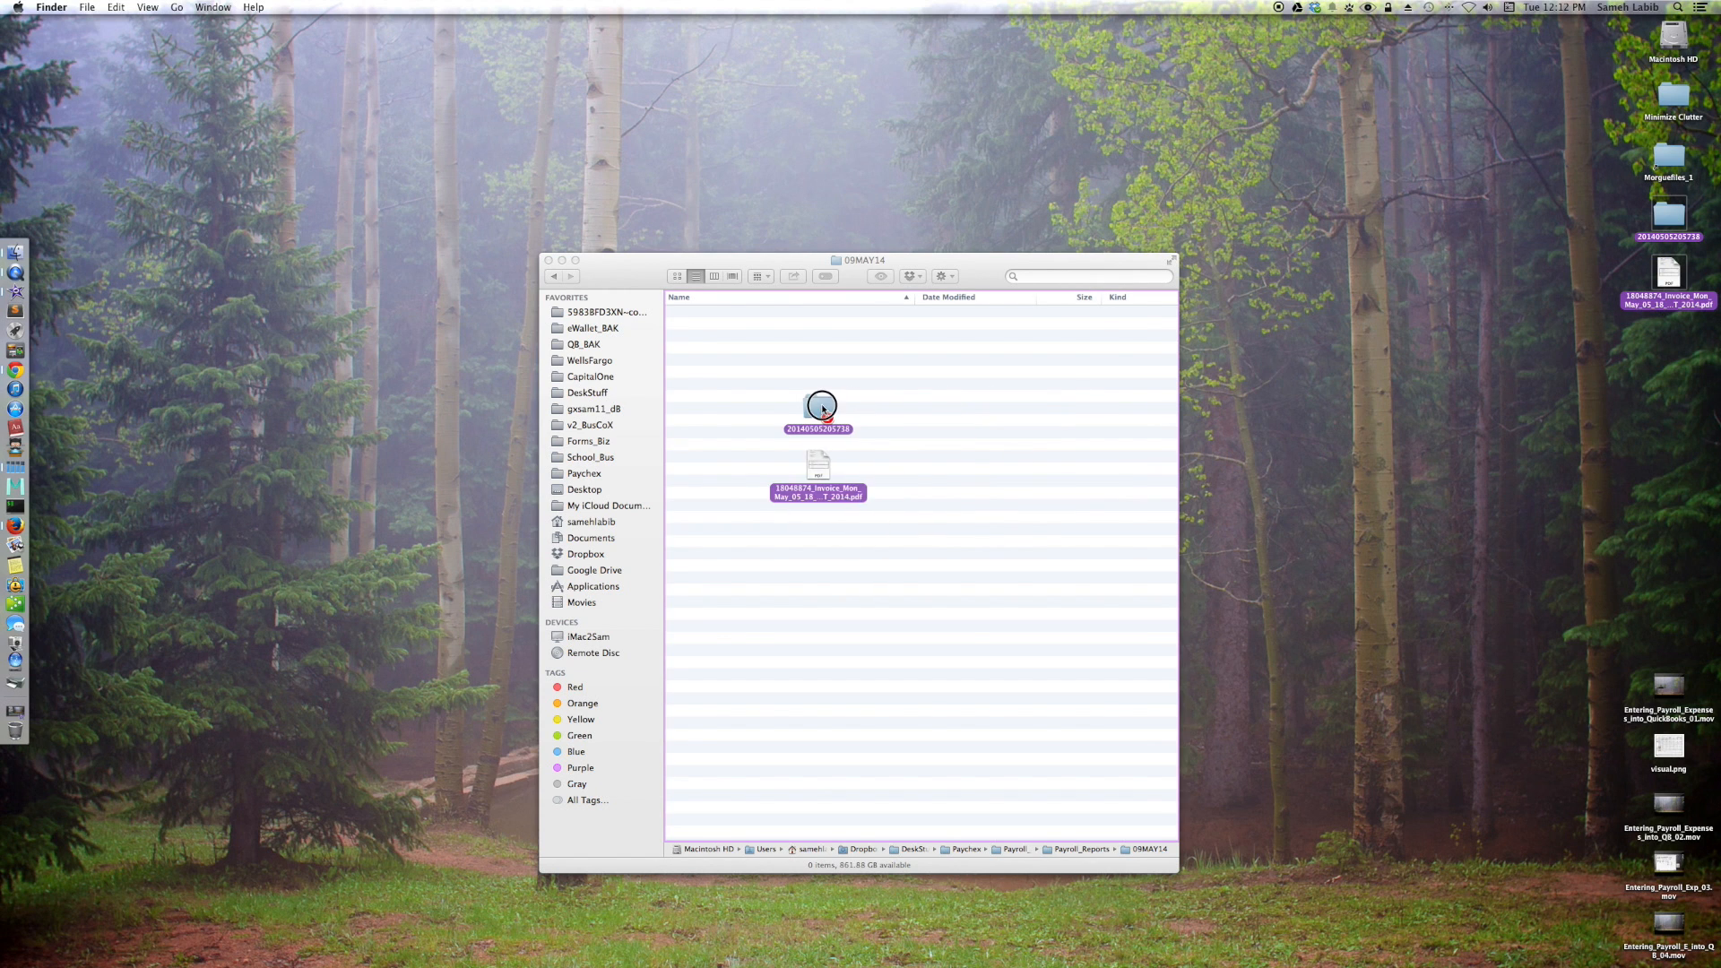
left_click(696, 276)
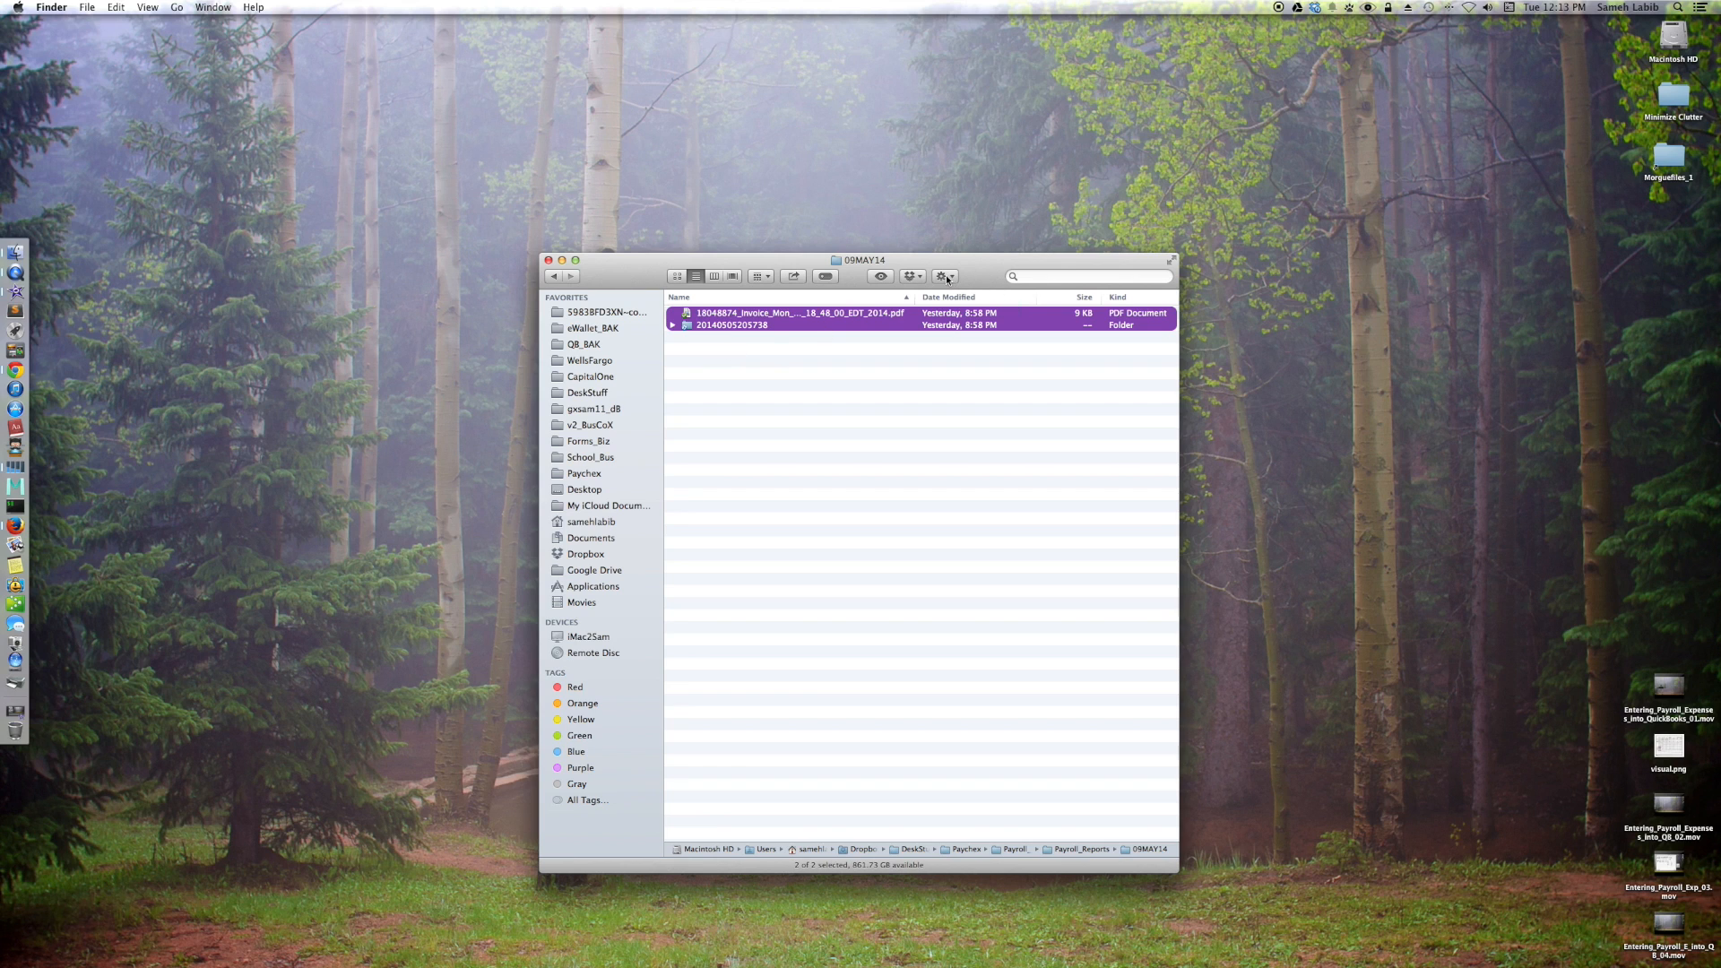
mouse_move(944, 276)
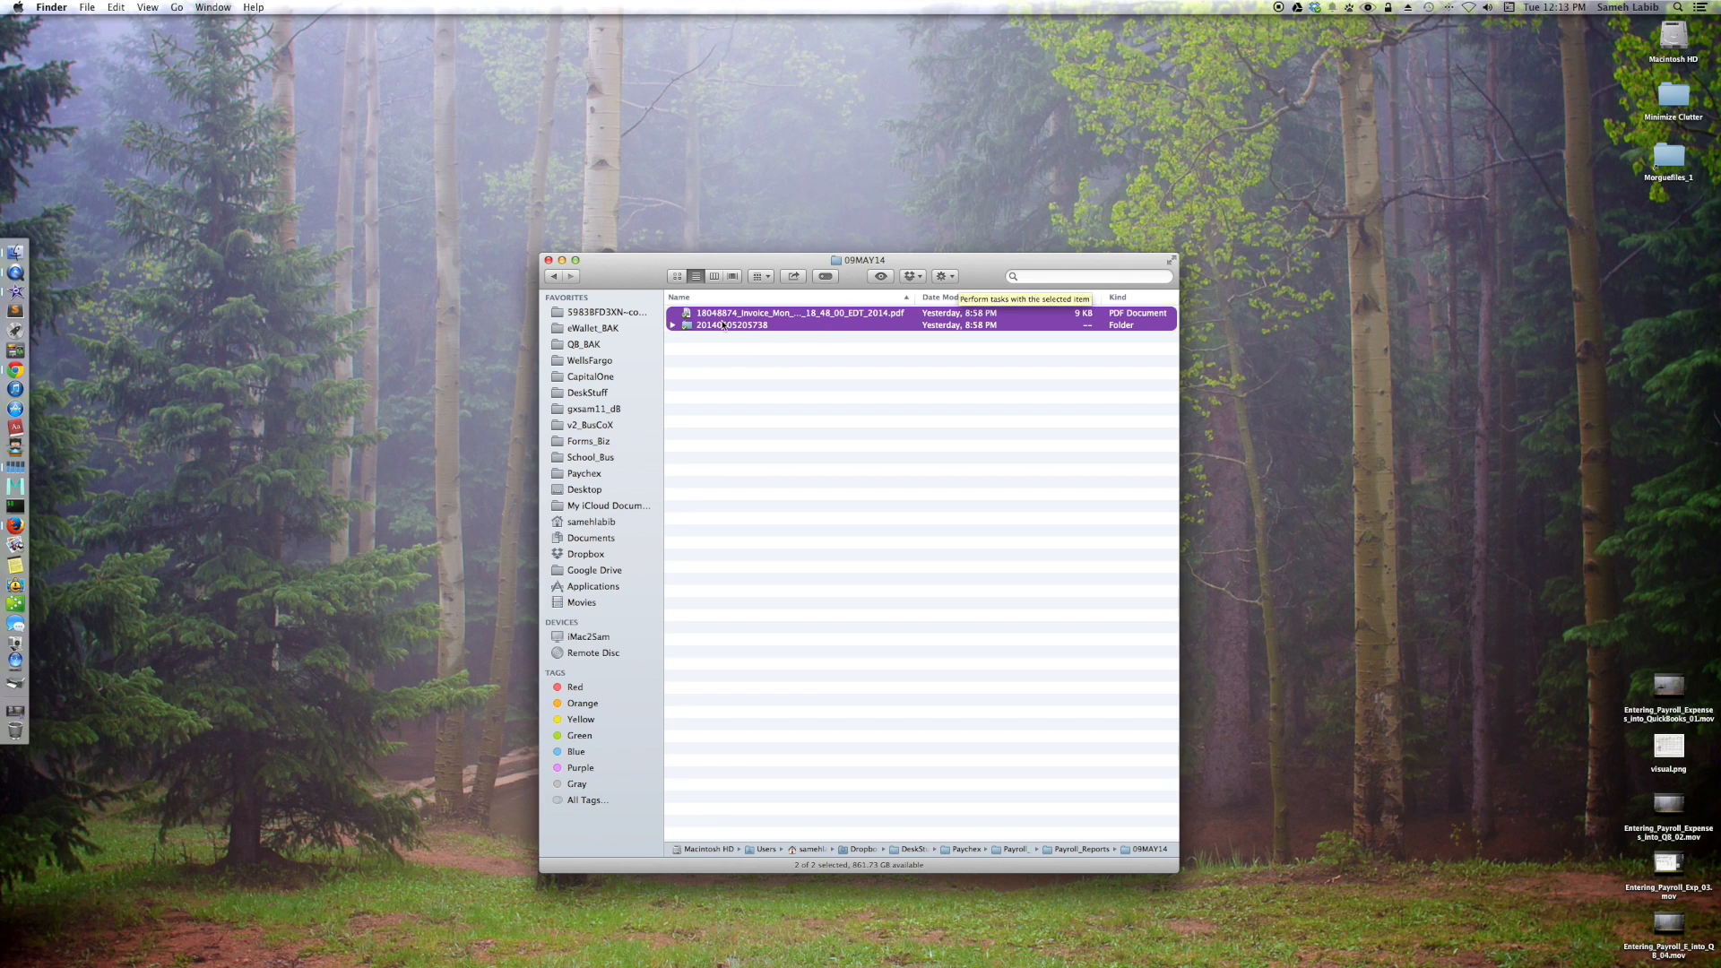
mouse_move(936, 347)
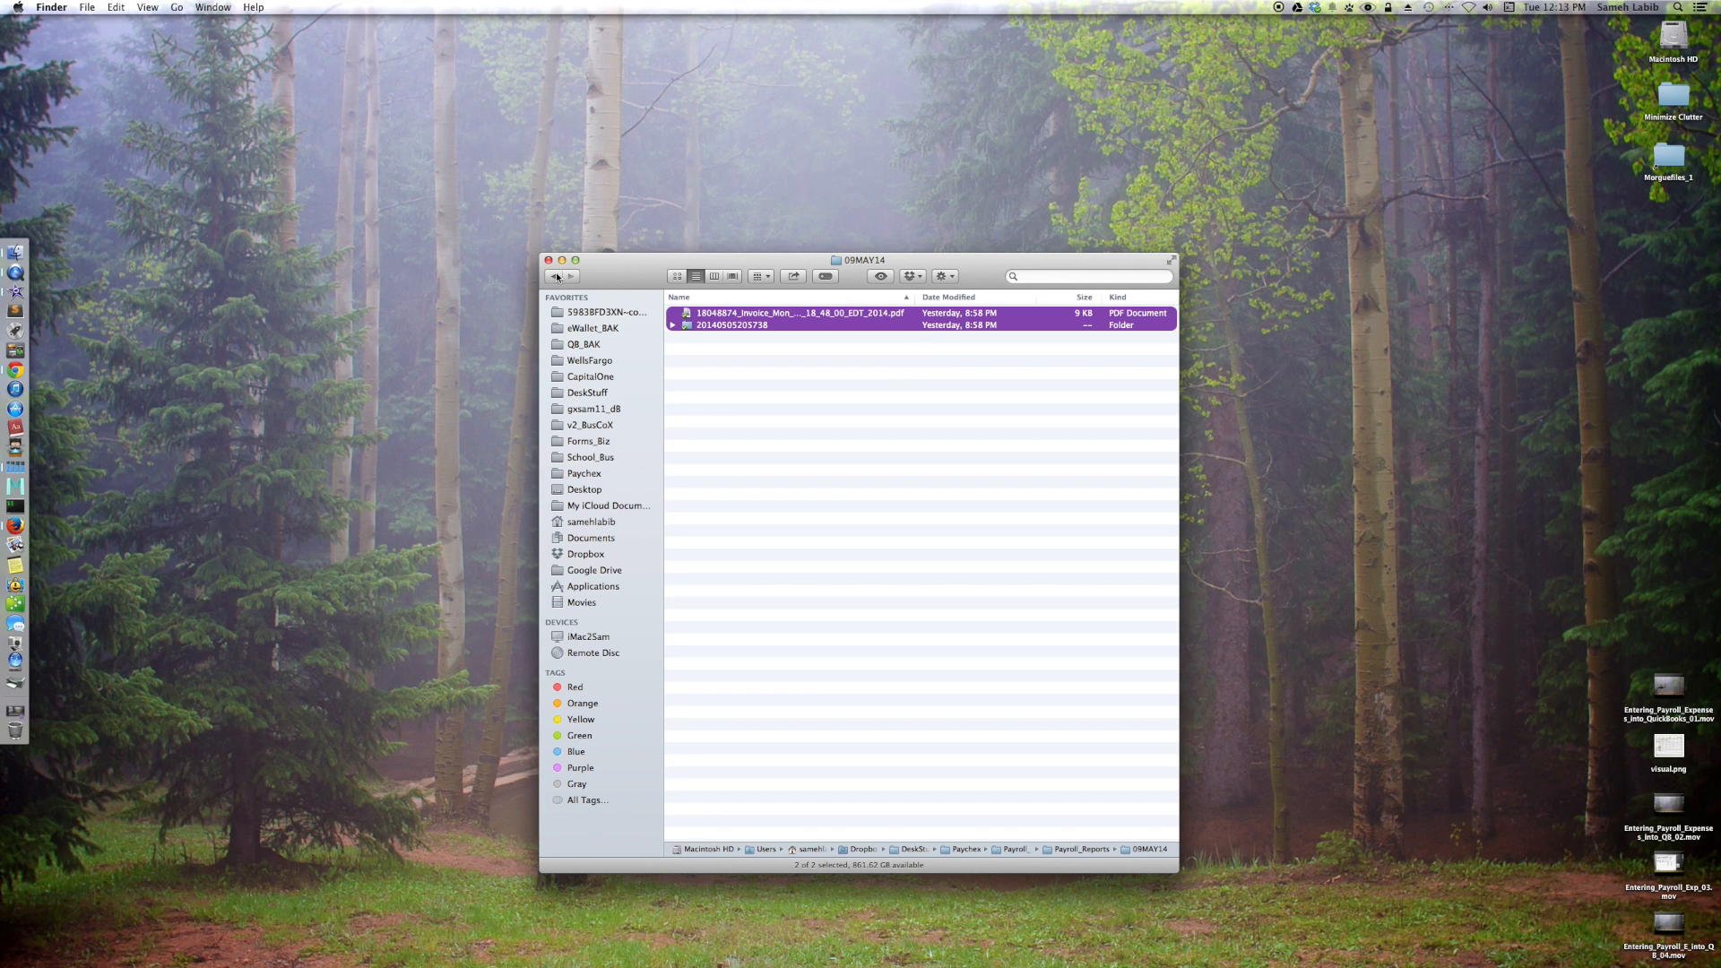
left_click(552, 277)
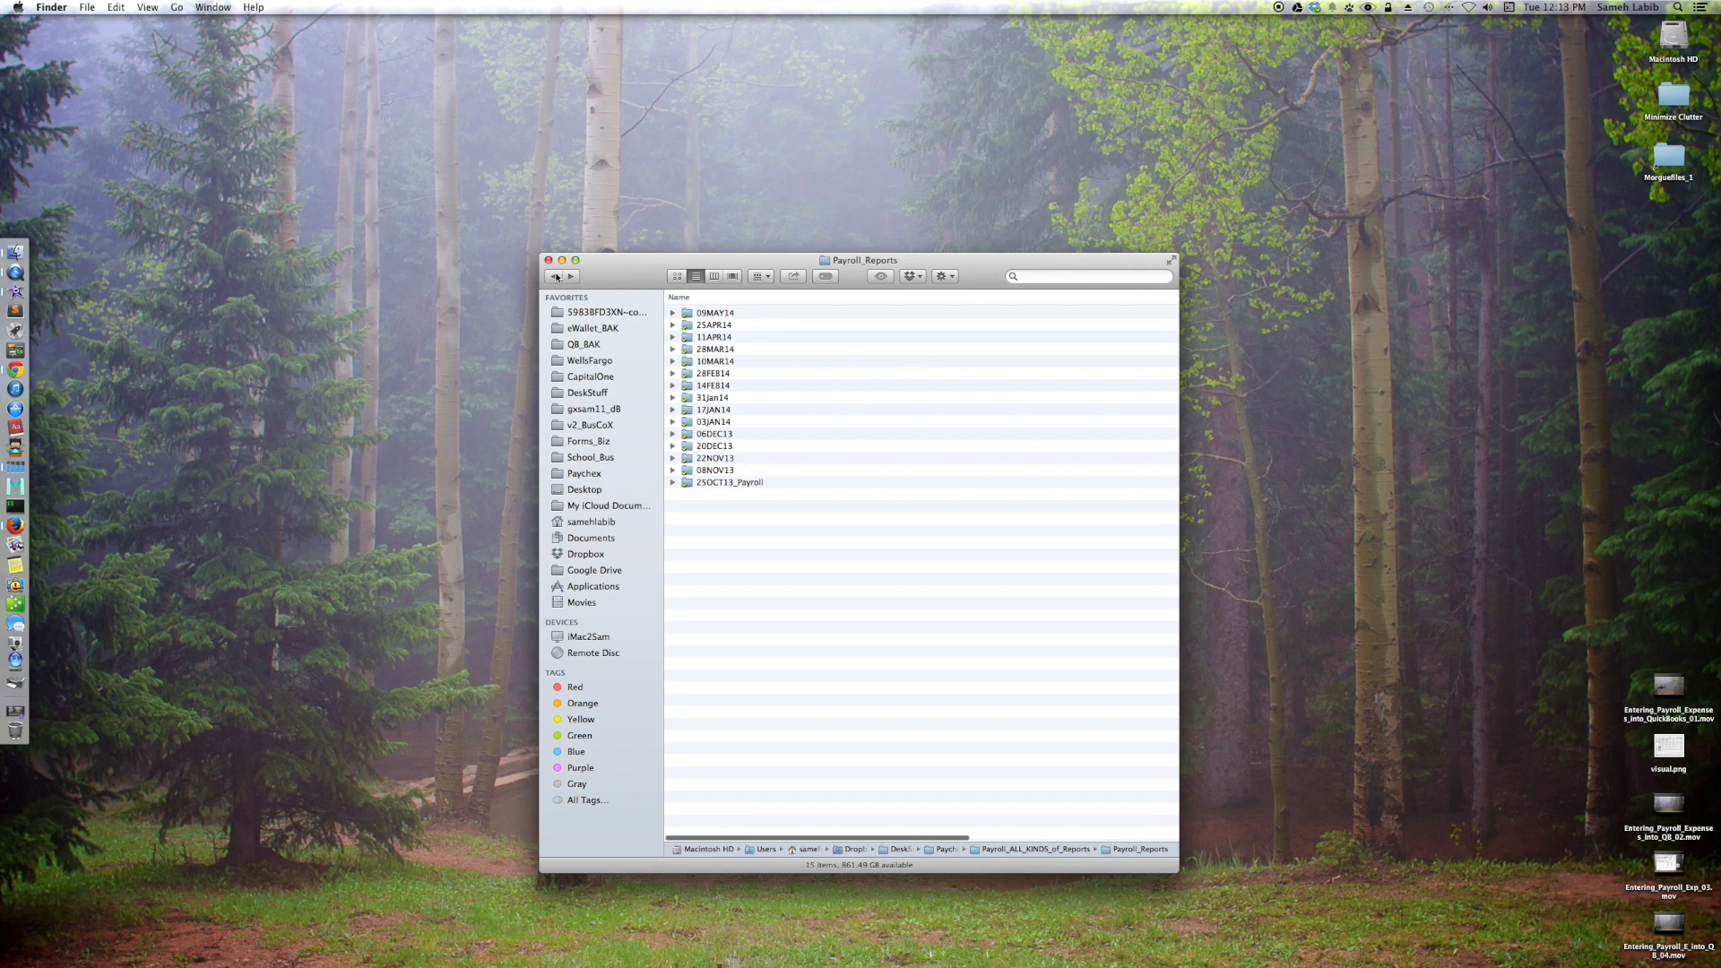
left_click(549, 277)
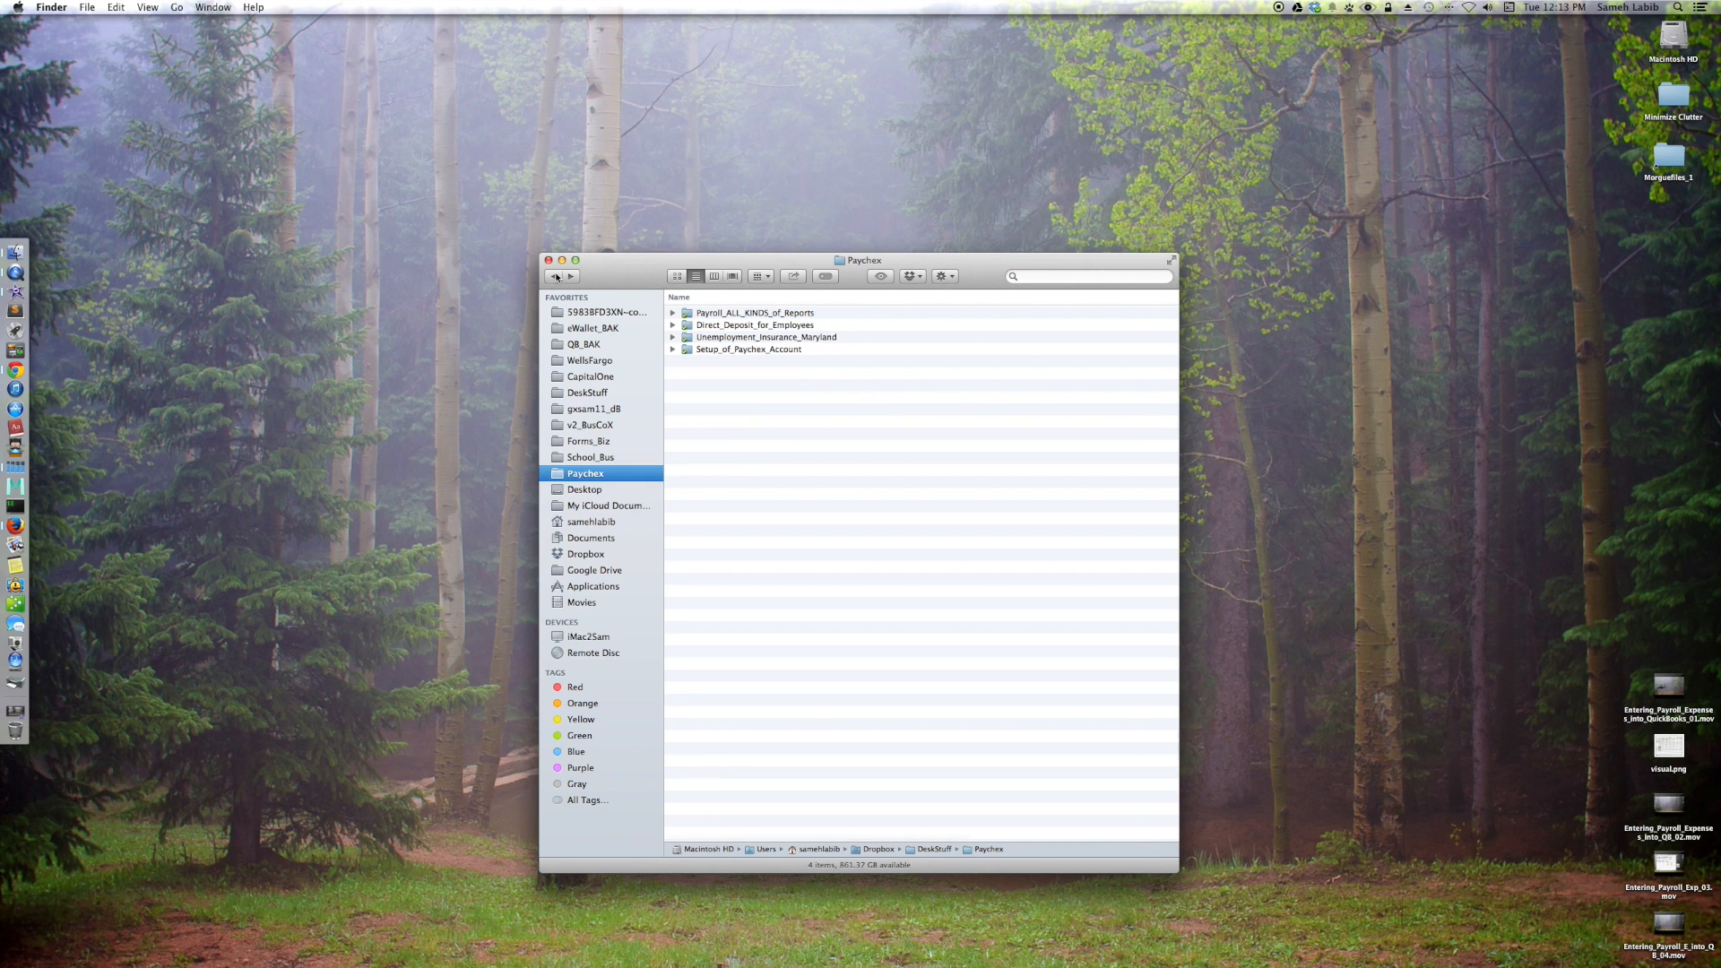
left_click(549, 260)
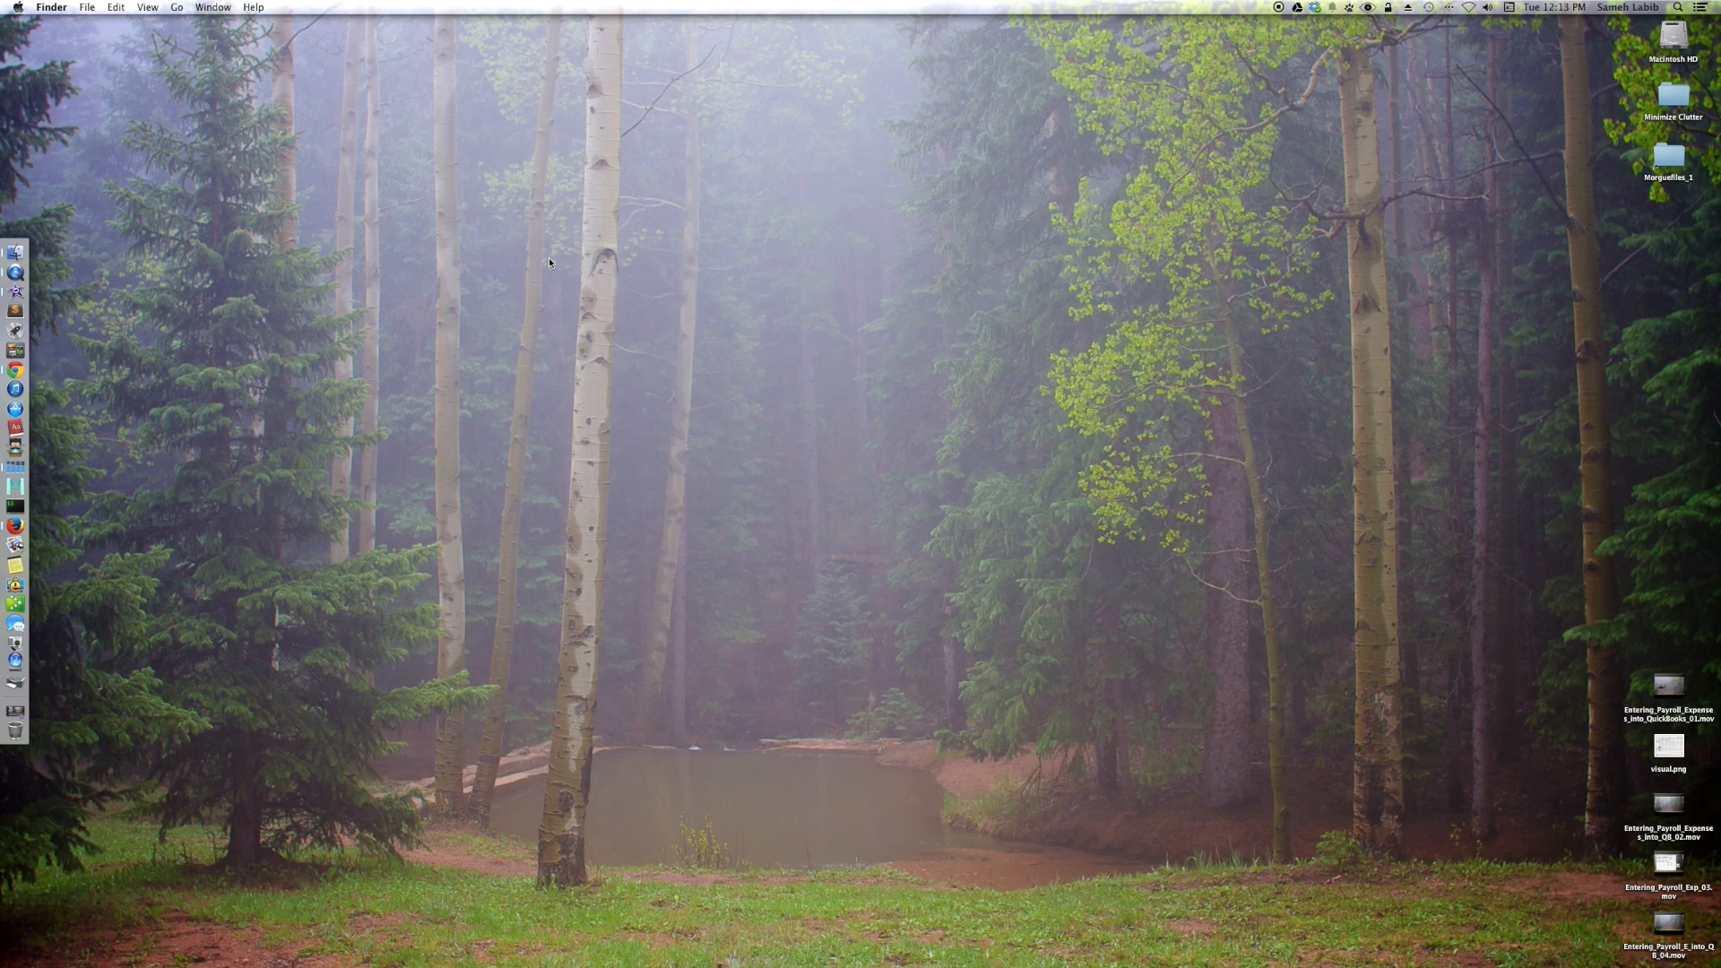